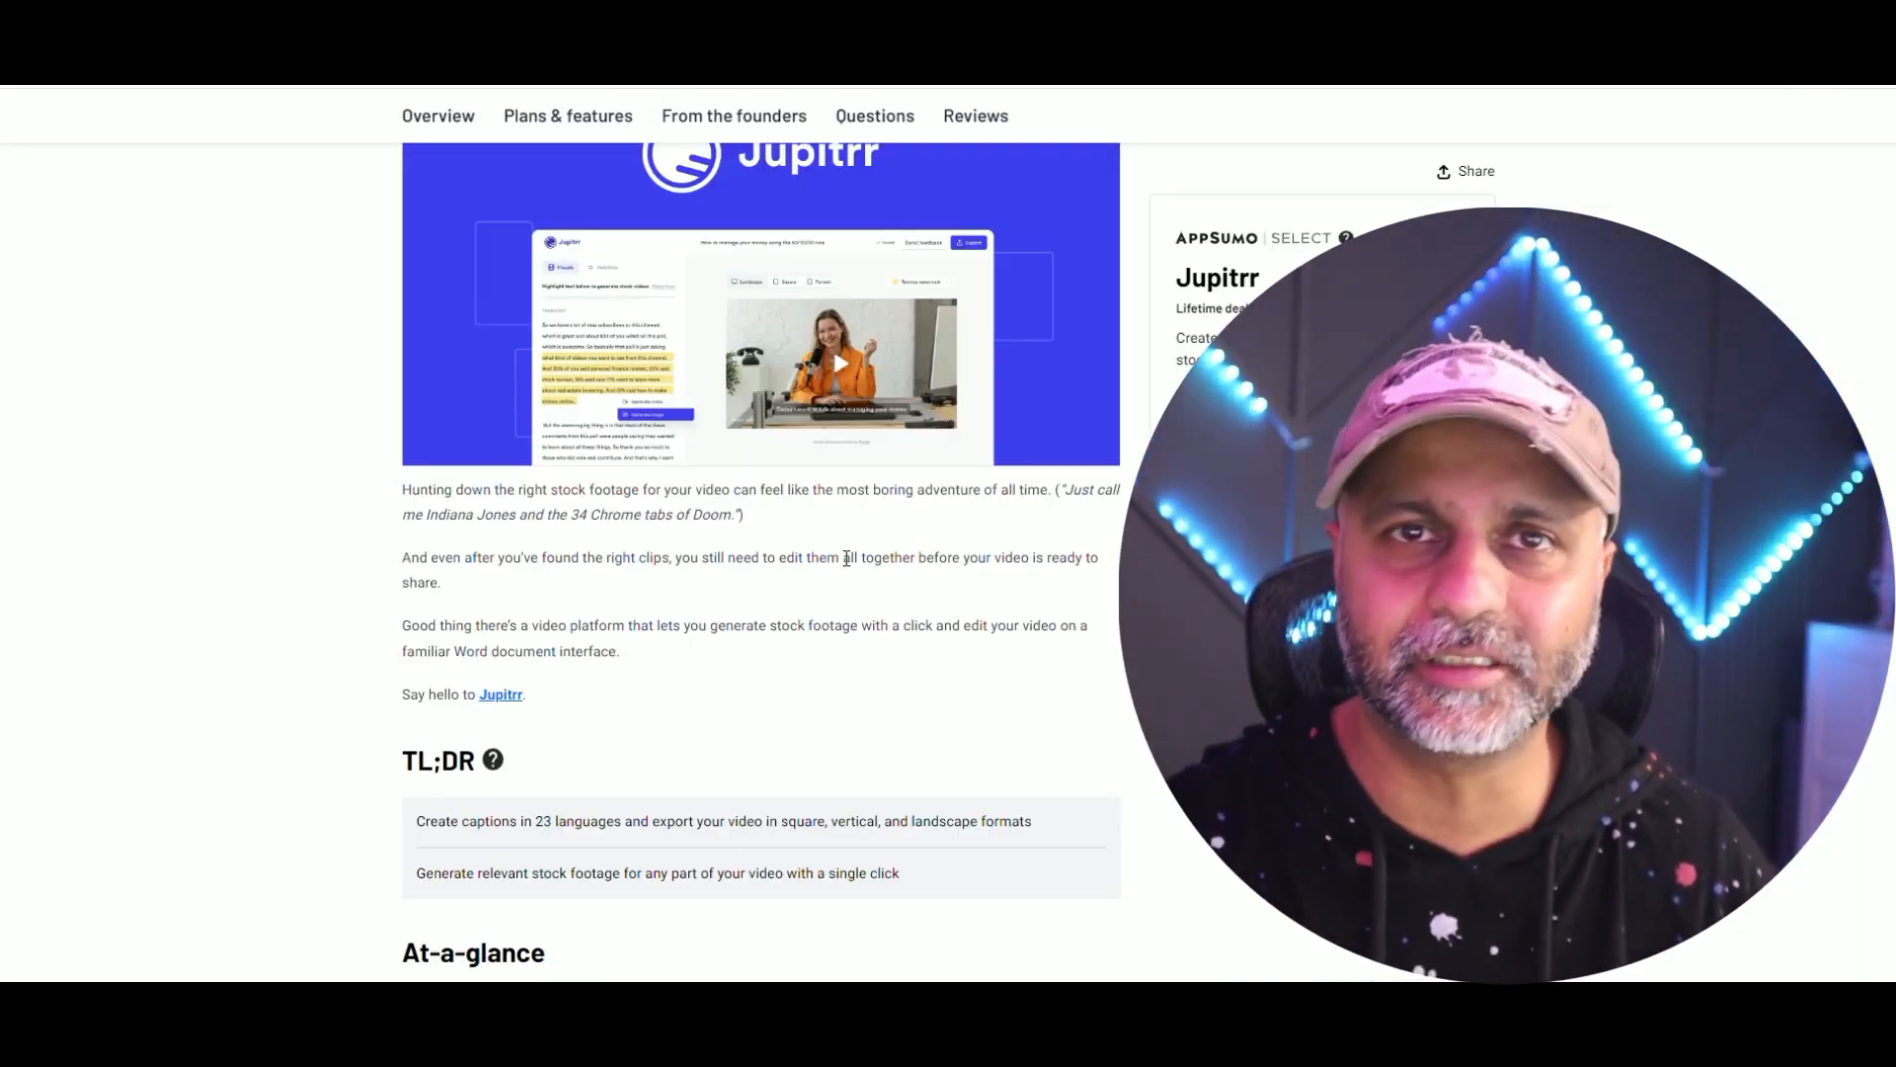
# Reach Plans & features on the Jupitrr deal page and keep License Tier 1 as the plan.
pyautogui.scroll(-3)
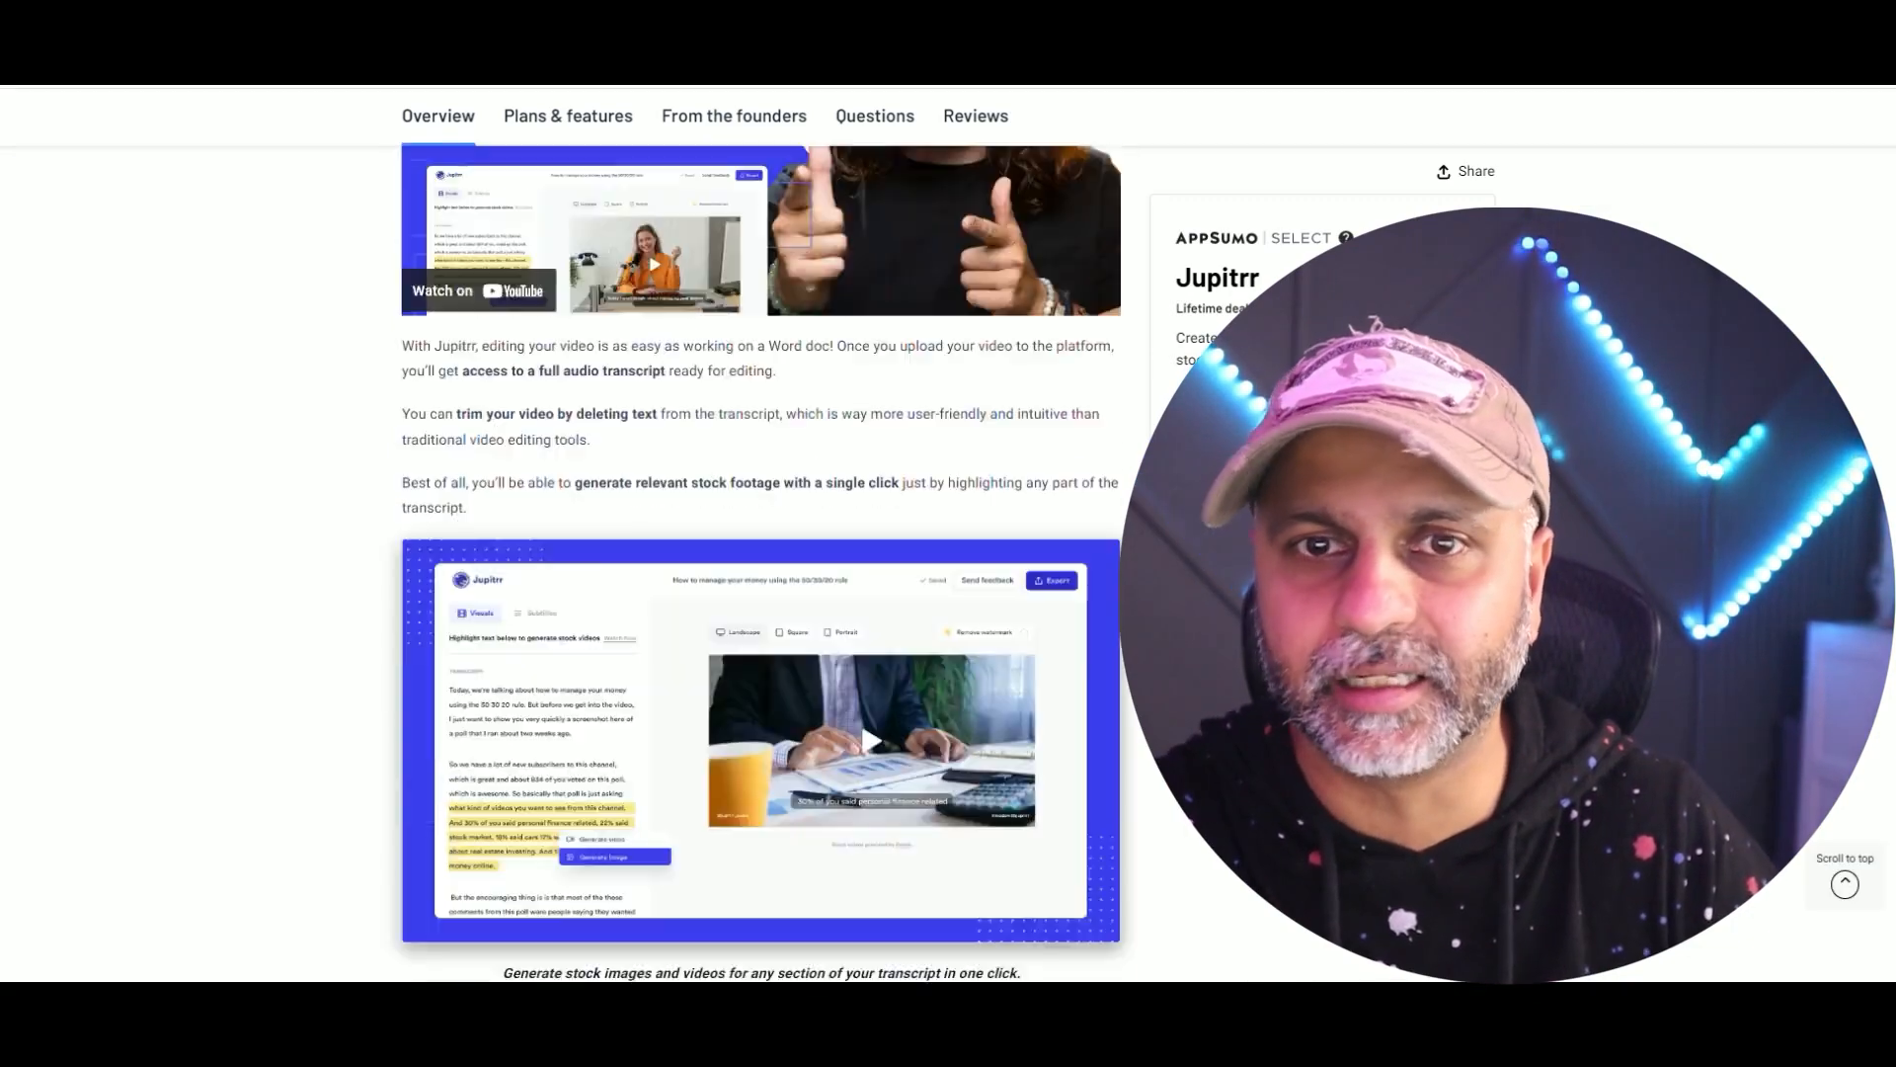
pyautogui.scroll(-3)
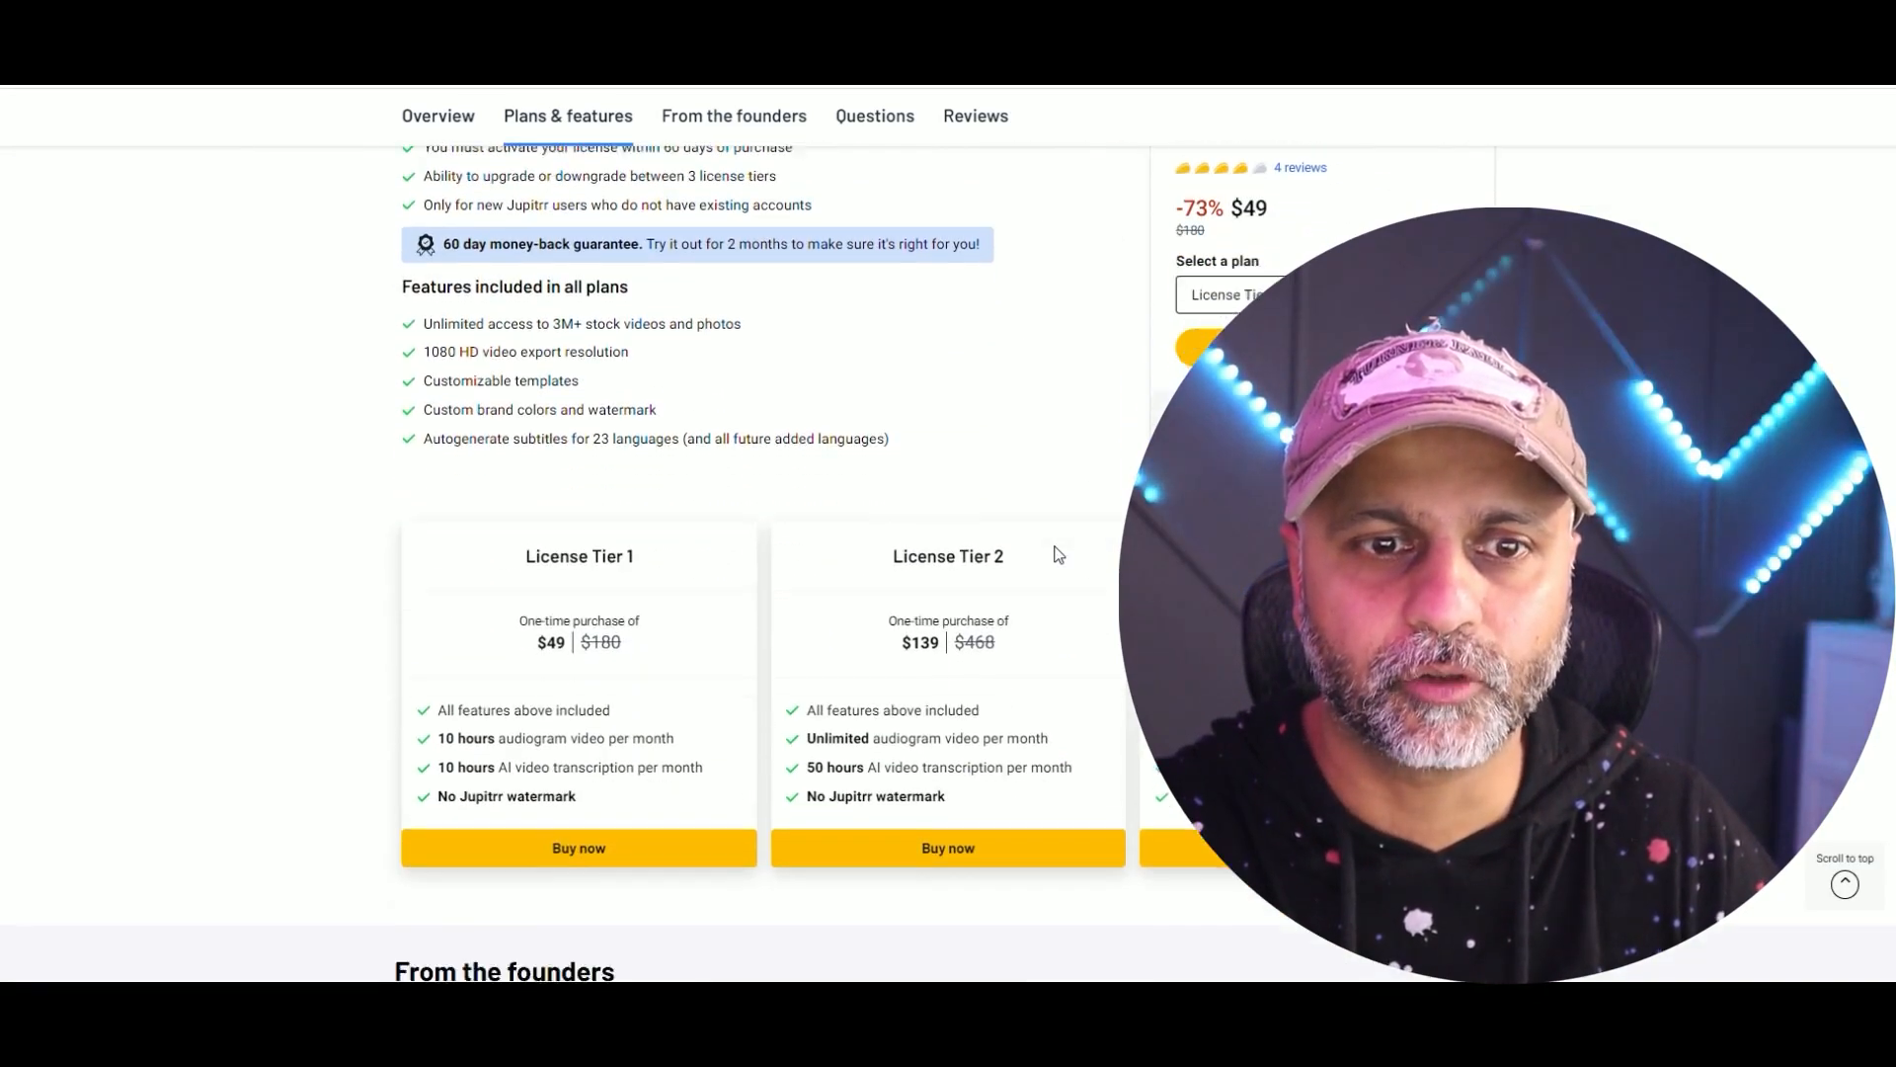
pyautogui.scroll(-3)
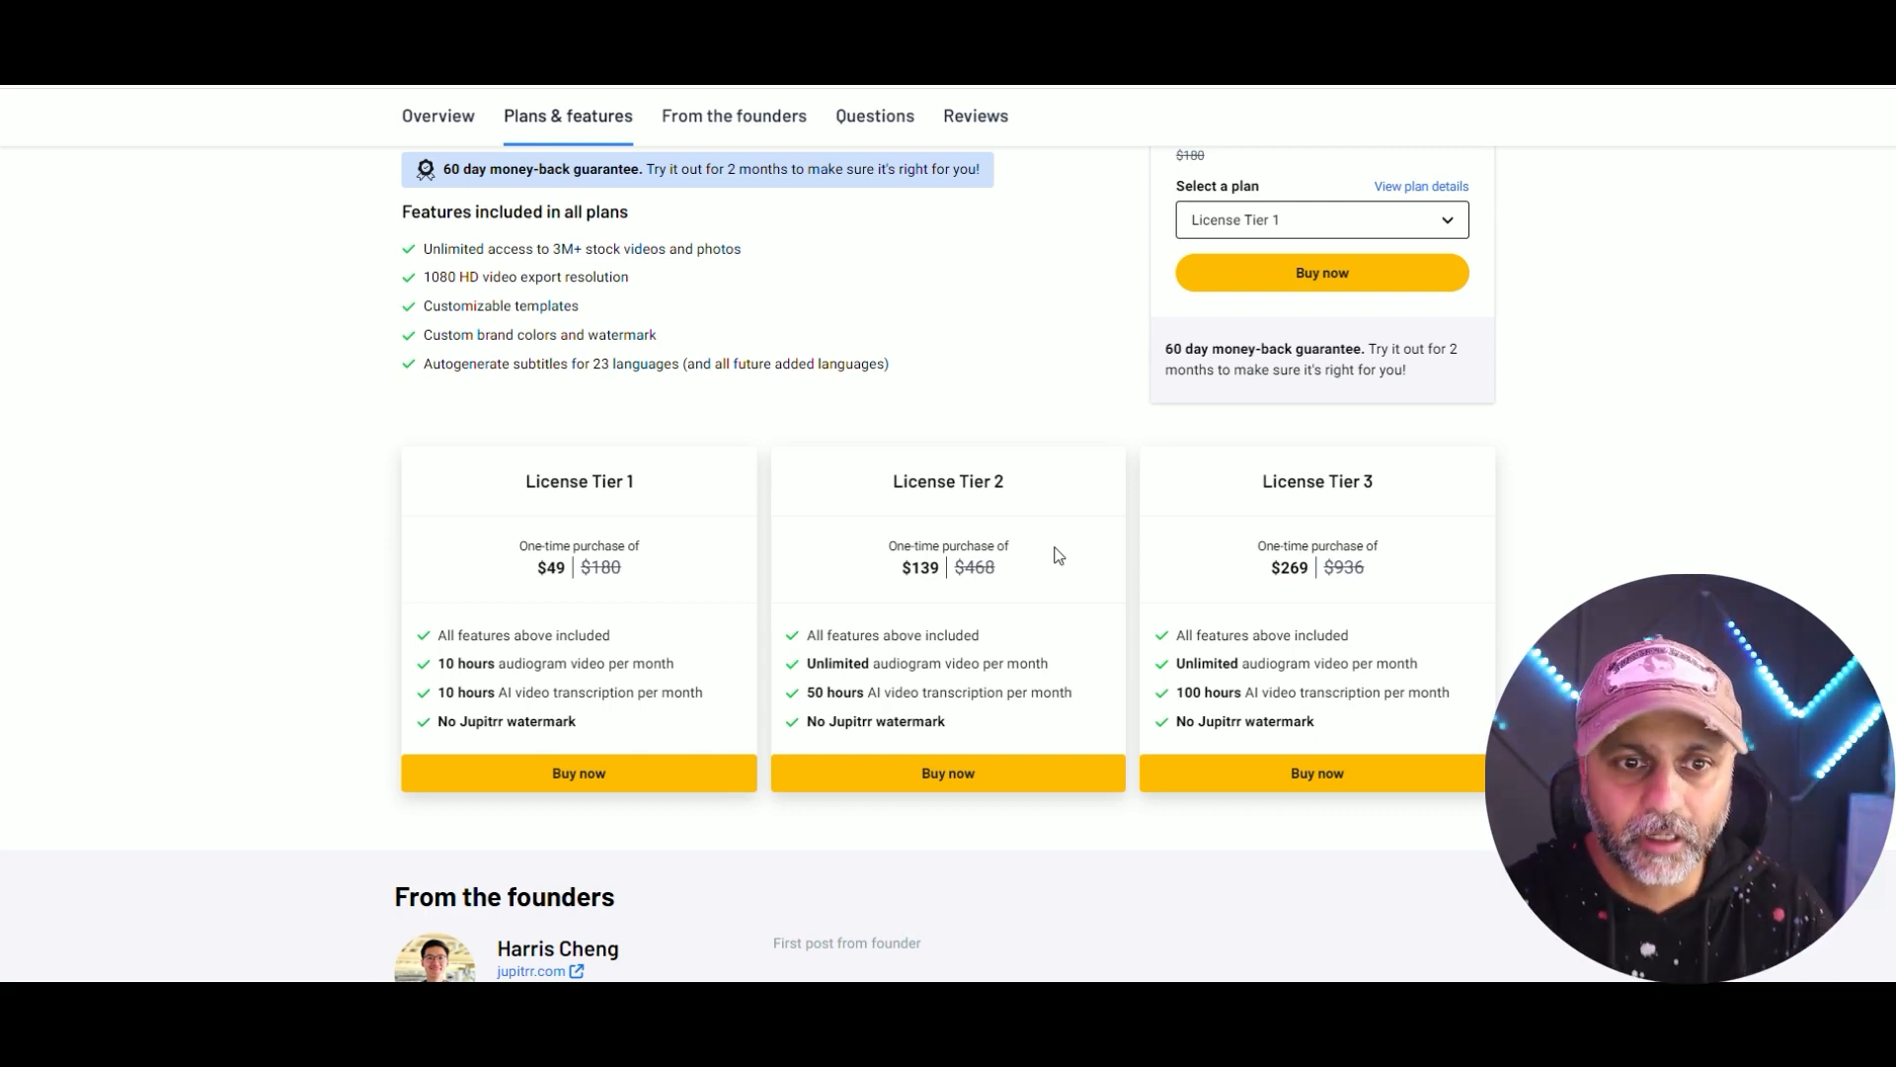
pyautogui.moveTo(1402, 614)
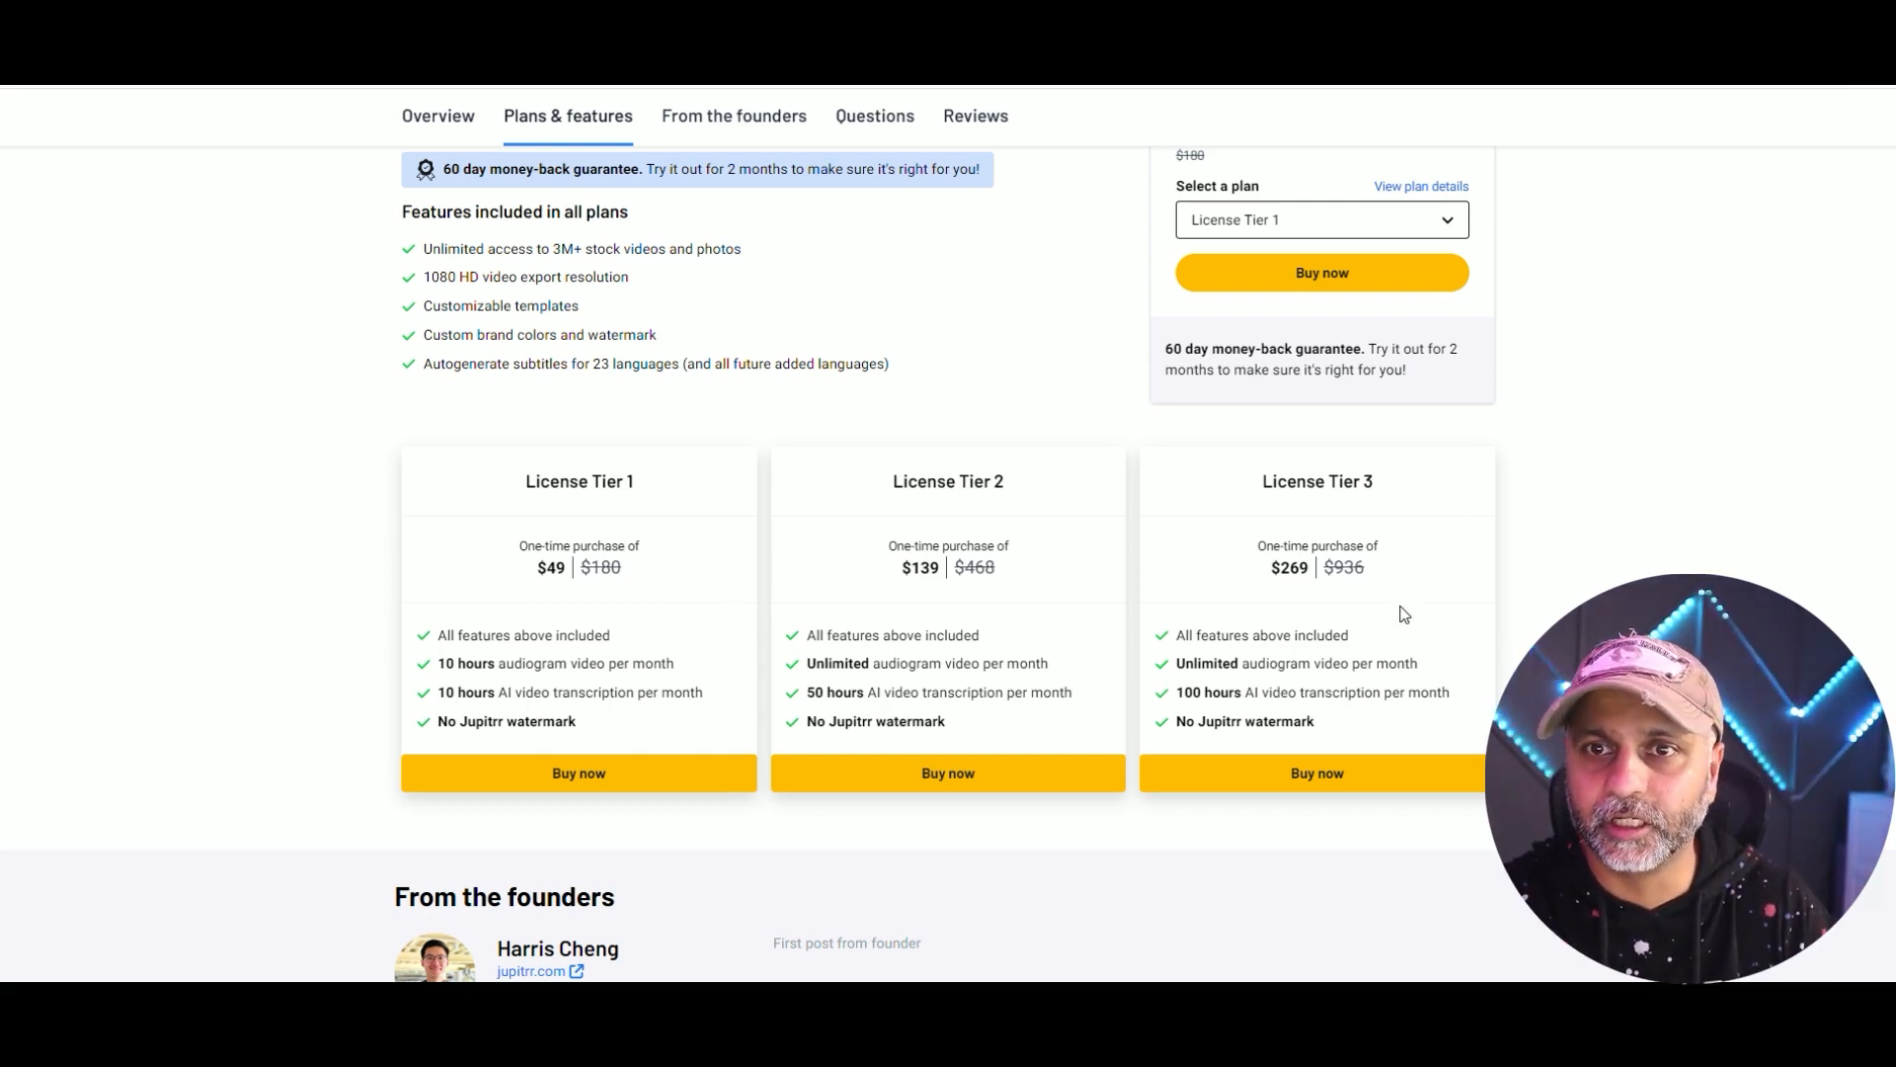
pyautogui.click(1319, 219)
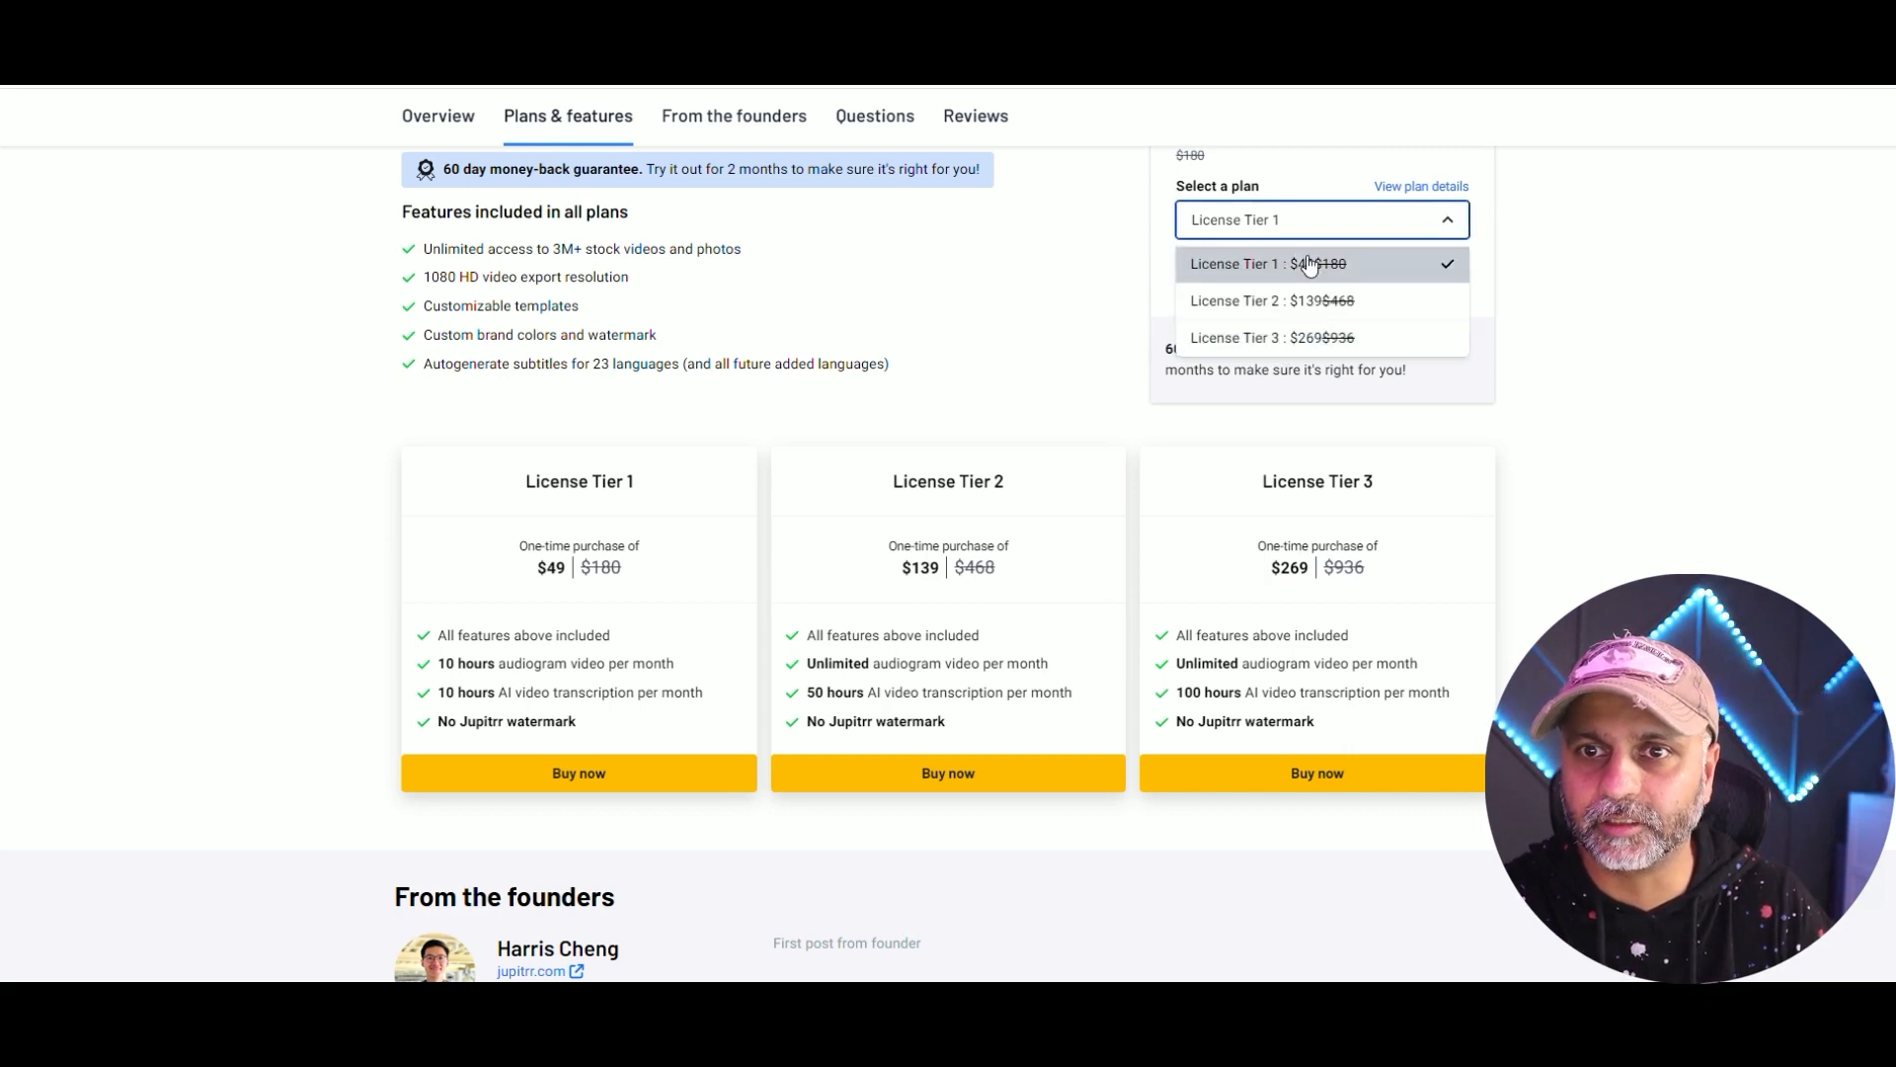
pyautogui.click(1268, 263)
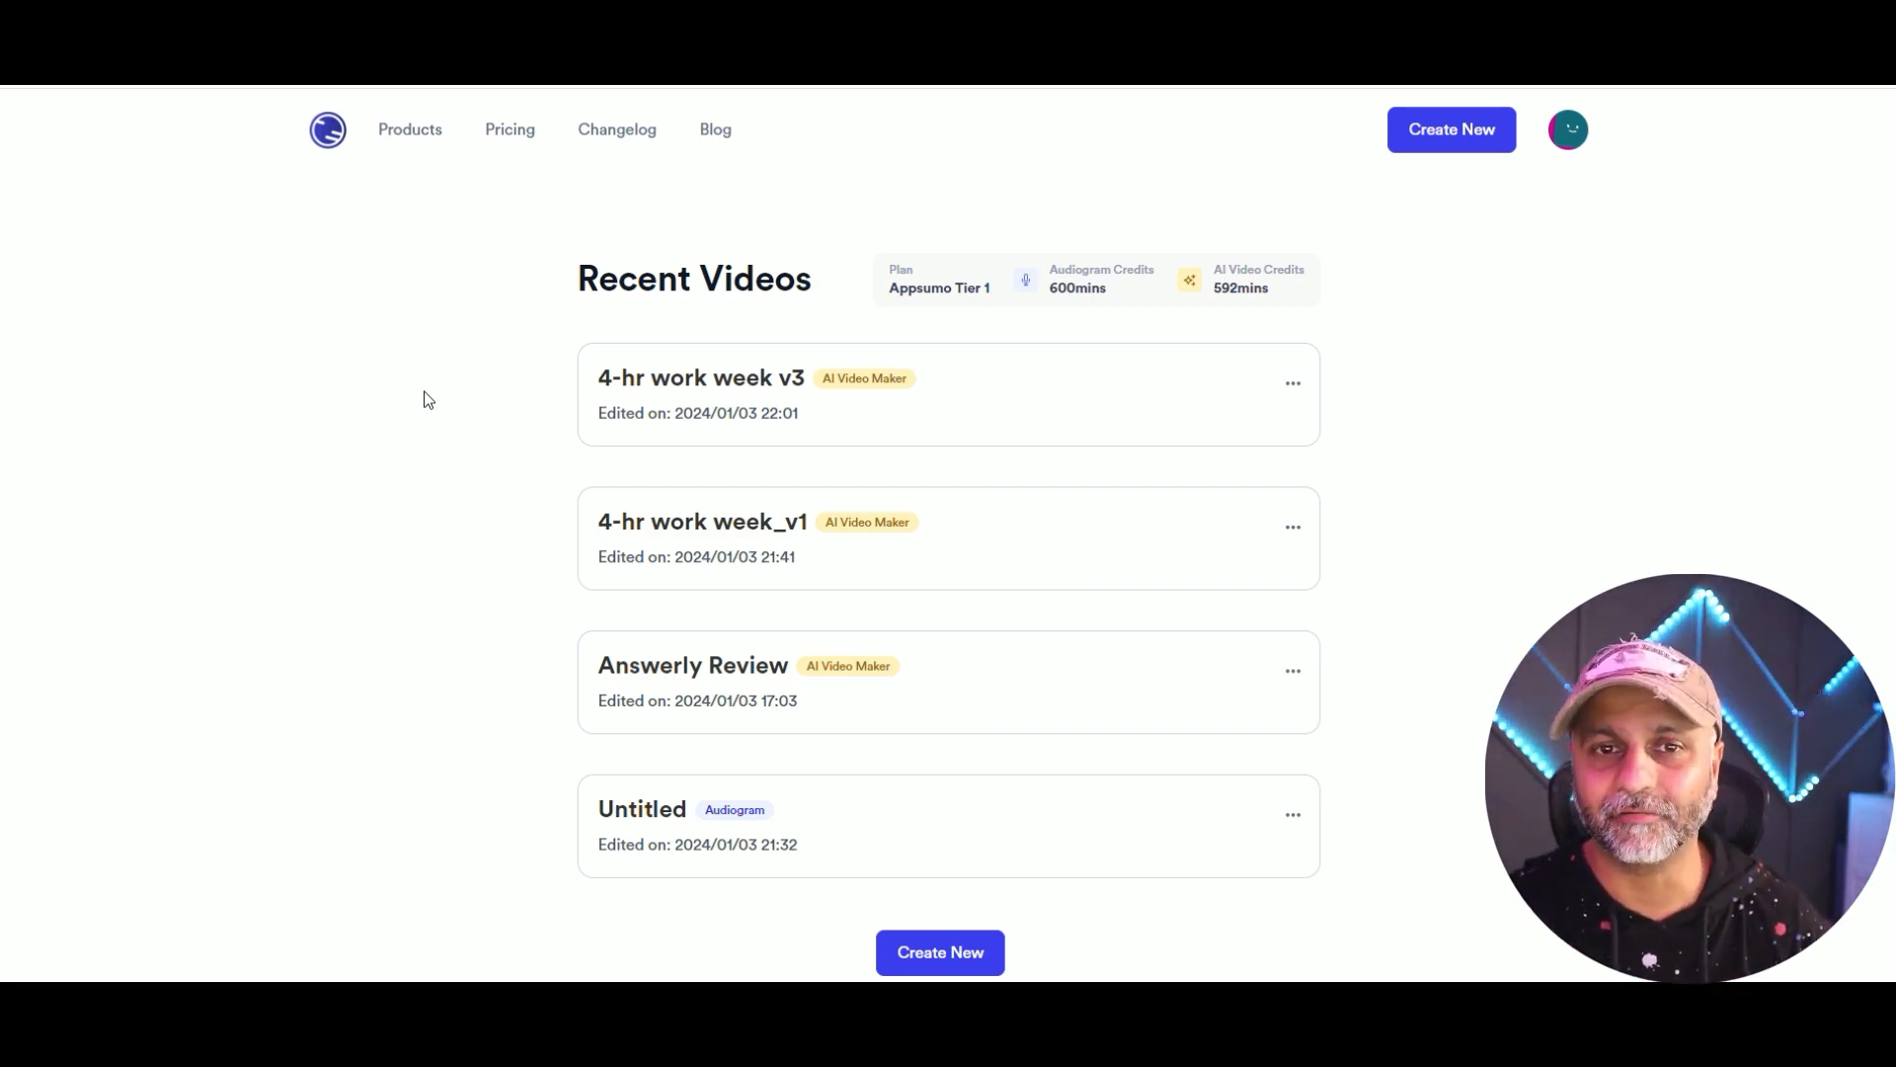
pyautogui.moveTo(1010, 553)
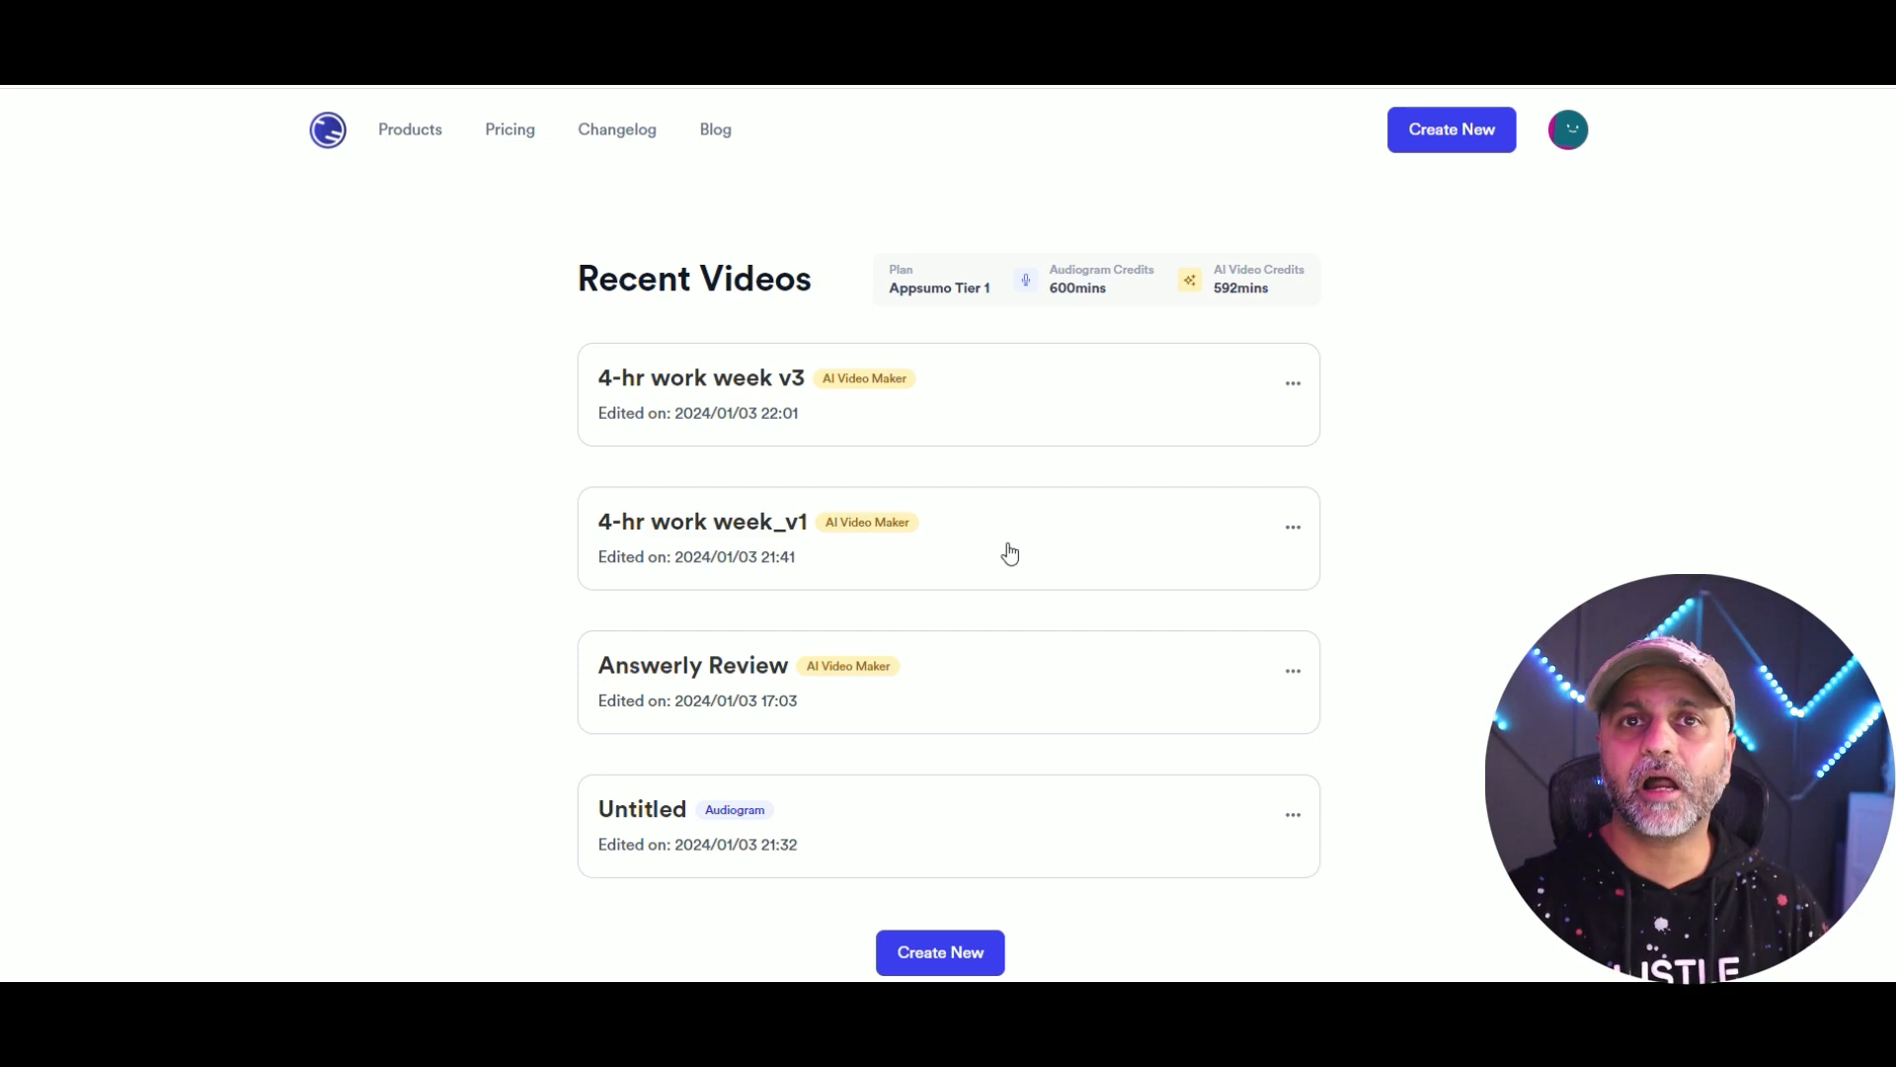
pyautogui.moveTo(907, 654)
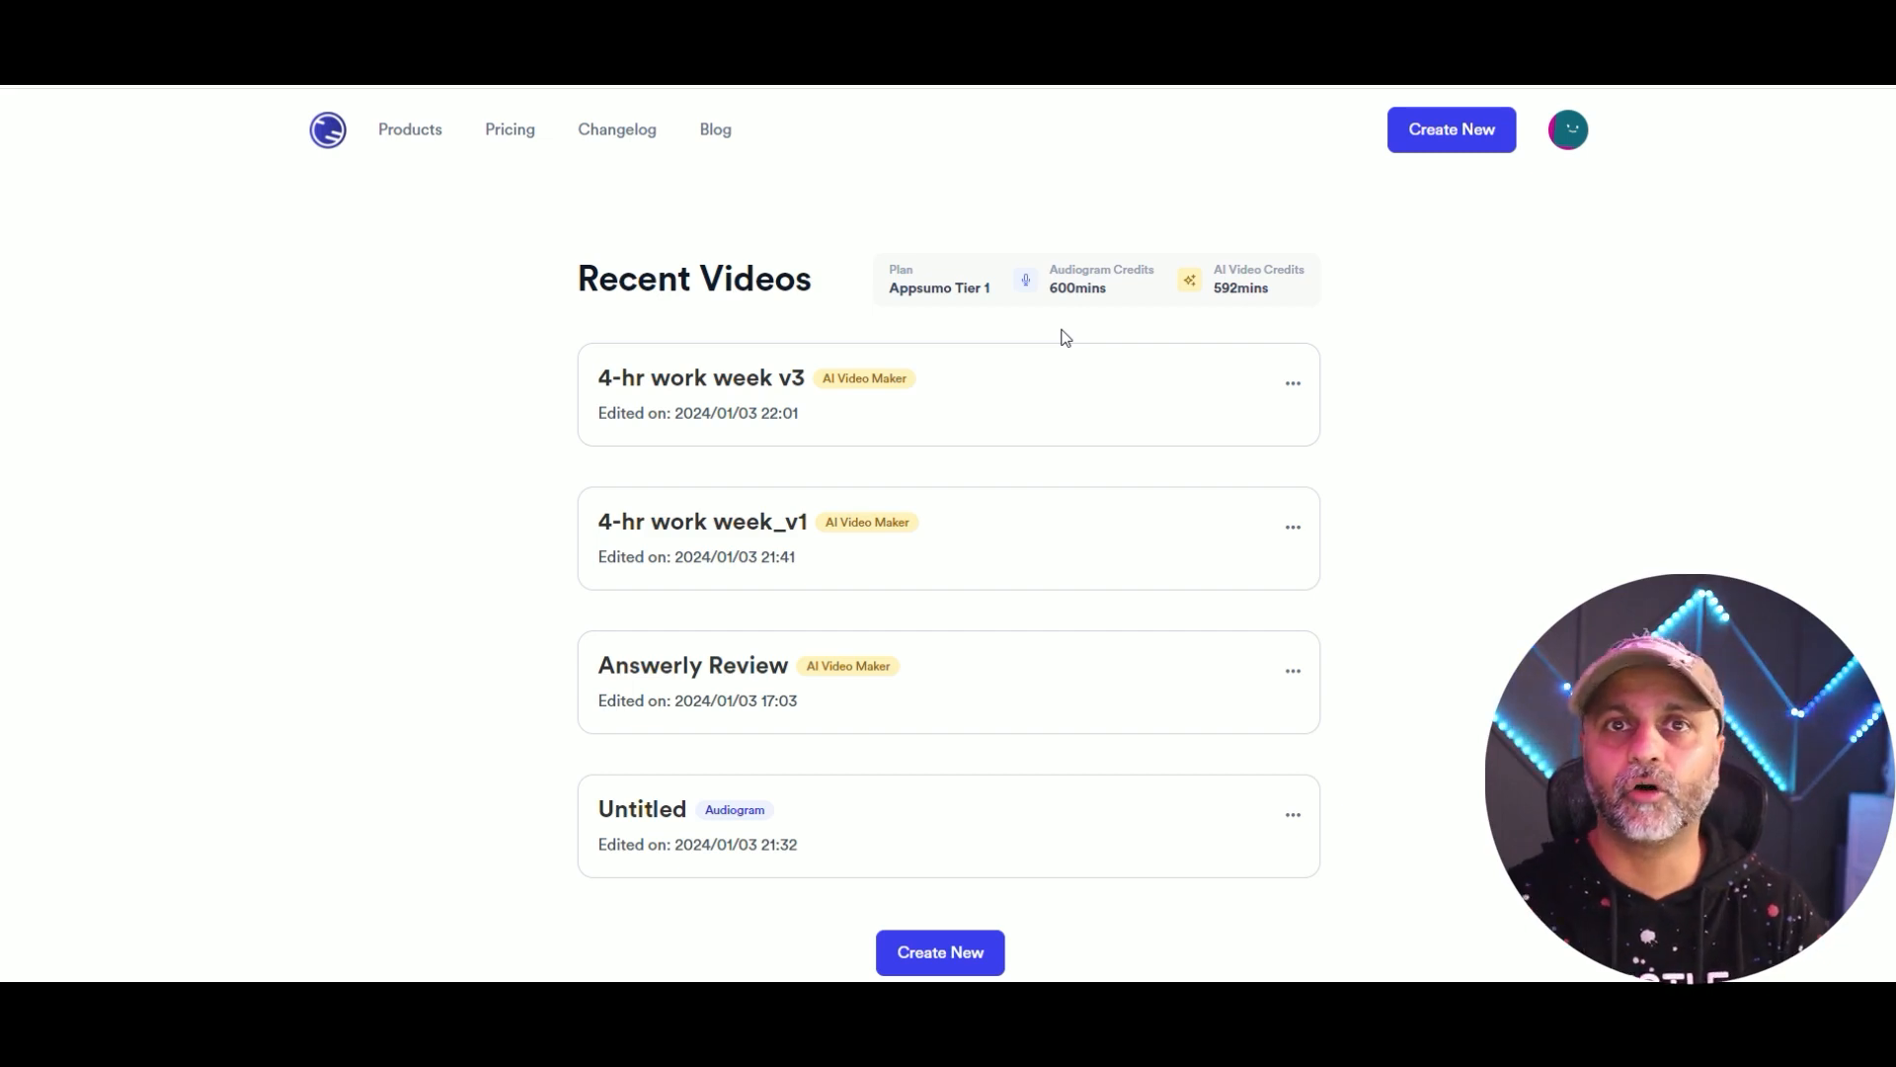
pyautogui.moveTo(1030, 456)
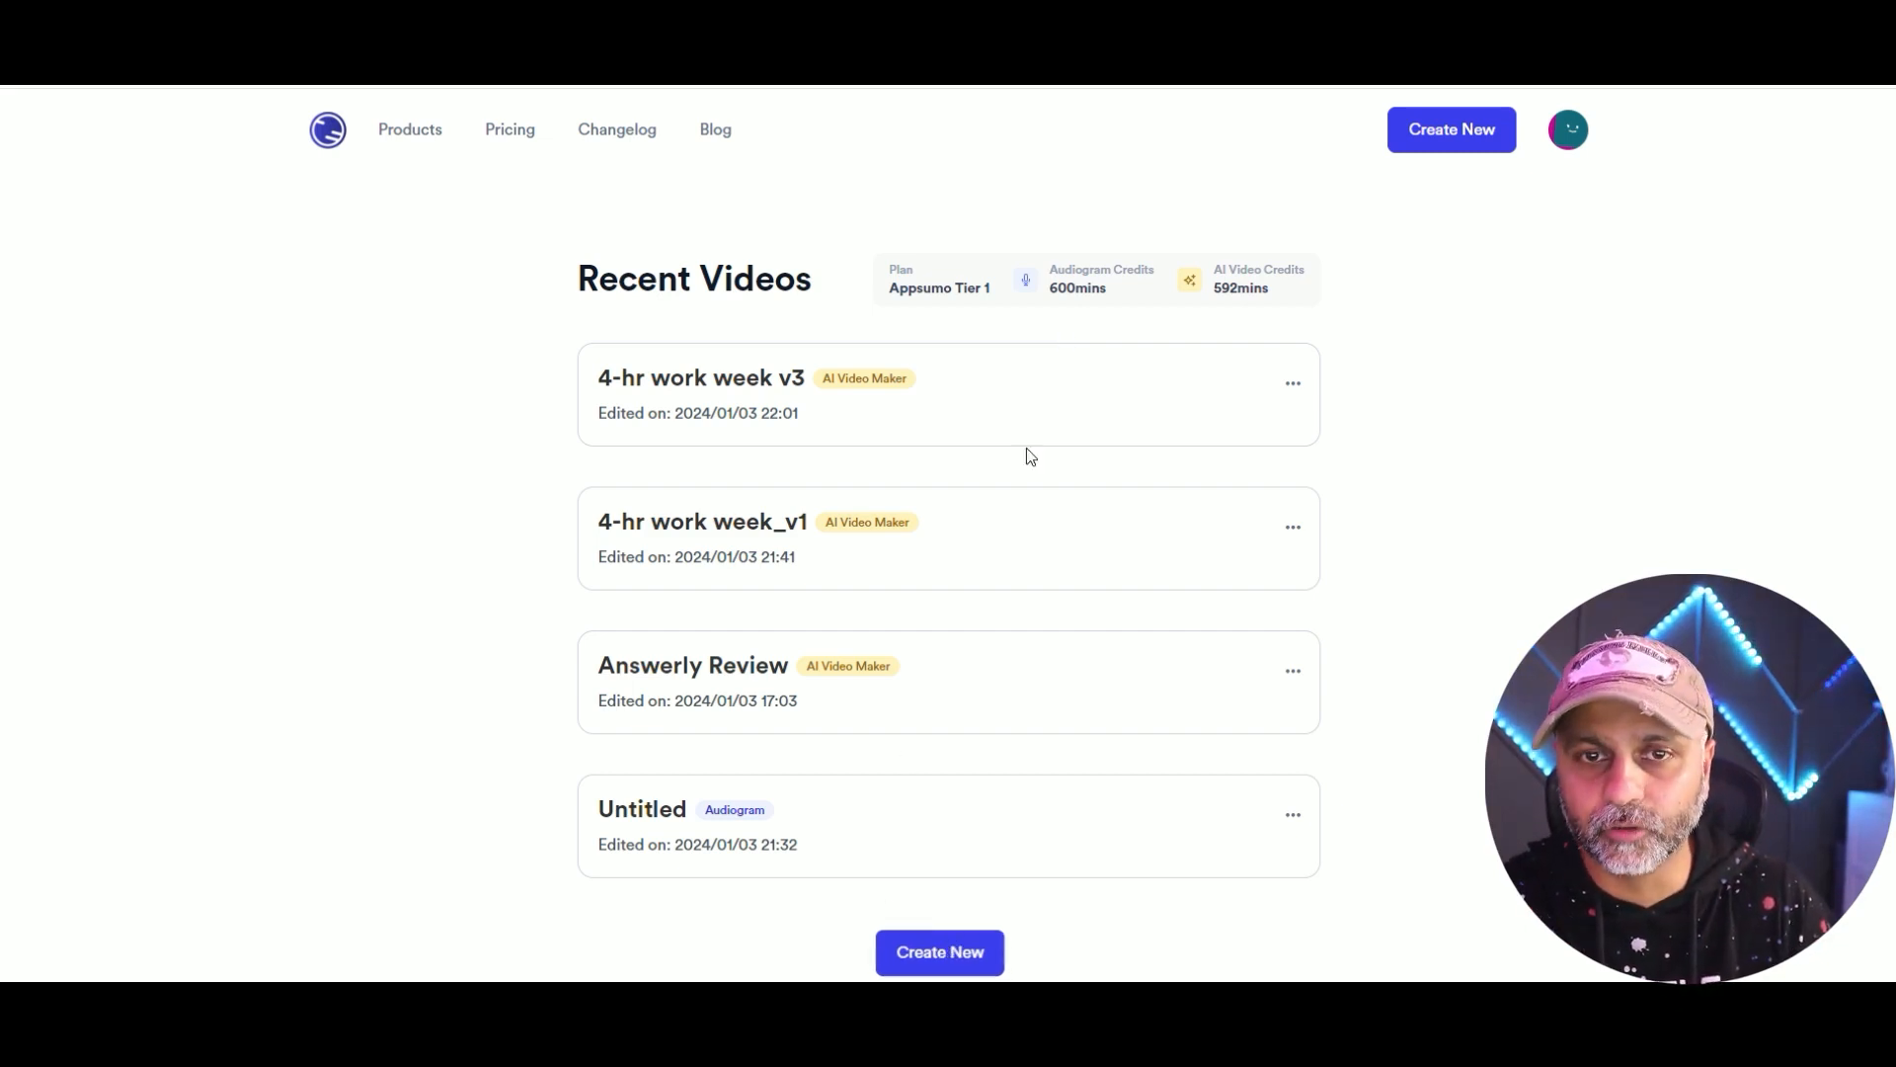
pyautogui.moveTo(887, 283)
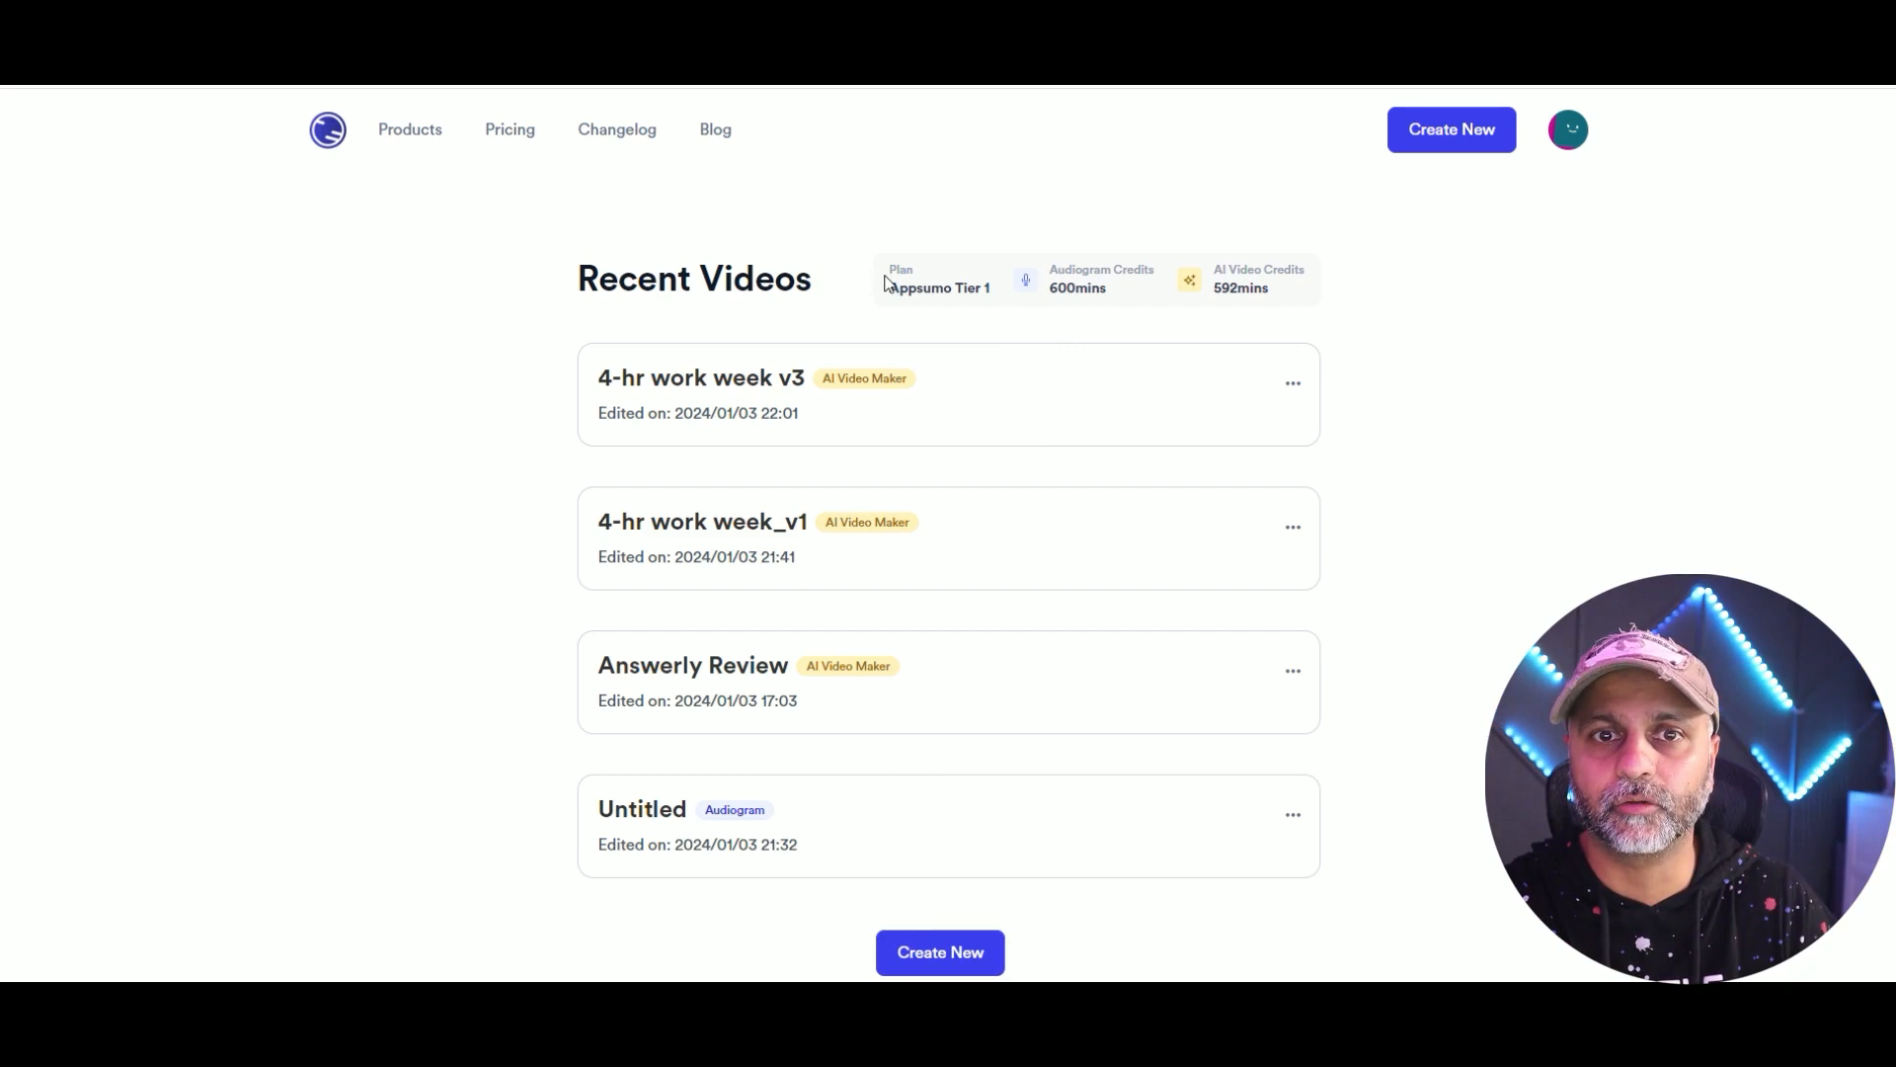
pyautogui.moveTo(922, 288)
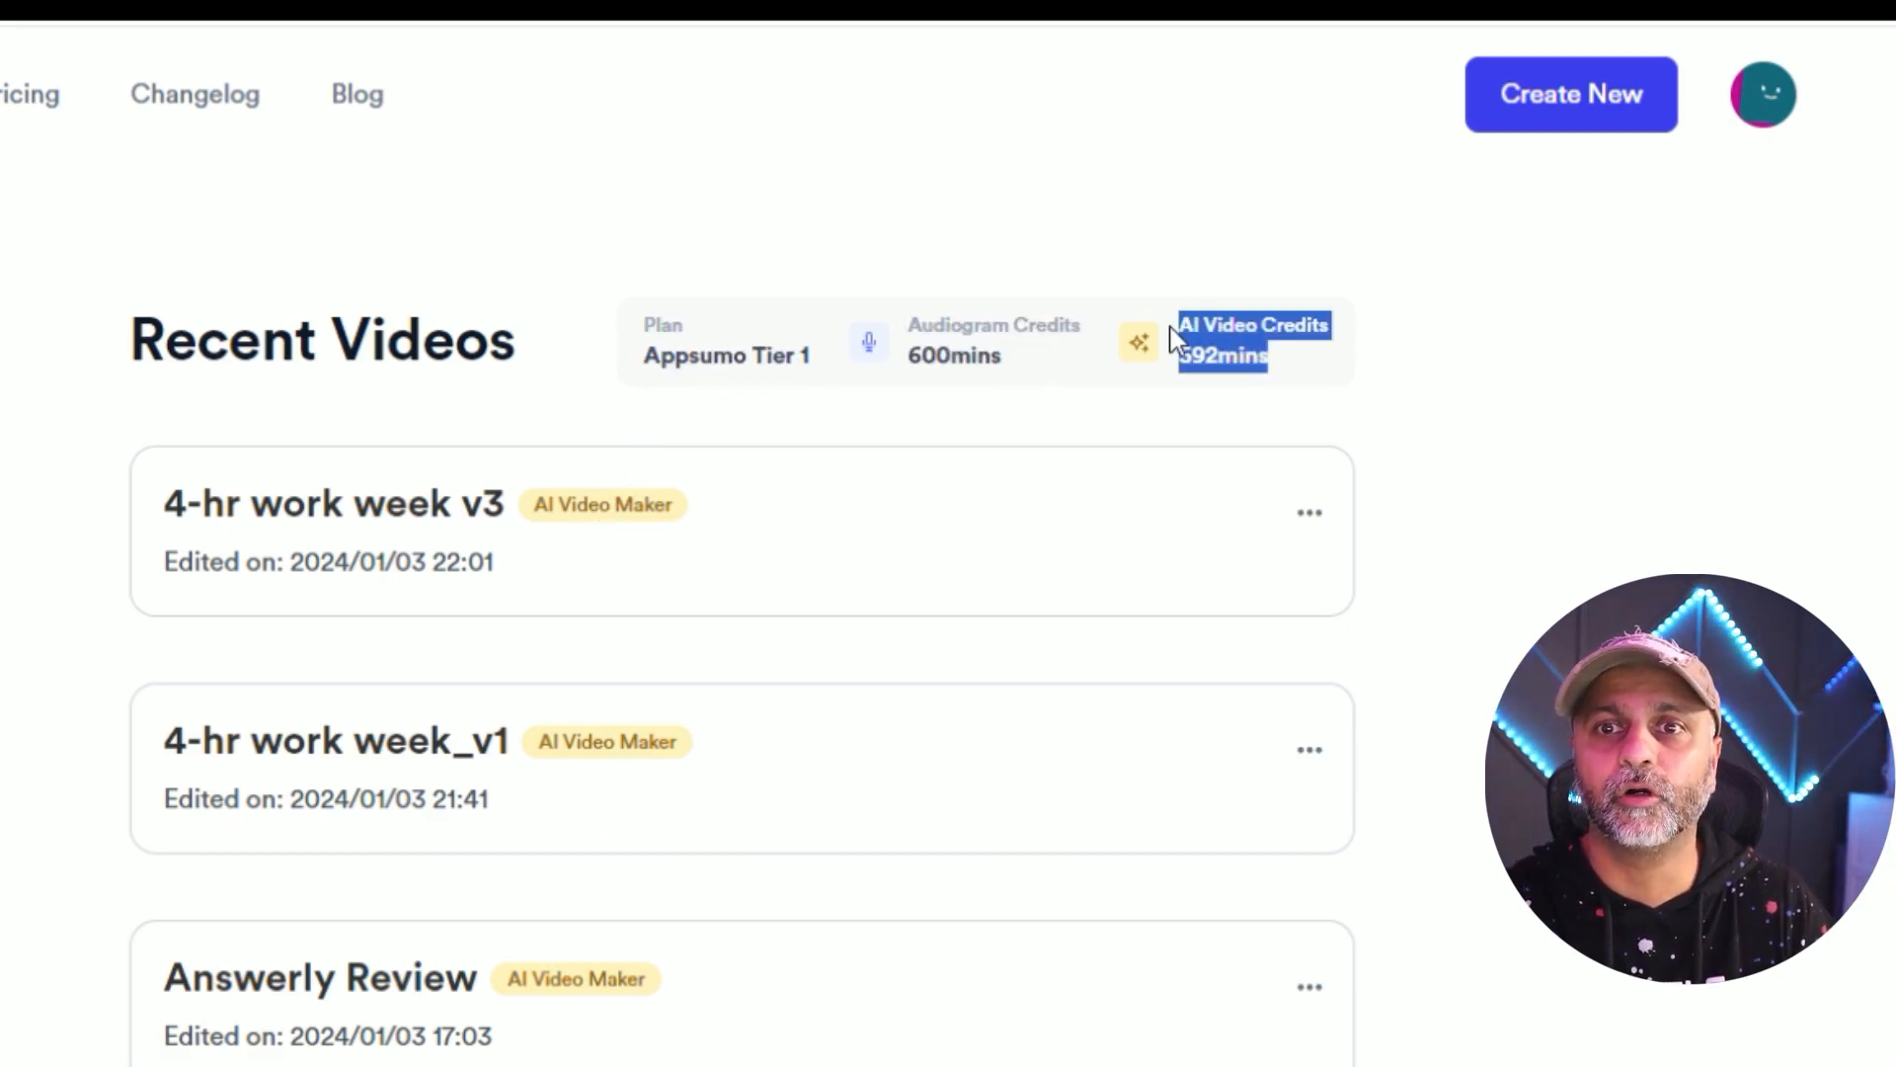
pyautogui.moveTo(1159, 335)
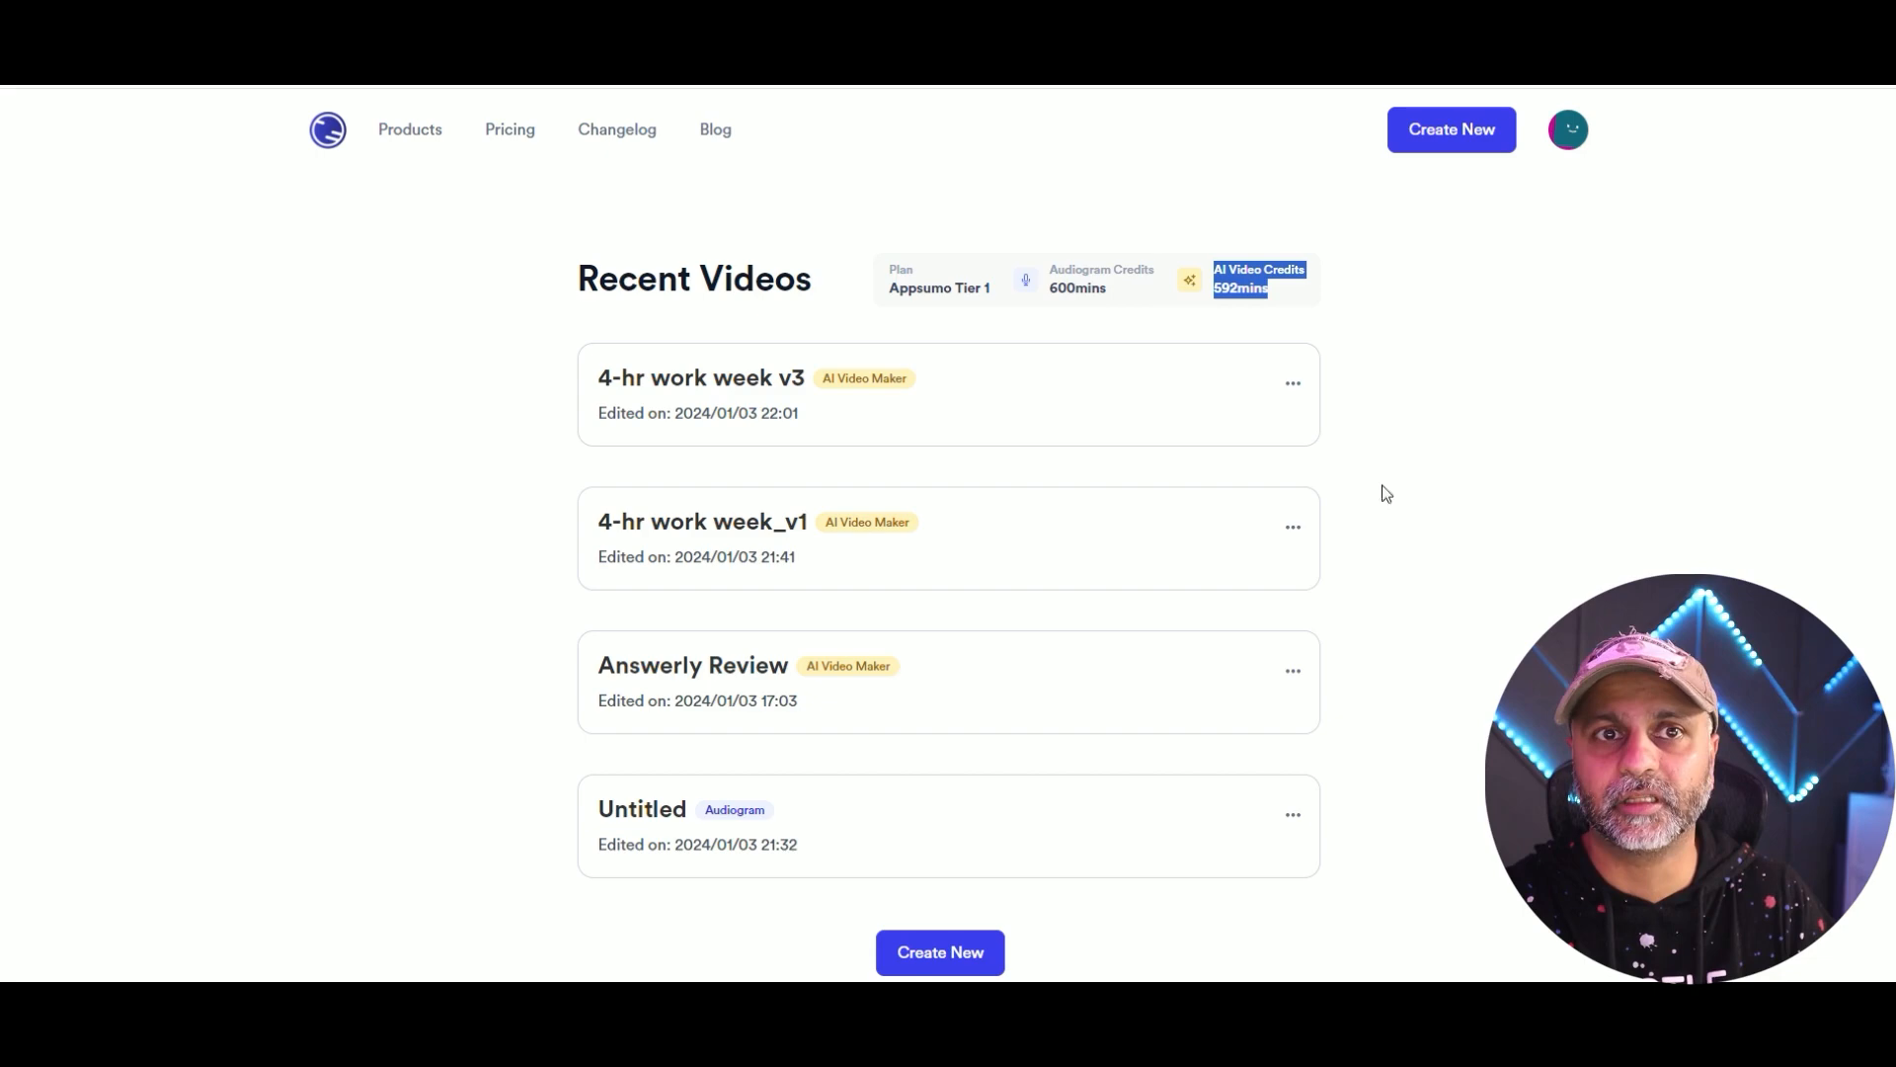
# Move down the Recent Videos dashboard toward the Create New area.
pyautogui.scroll(-3)
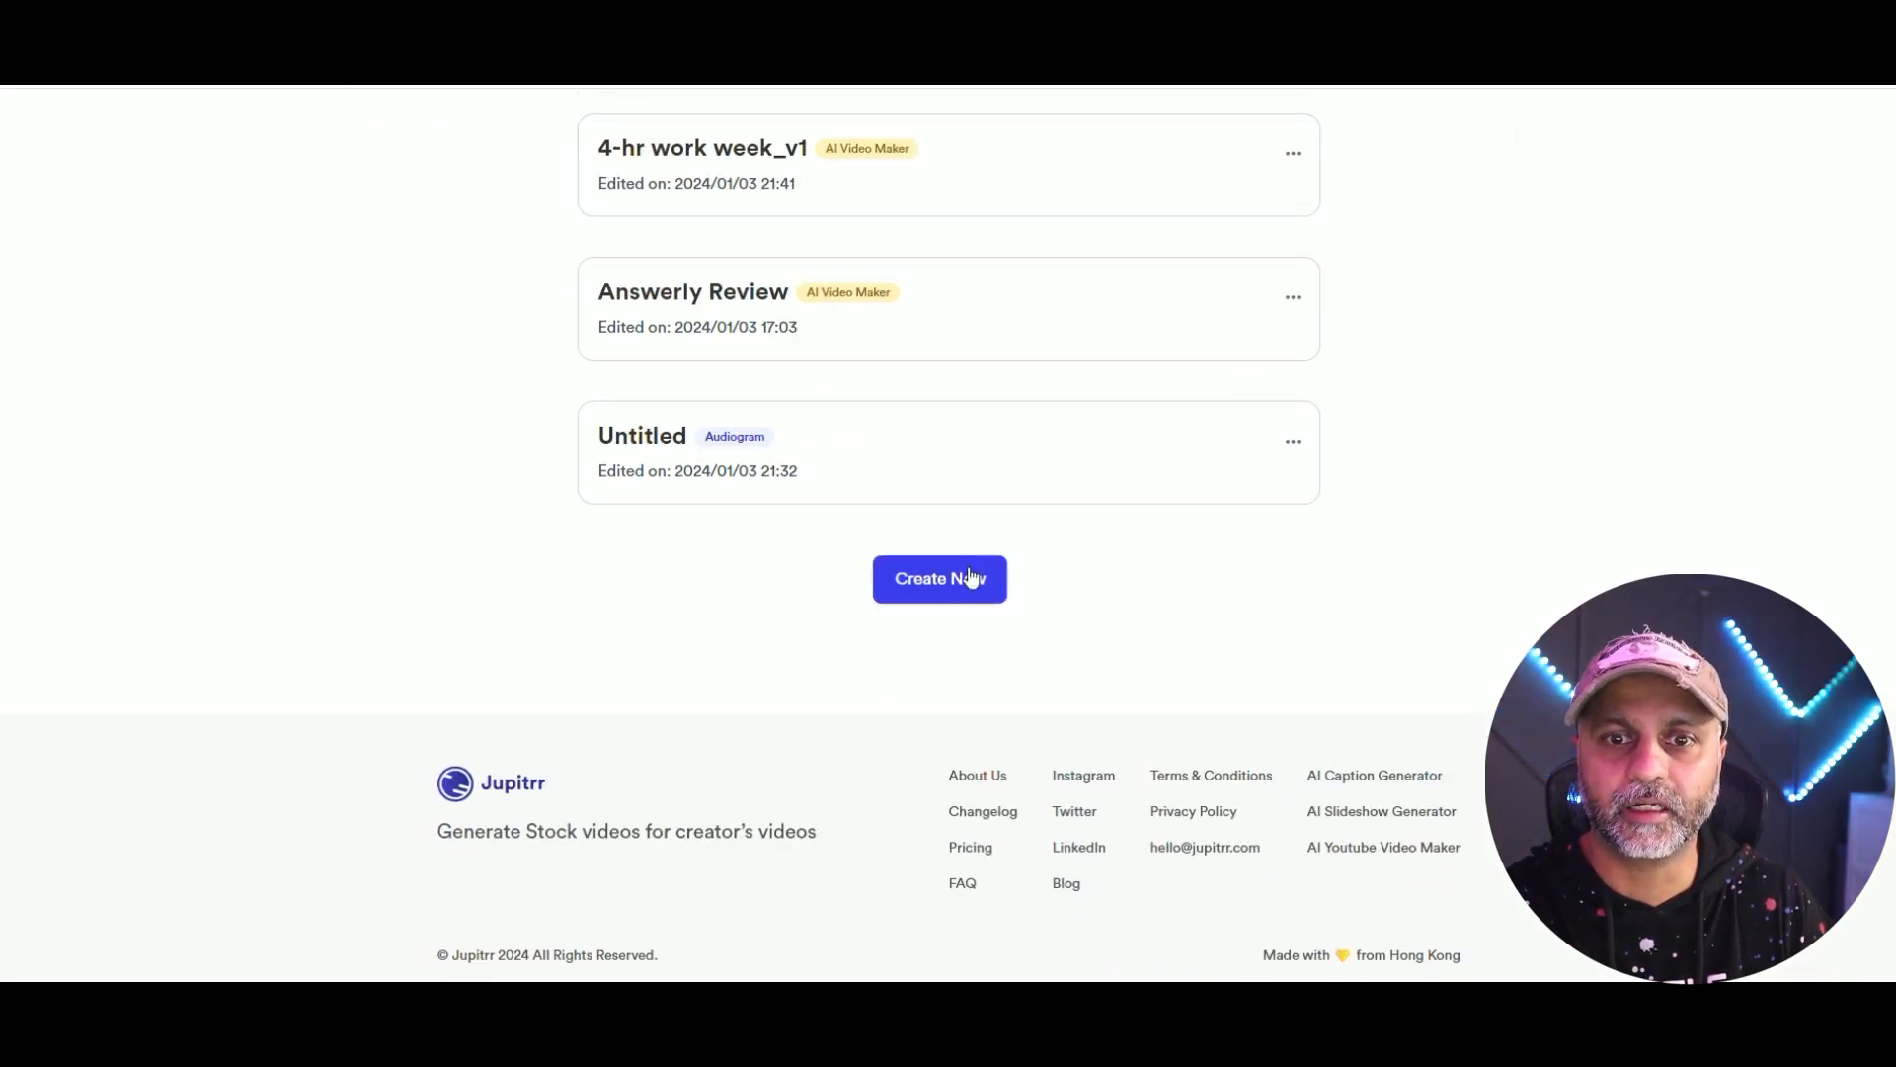
# Start a new AI Video project and load the sample video into the editor.
pyautogui.click(940, 579)
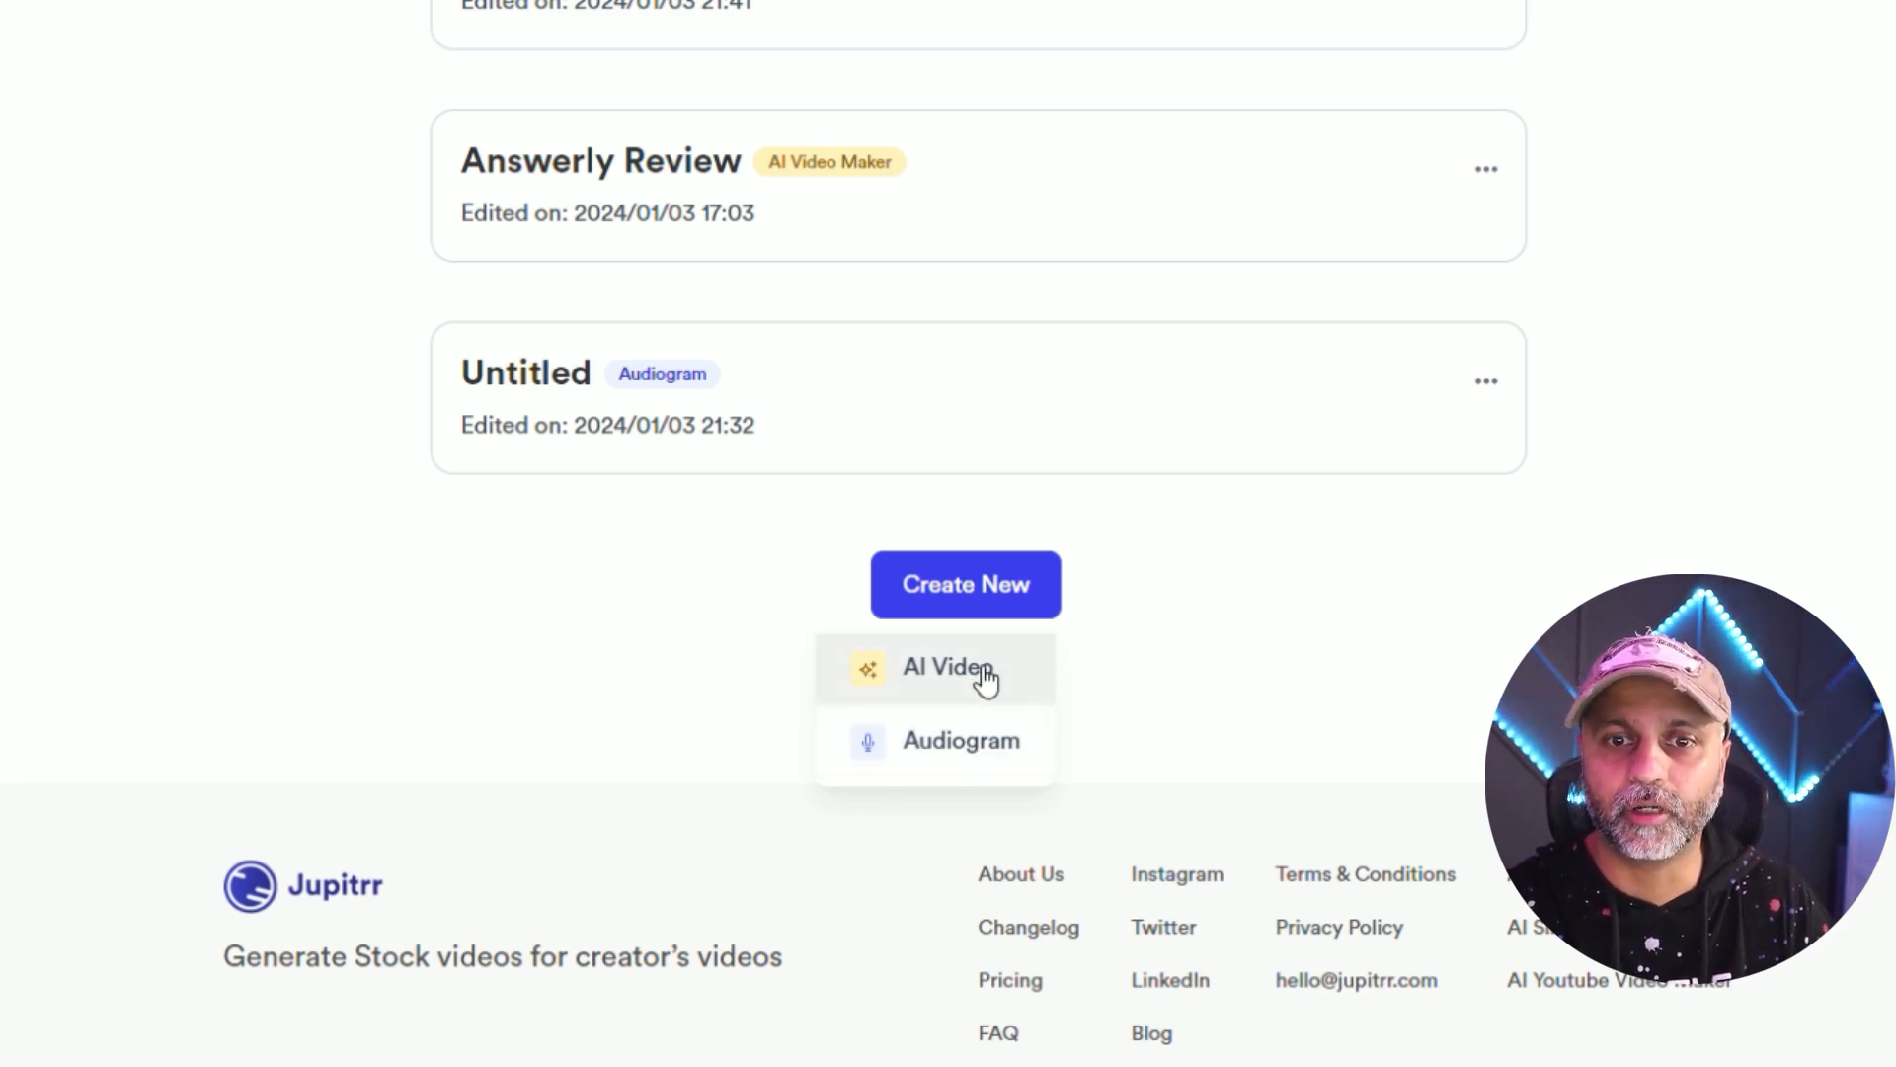
pyautogui.click(945, 666)
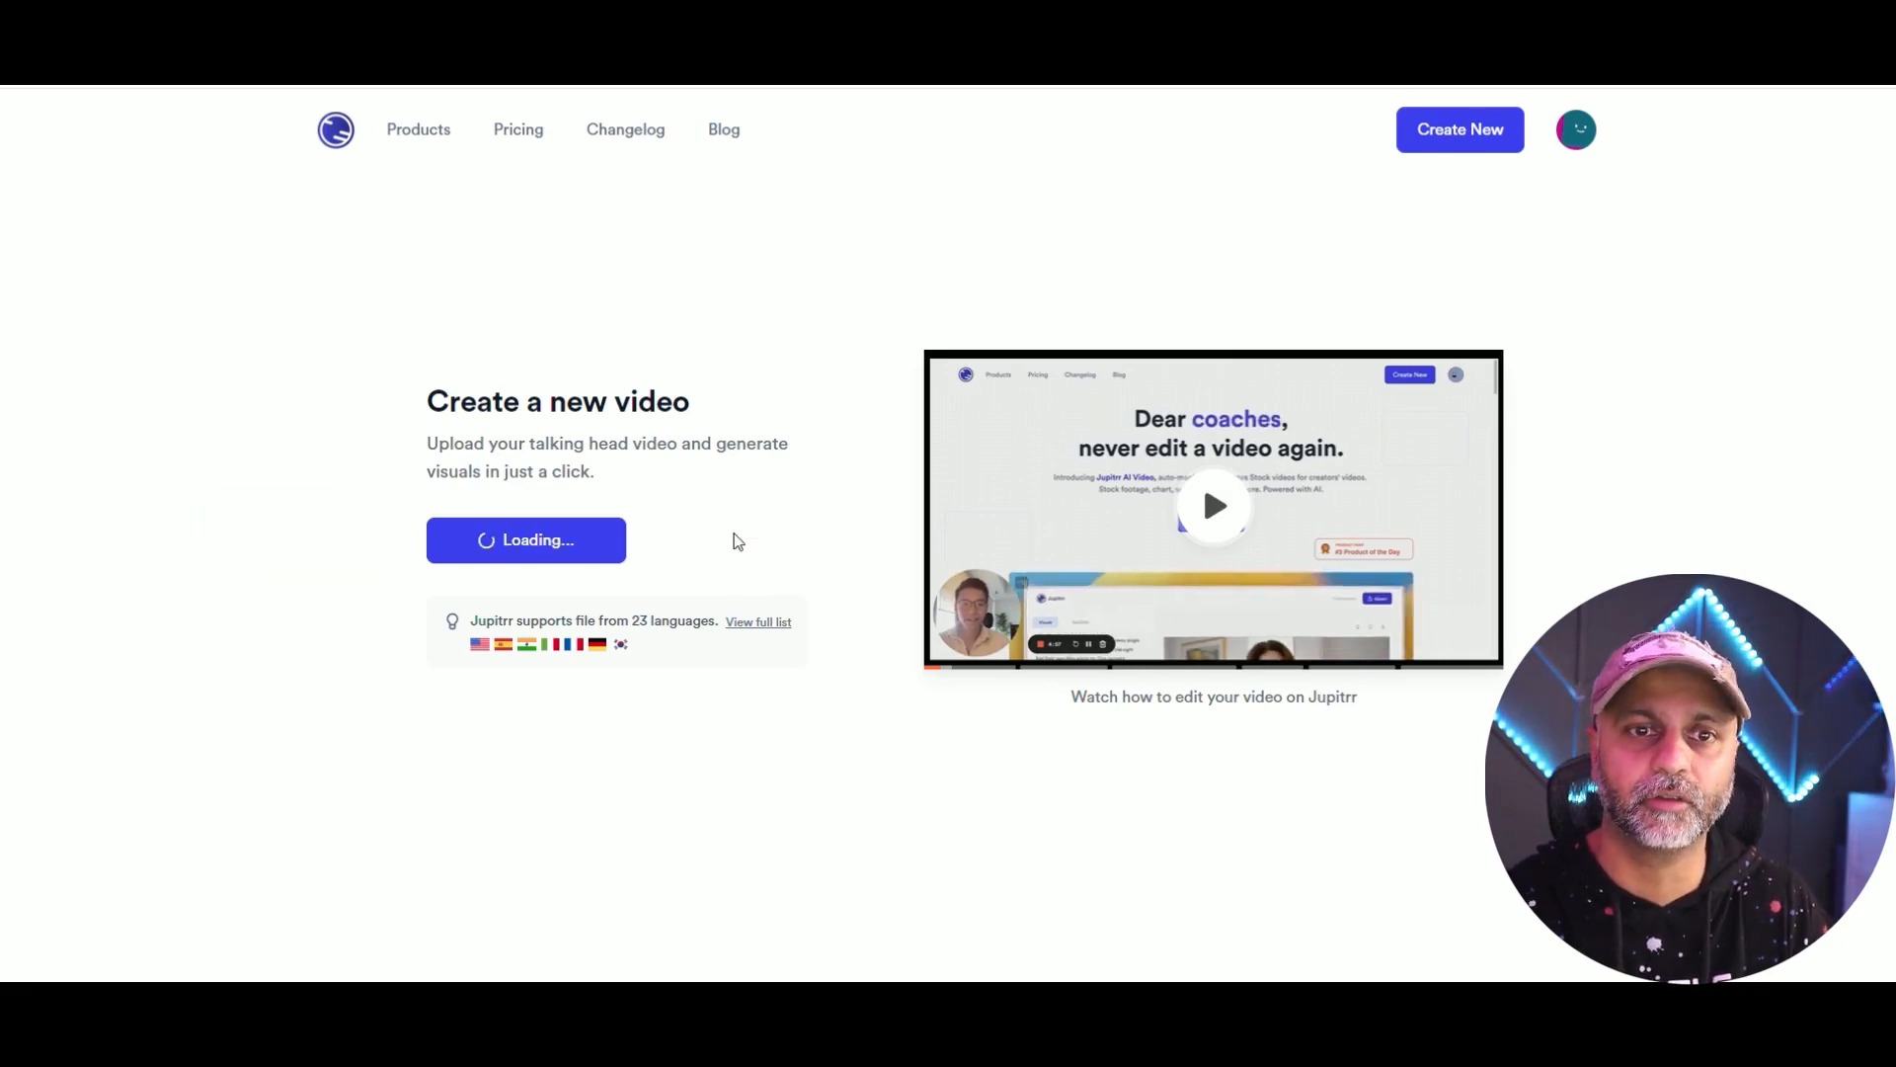
pyautogui.click(526, 539)
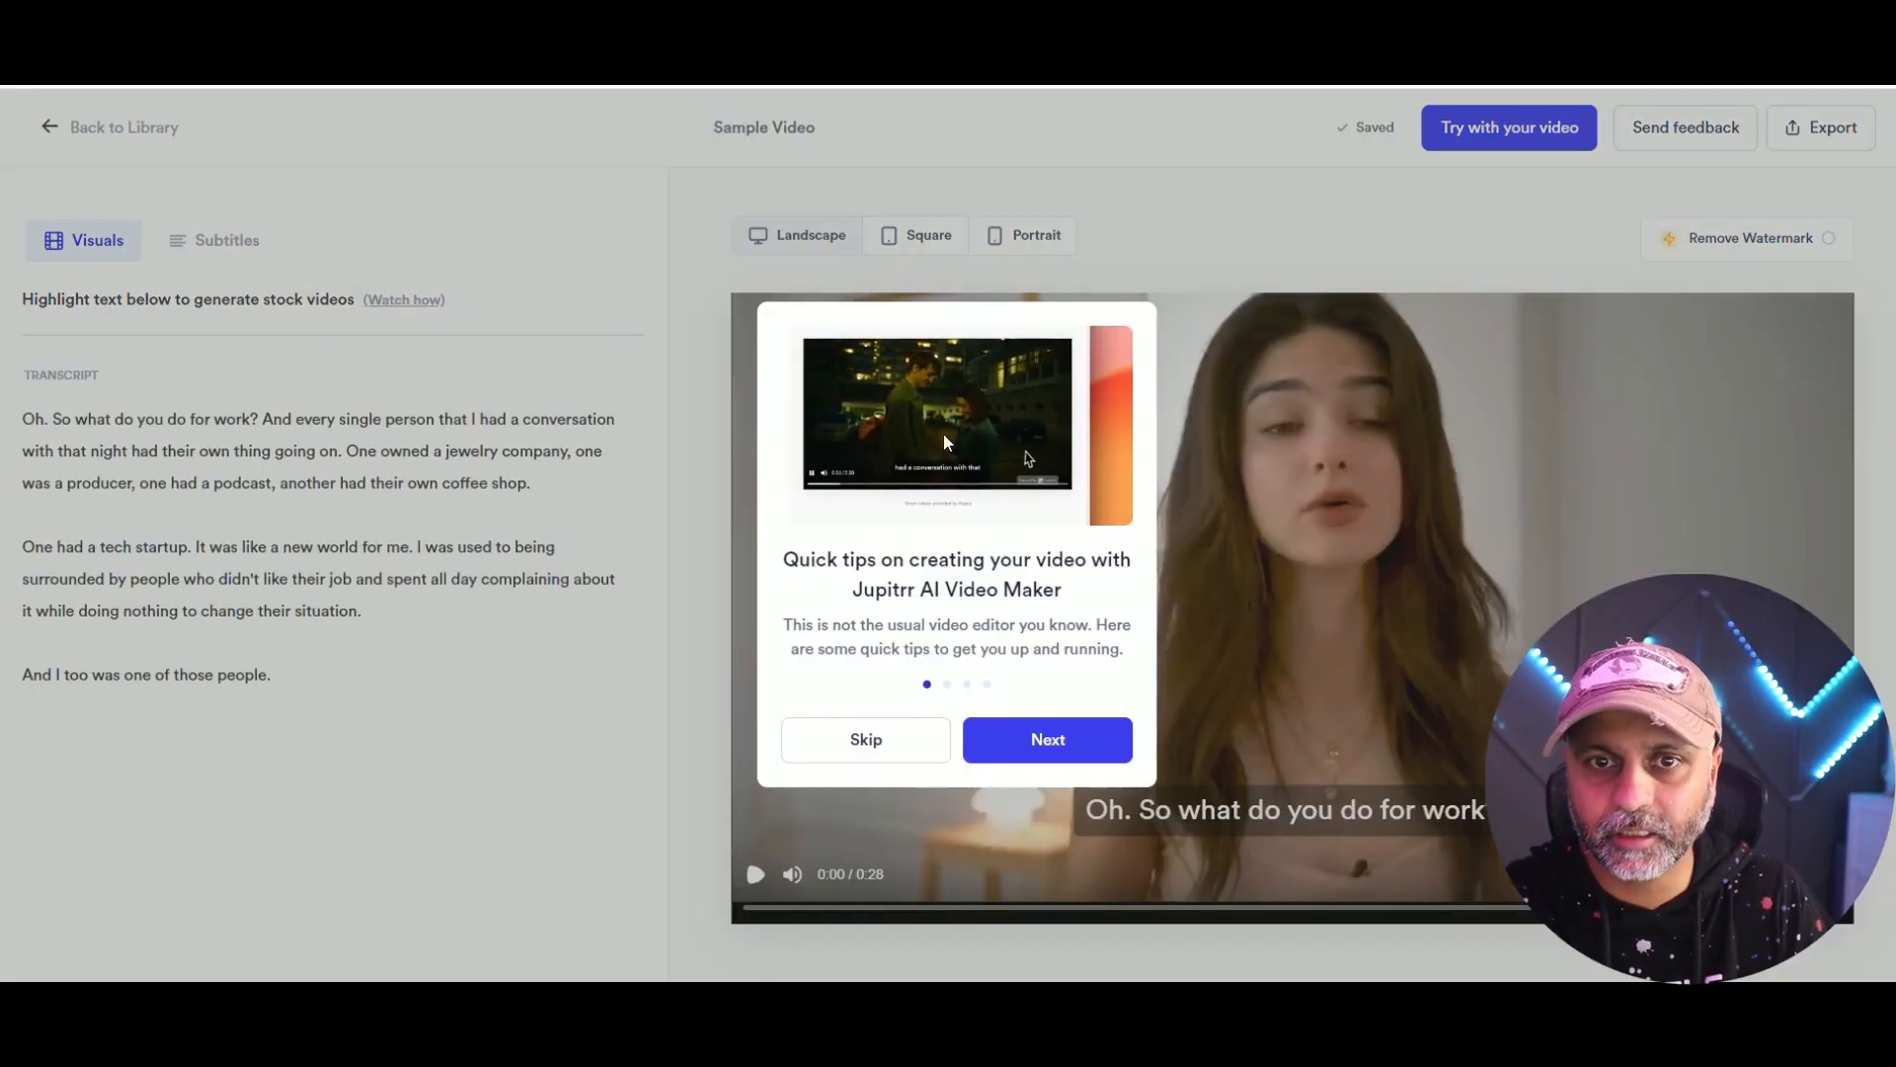
# Dismiss the quick tips, try portrait and square formats, and return to landscape.
pyautogui.click(1047, 739)
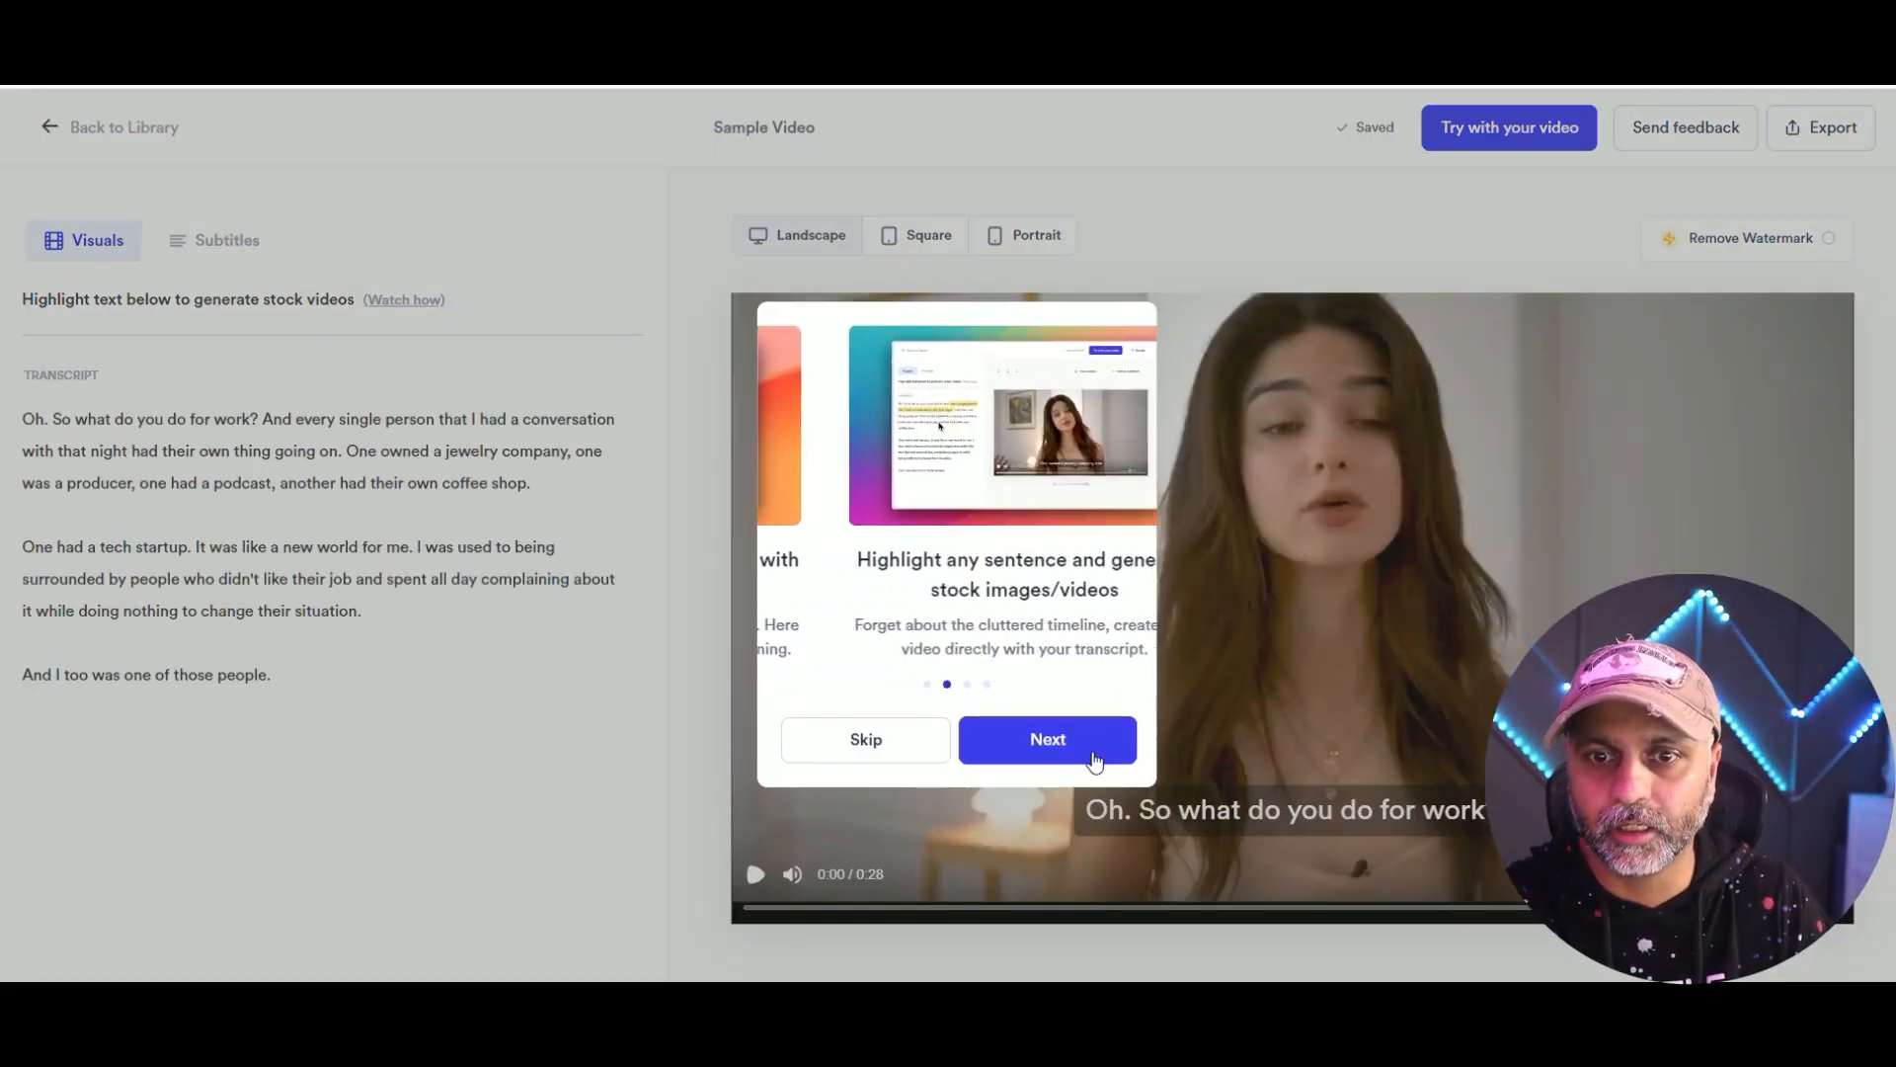
pyautogui.click(1047, 739)
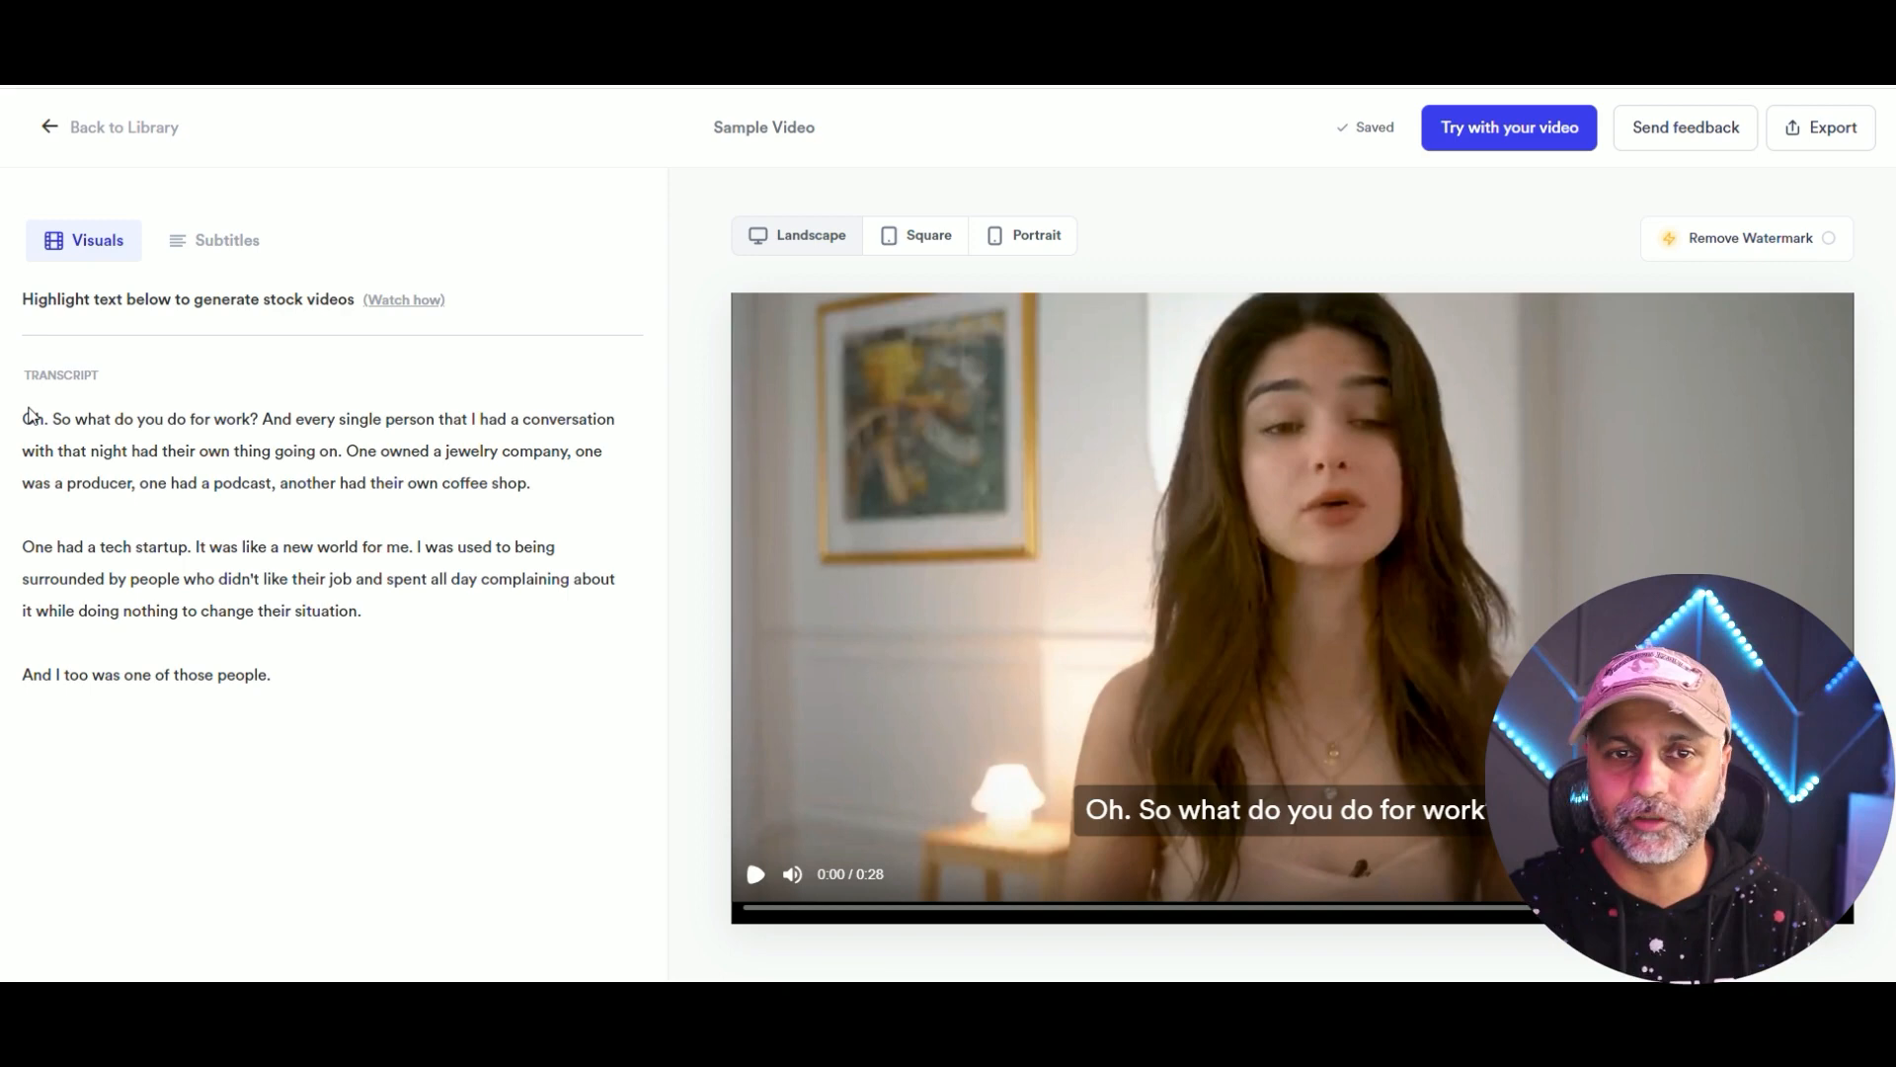
pyautogui.moveTo(887, 542)
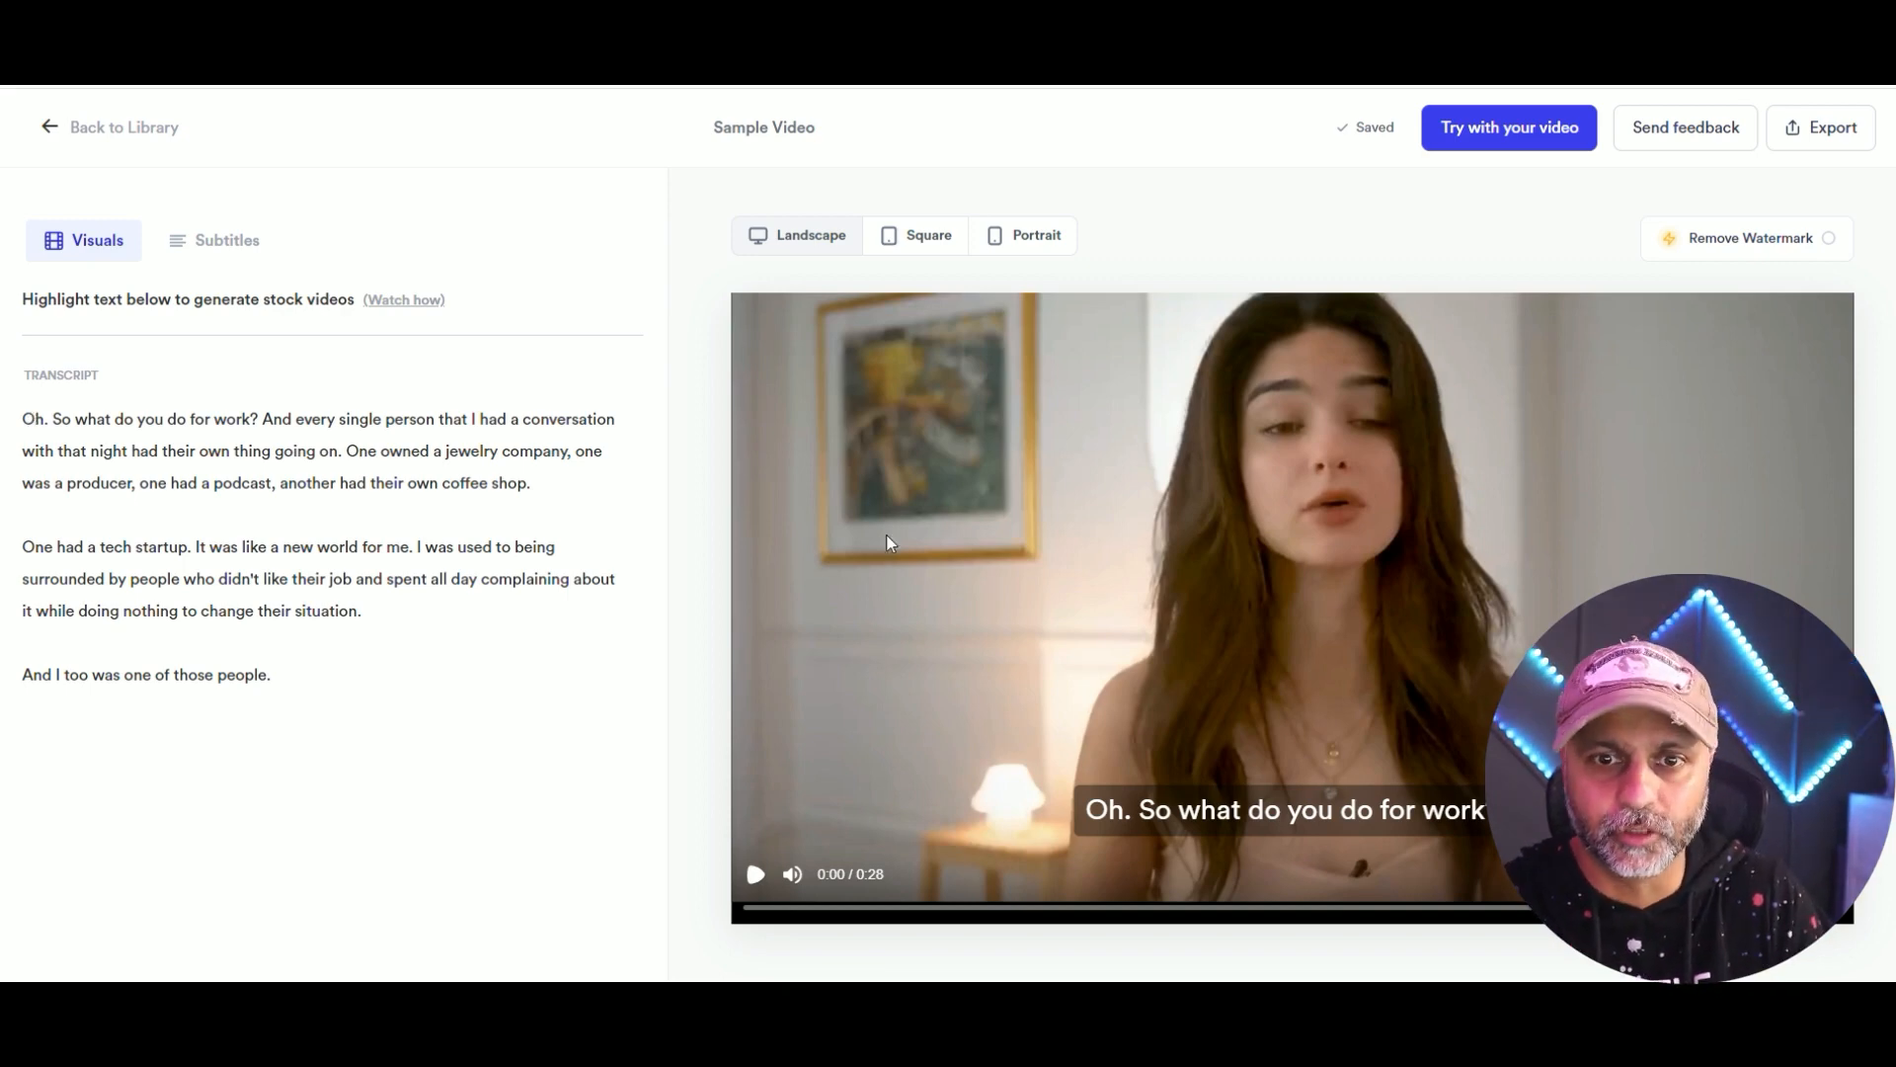
pyautogui.moveTo(1719, 255)
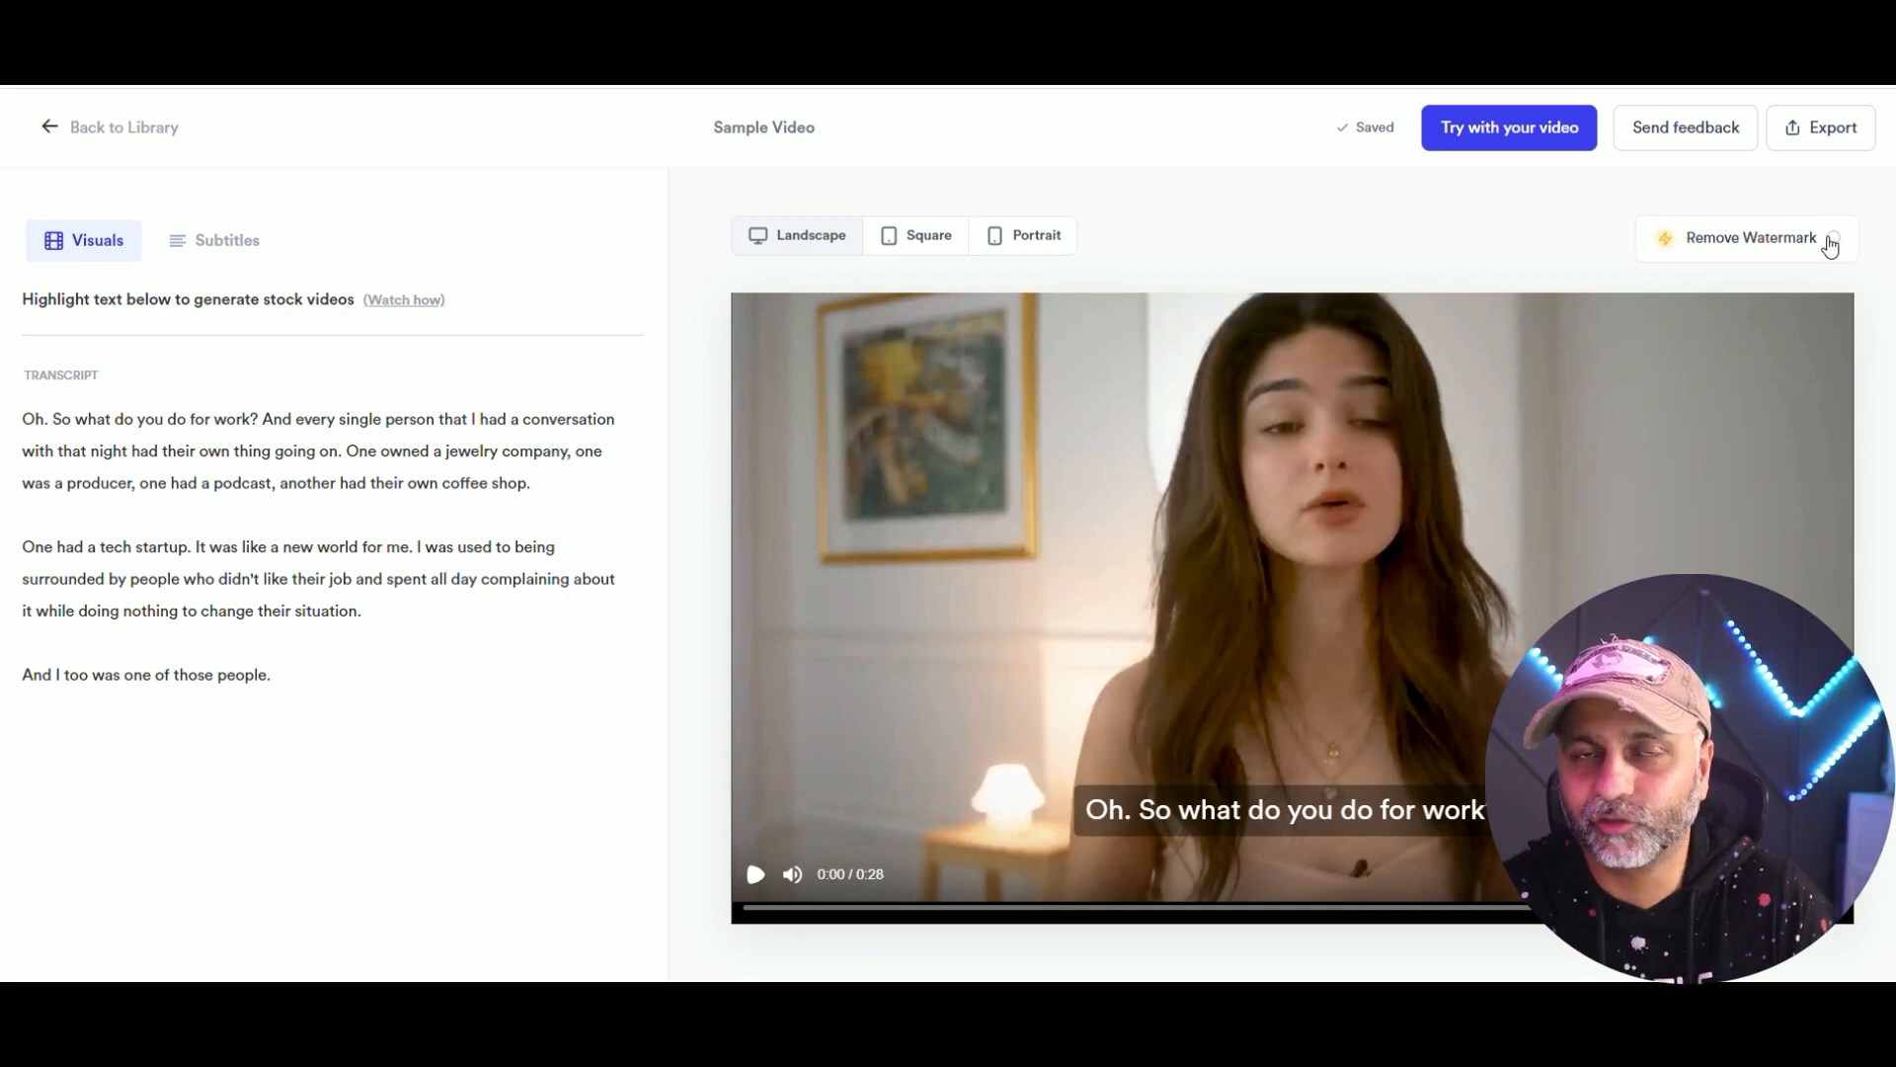
pyautogui.moveTo(425, 174)
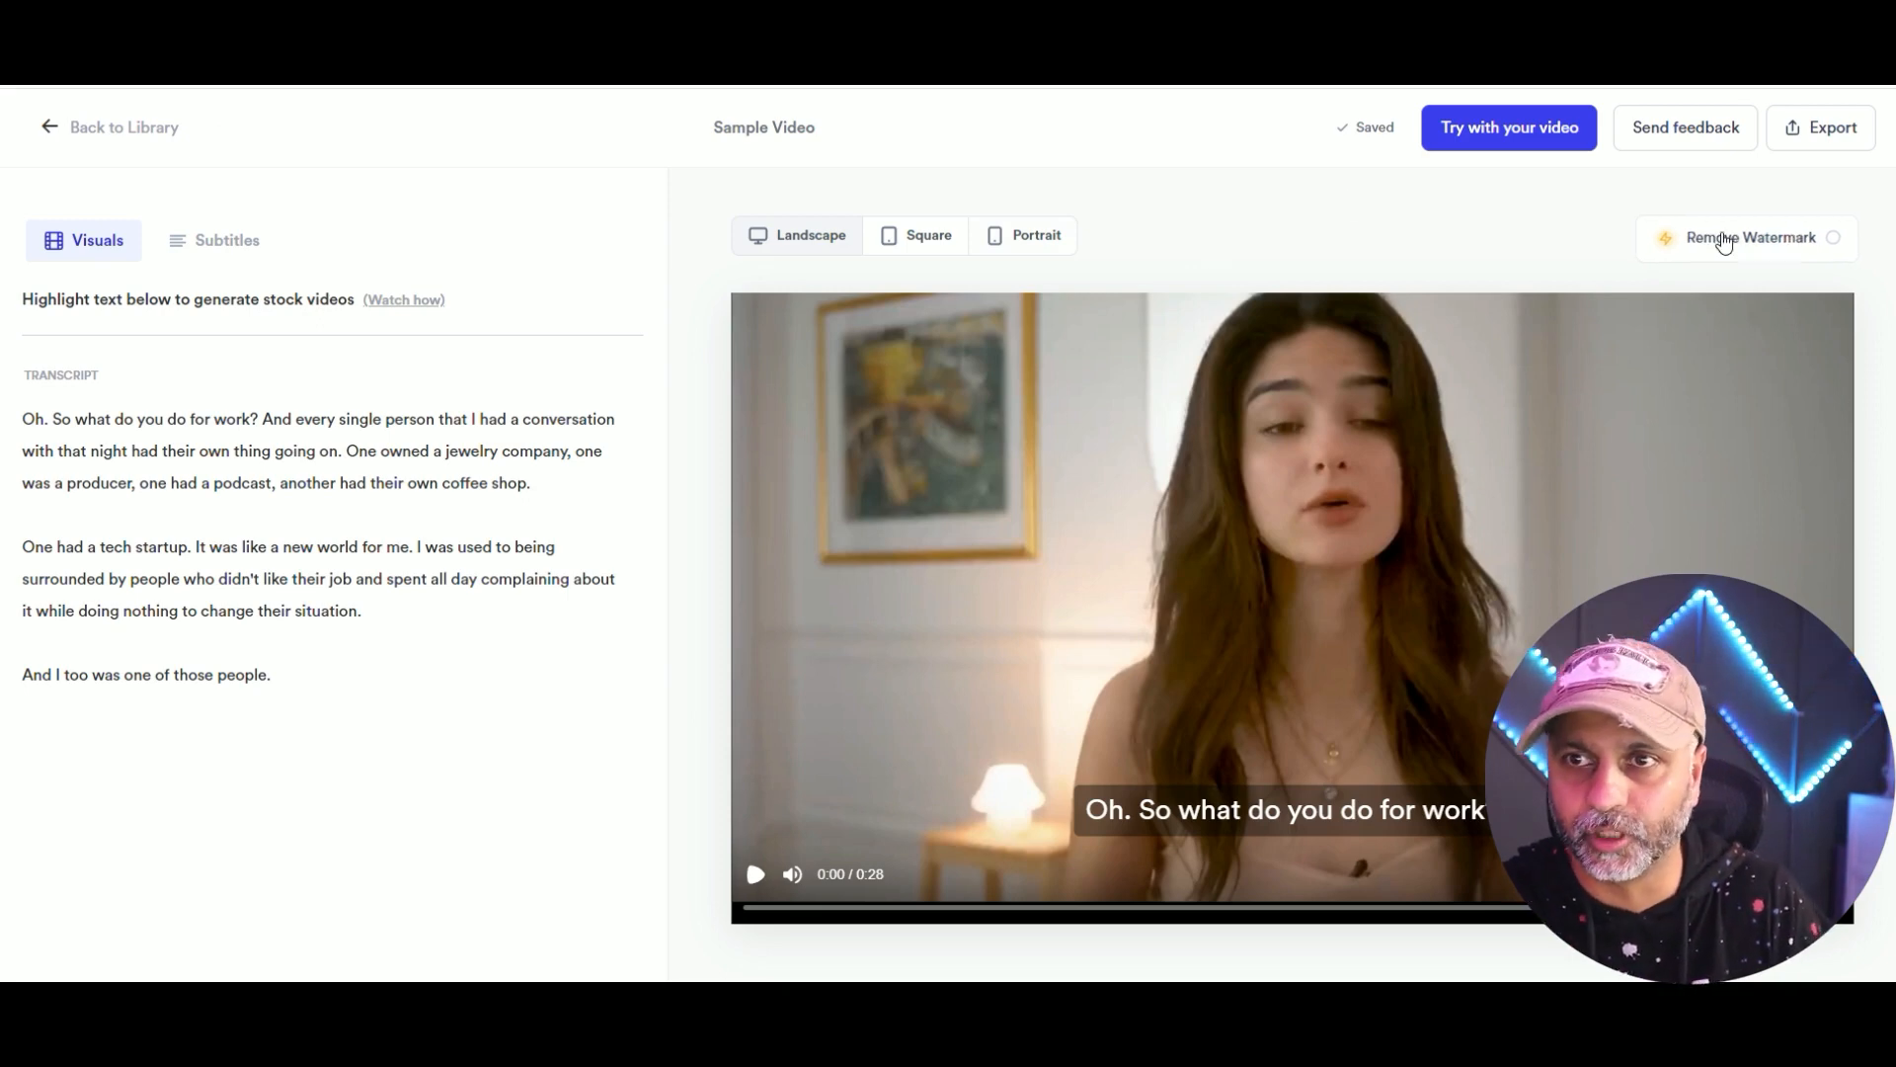
pyautogui.moveTo(860, 249)
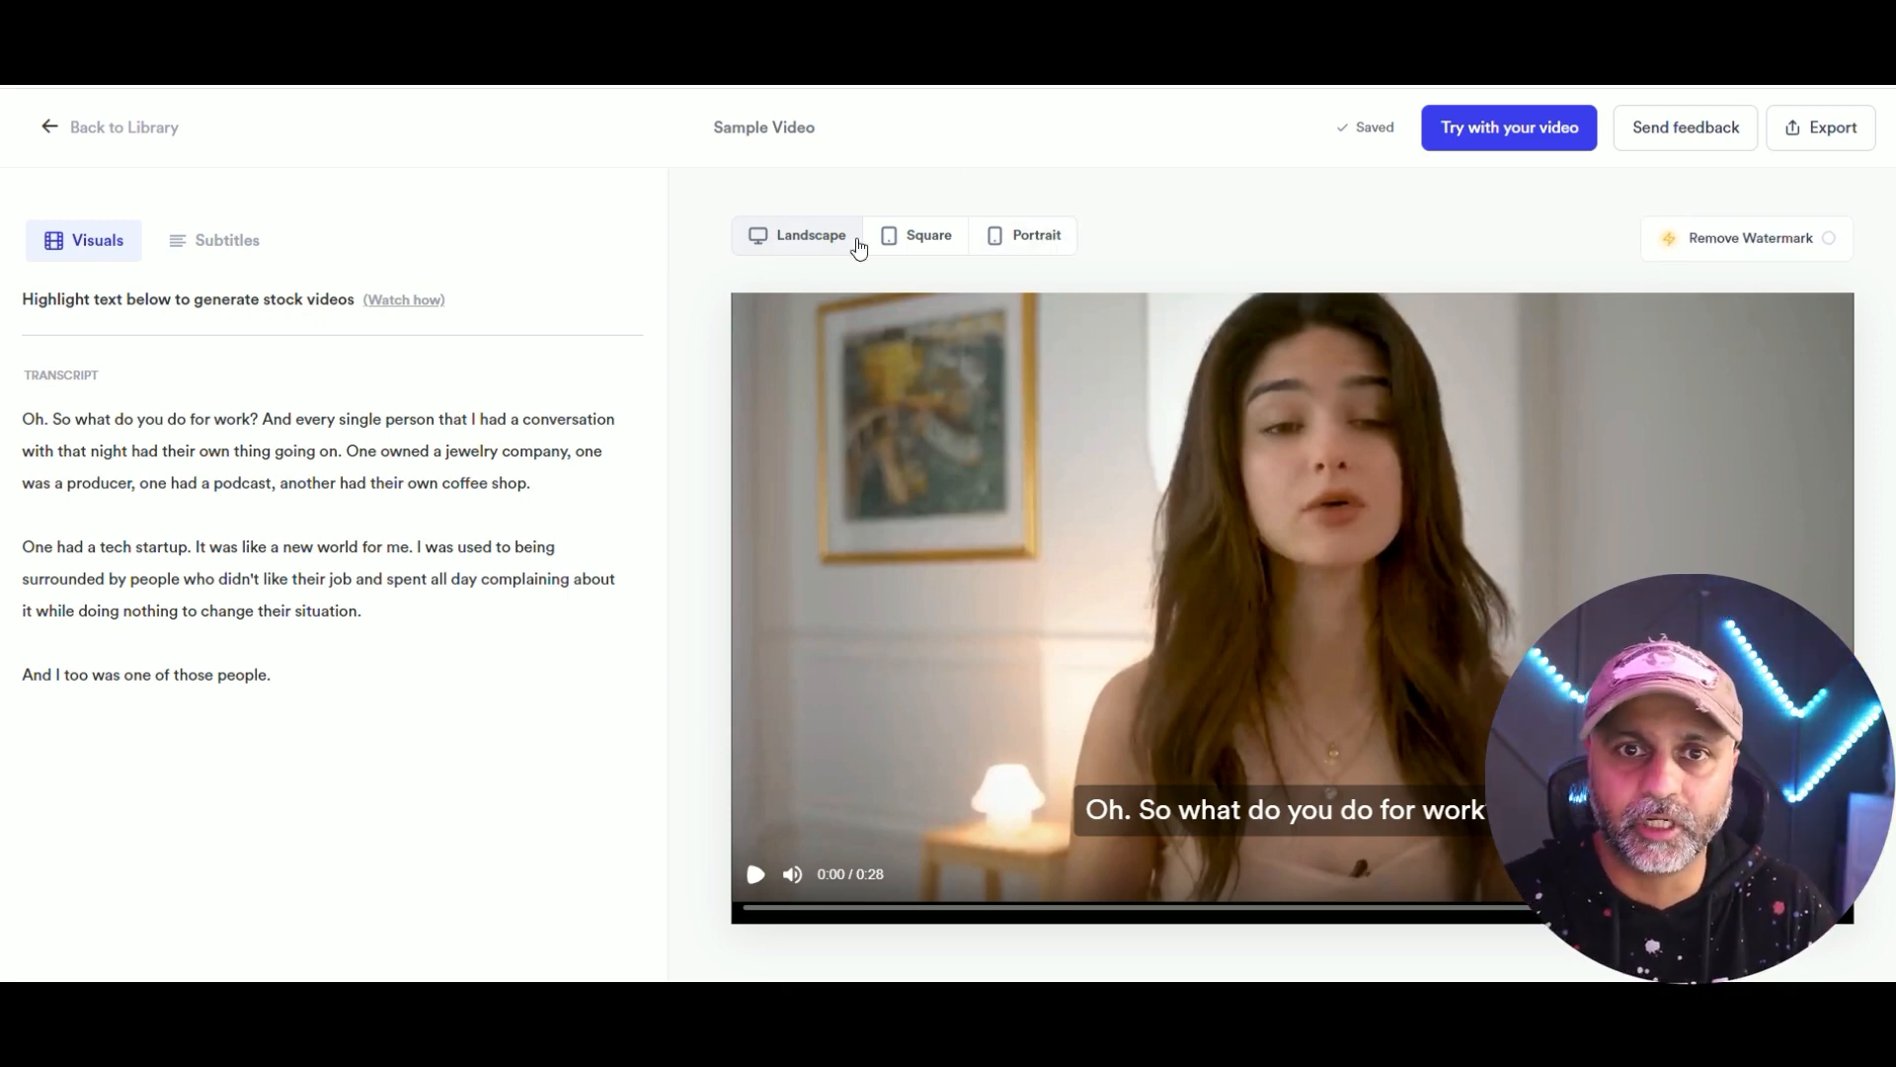
pyautogui.click(1035, 236)
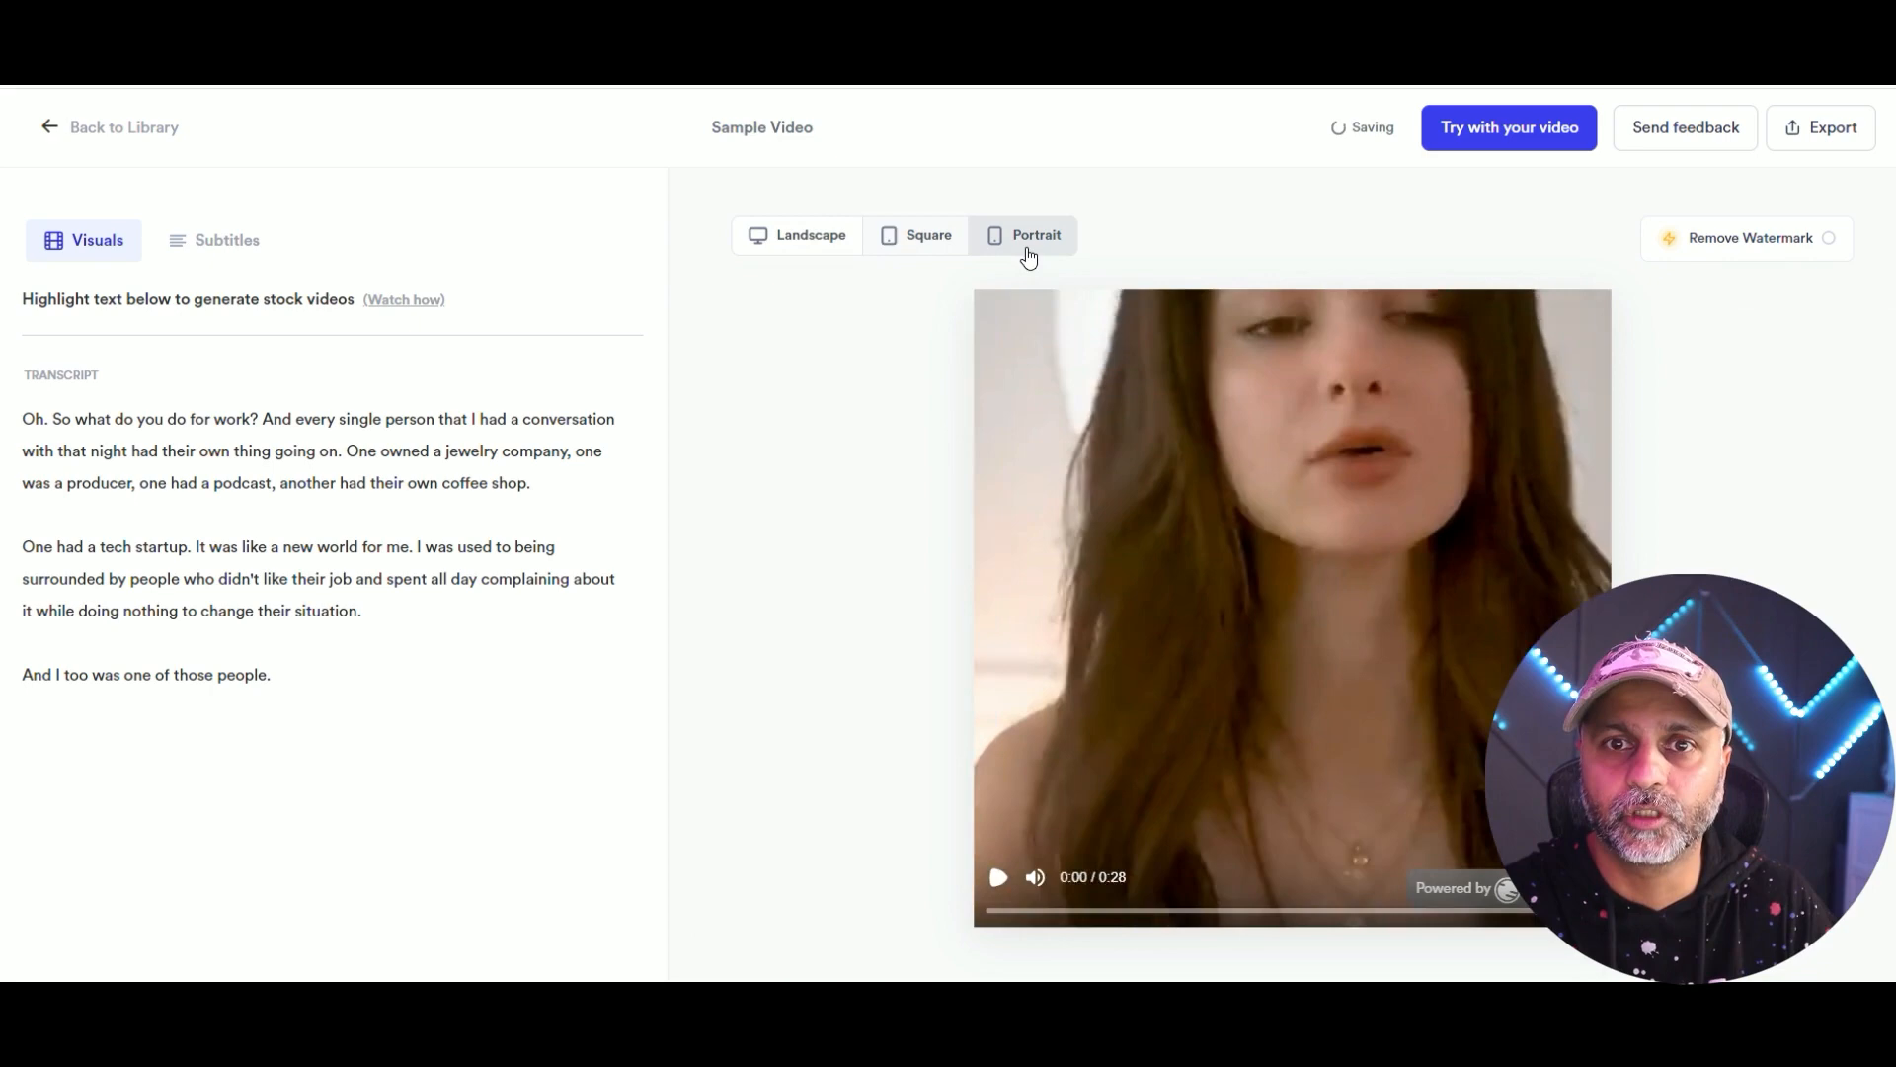
pyautogui.click(929, 235)
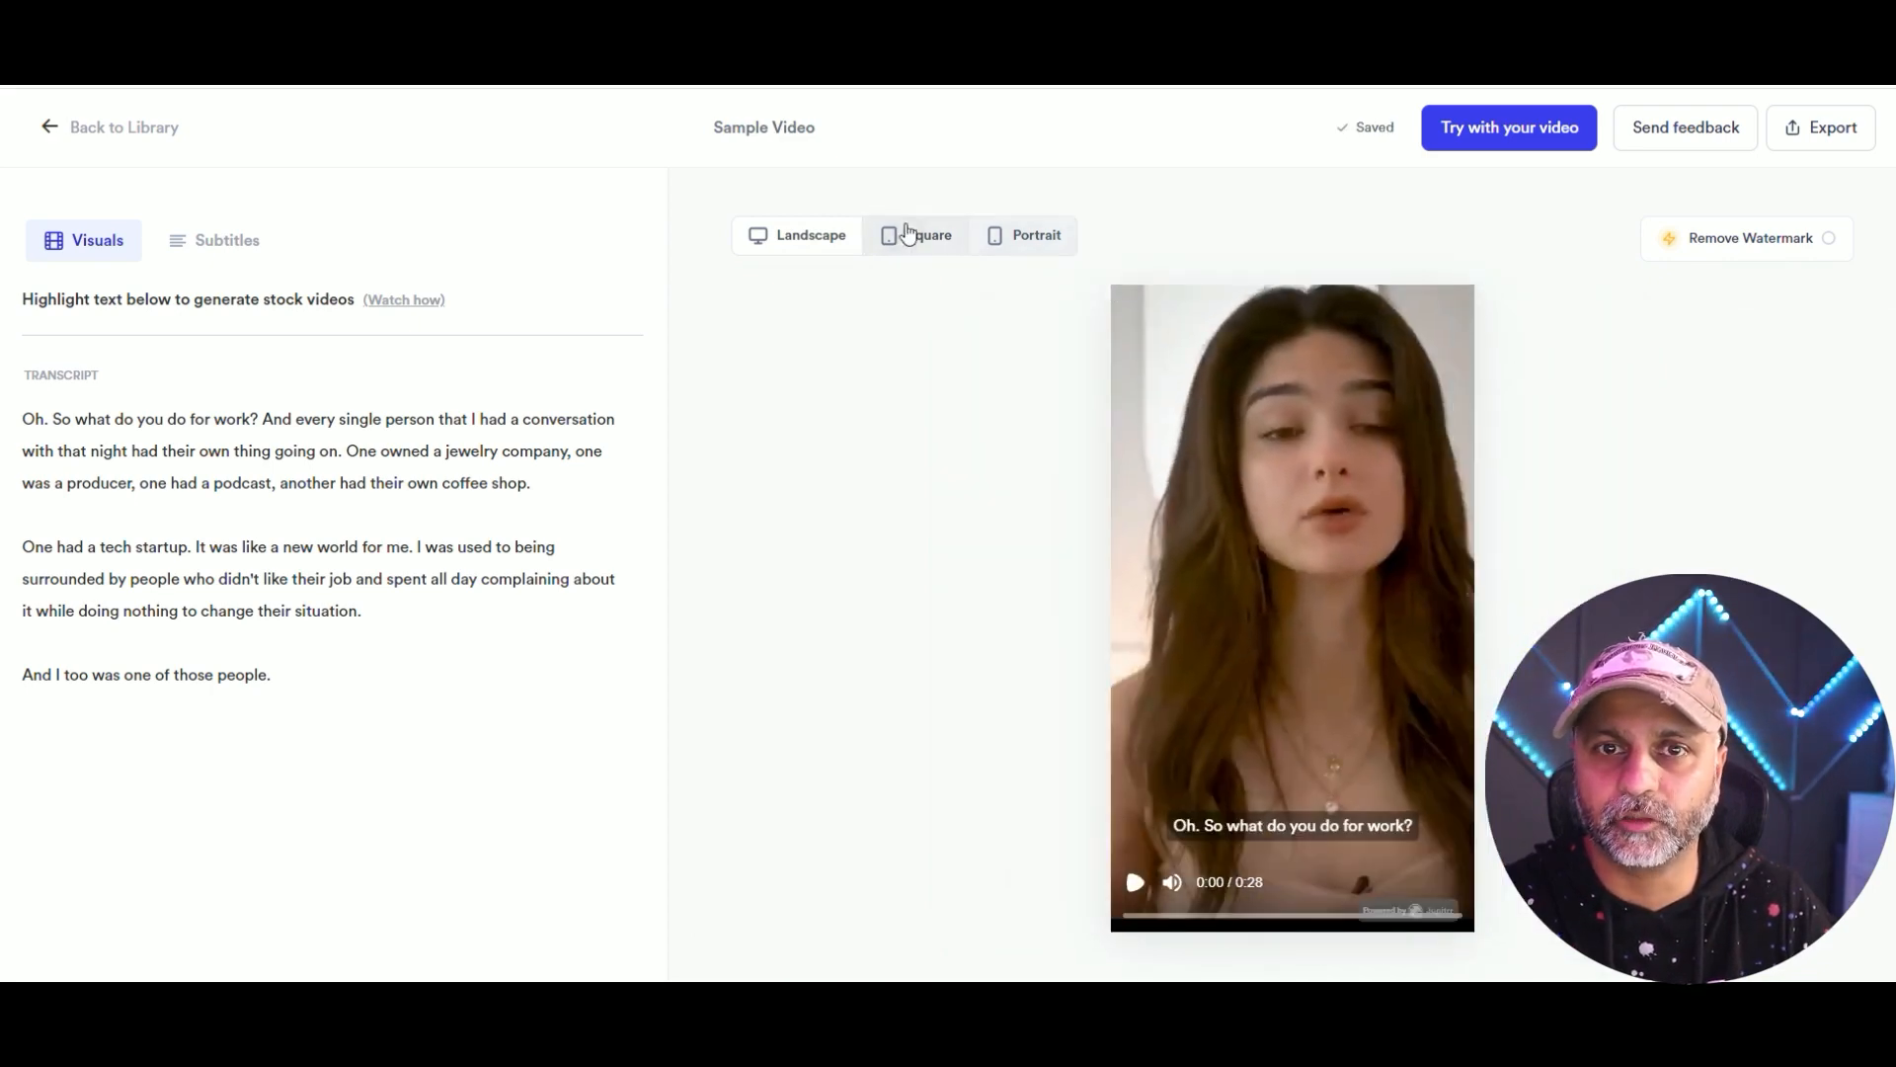
pyautogui.moveTo(731, 293)
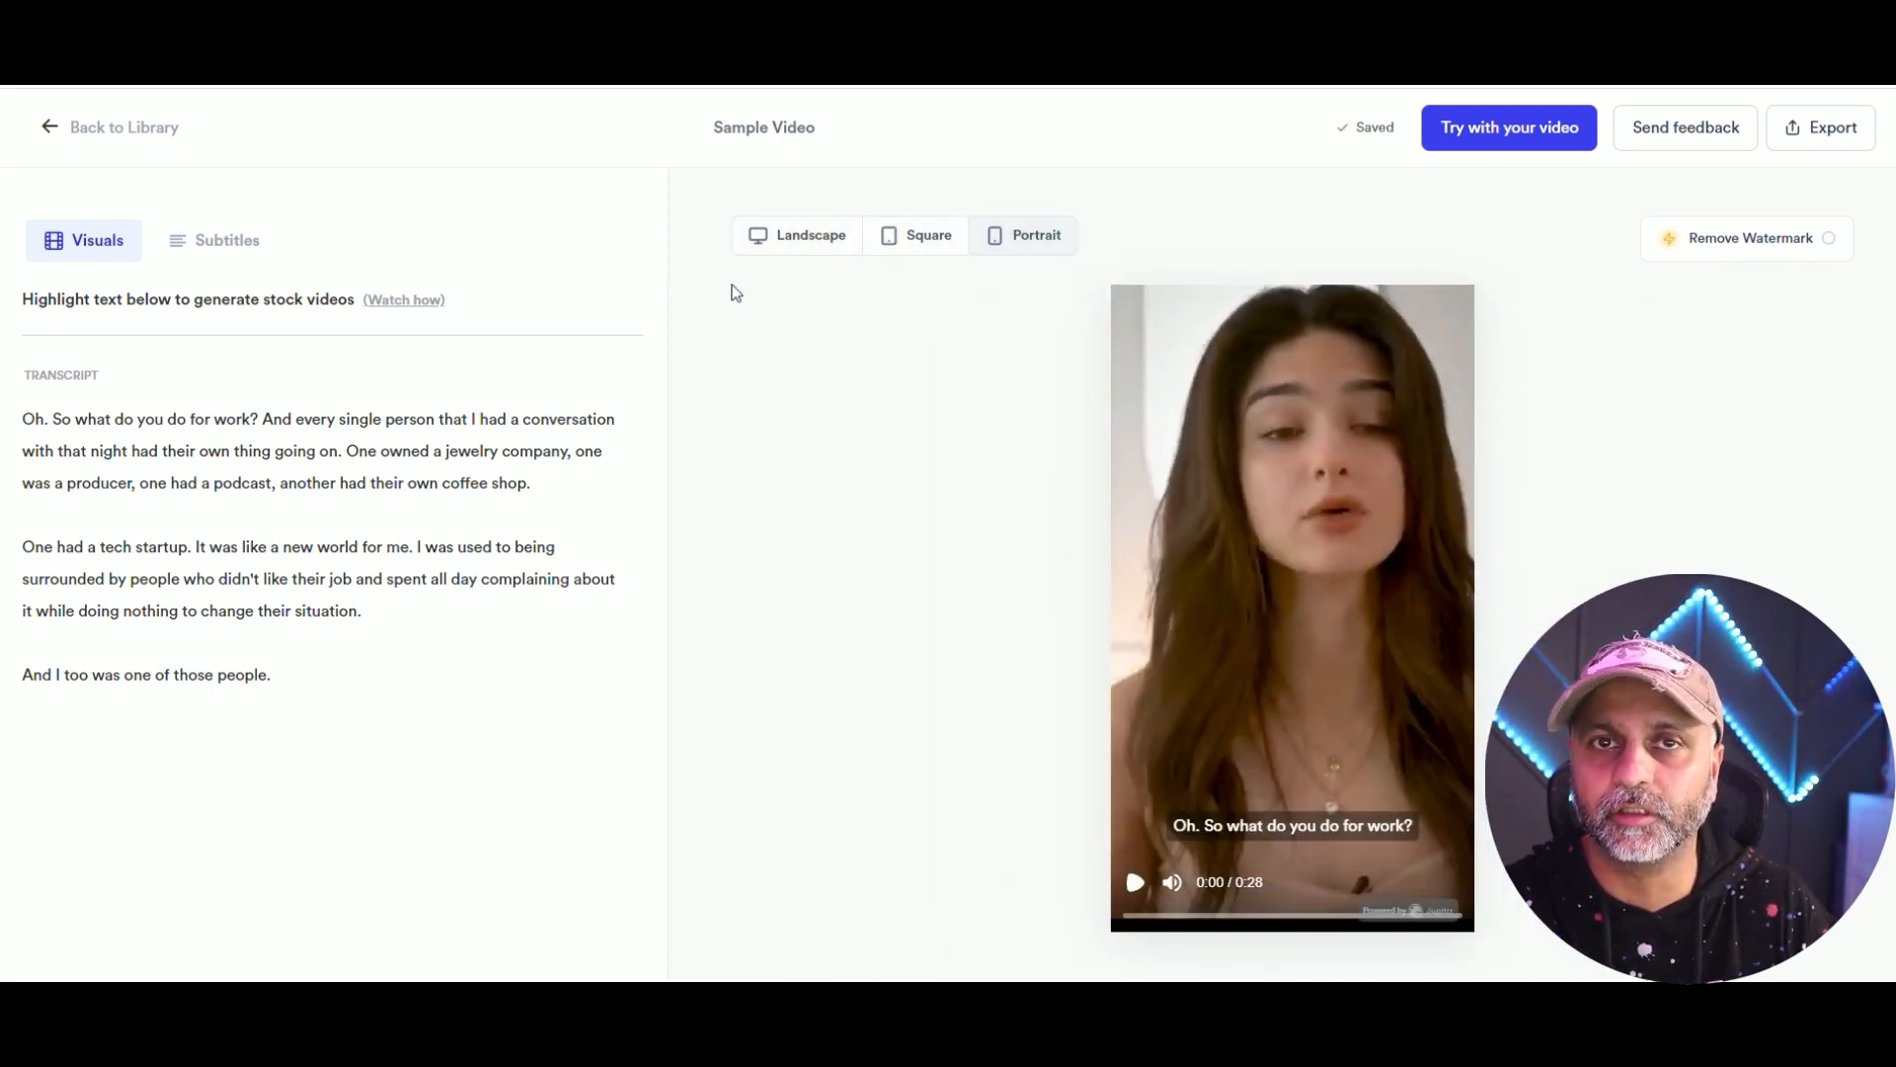
pyautogui.click(808, 235)
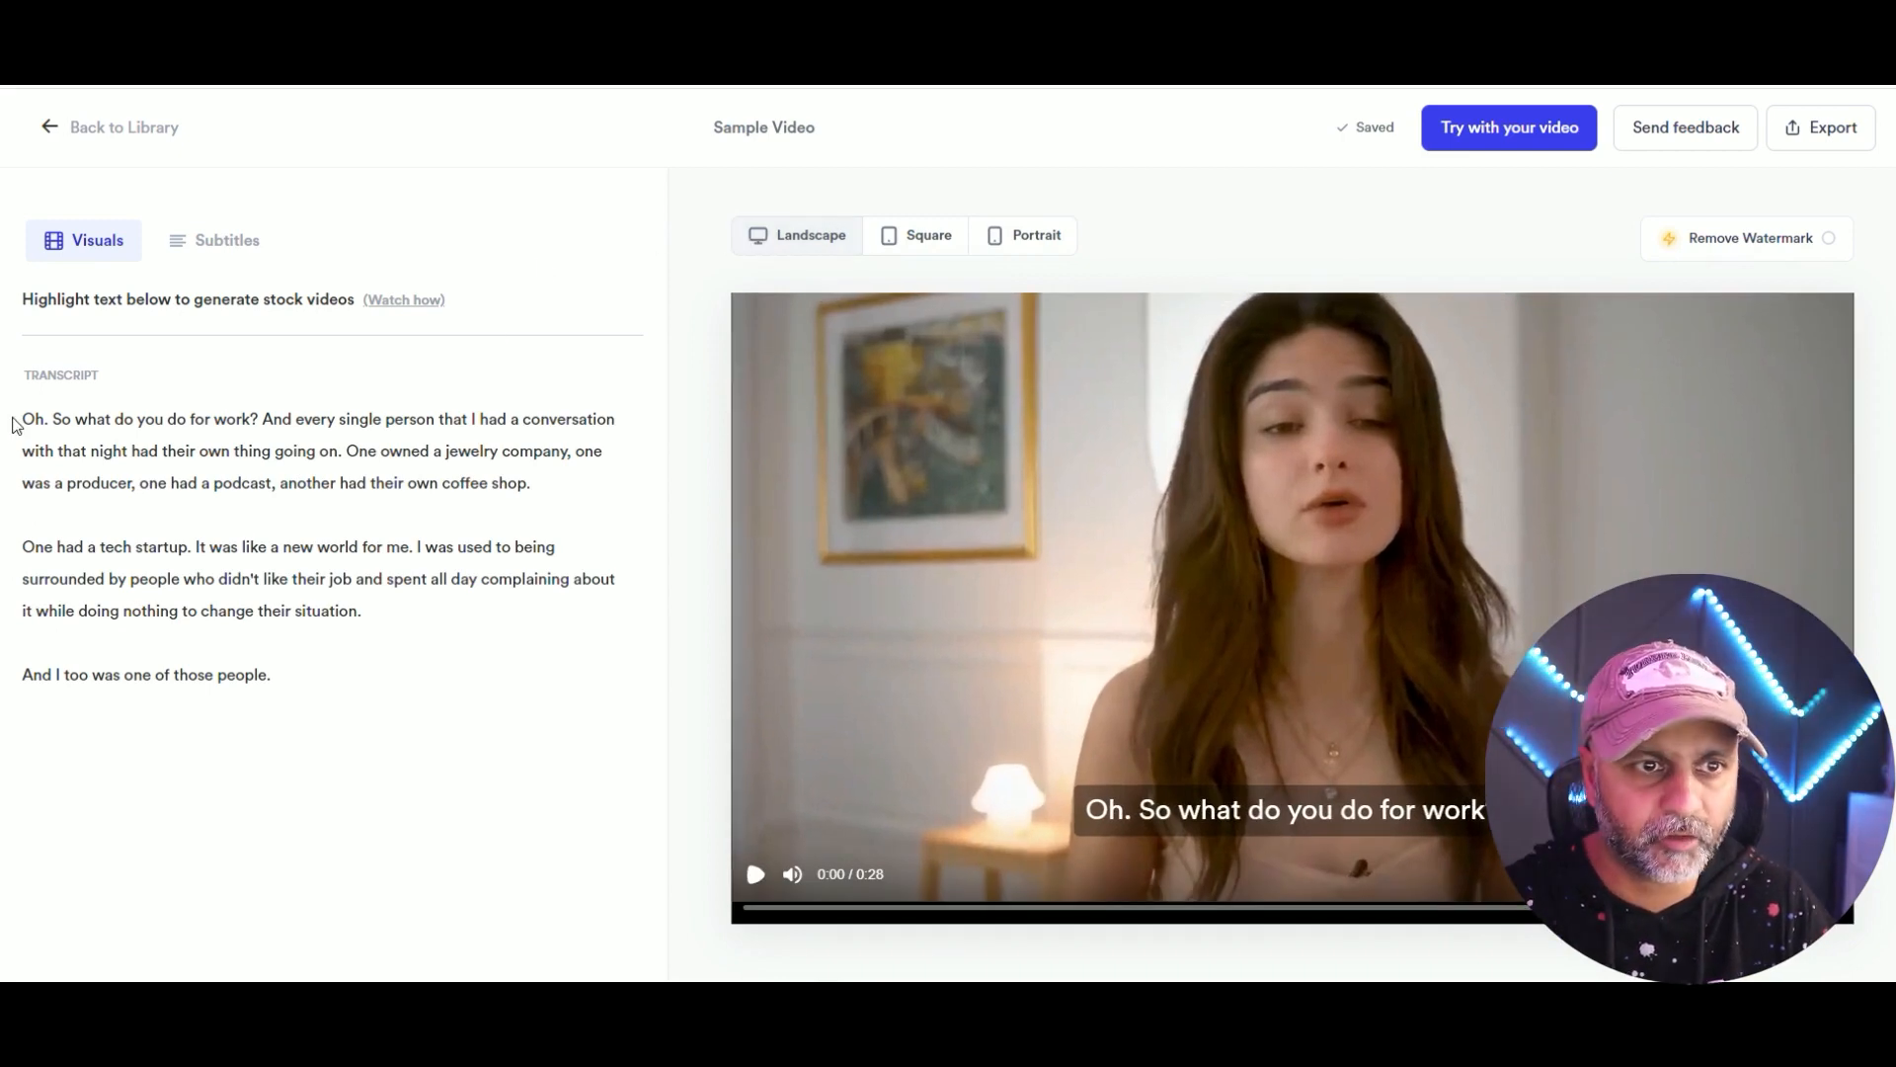
# Generate stock video for 'So what do you do for work?' and the following sentence.
pyautogui.moveTo(52, 419); pyautogui.dragTo(255, 419)
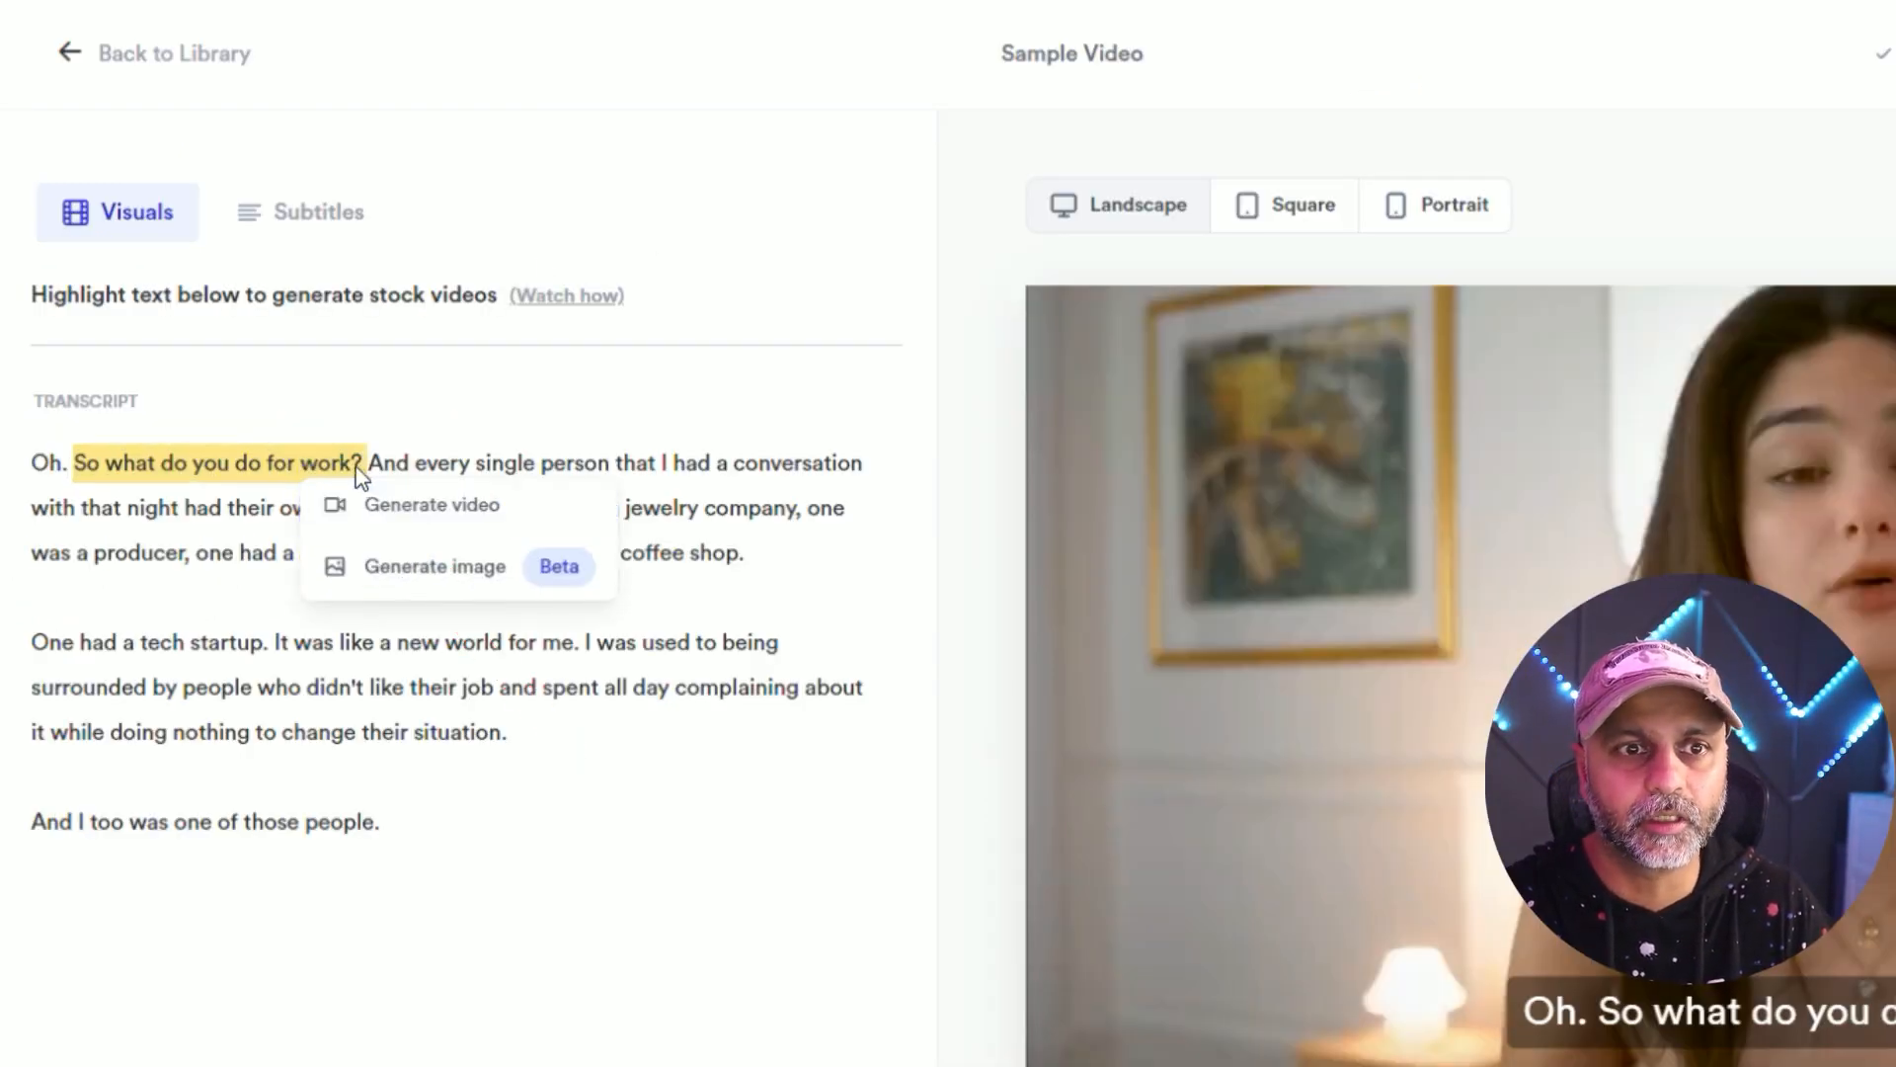
pyautogui.click(433, 504)
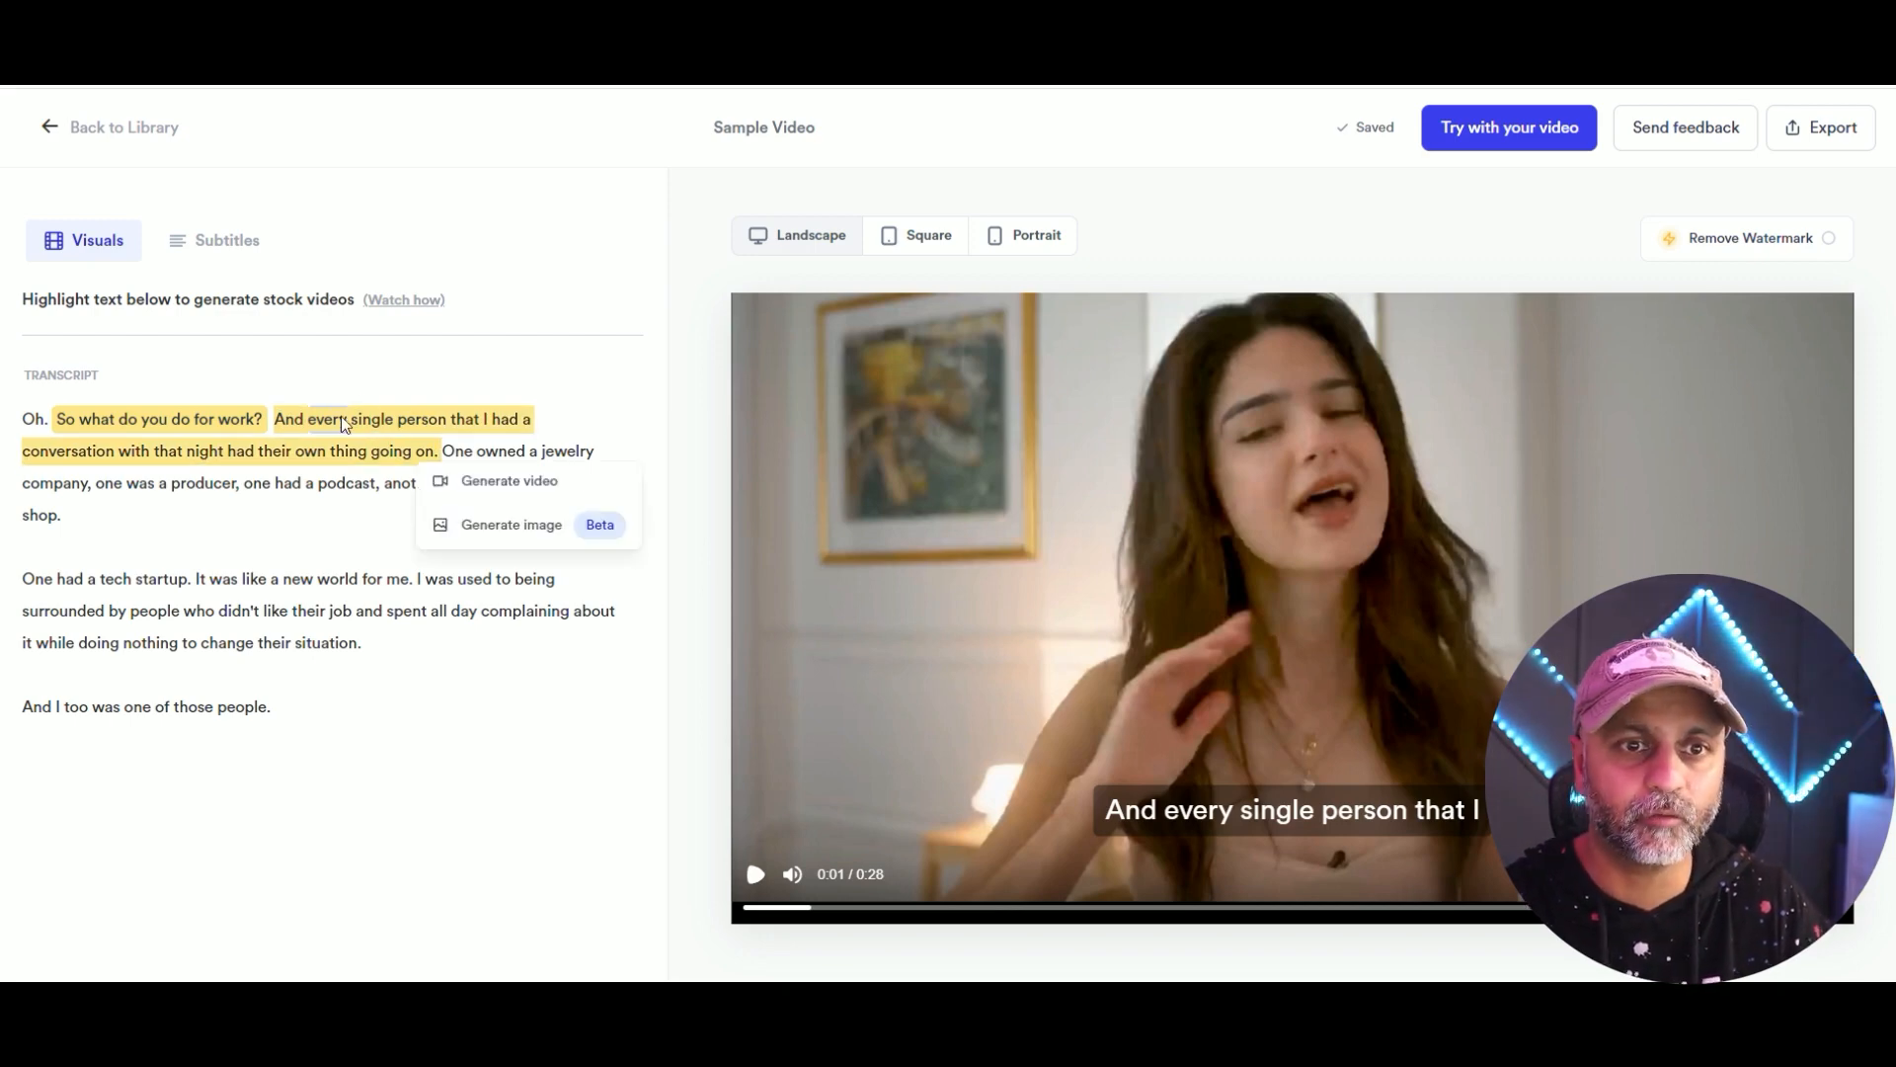
pyautogui.click(510, 480)
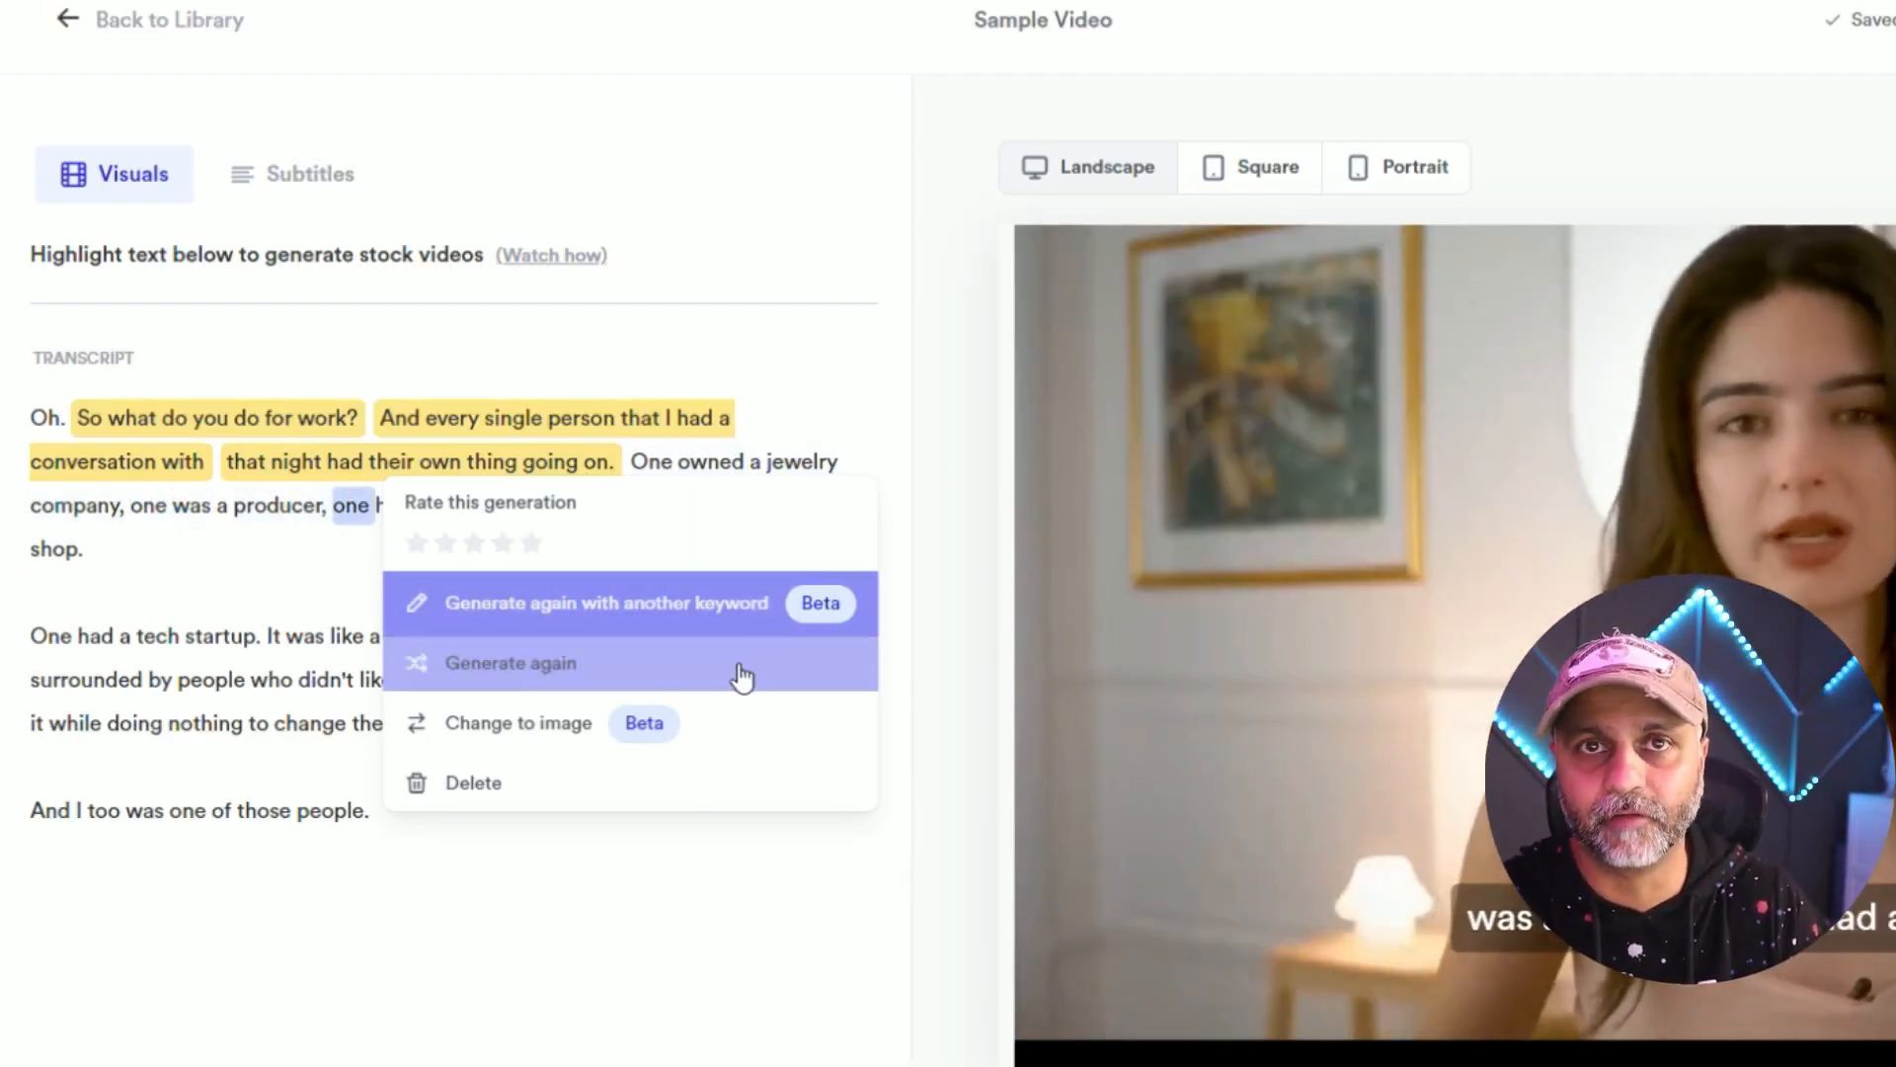
# Regenerate a phrase's clip, then delete the stock clip on the 'going on' sentence.
pyautogui.click(605, 602)
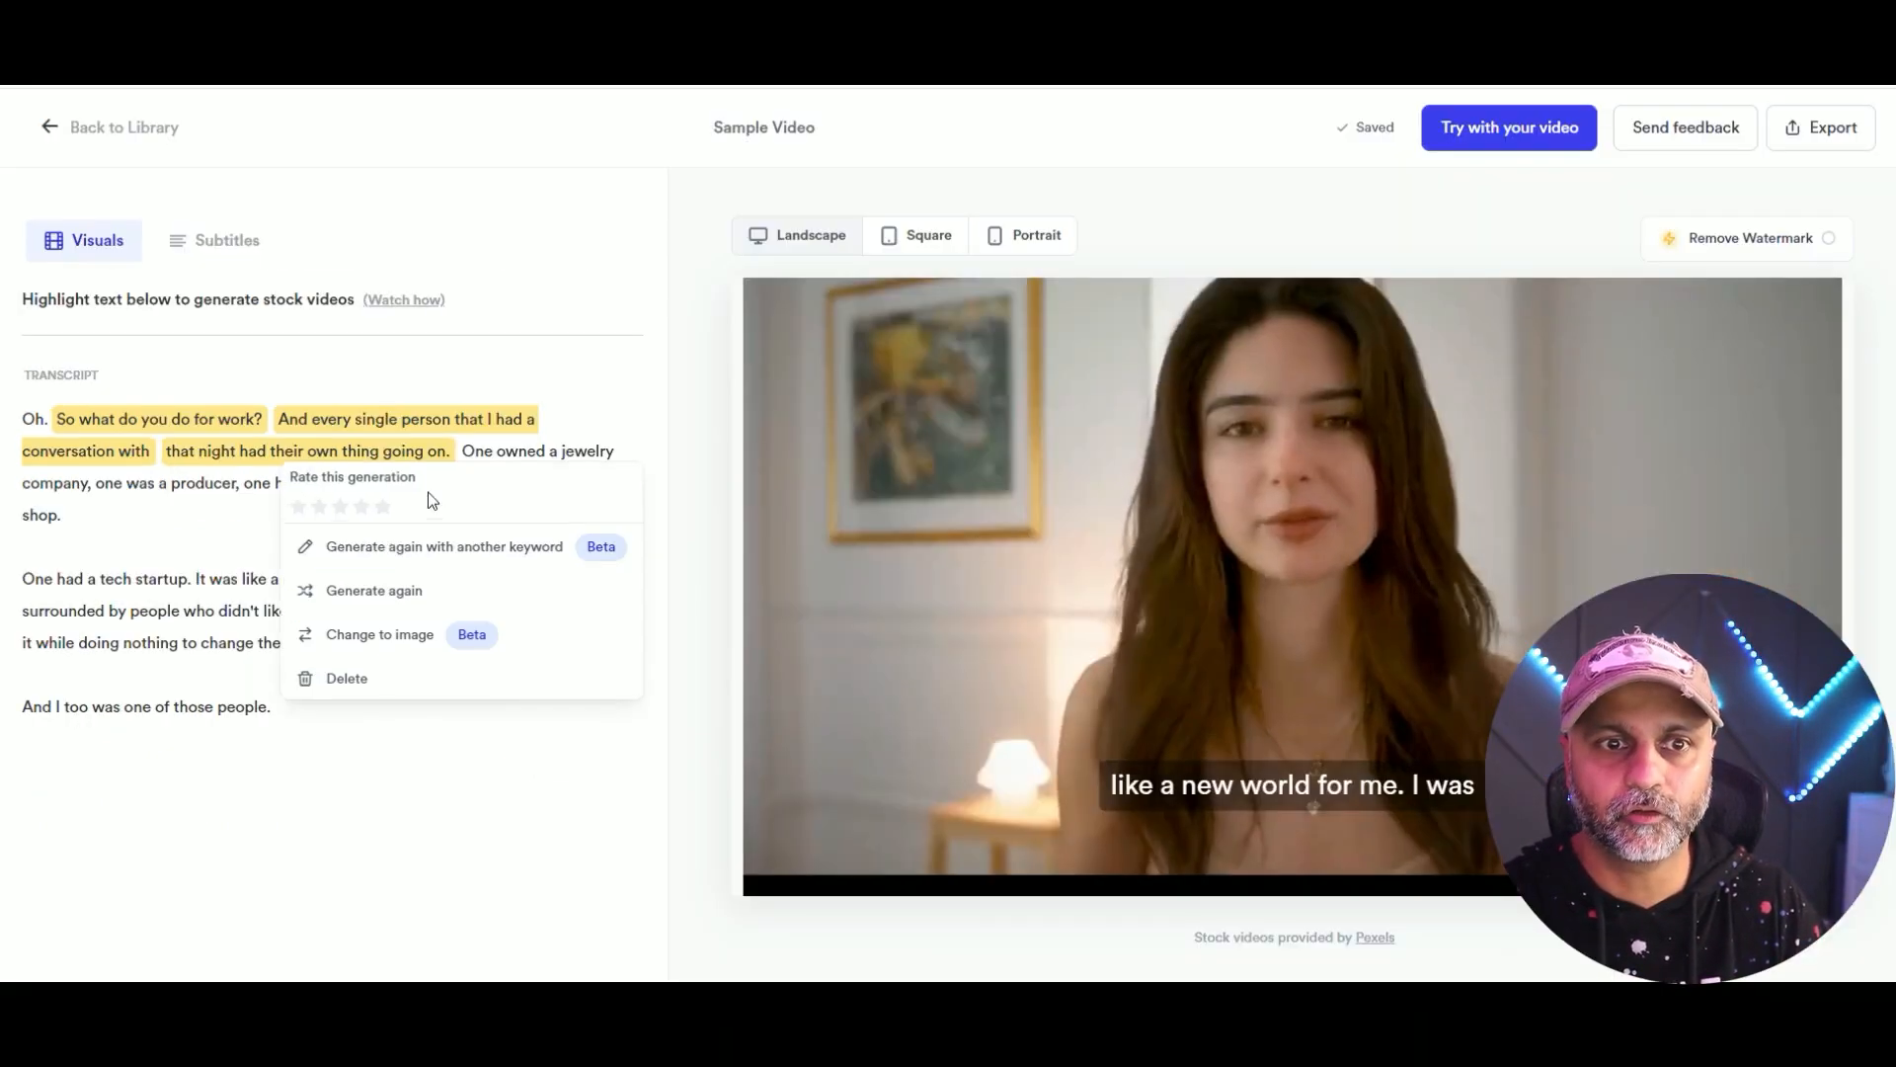
pyautogui.click(375, 591)
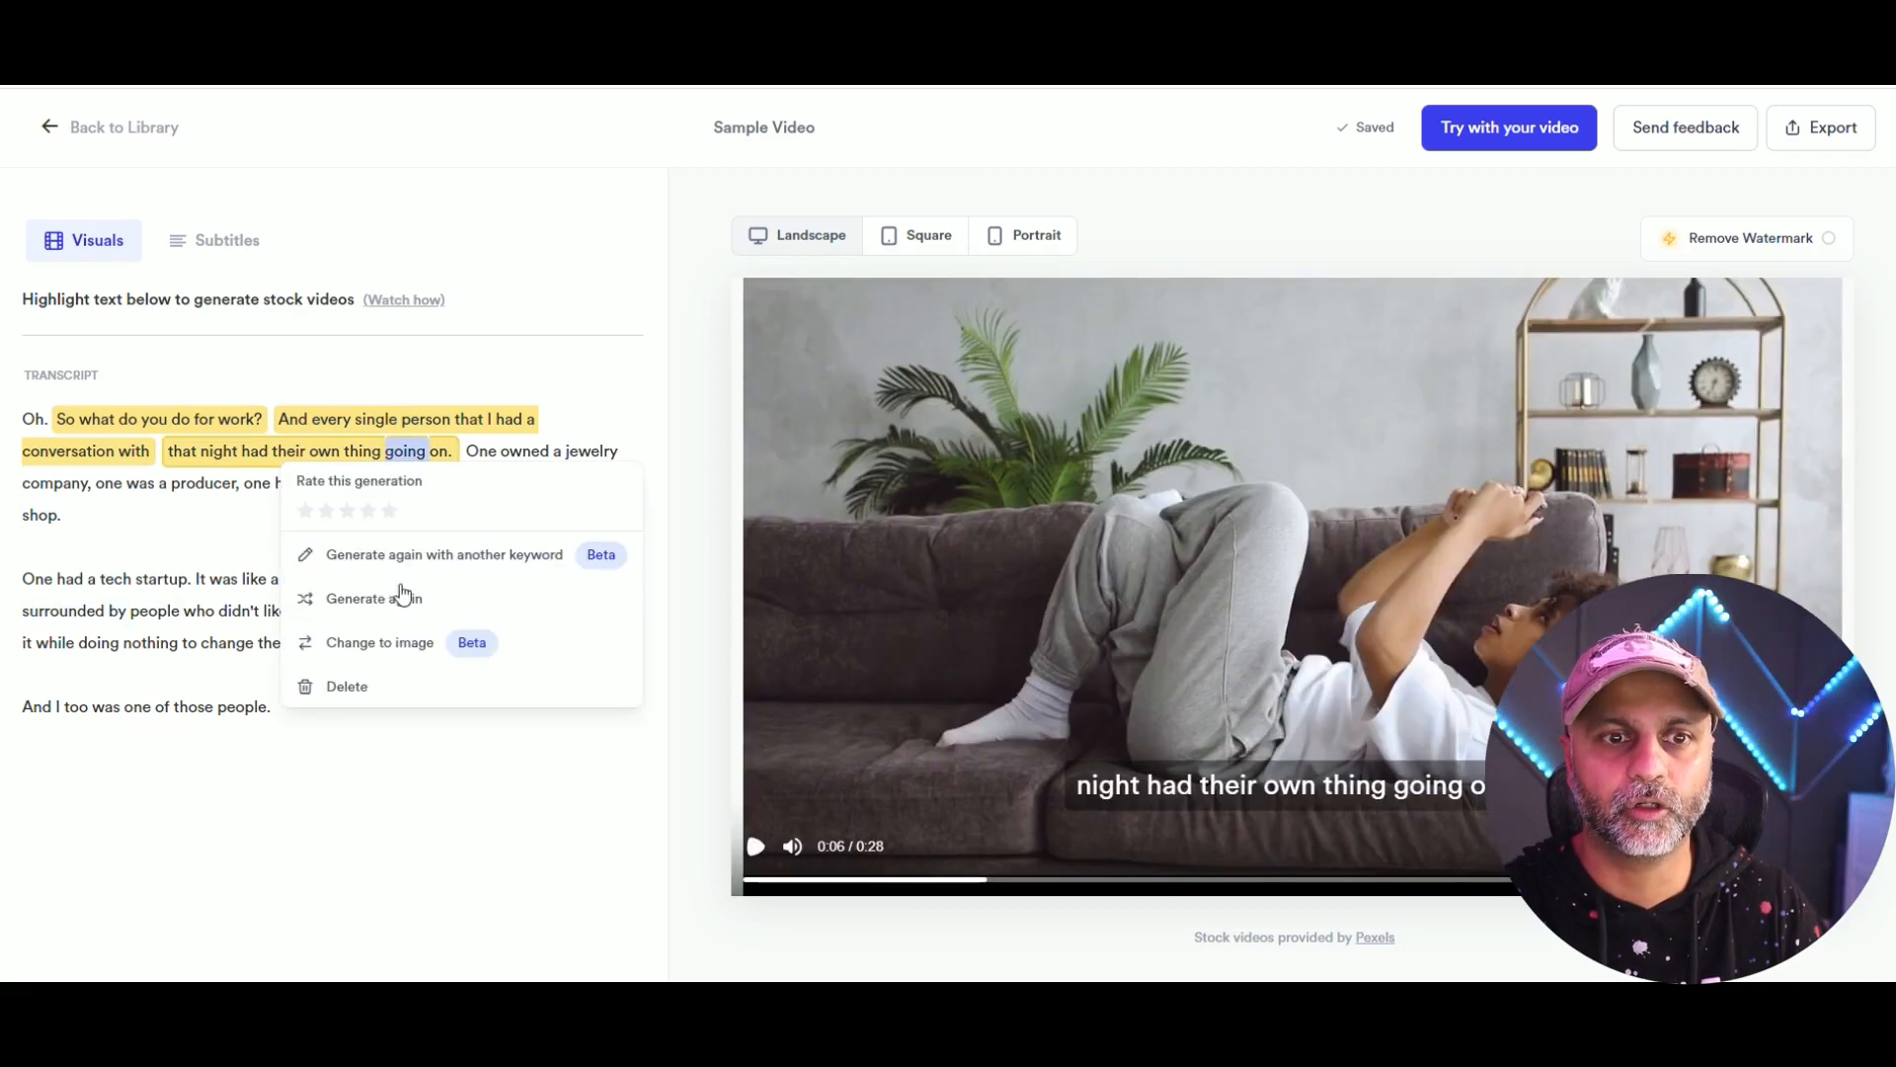
pyautogui.moveTo(374, 596)
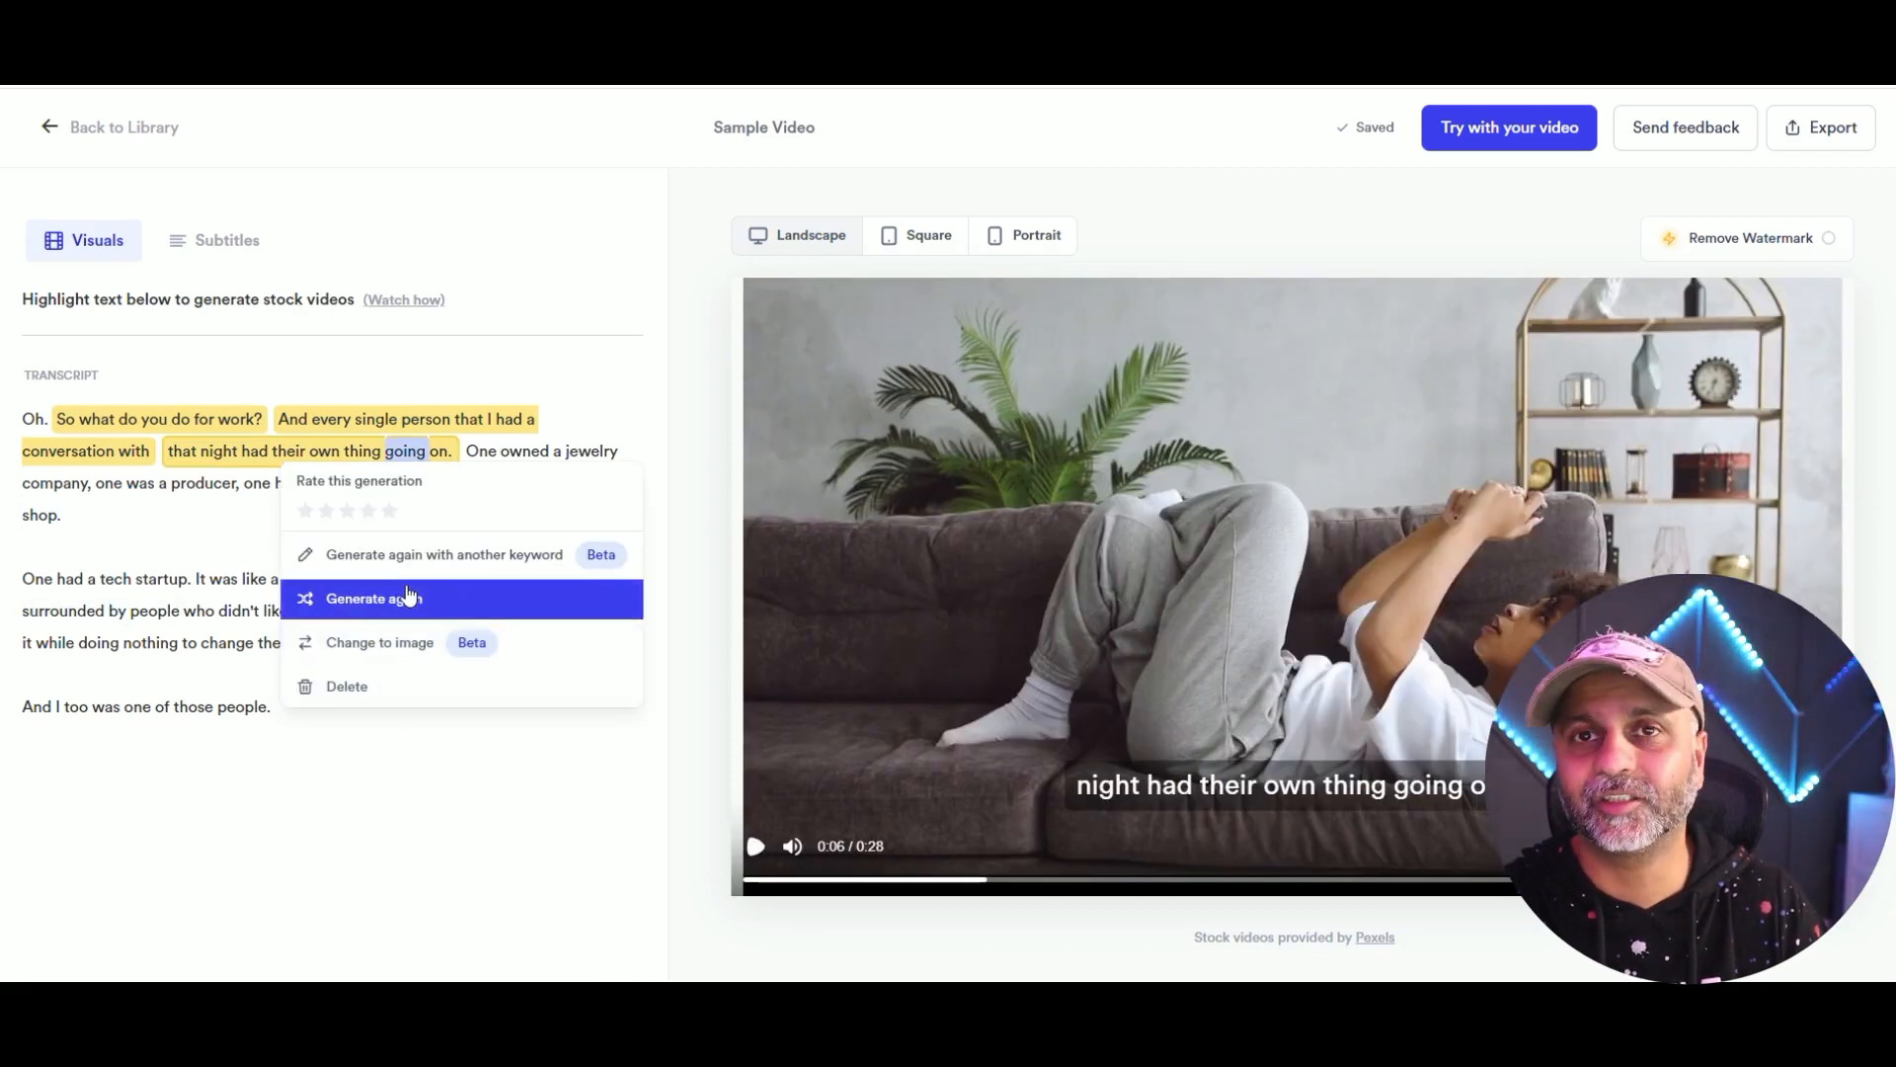
pyautogui.moveTo(346, 686)
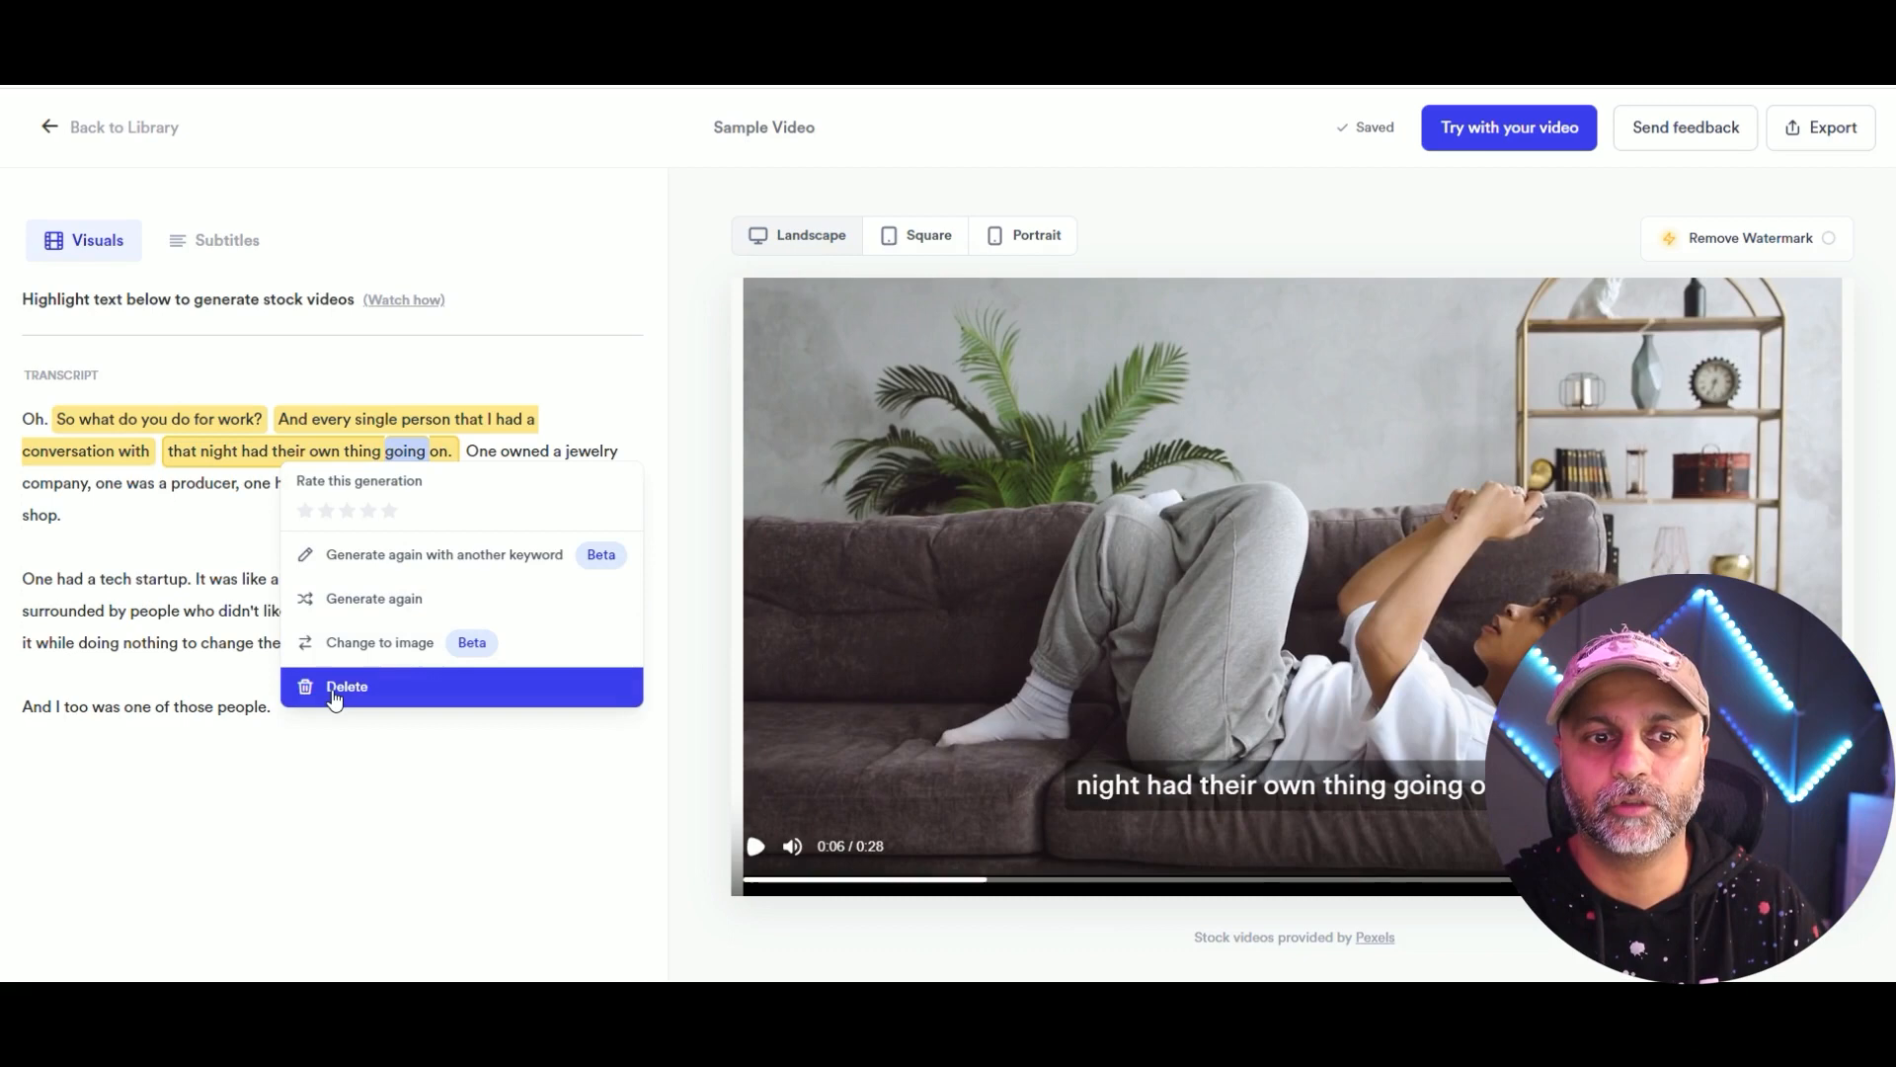
pyautogui.click(345, 686)
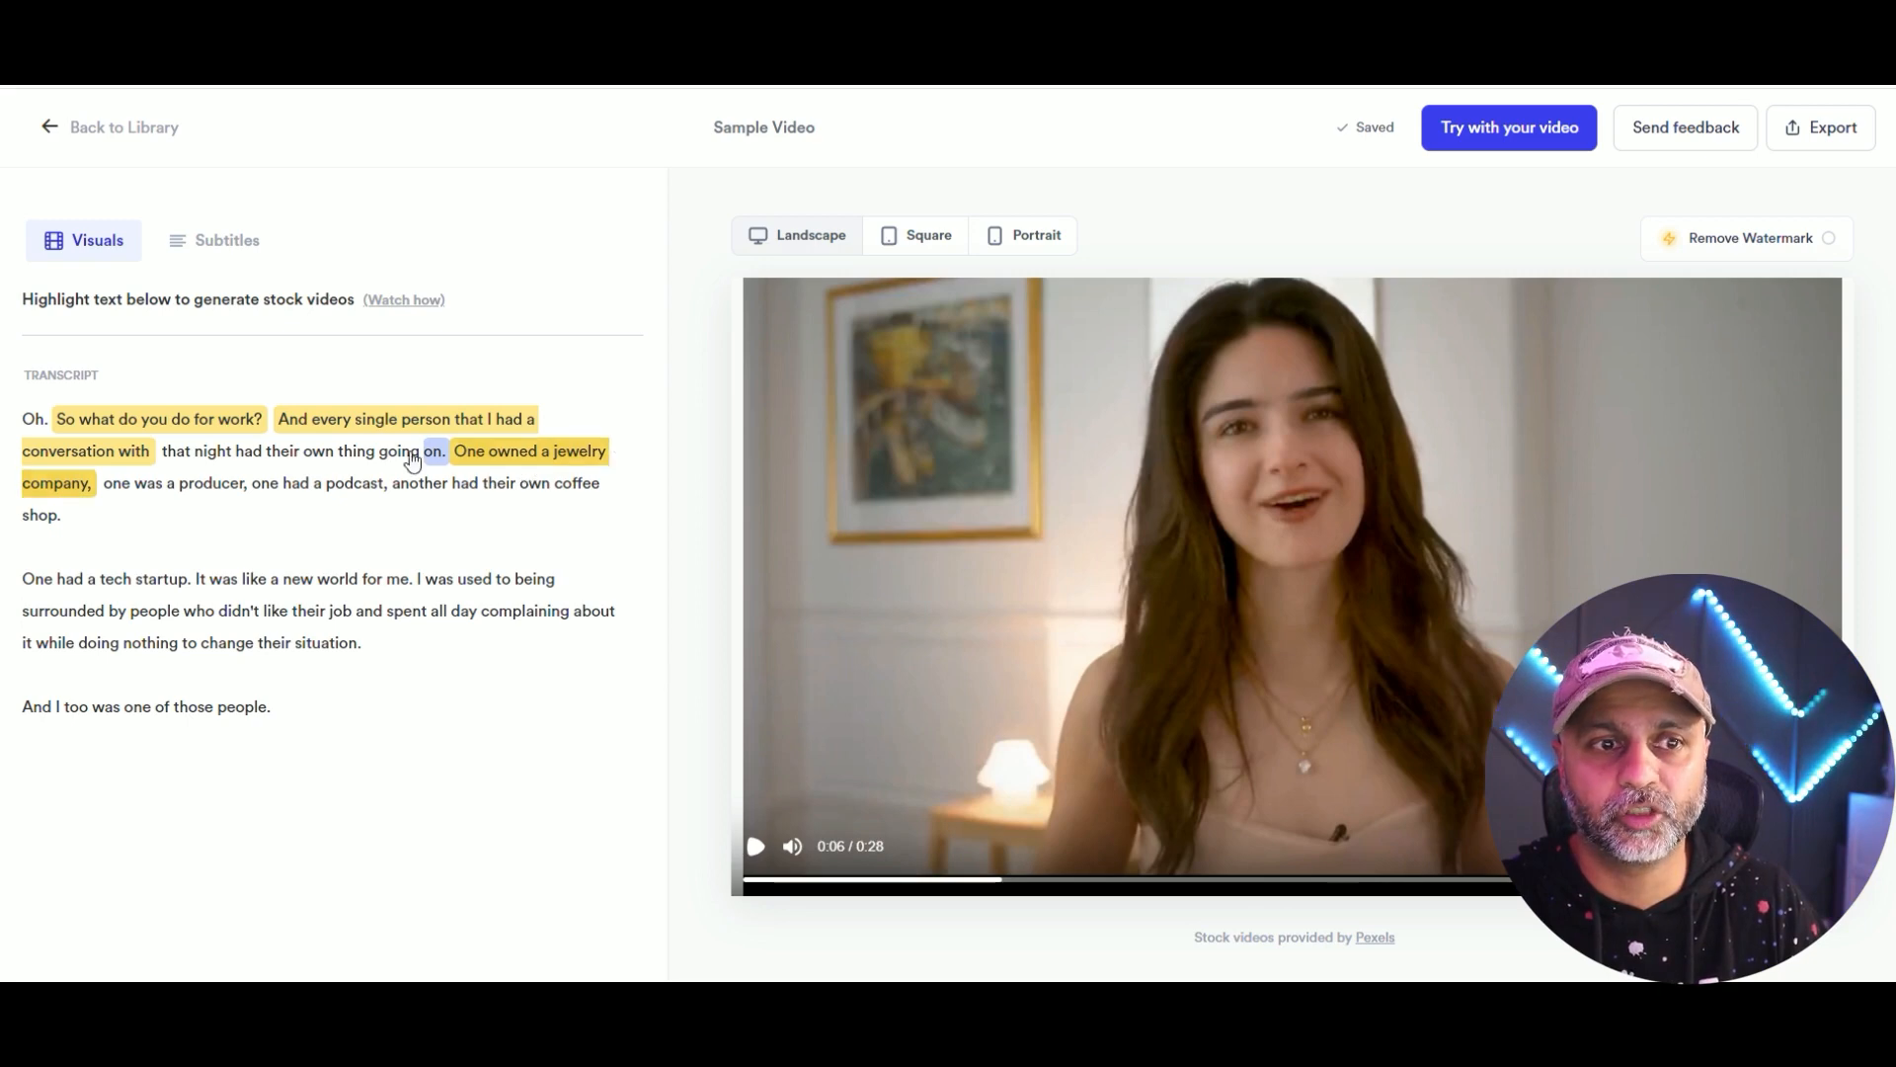
# Generate a stock clip for 'one had a podcast,' and select a transcript word.
pyautogui.click(754, 846)
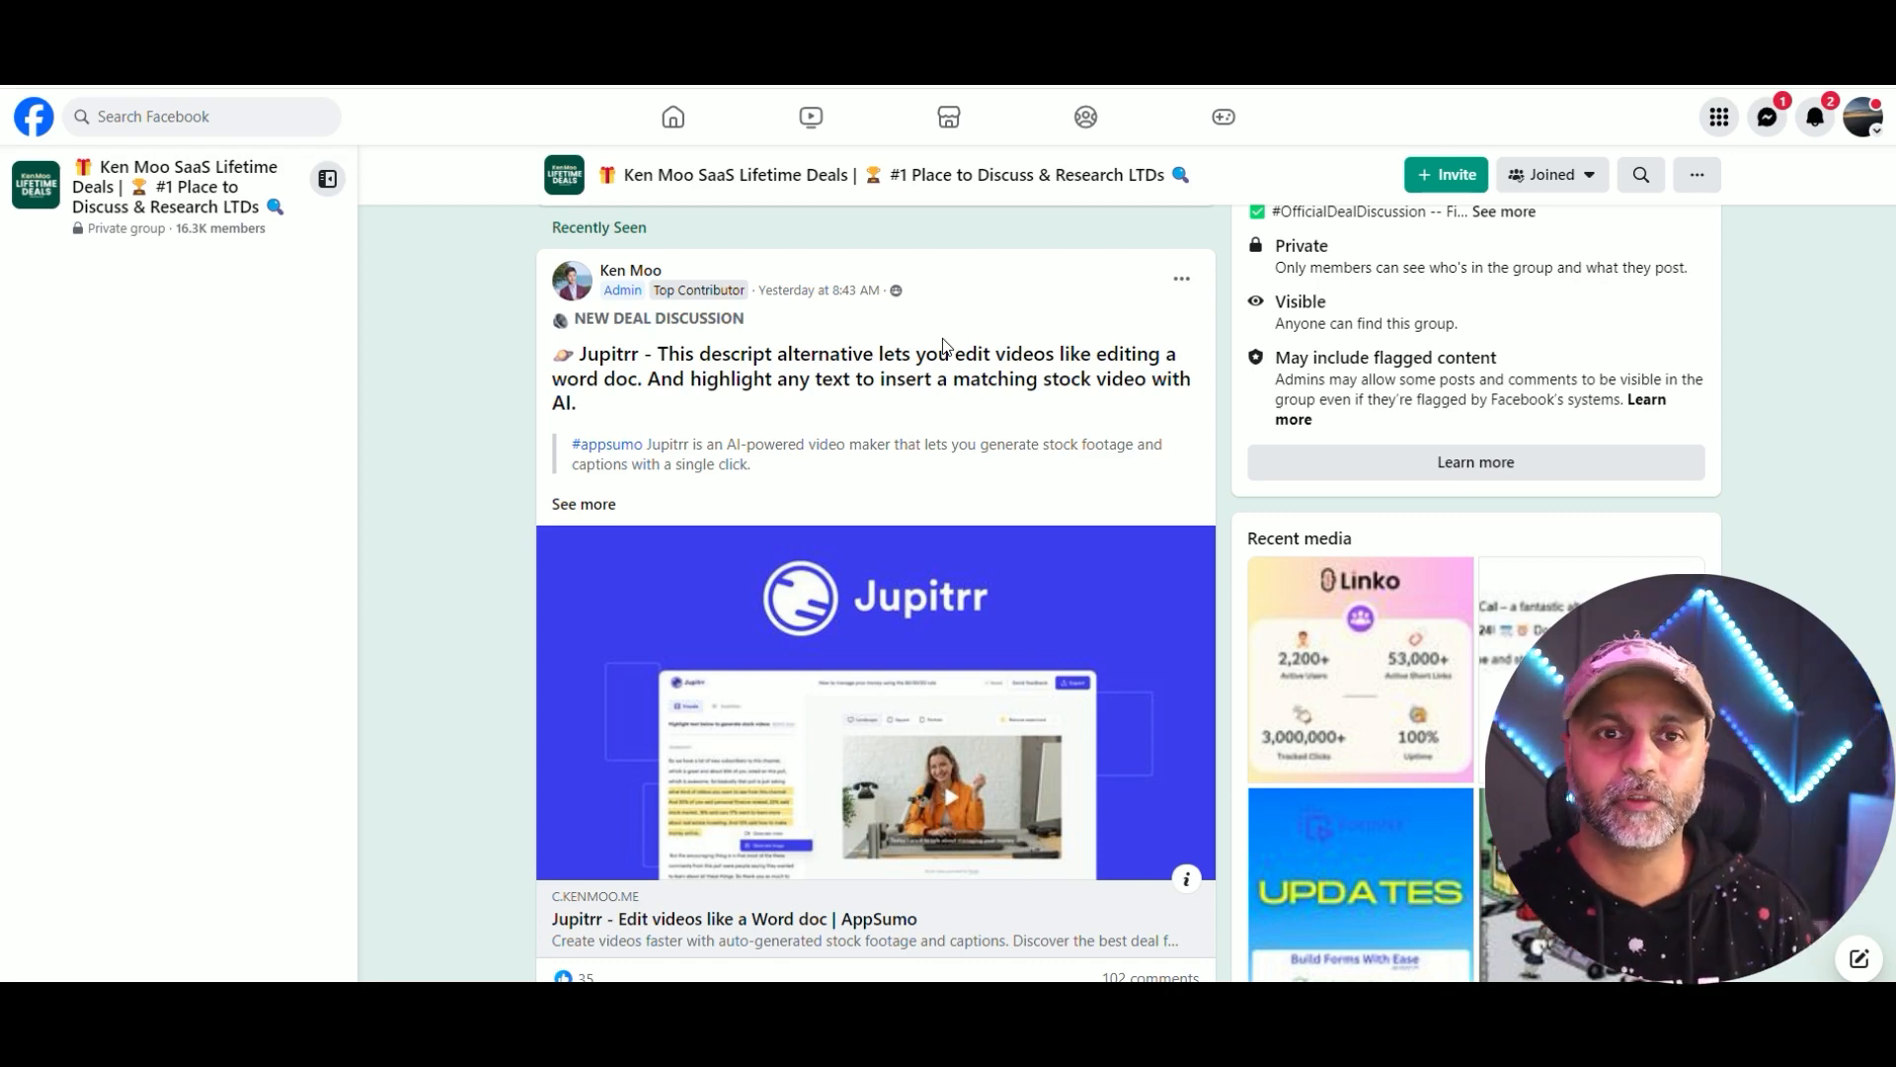
pyautogui.doubleClick(812, 353)
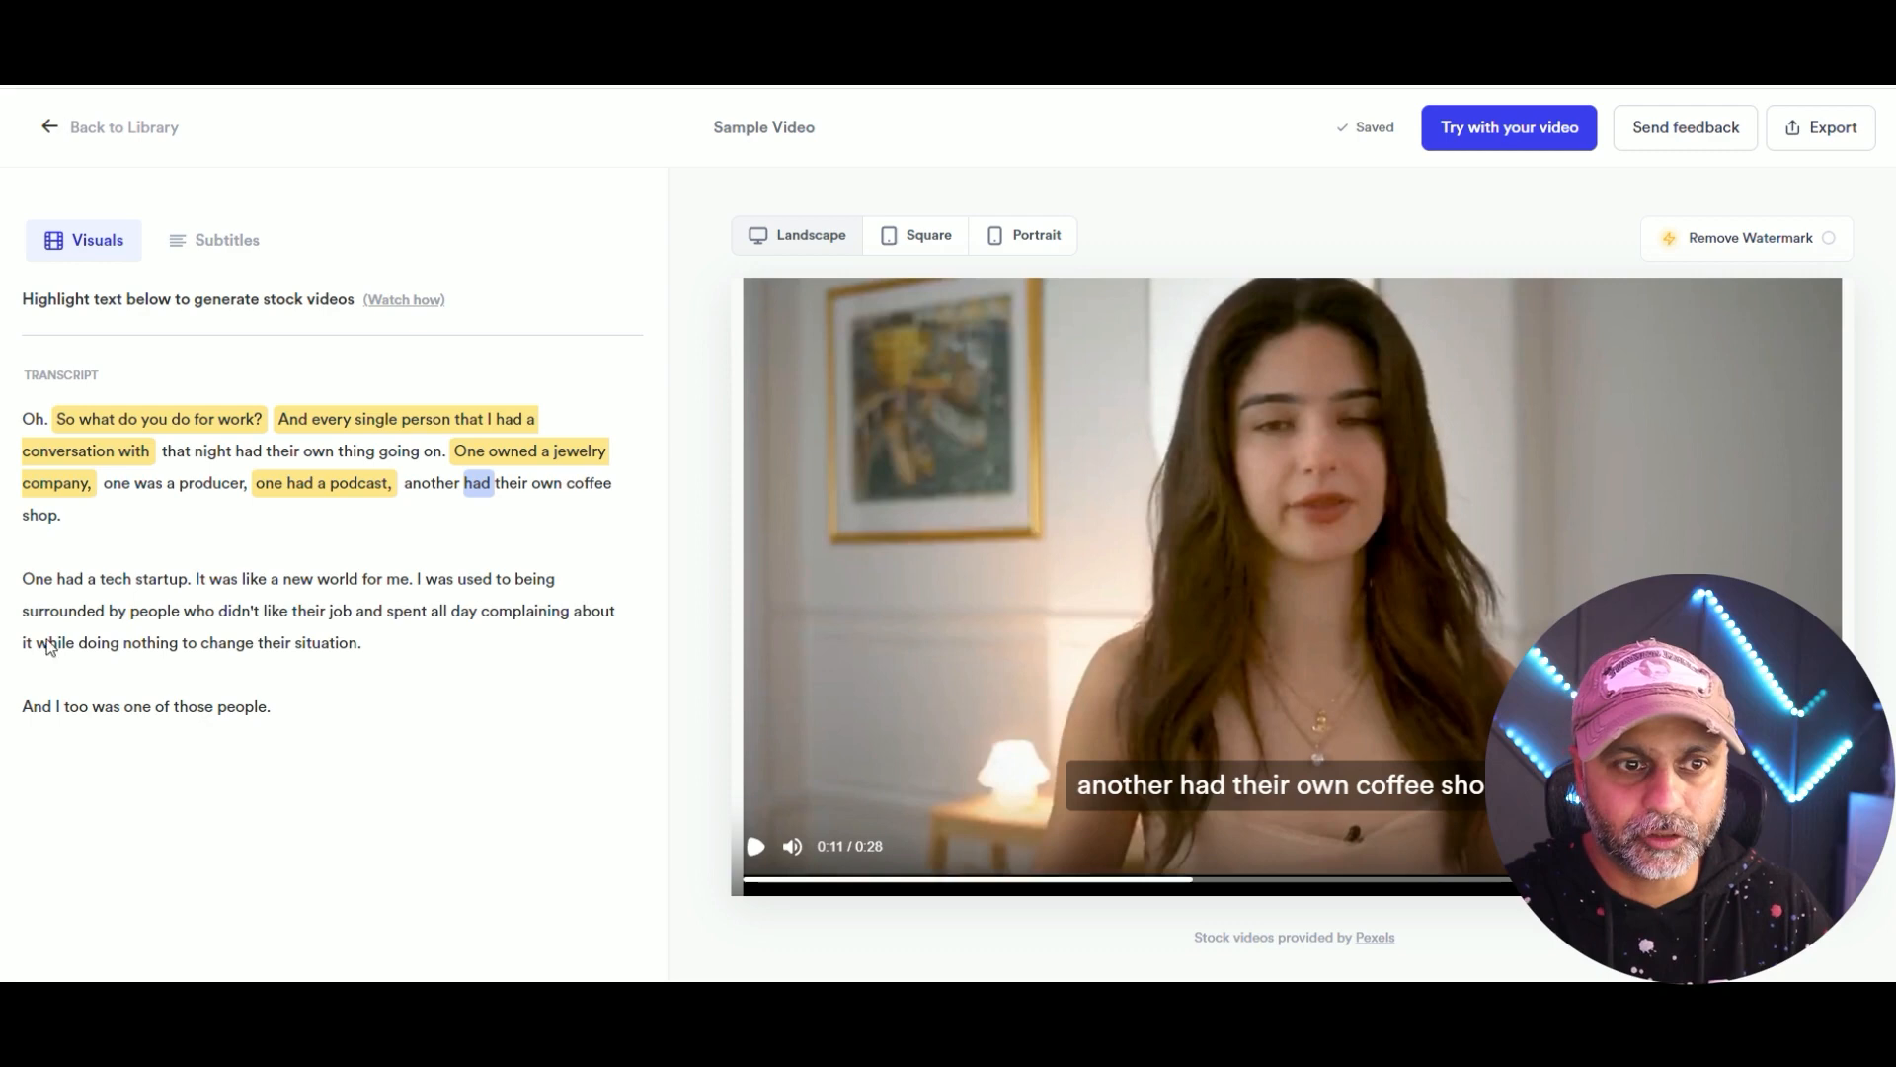
pyautogui.moveTo(738, 559)
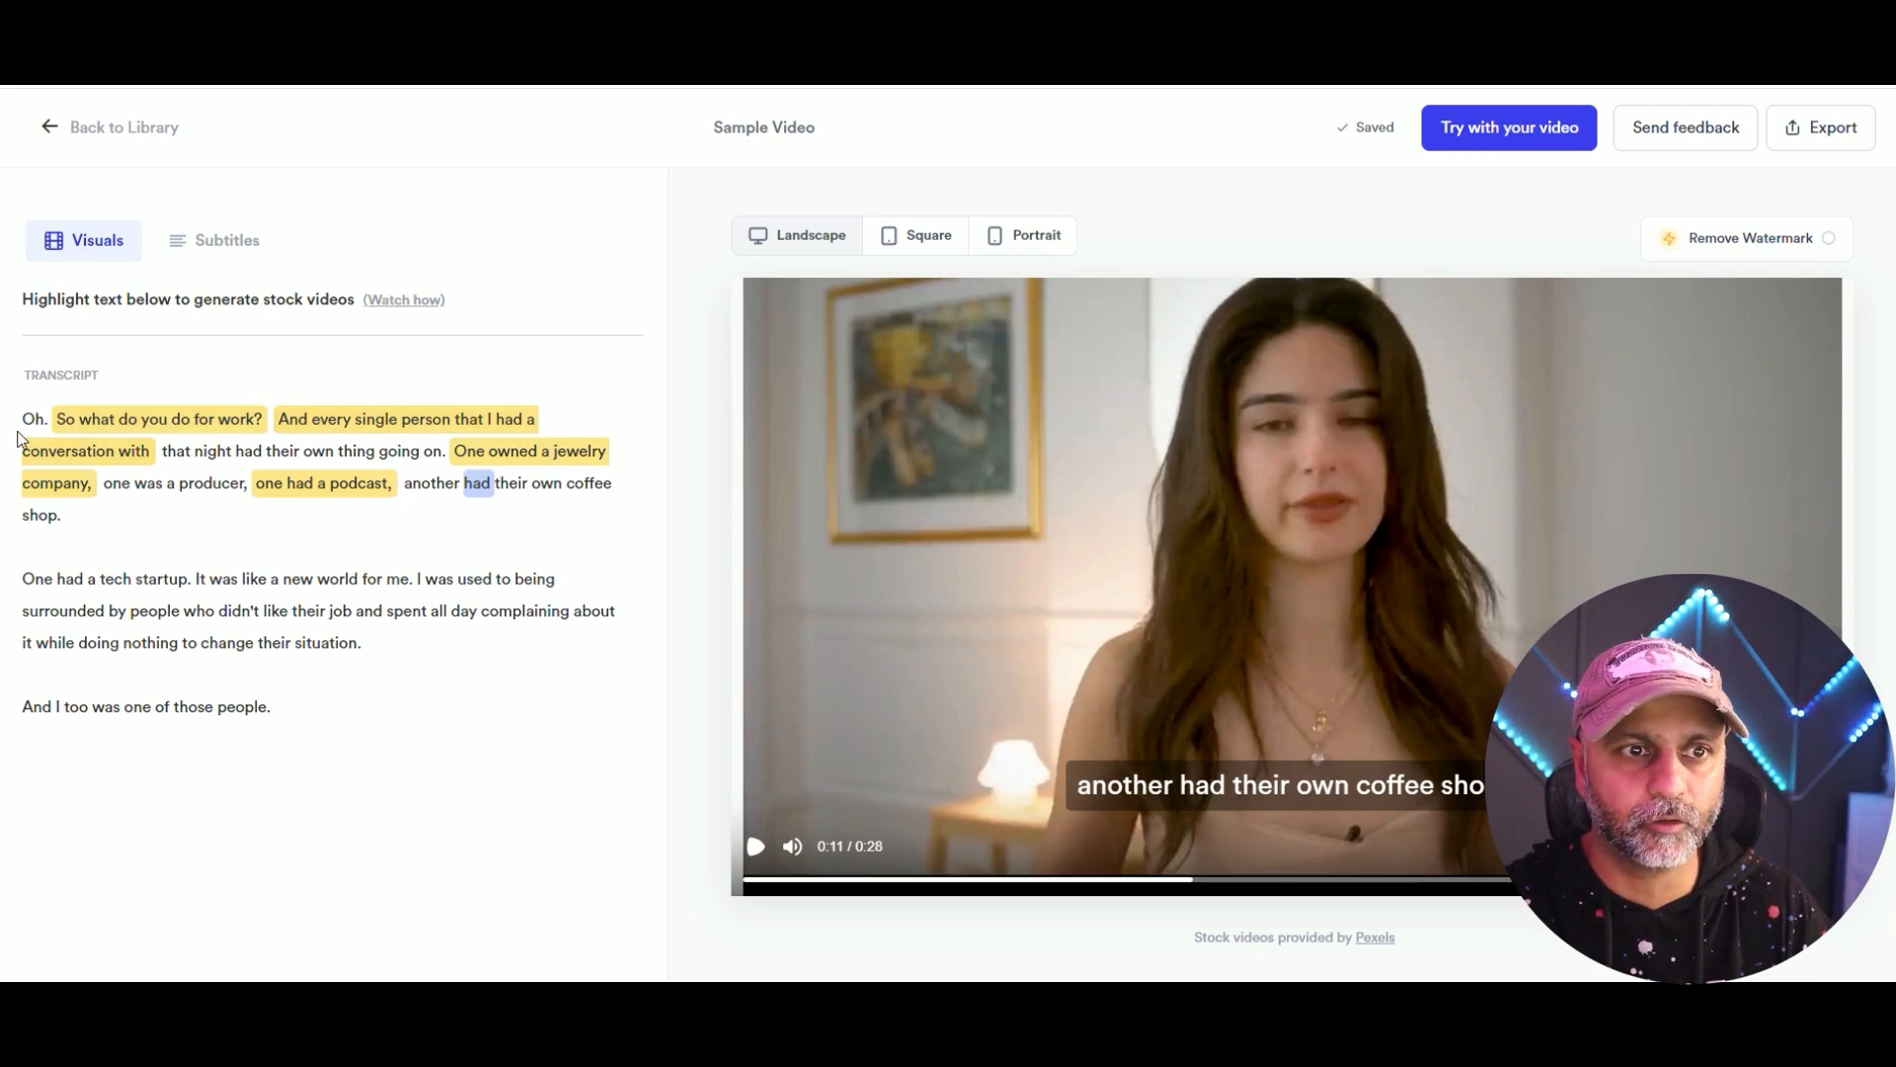
# Switch the sample video to portrait format and play the preview.
pyautogui.click(1023, 235)
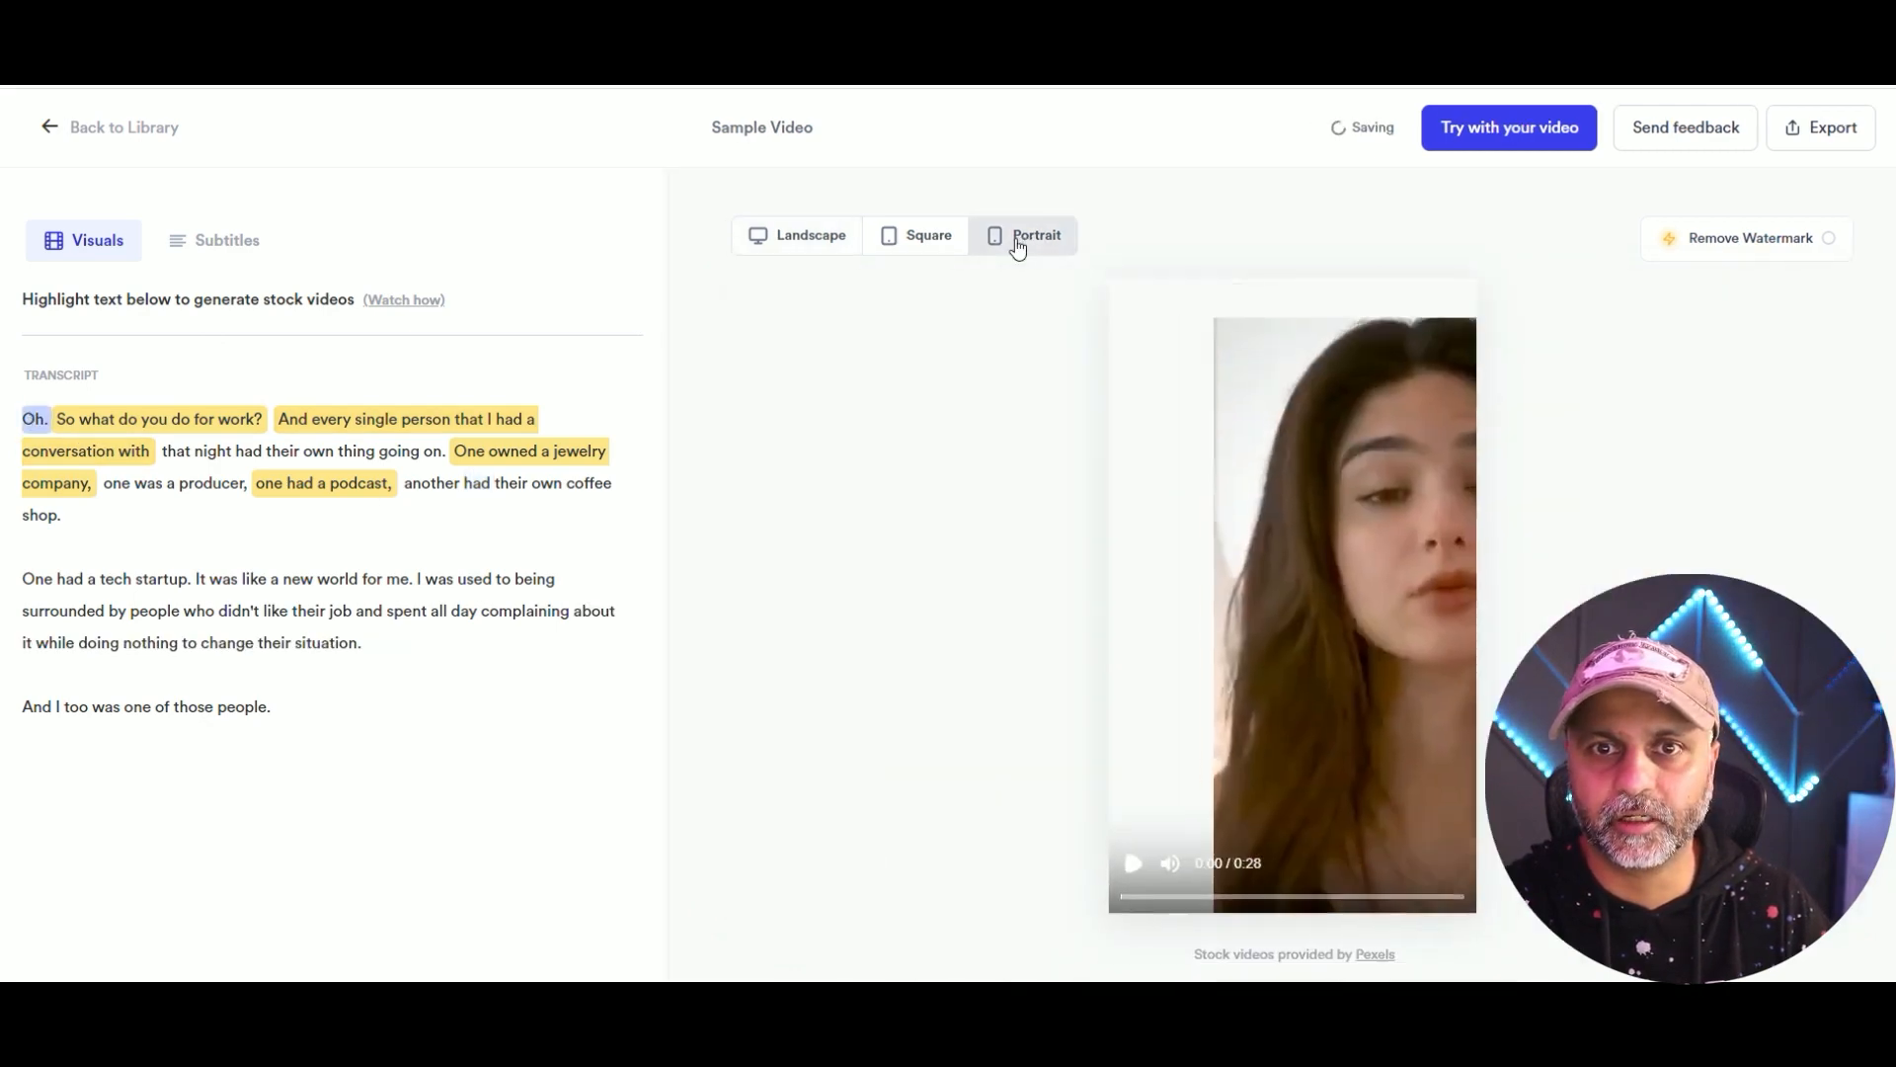
pyautogui.click(1132, 863)
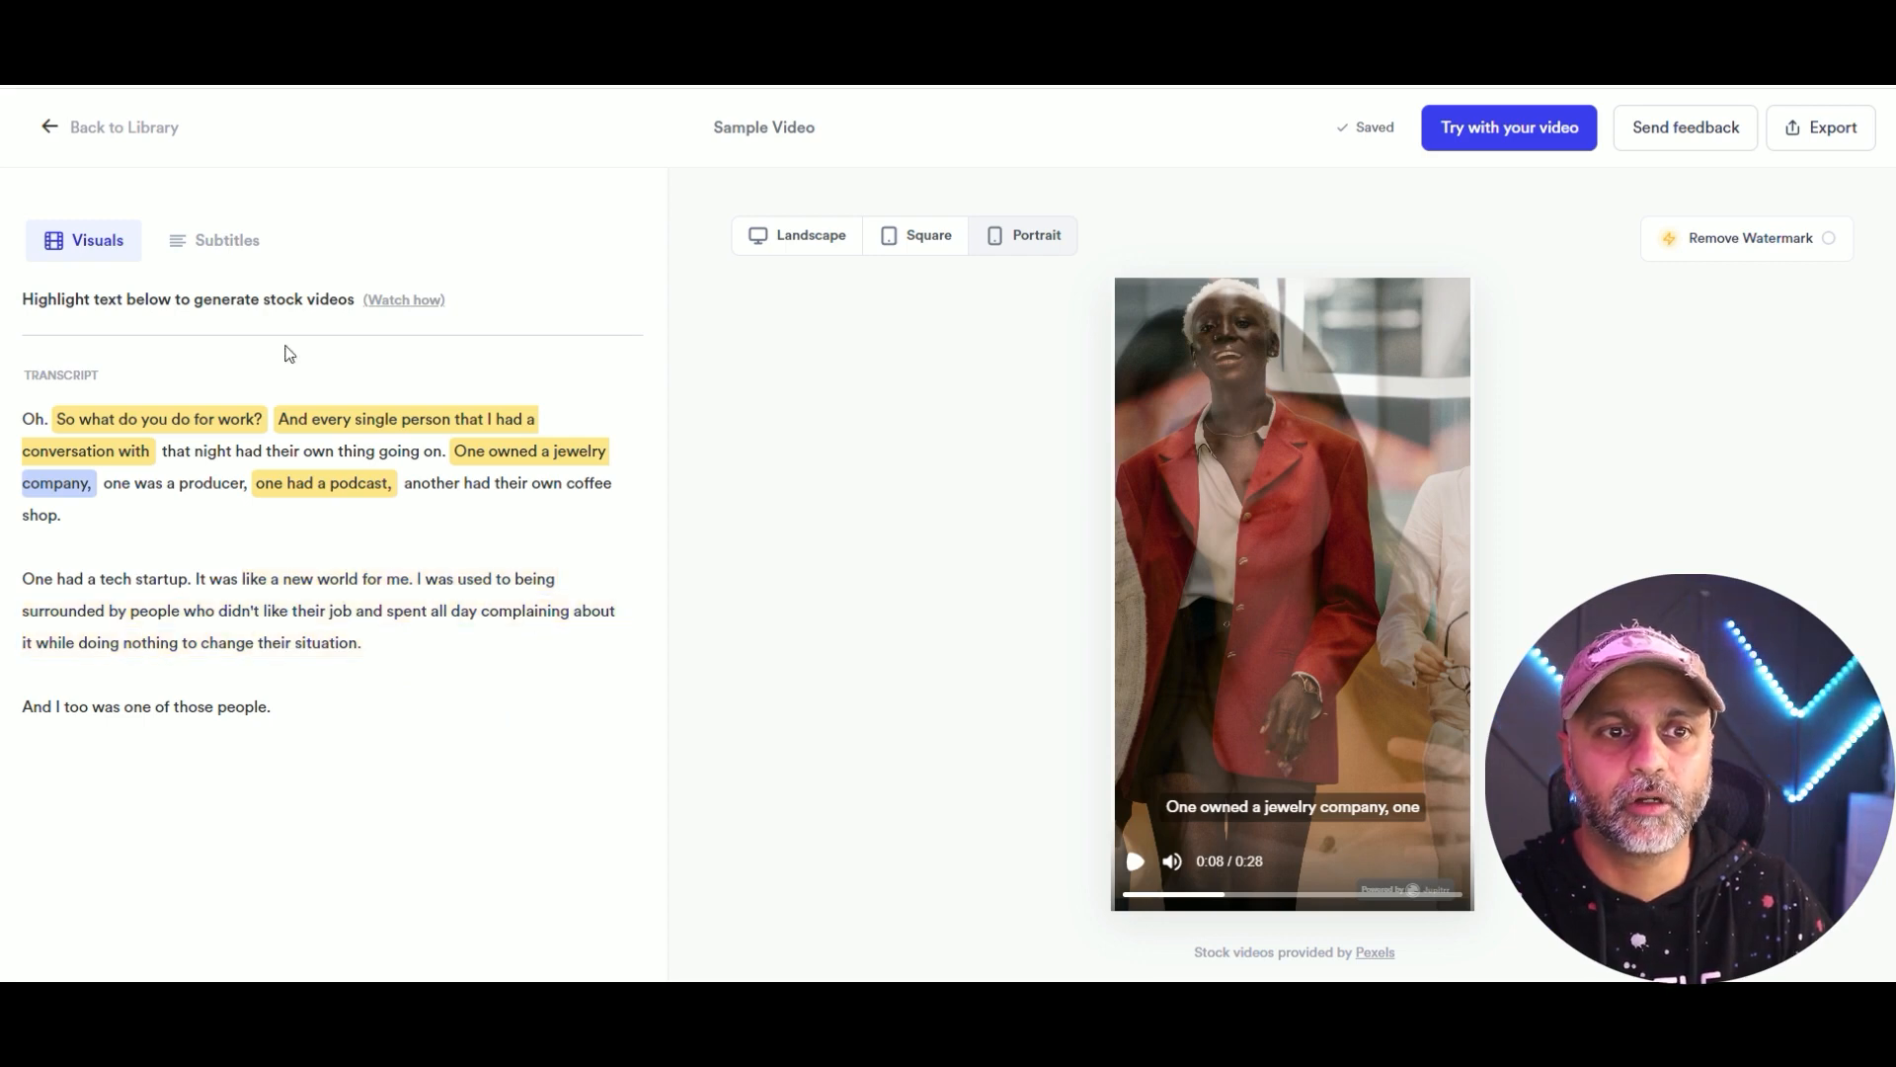
pyautogui.moveTo(225, 239)
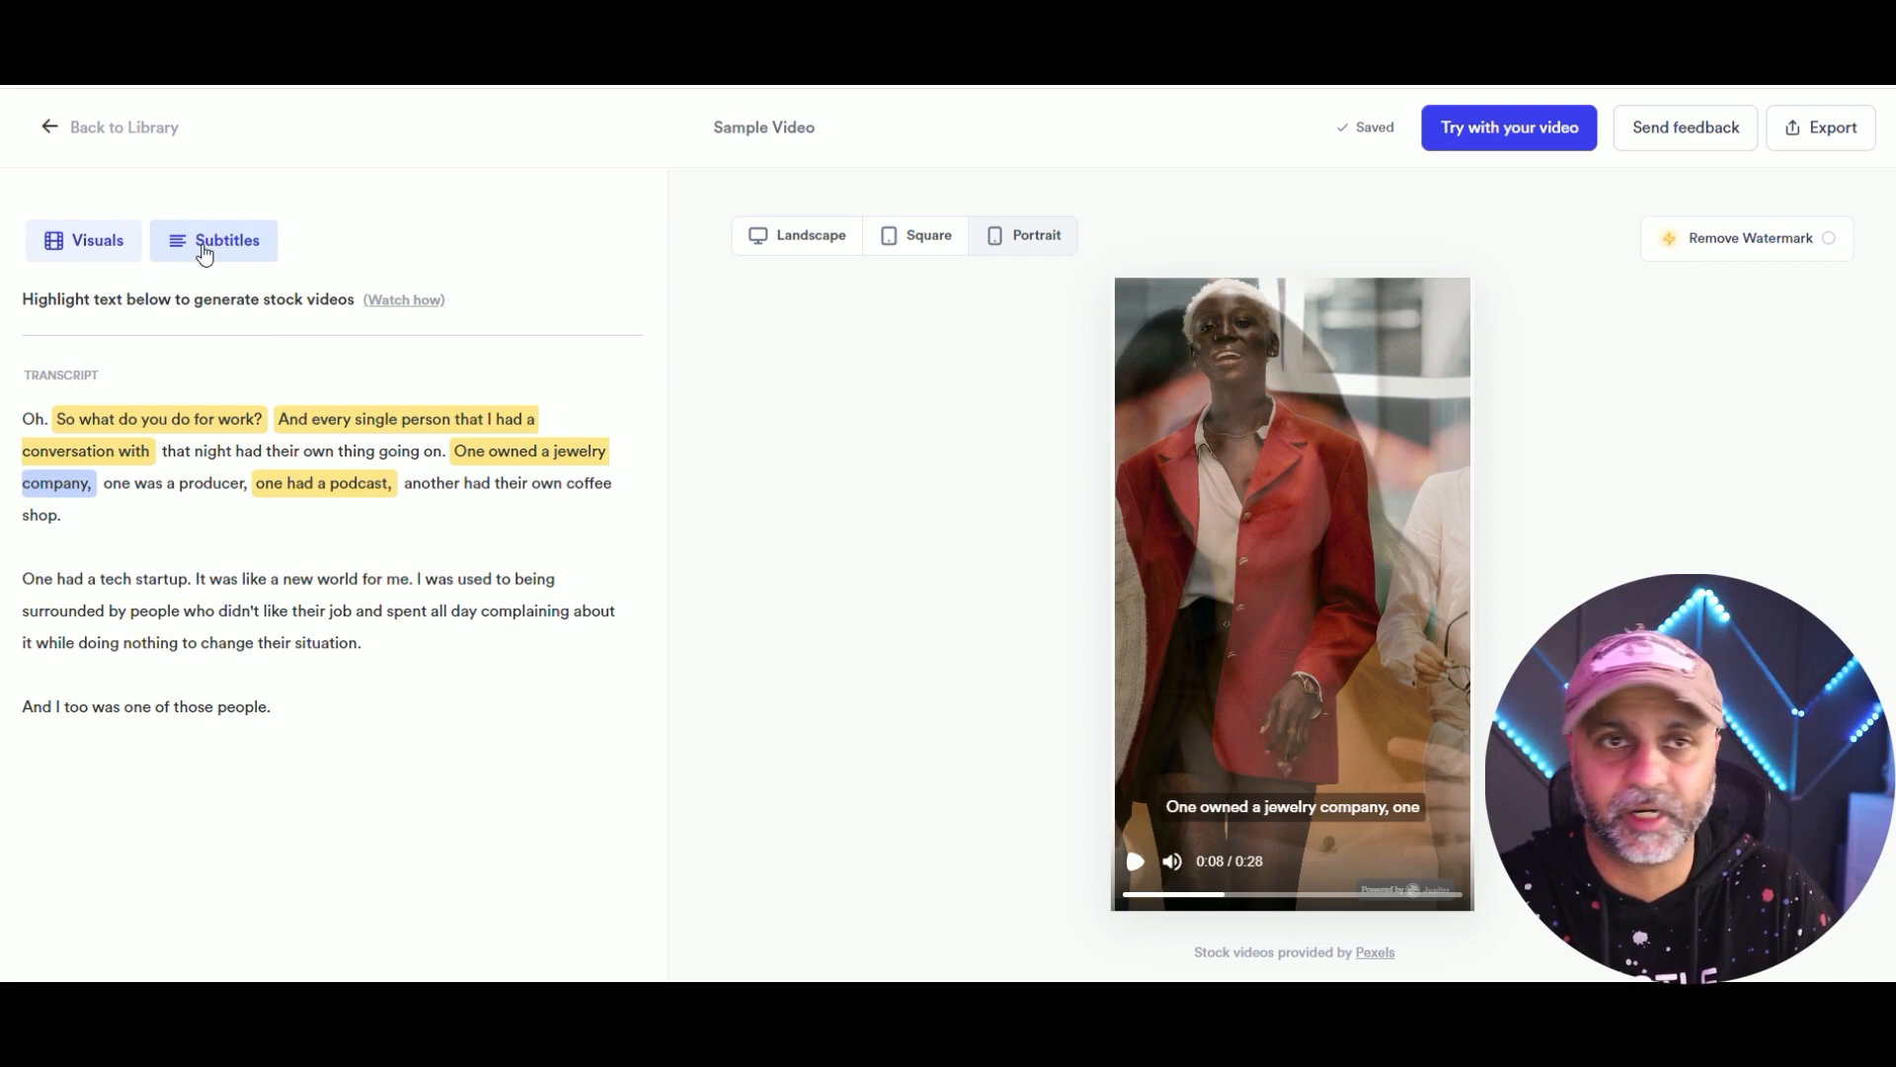
# In Subtitles, select the word 'people' to retype as 'animals', then return to Visuals.
pyautogui.click(225, 241)
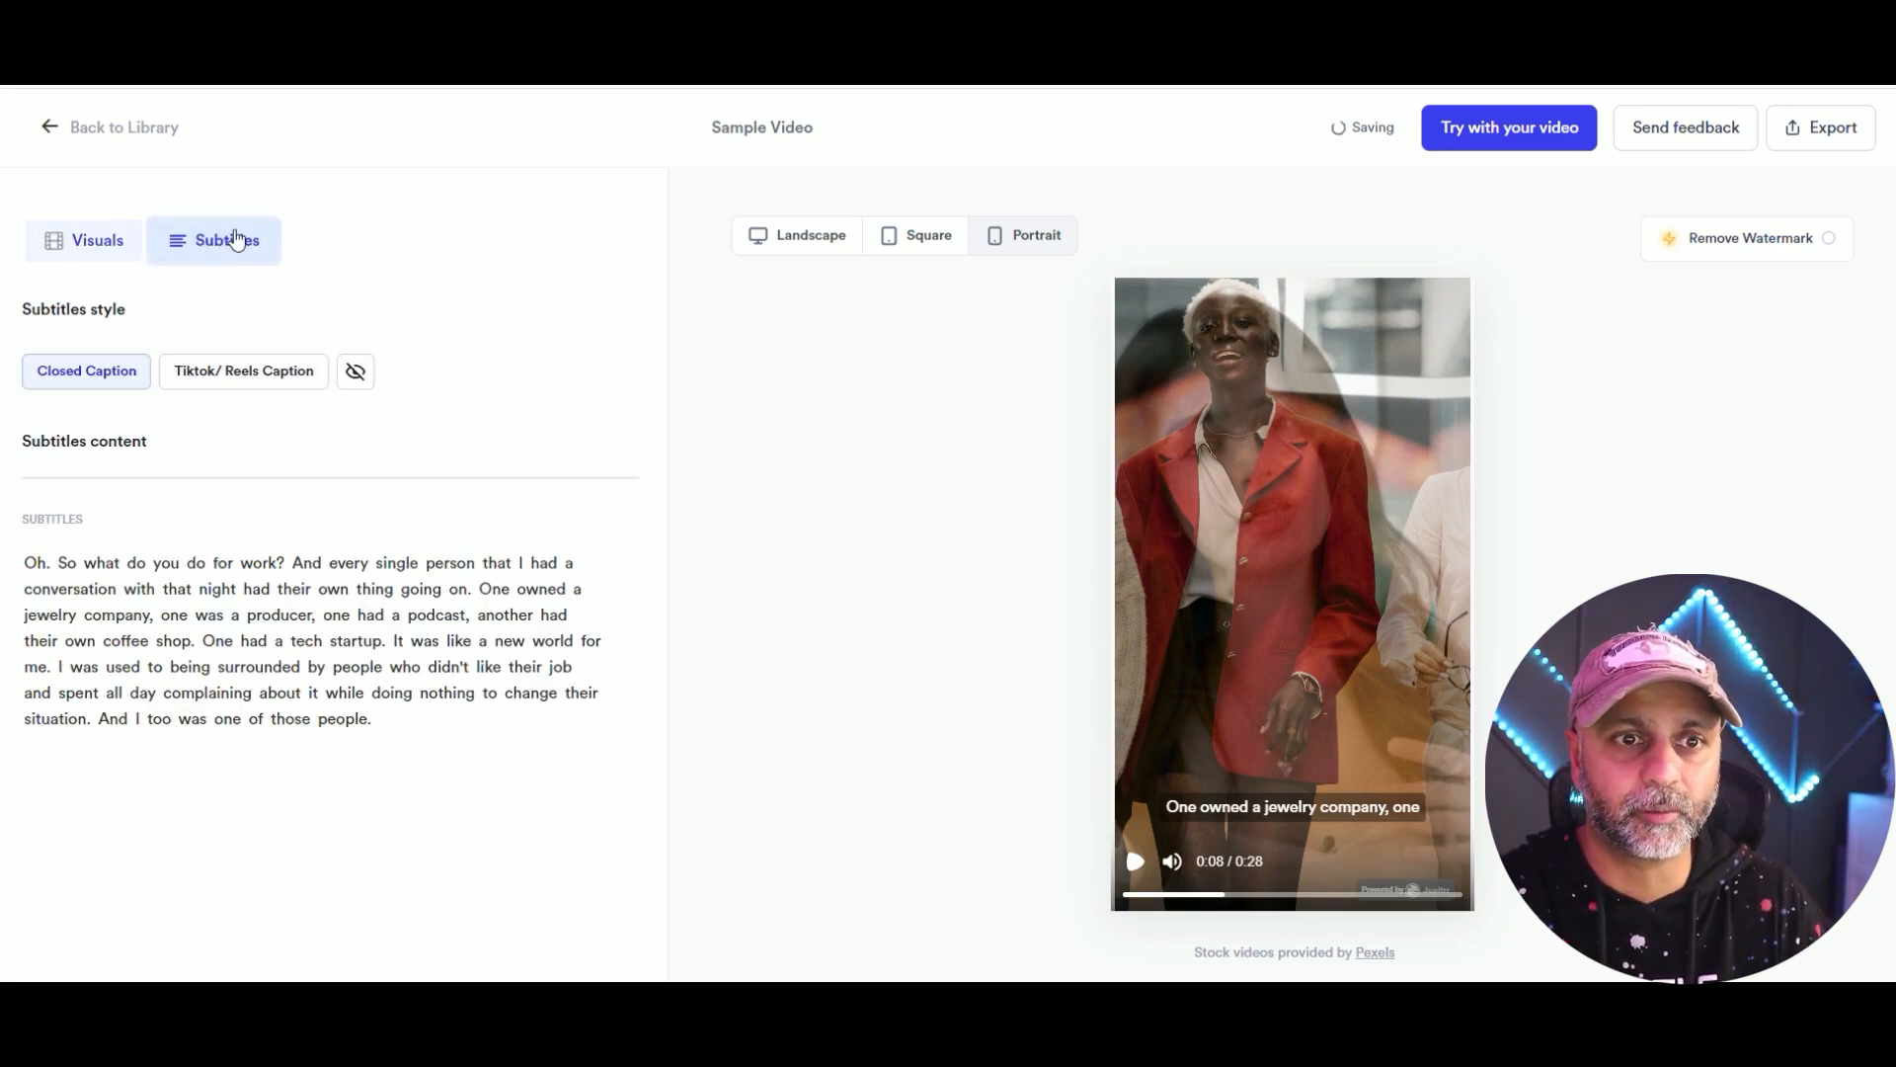
pyautogui.press('ctrl+plus')
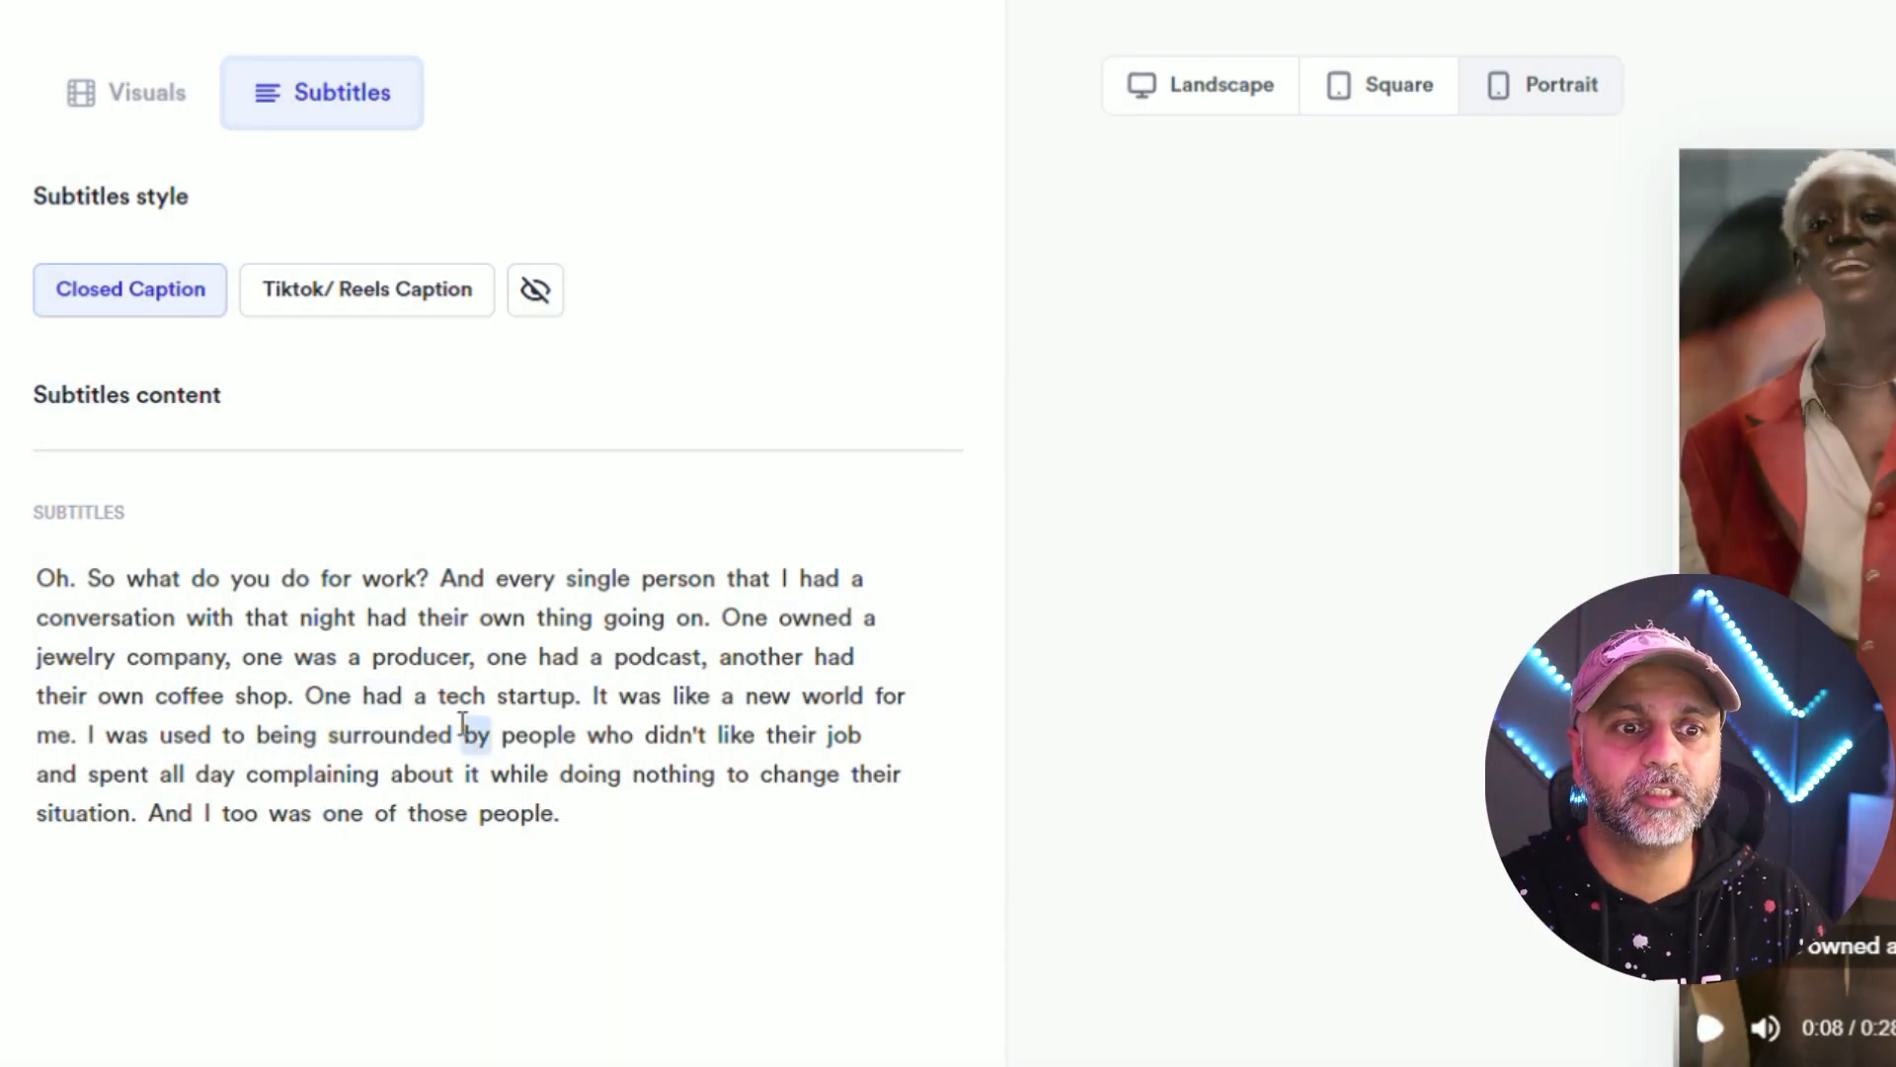
pyautogui.doubleClick(537, 735)
pyautogui.write('animals')
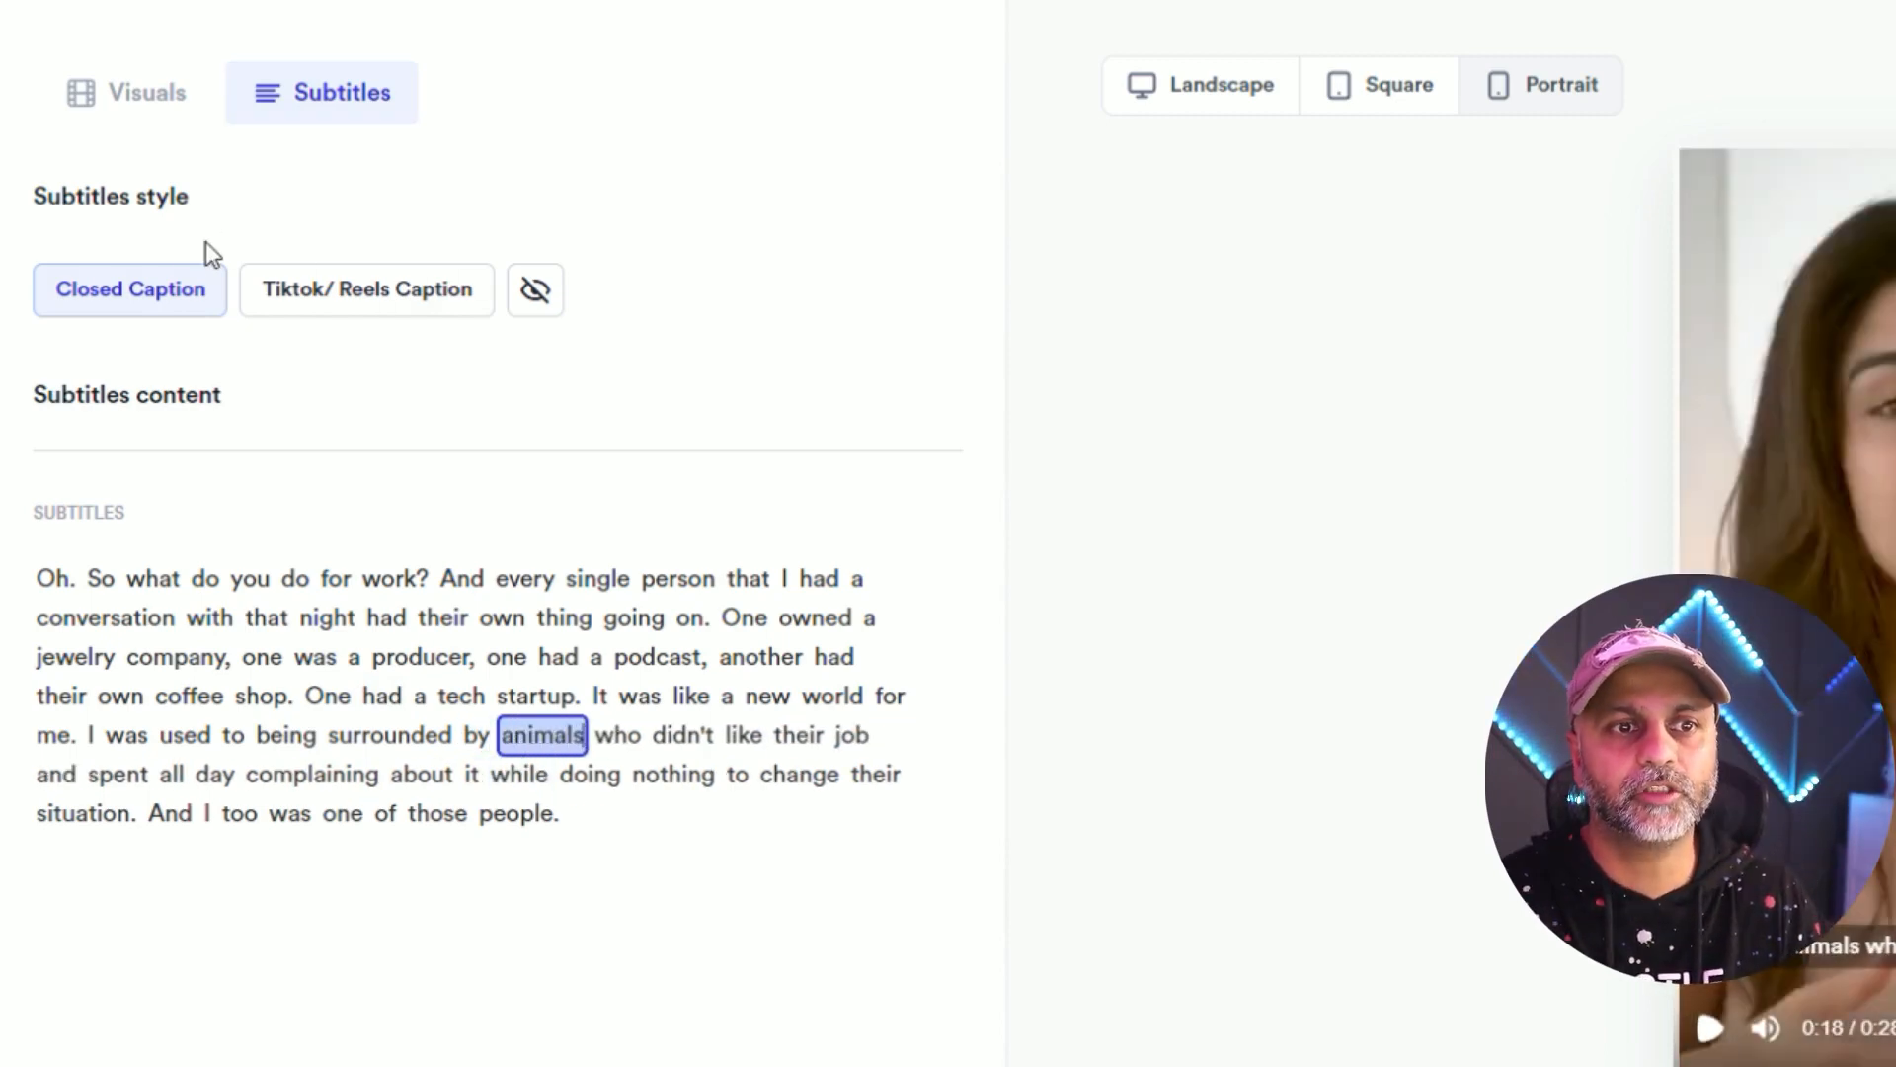
pyautogui.click(125, 93)
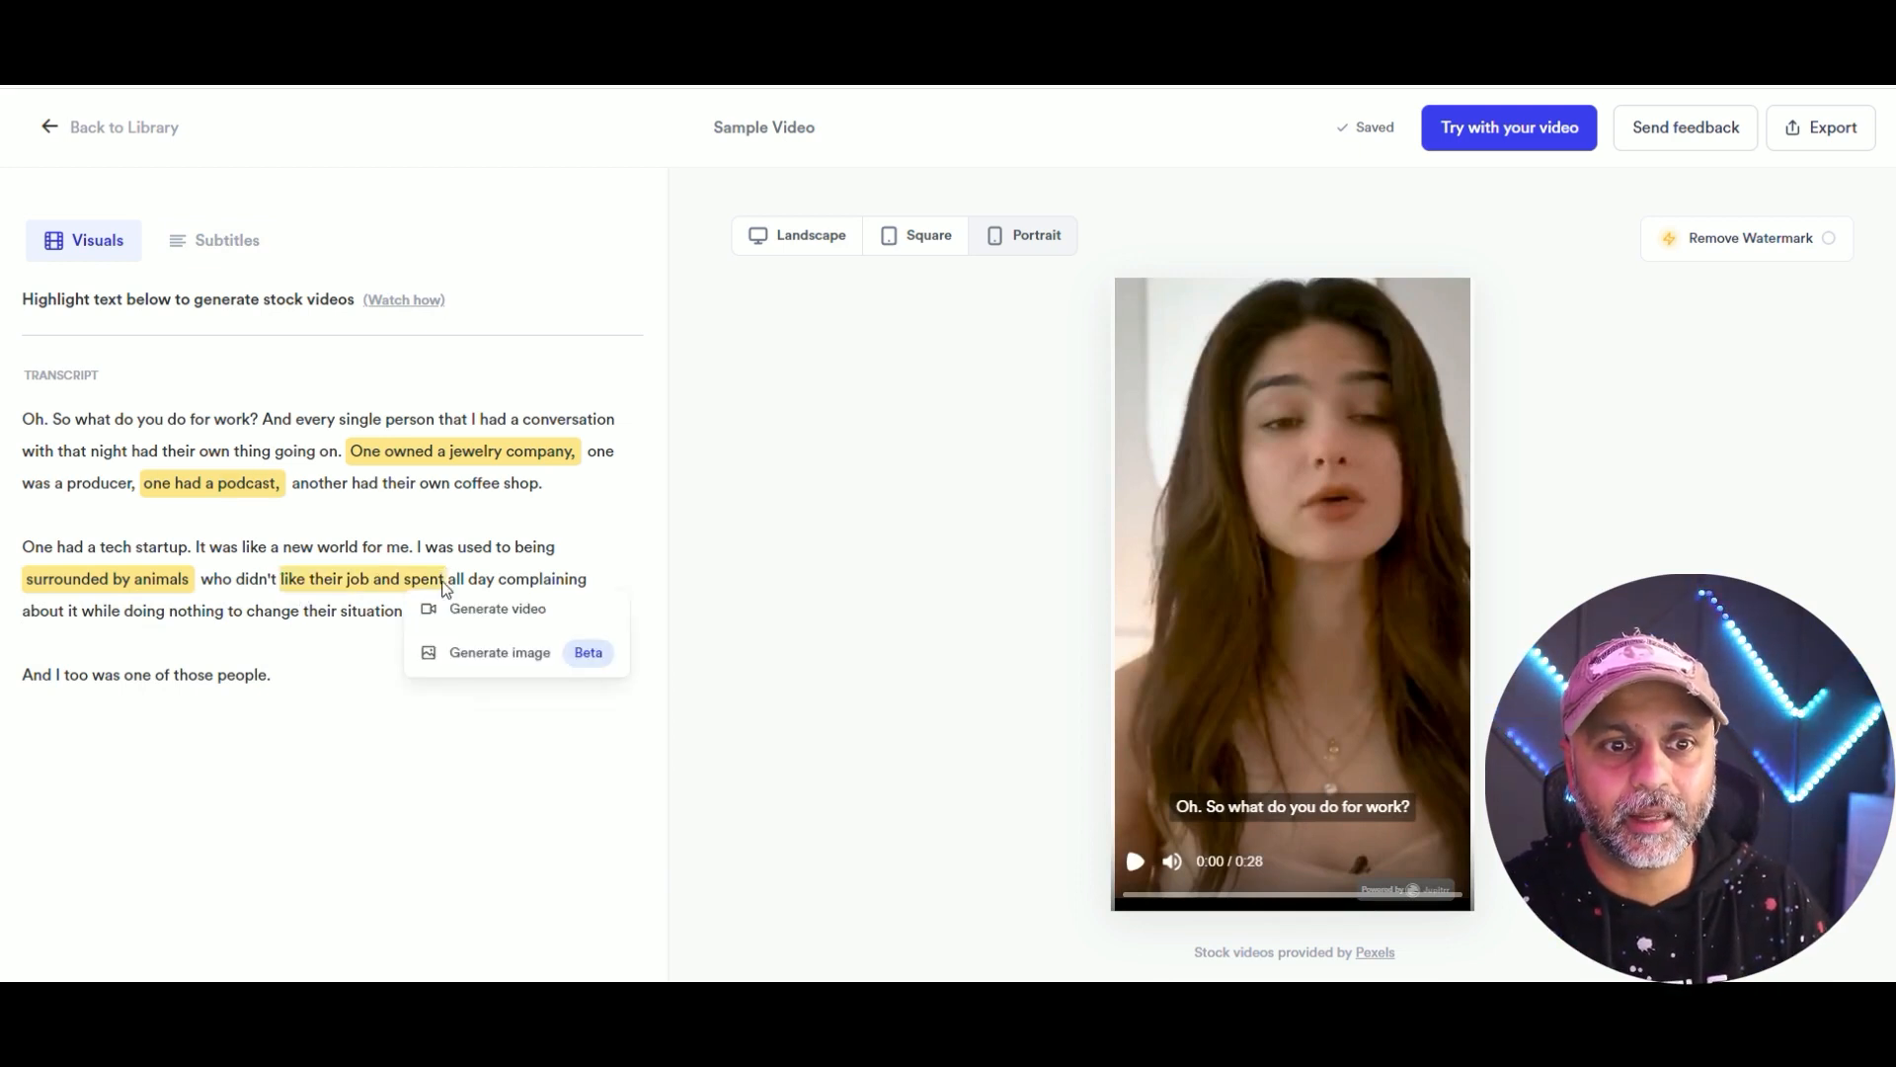
# Generate footage for 'like their job and spent', preview it and dismiss the clip options.
pyautogui.click(496, 607)
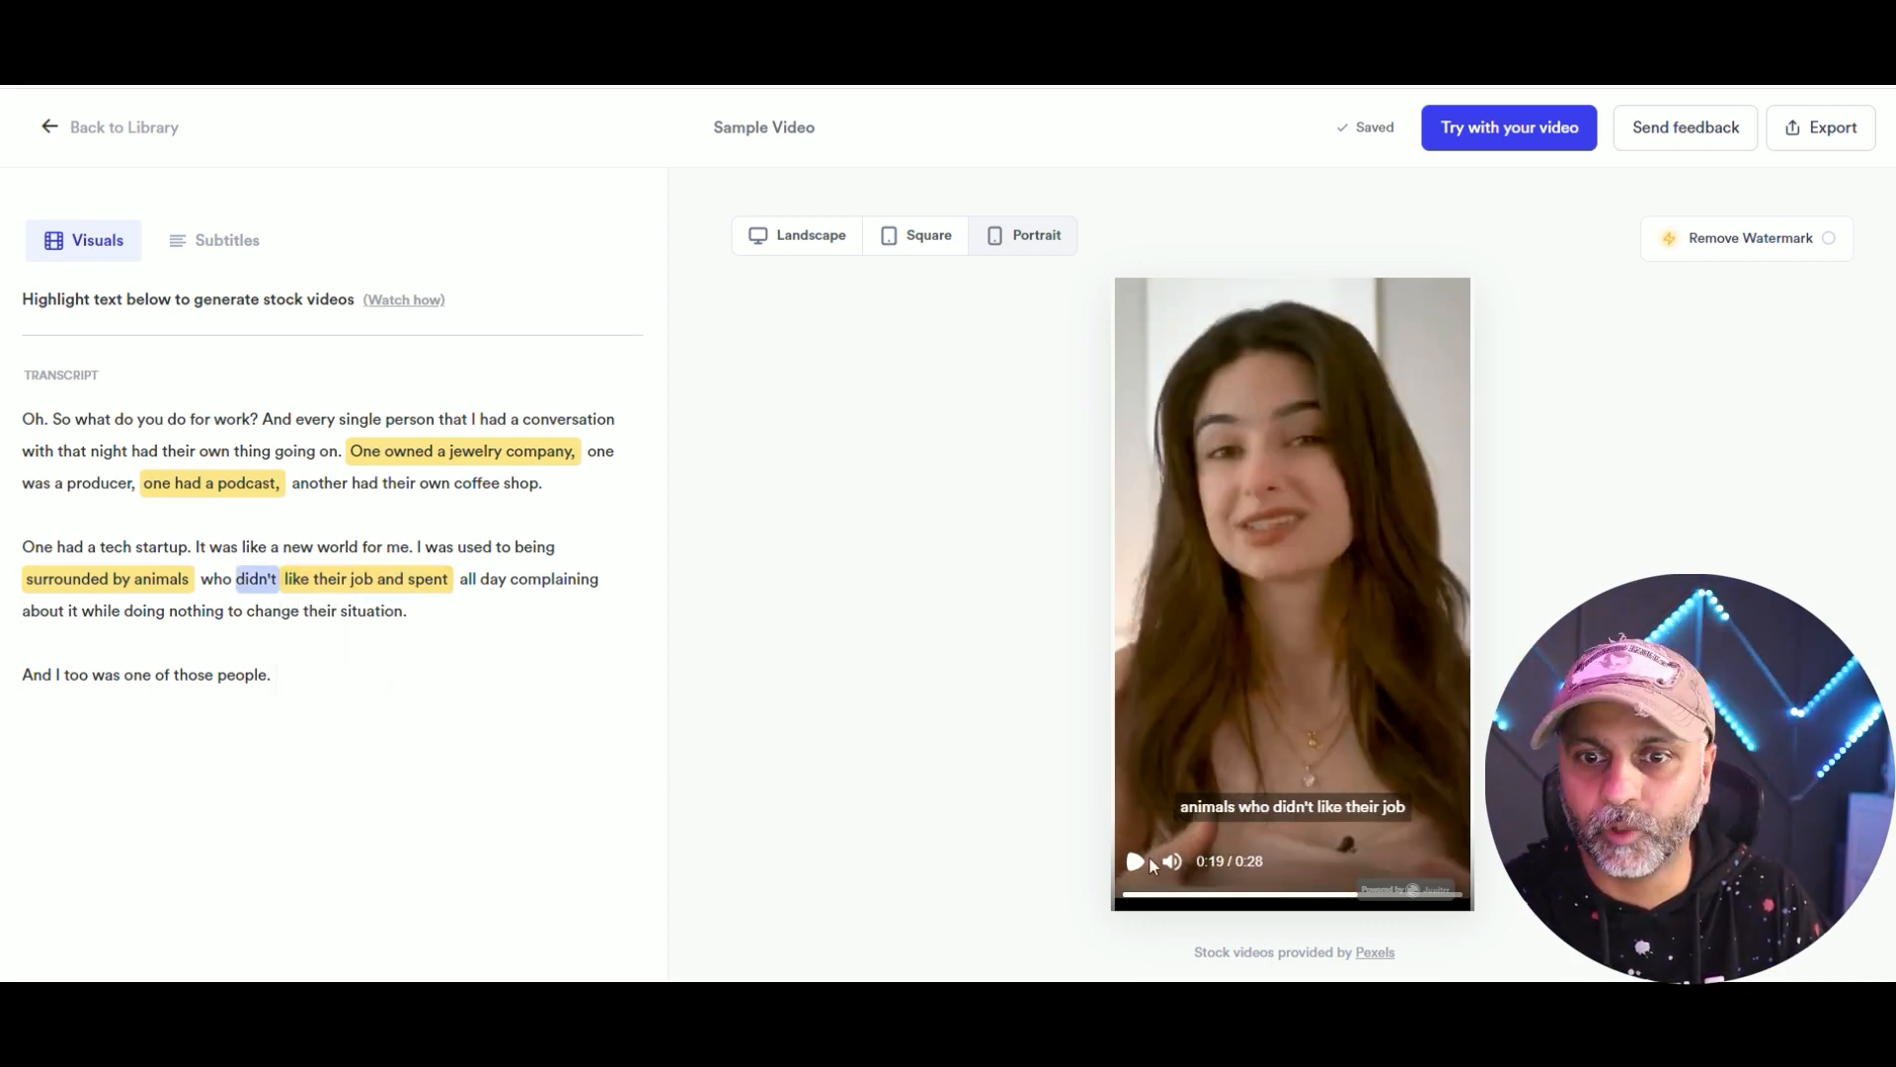
pyautogui.click(1133, 860)
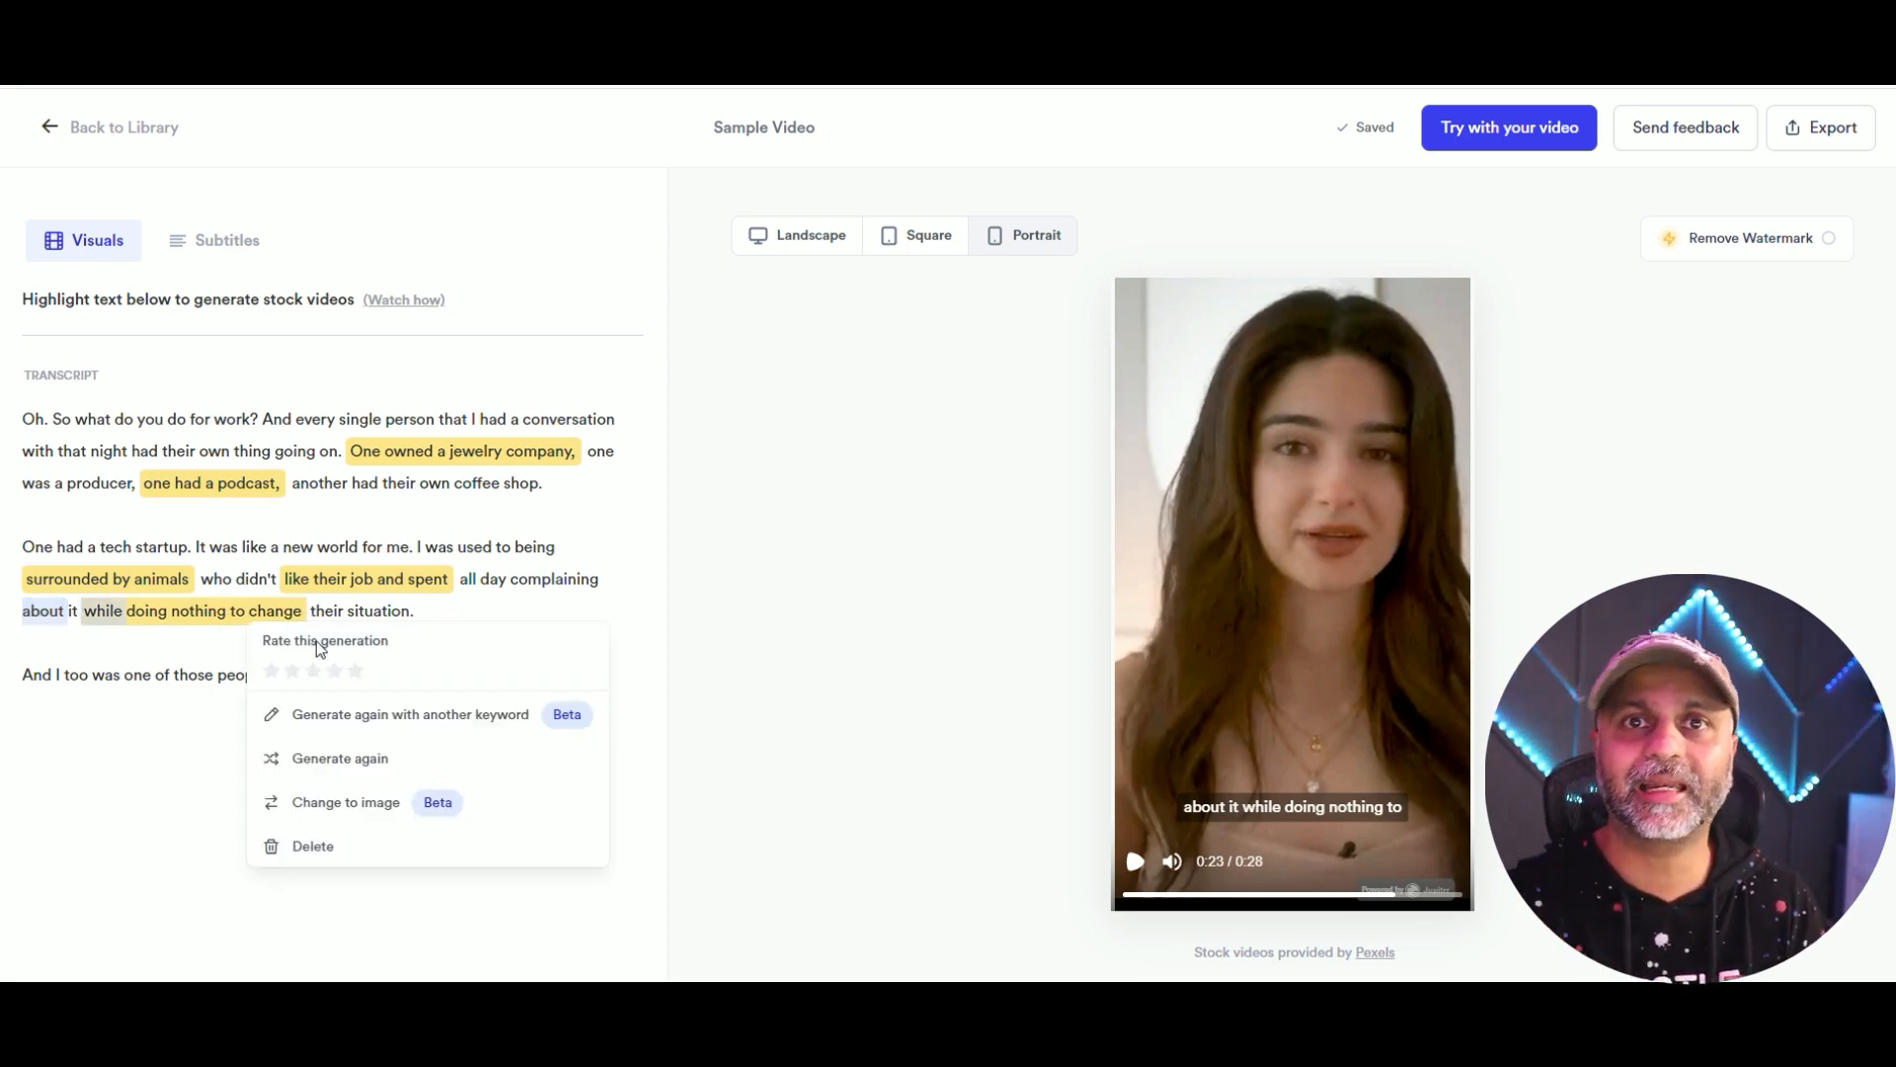
pyautogui.click(340, 759)
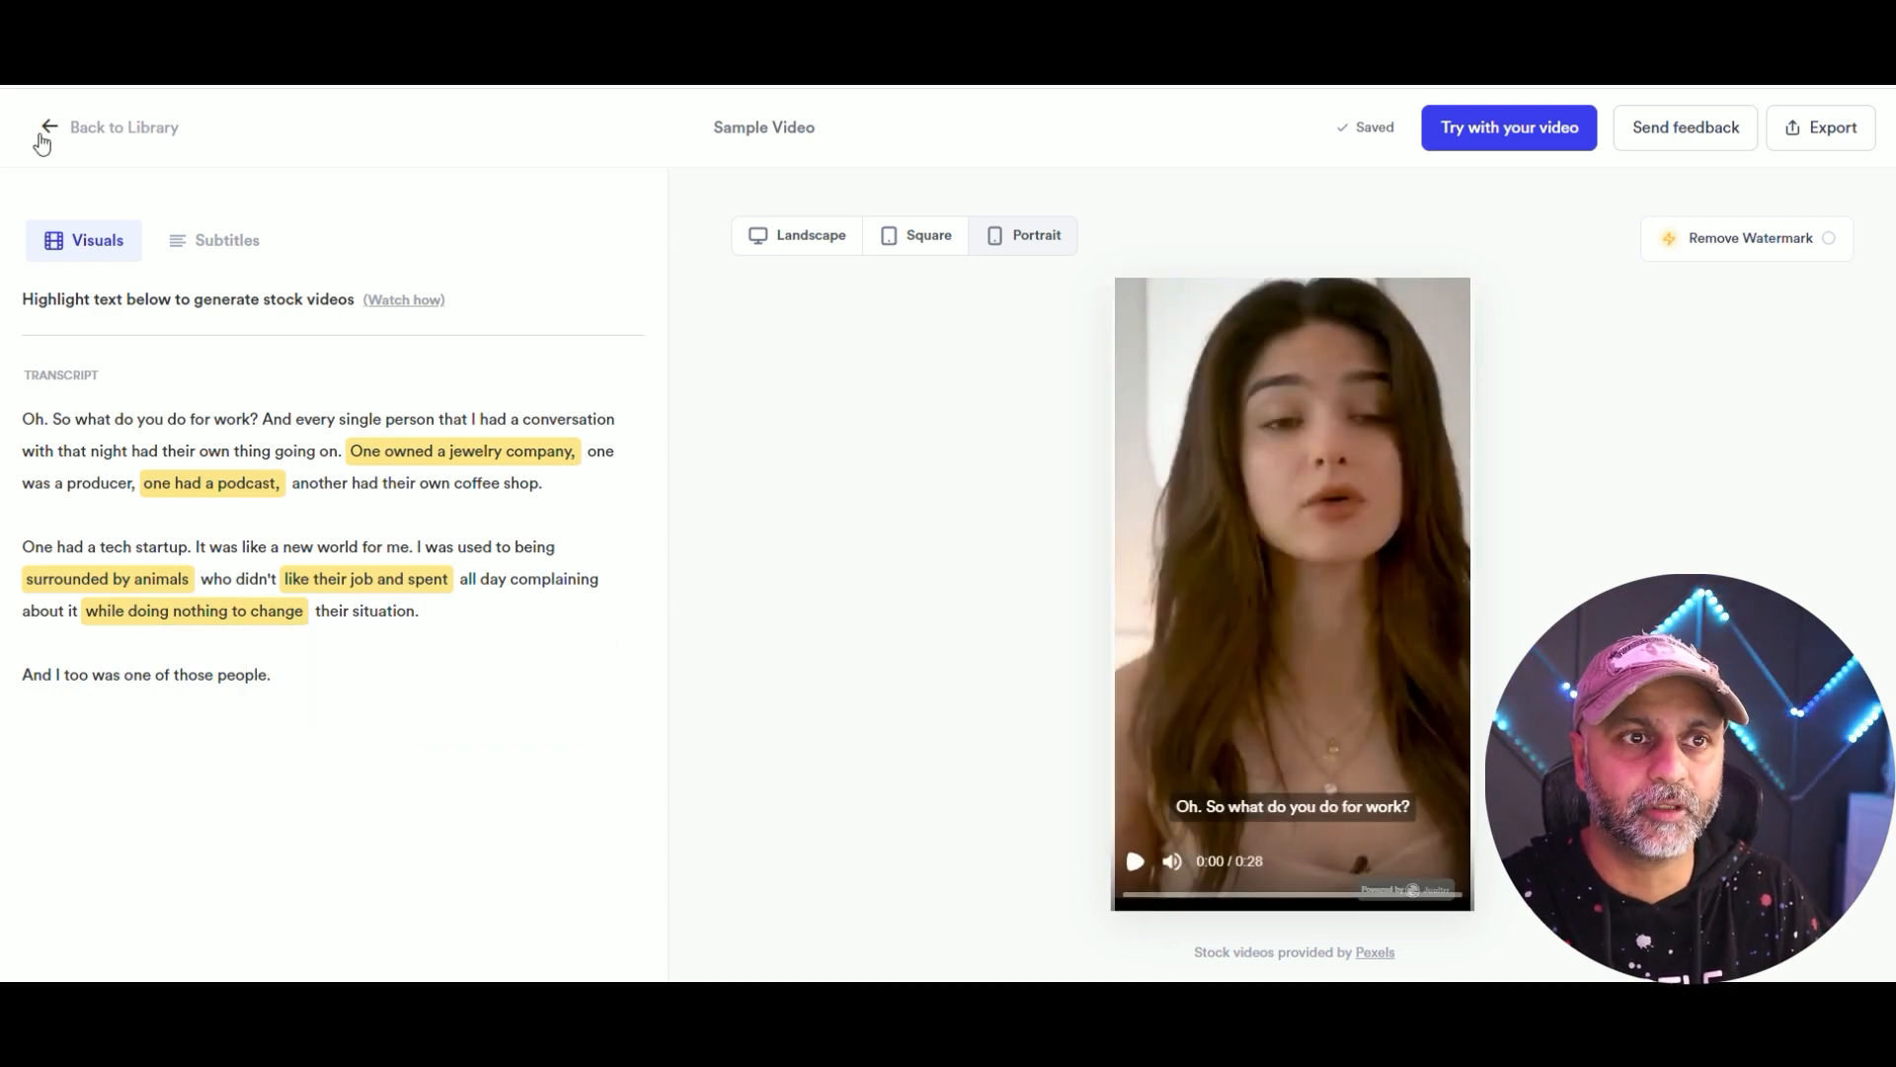
# Leave the sample video editor for the Recent Videos library, staying once before confirming Leave.
pyautogui.click(109, 127)
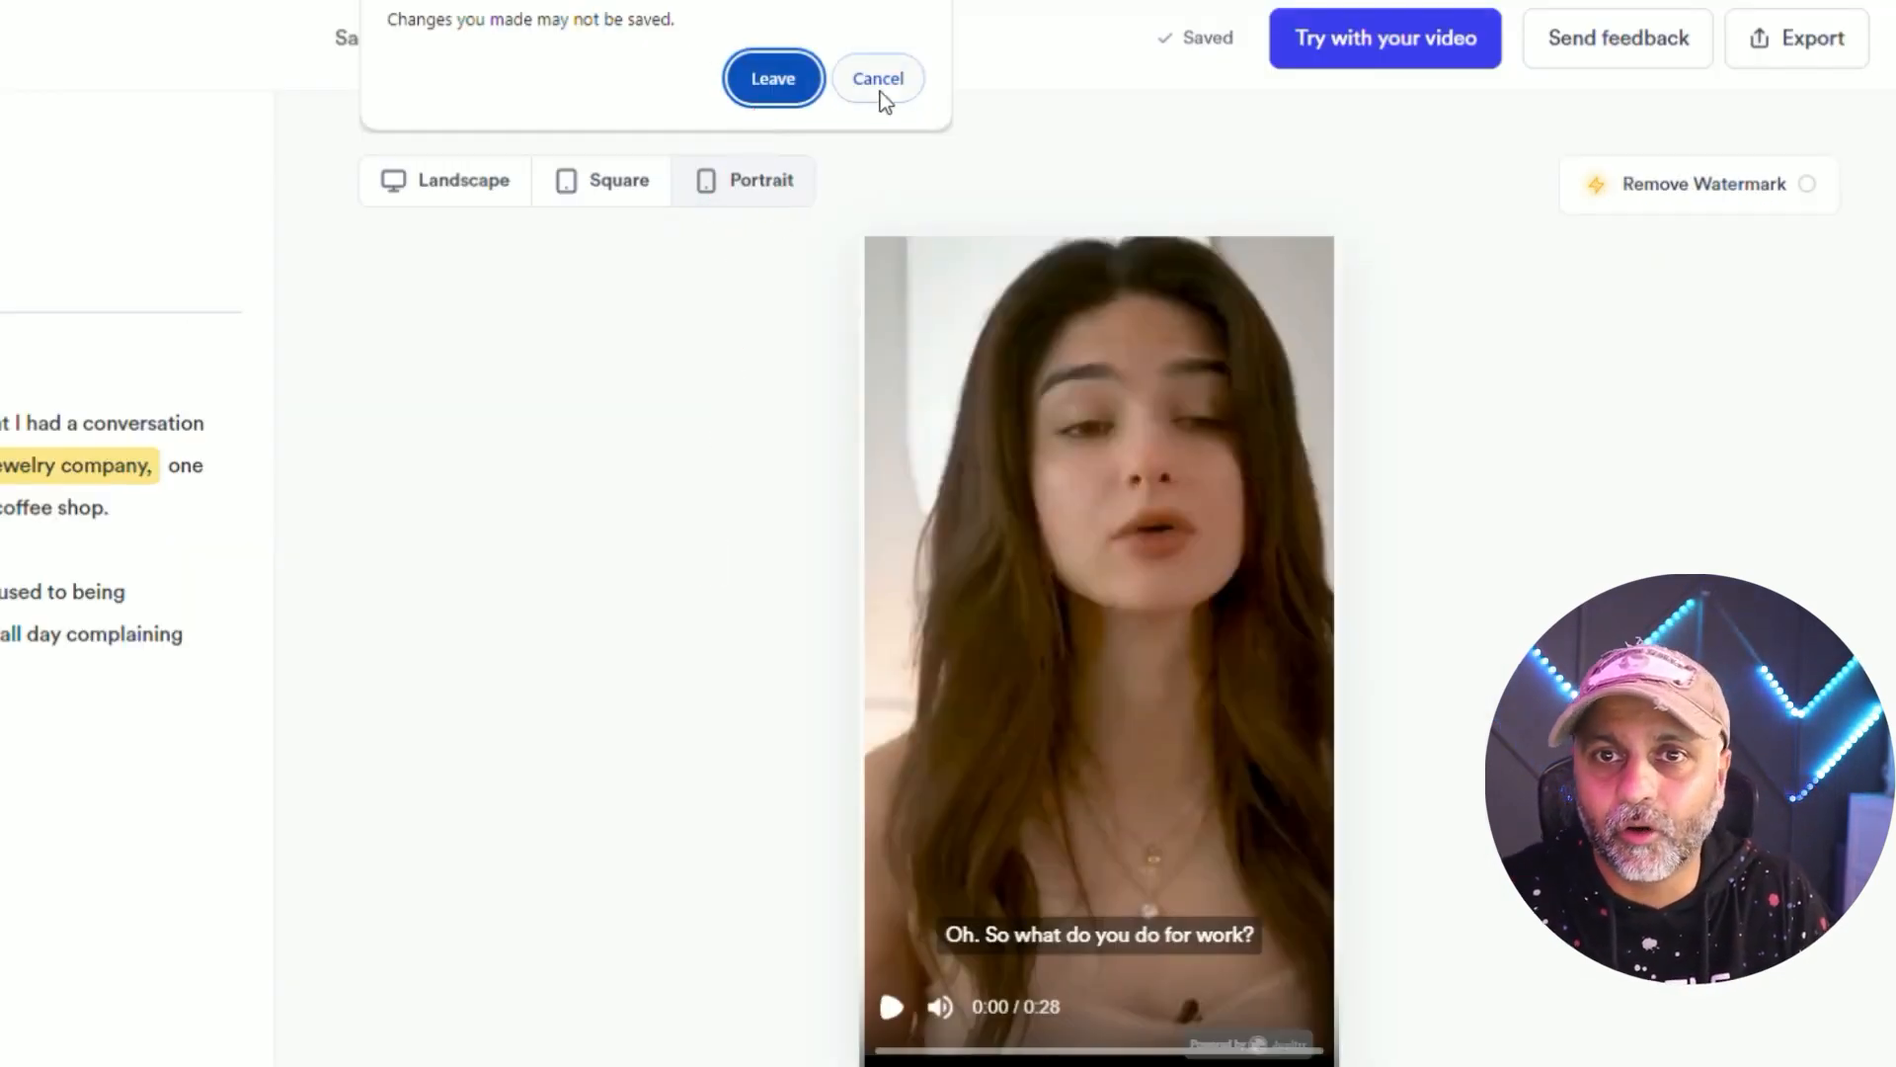
pyautogui.click(877, 77)
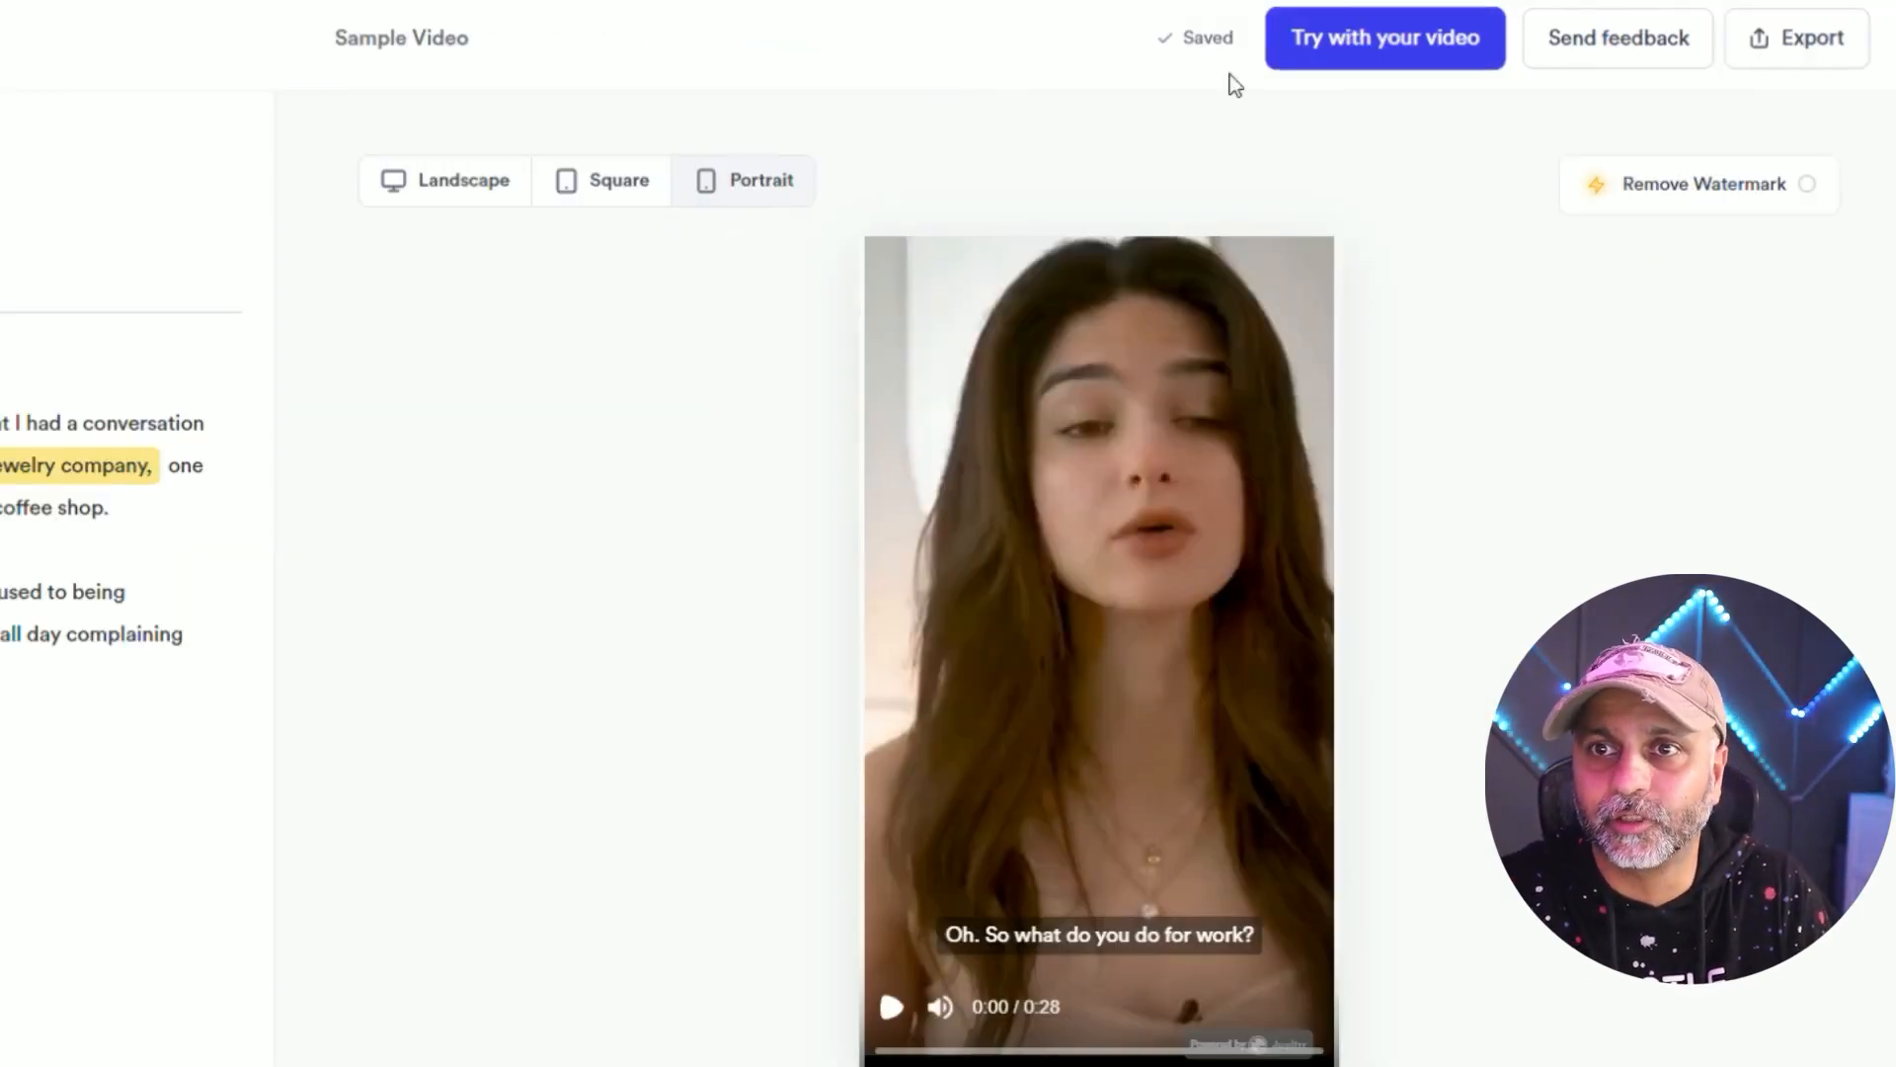
pyautogui.moveTo(664, 641)
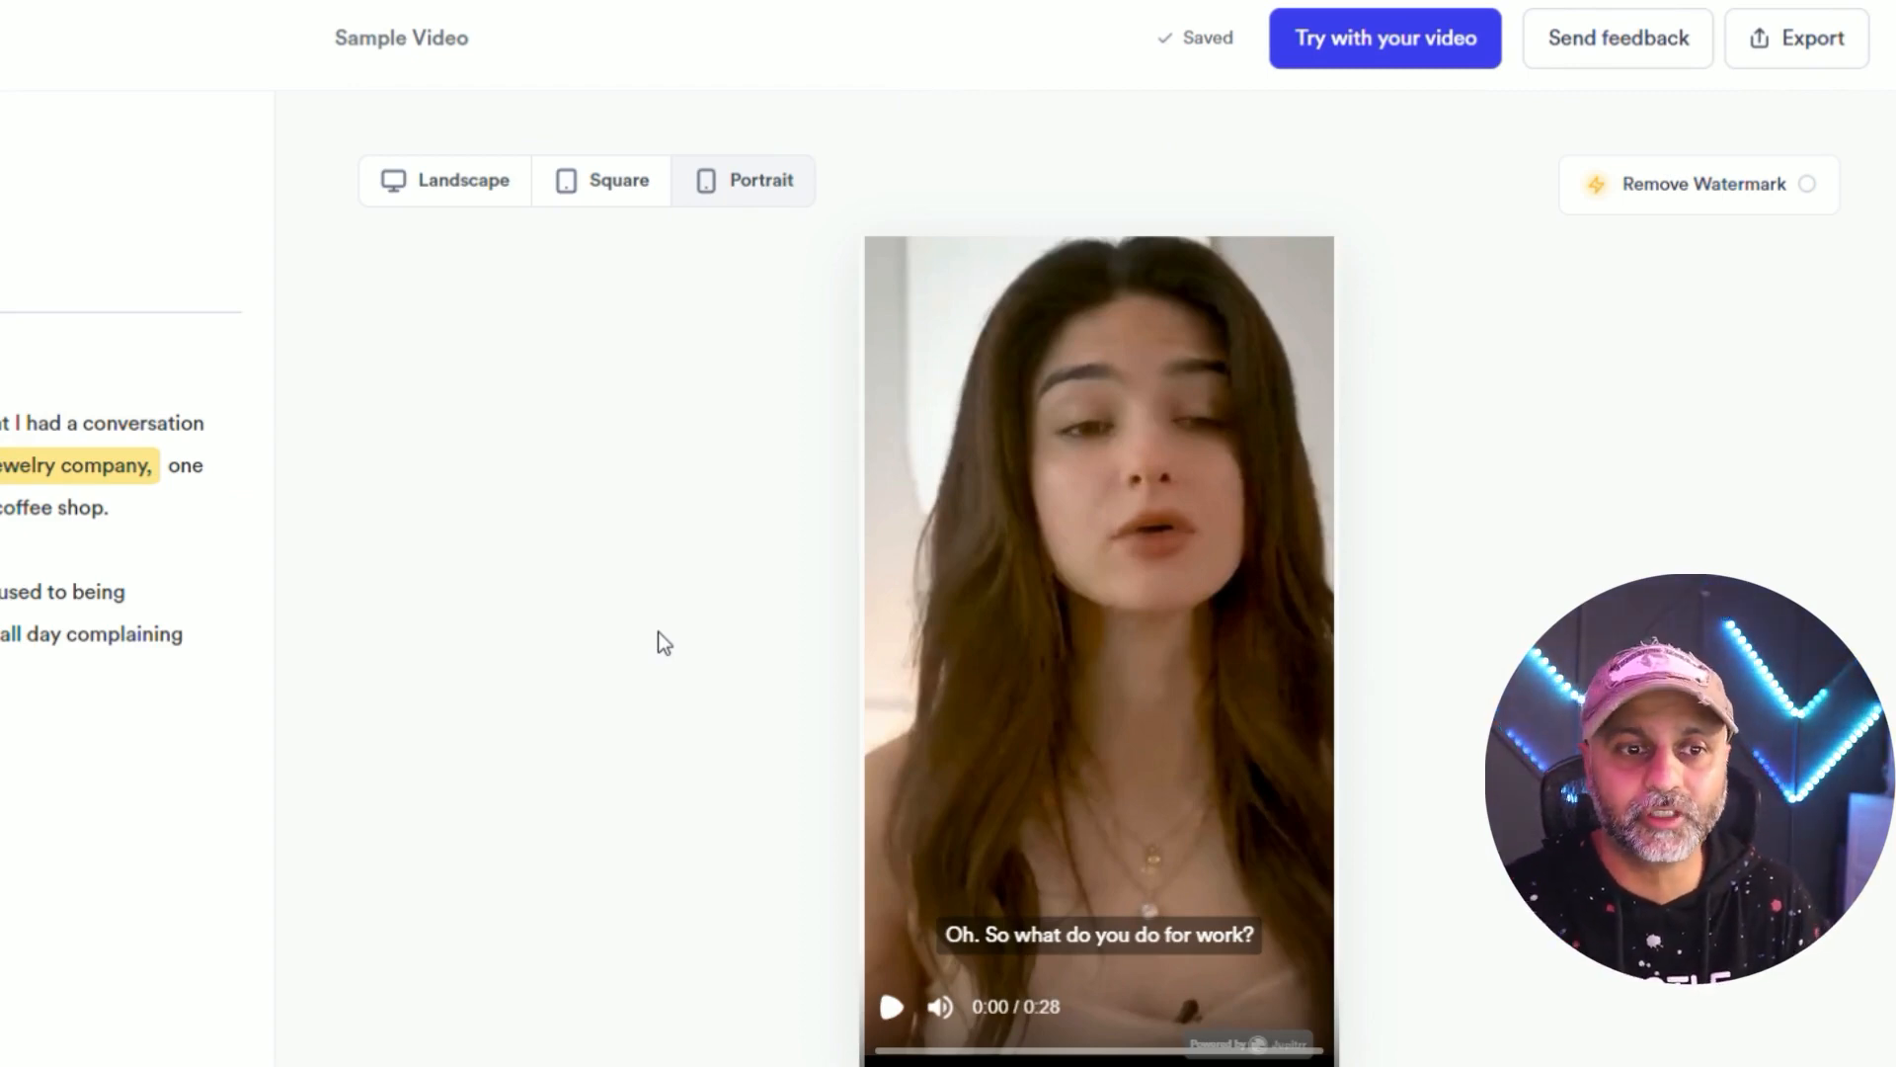
pyautogui.moveTo(810, 622)
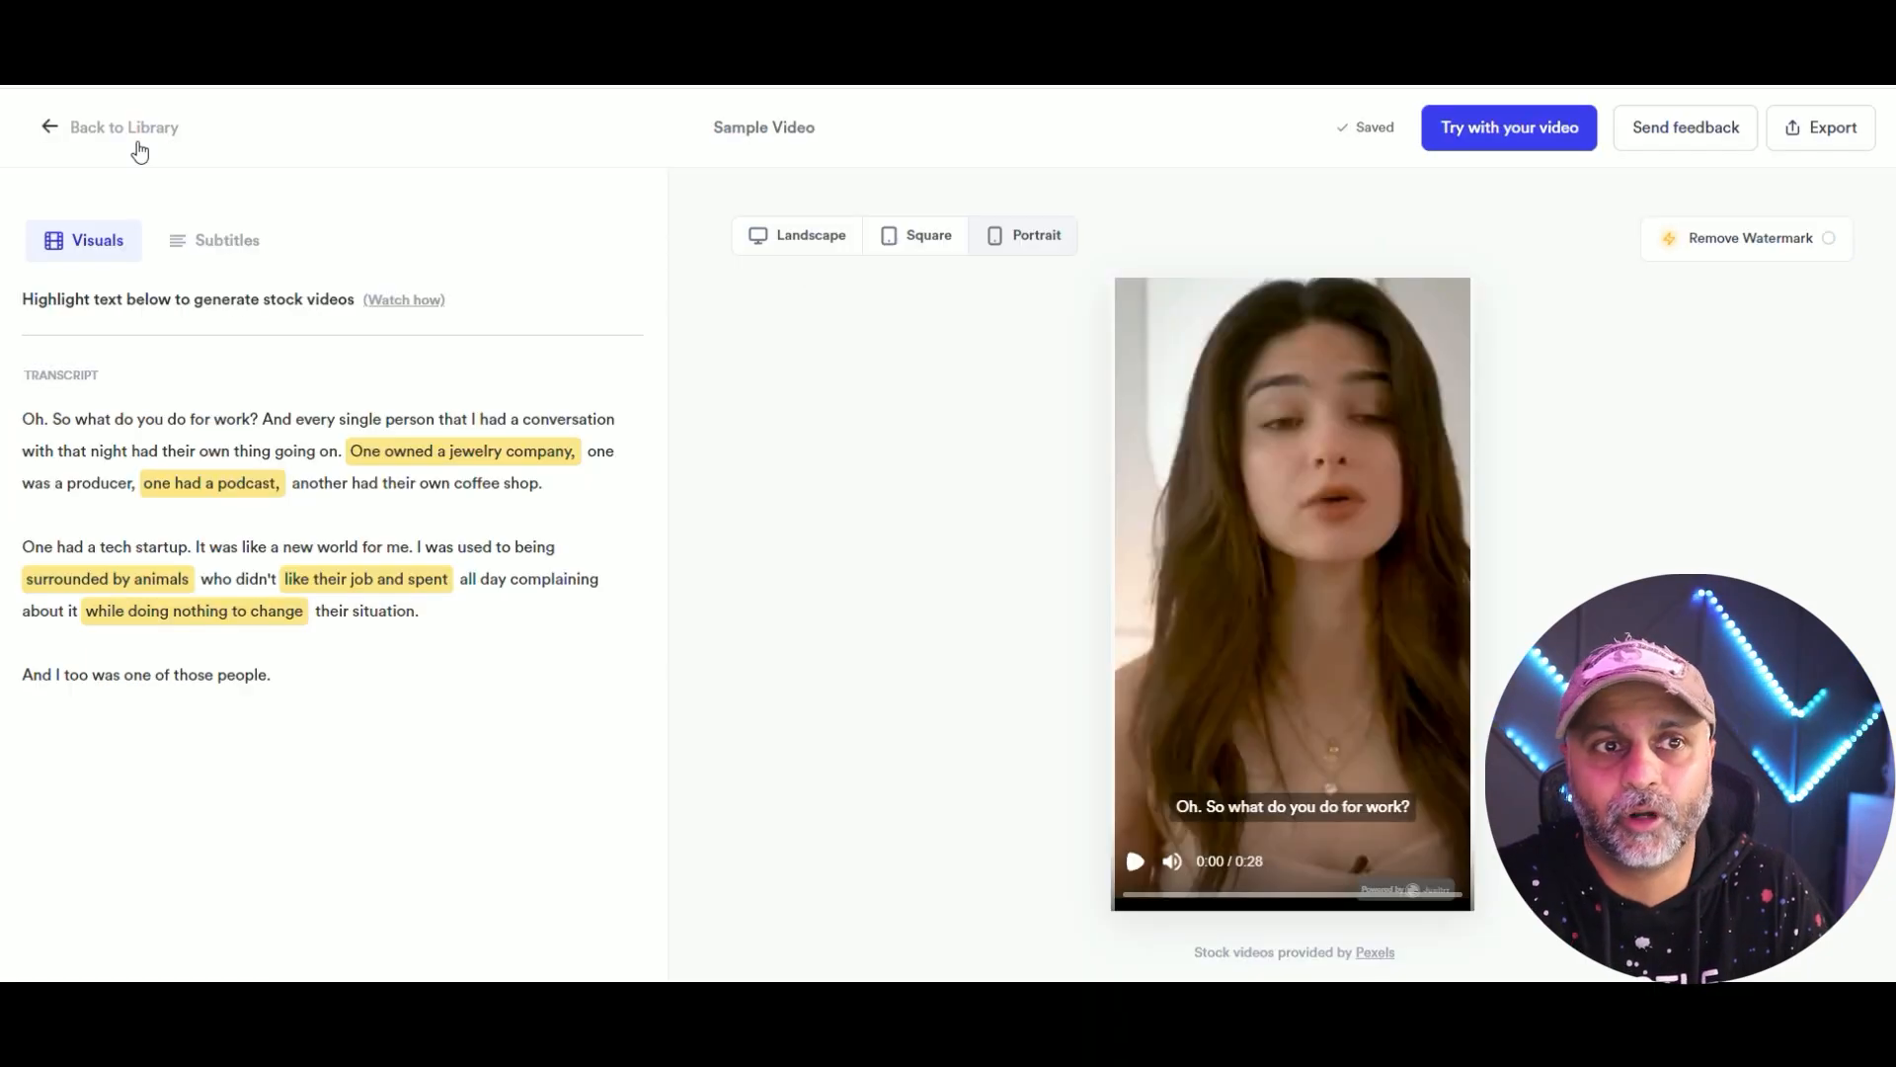
pyautogui.click(123, 127)
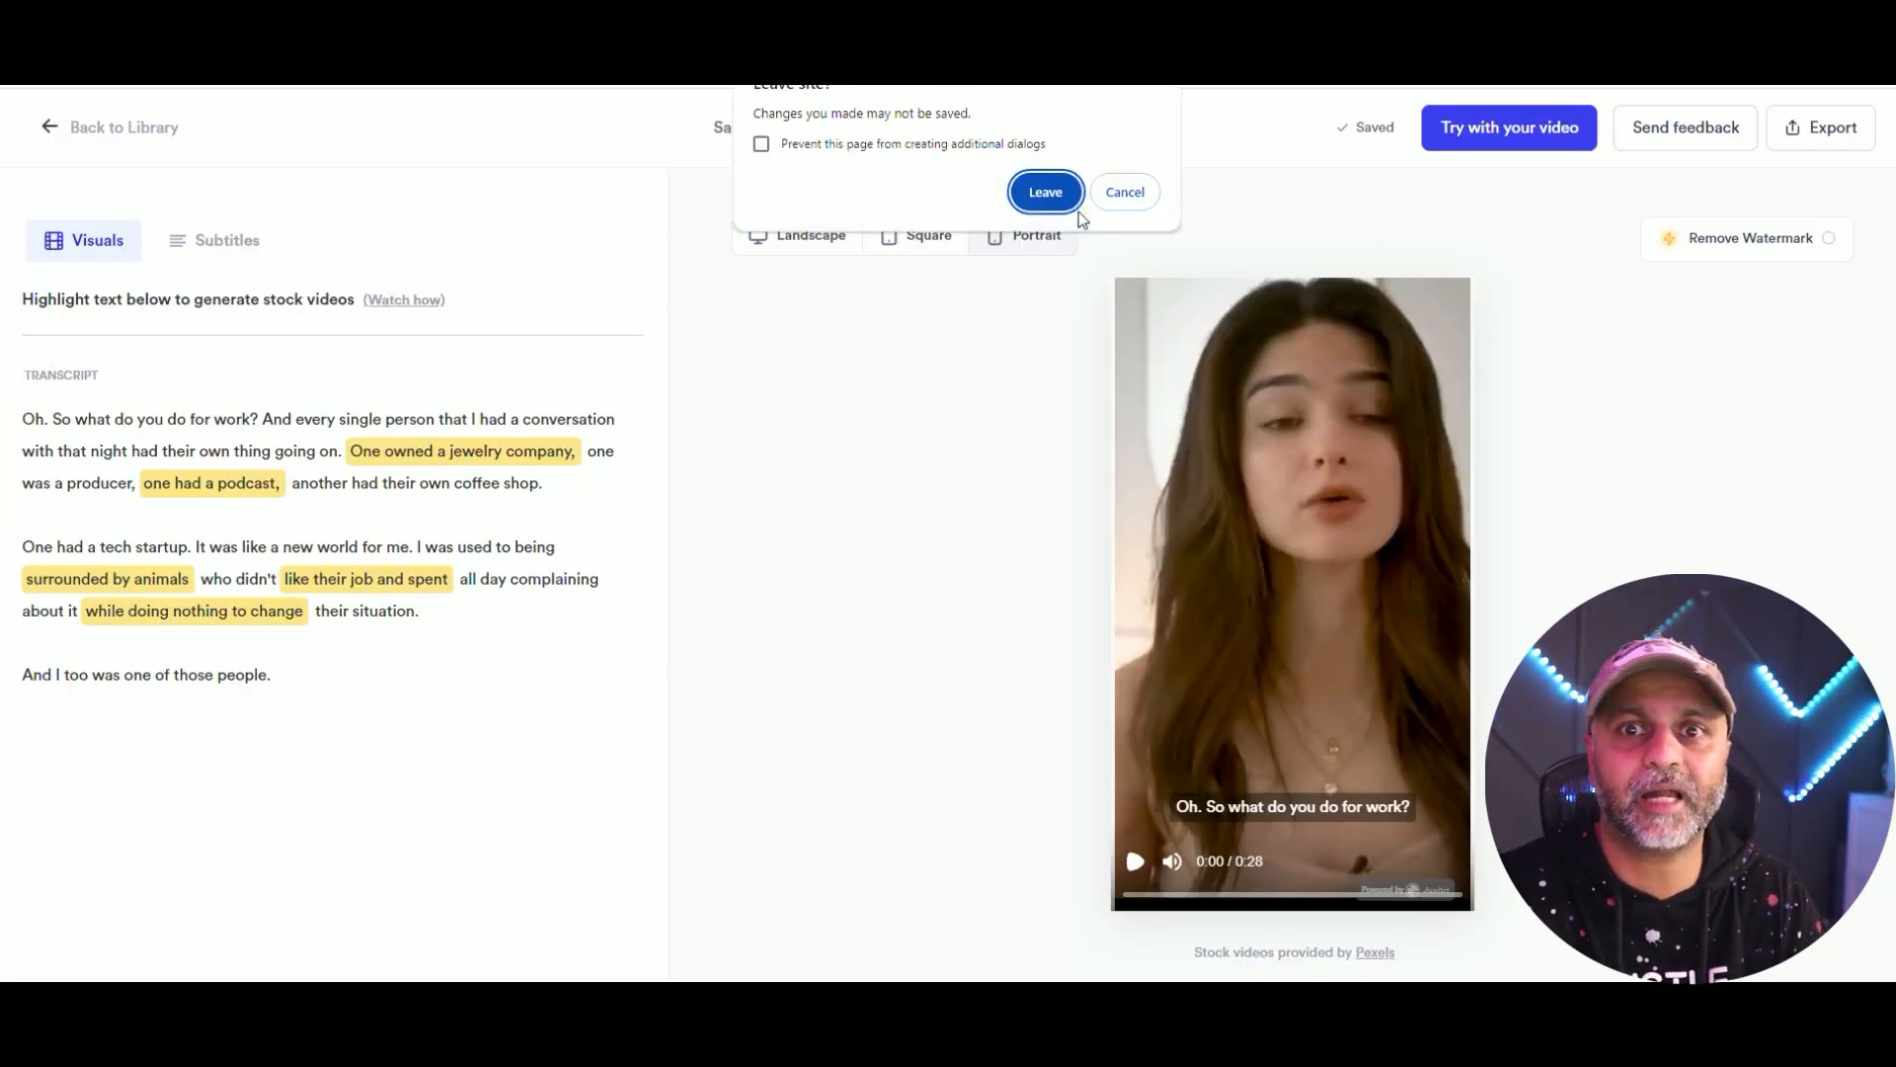
pyautogui.click(1043, 192)
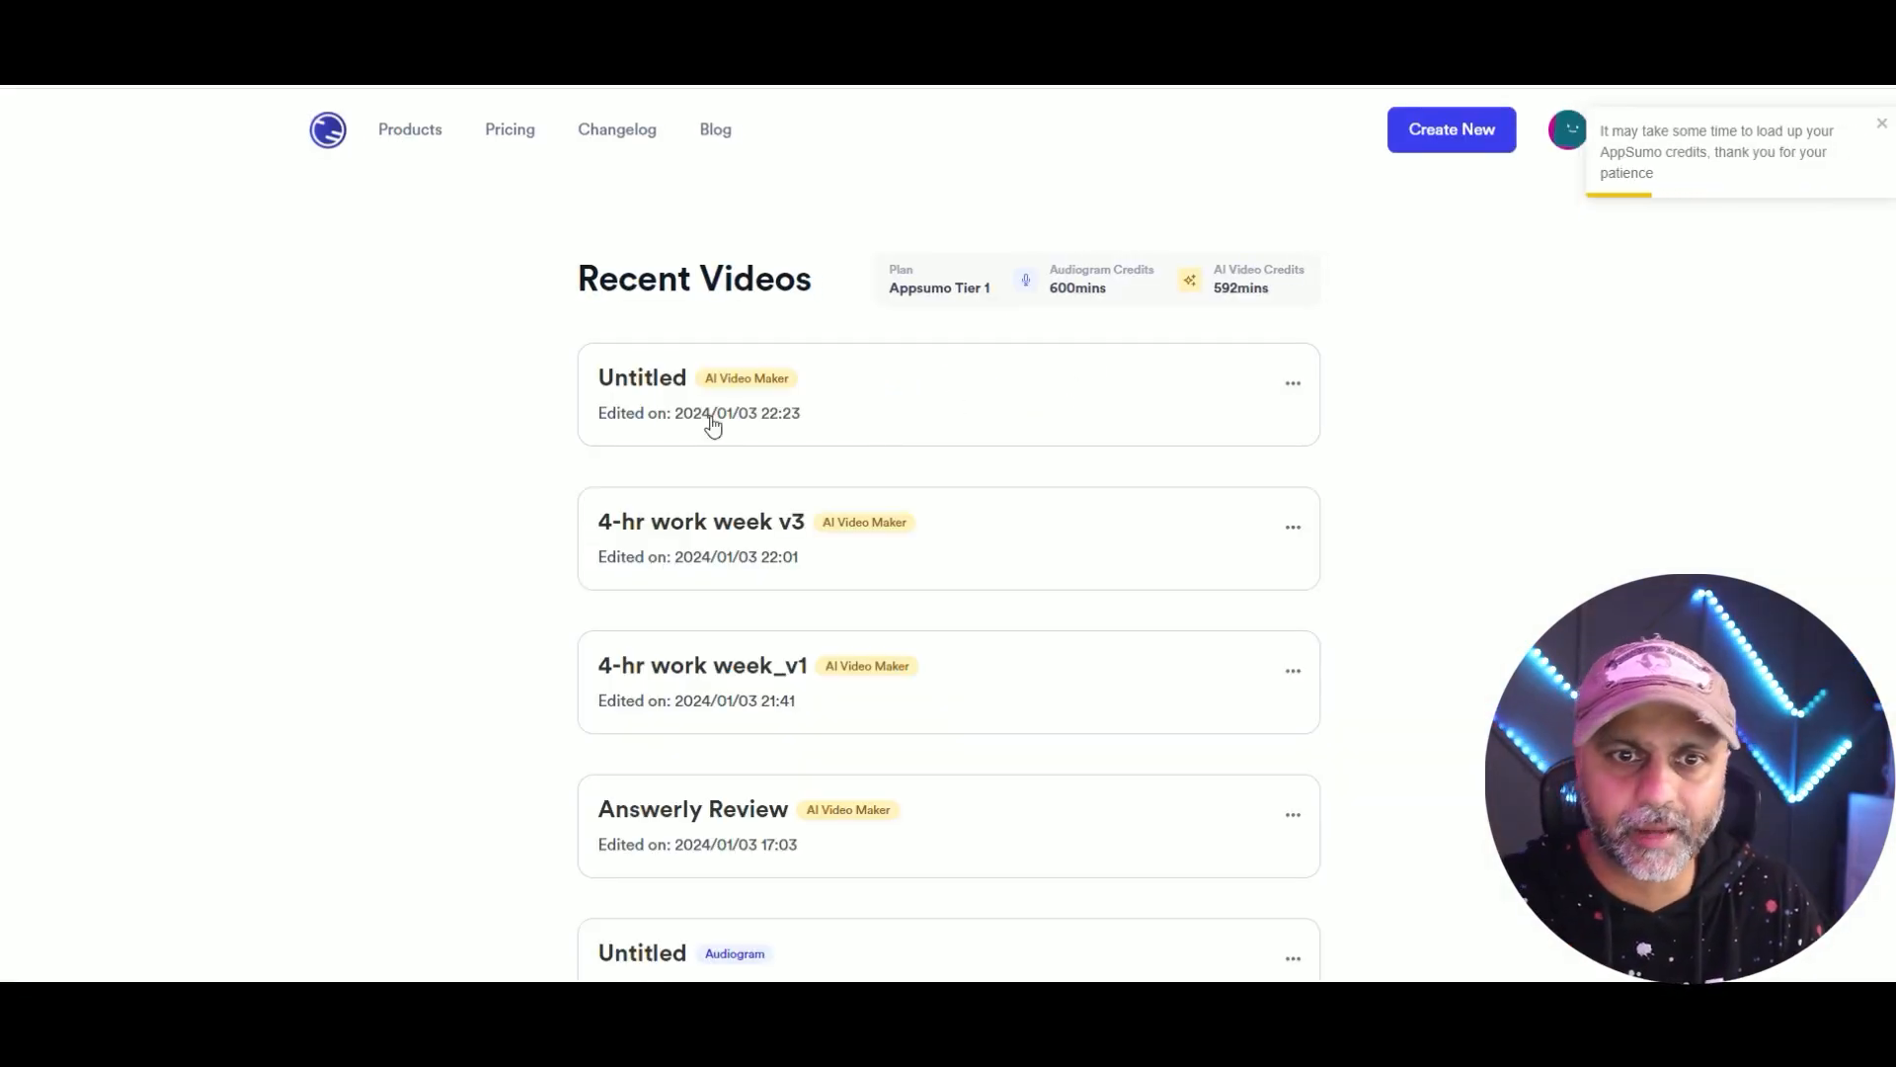
# Open the '4-hr work week v3' project from Recent Videos into the editor.
pyautogui.click(1882, 123)
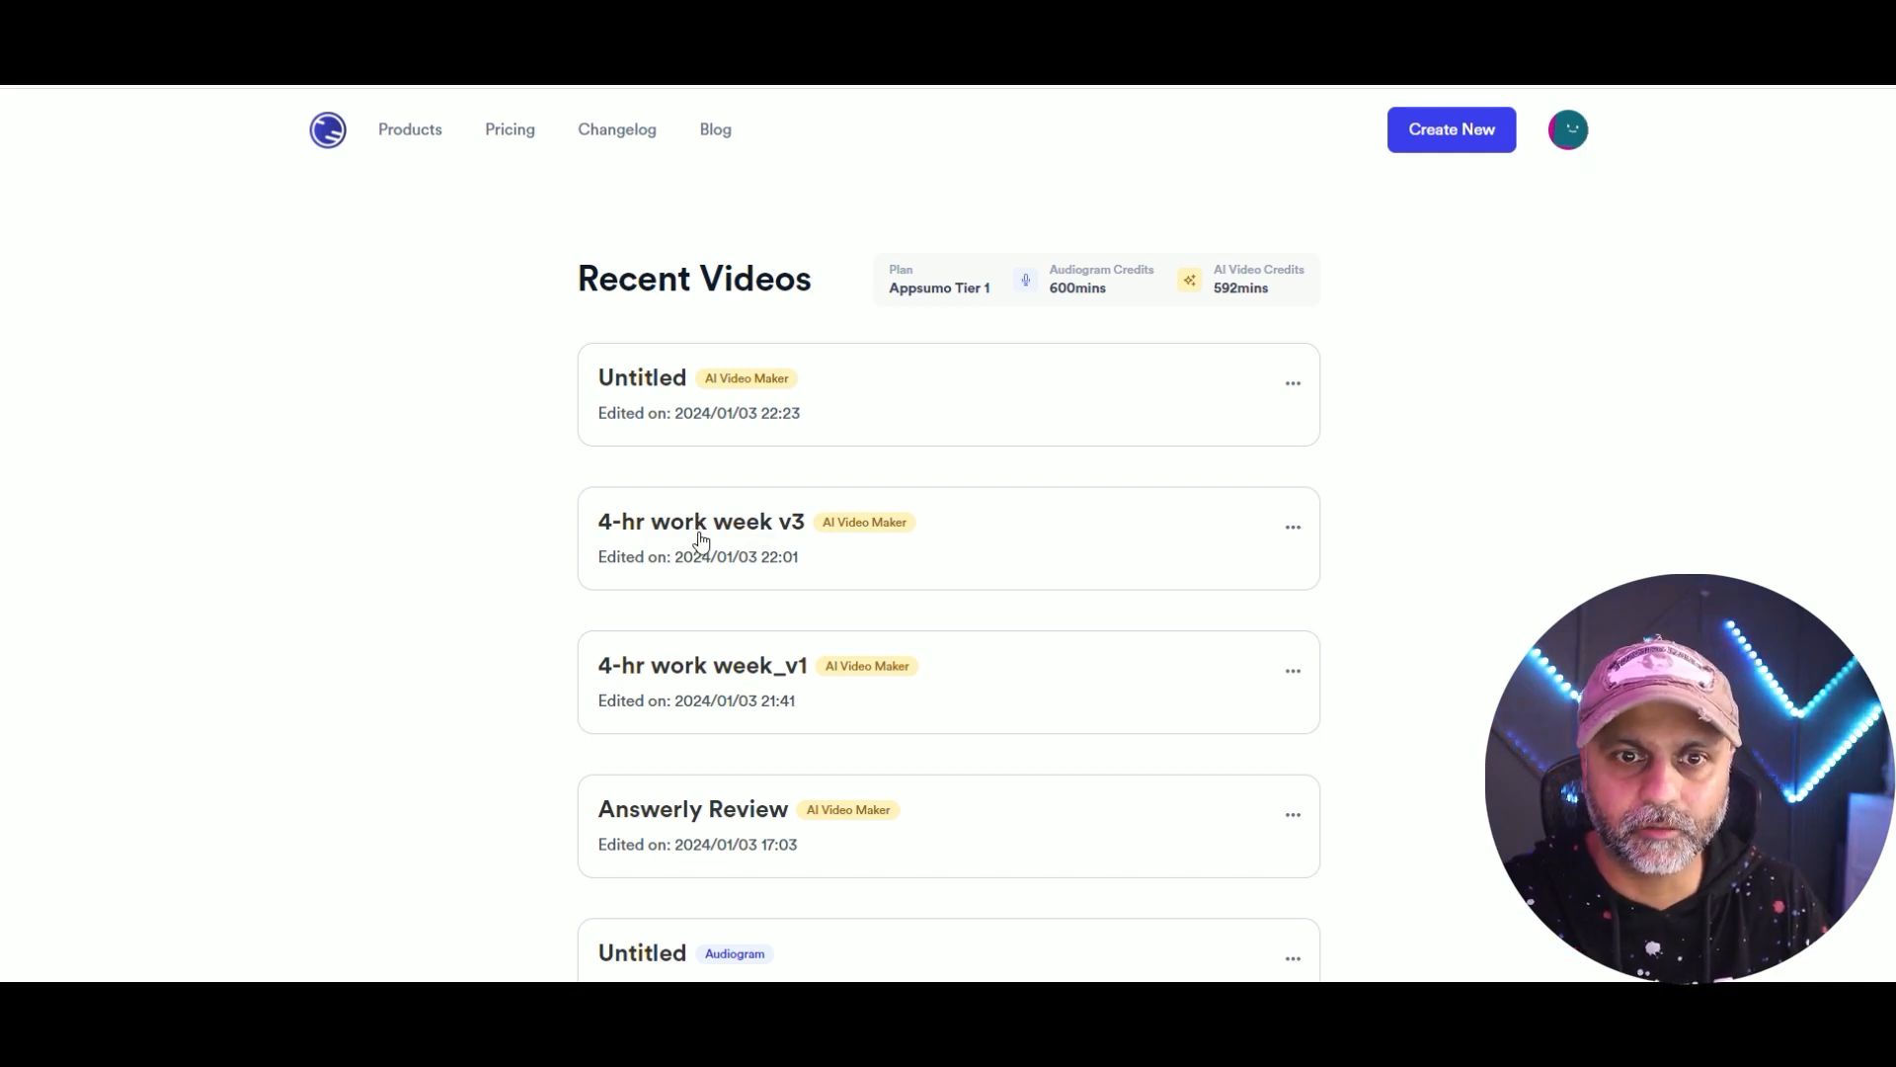
pyautogui.click(699, 522)
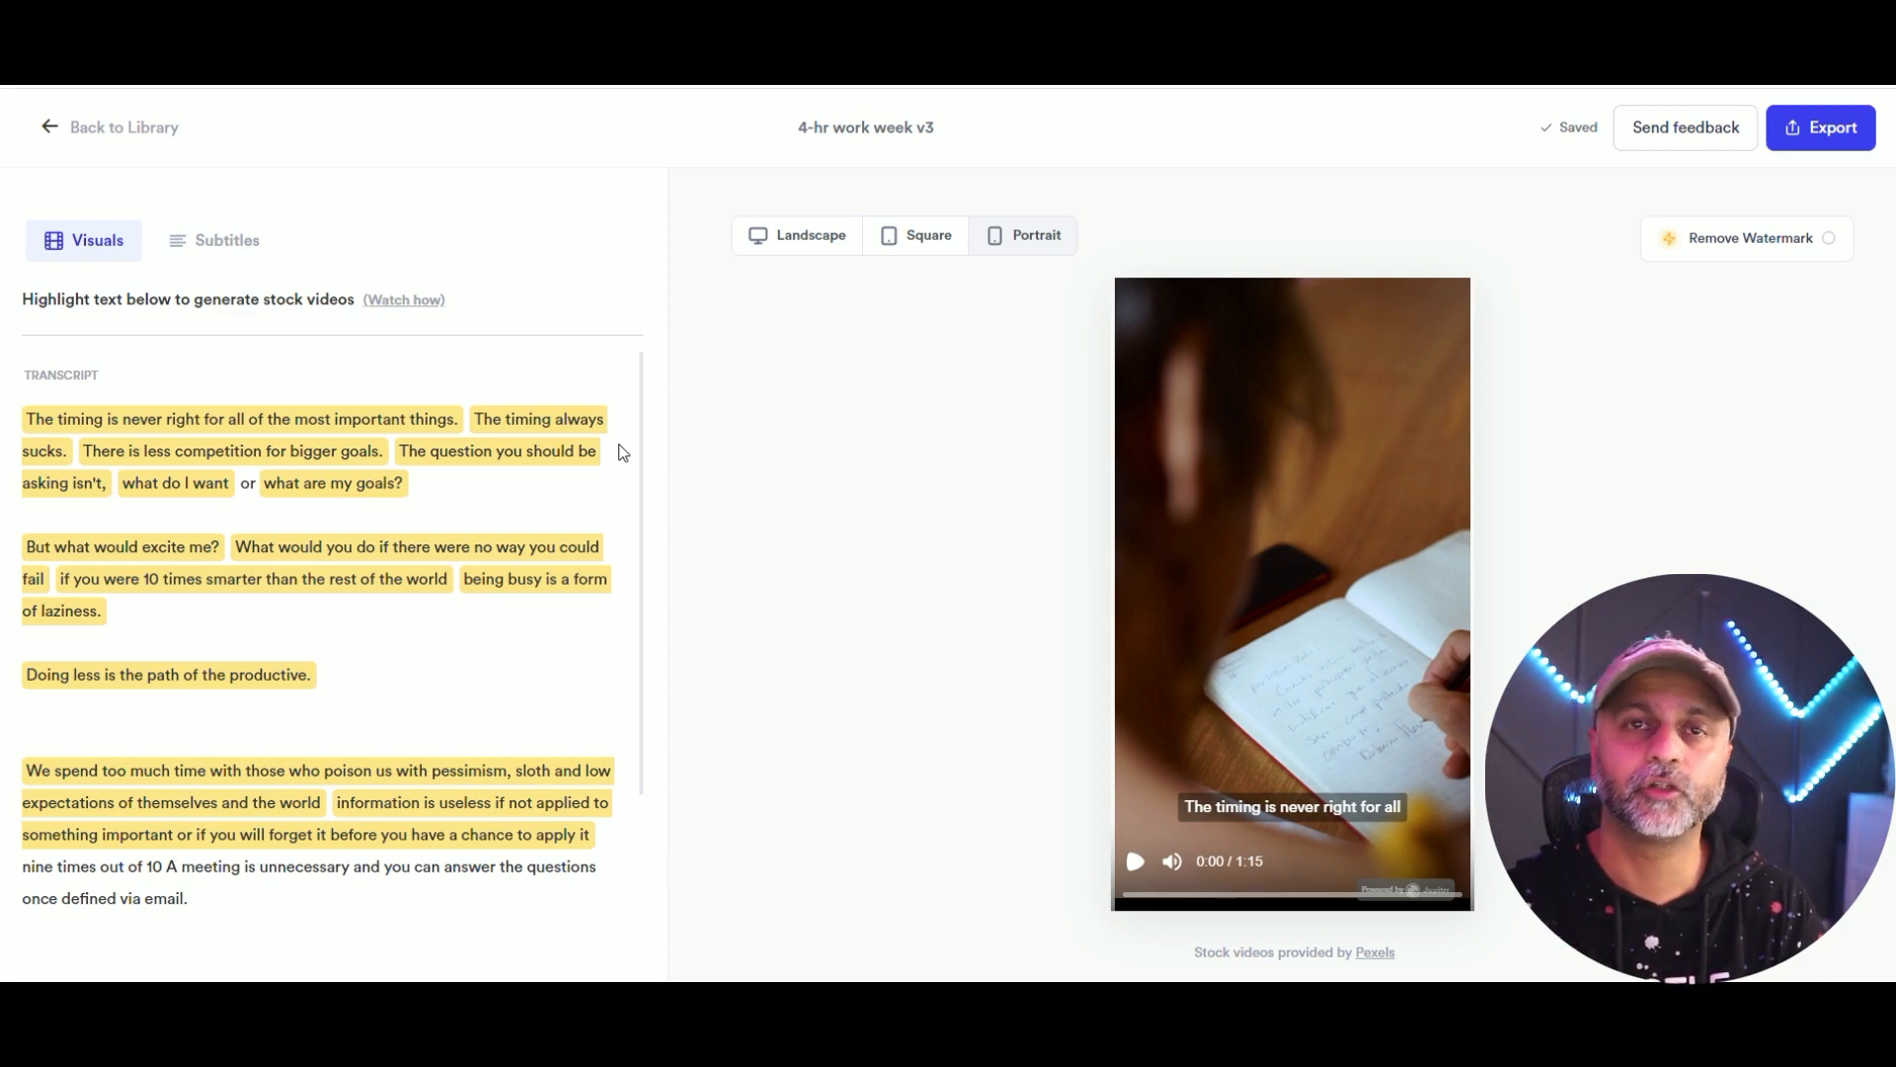
# Generate stock footage for the selected sentence and pause the preview.
pyautogui.scroll(-3)
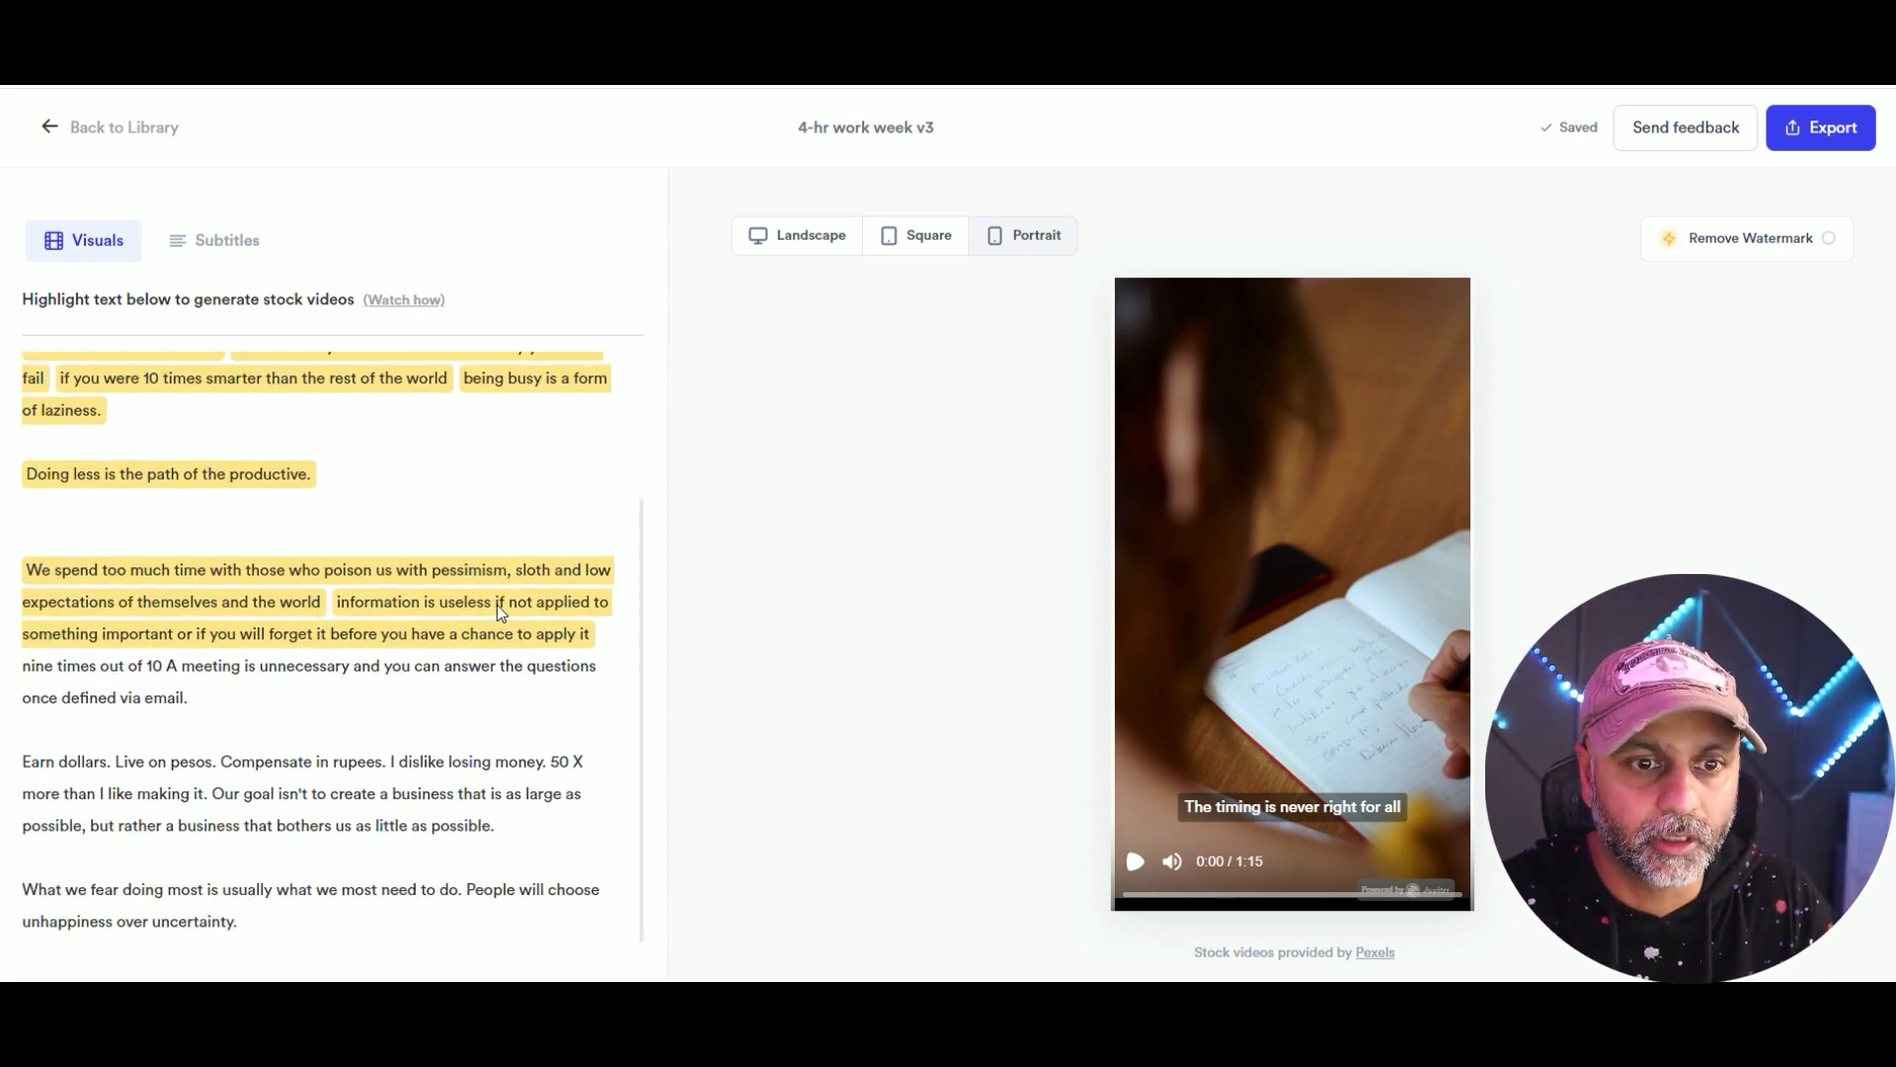
pyautogui.scroll(3)
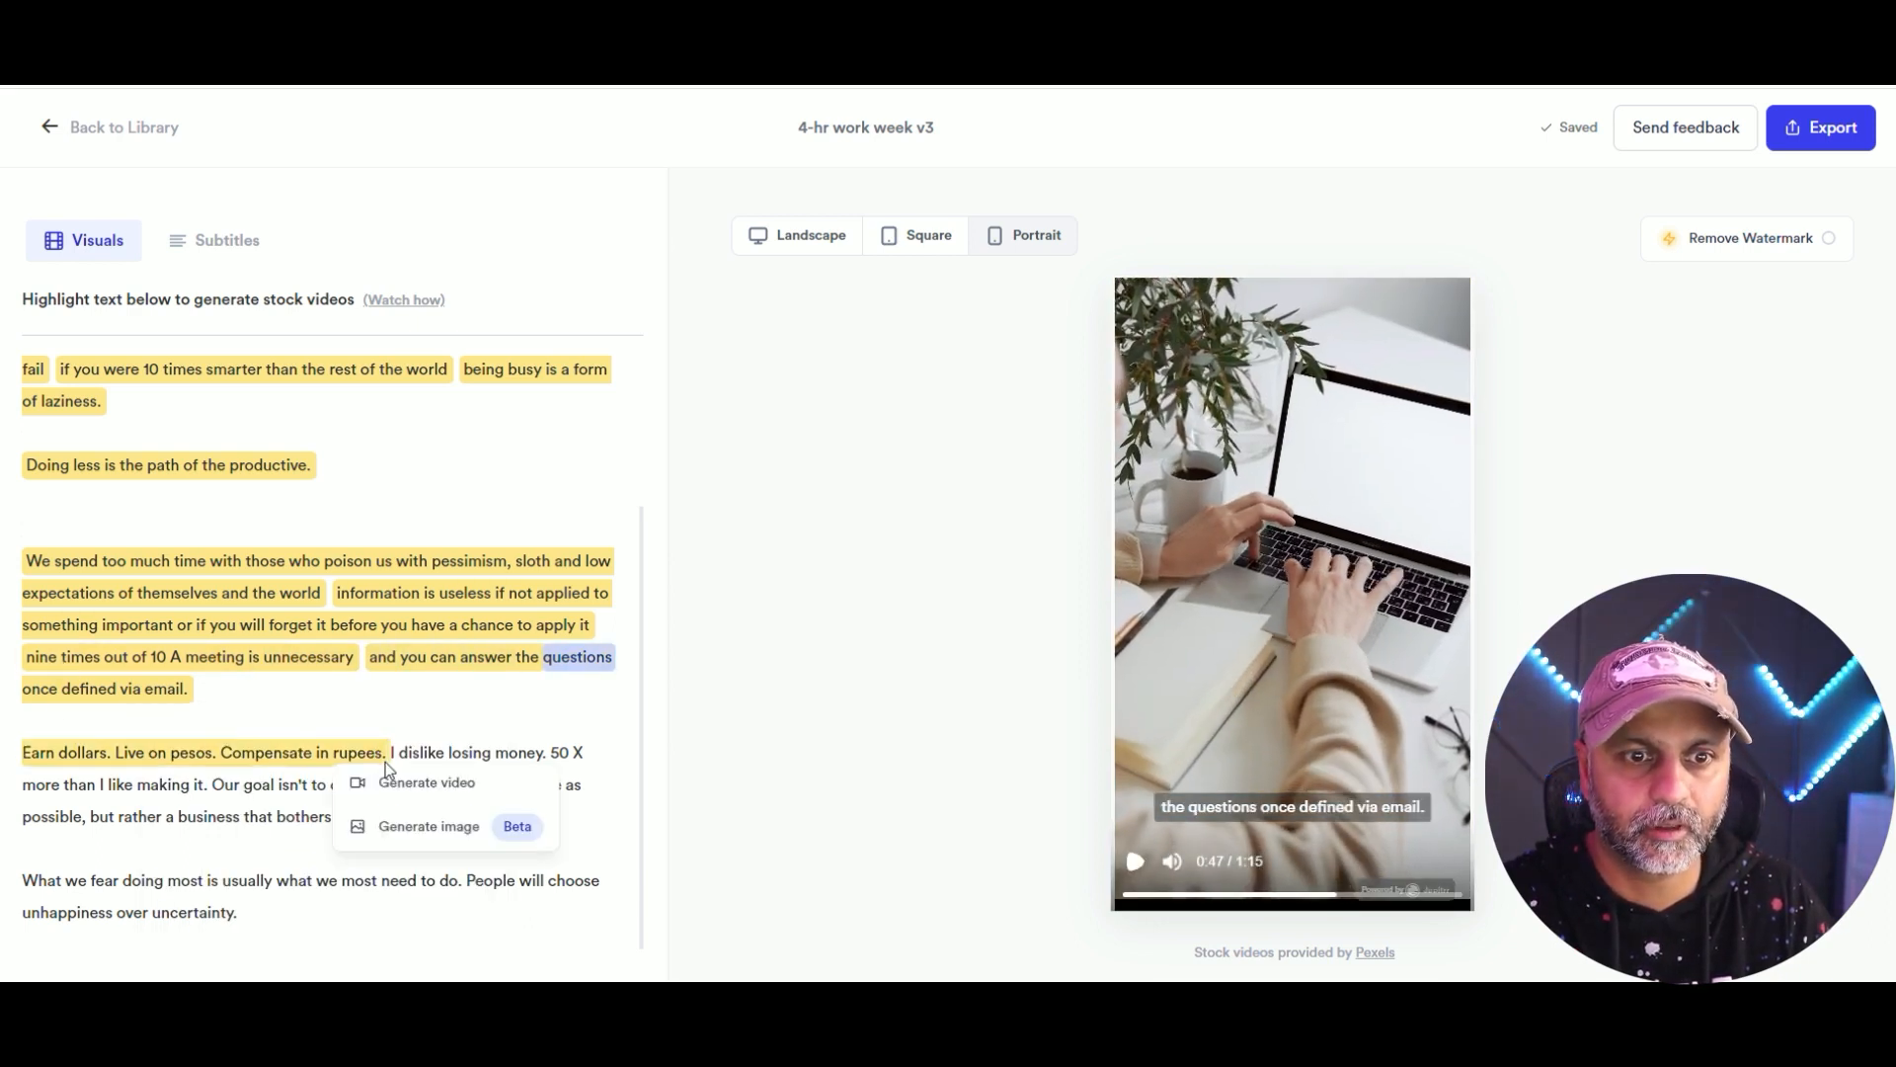
pyautogui.click(427, 782)
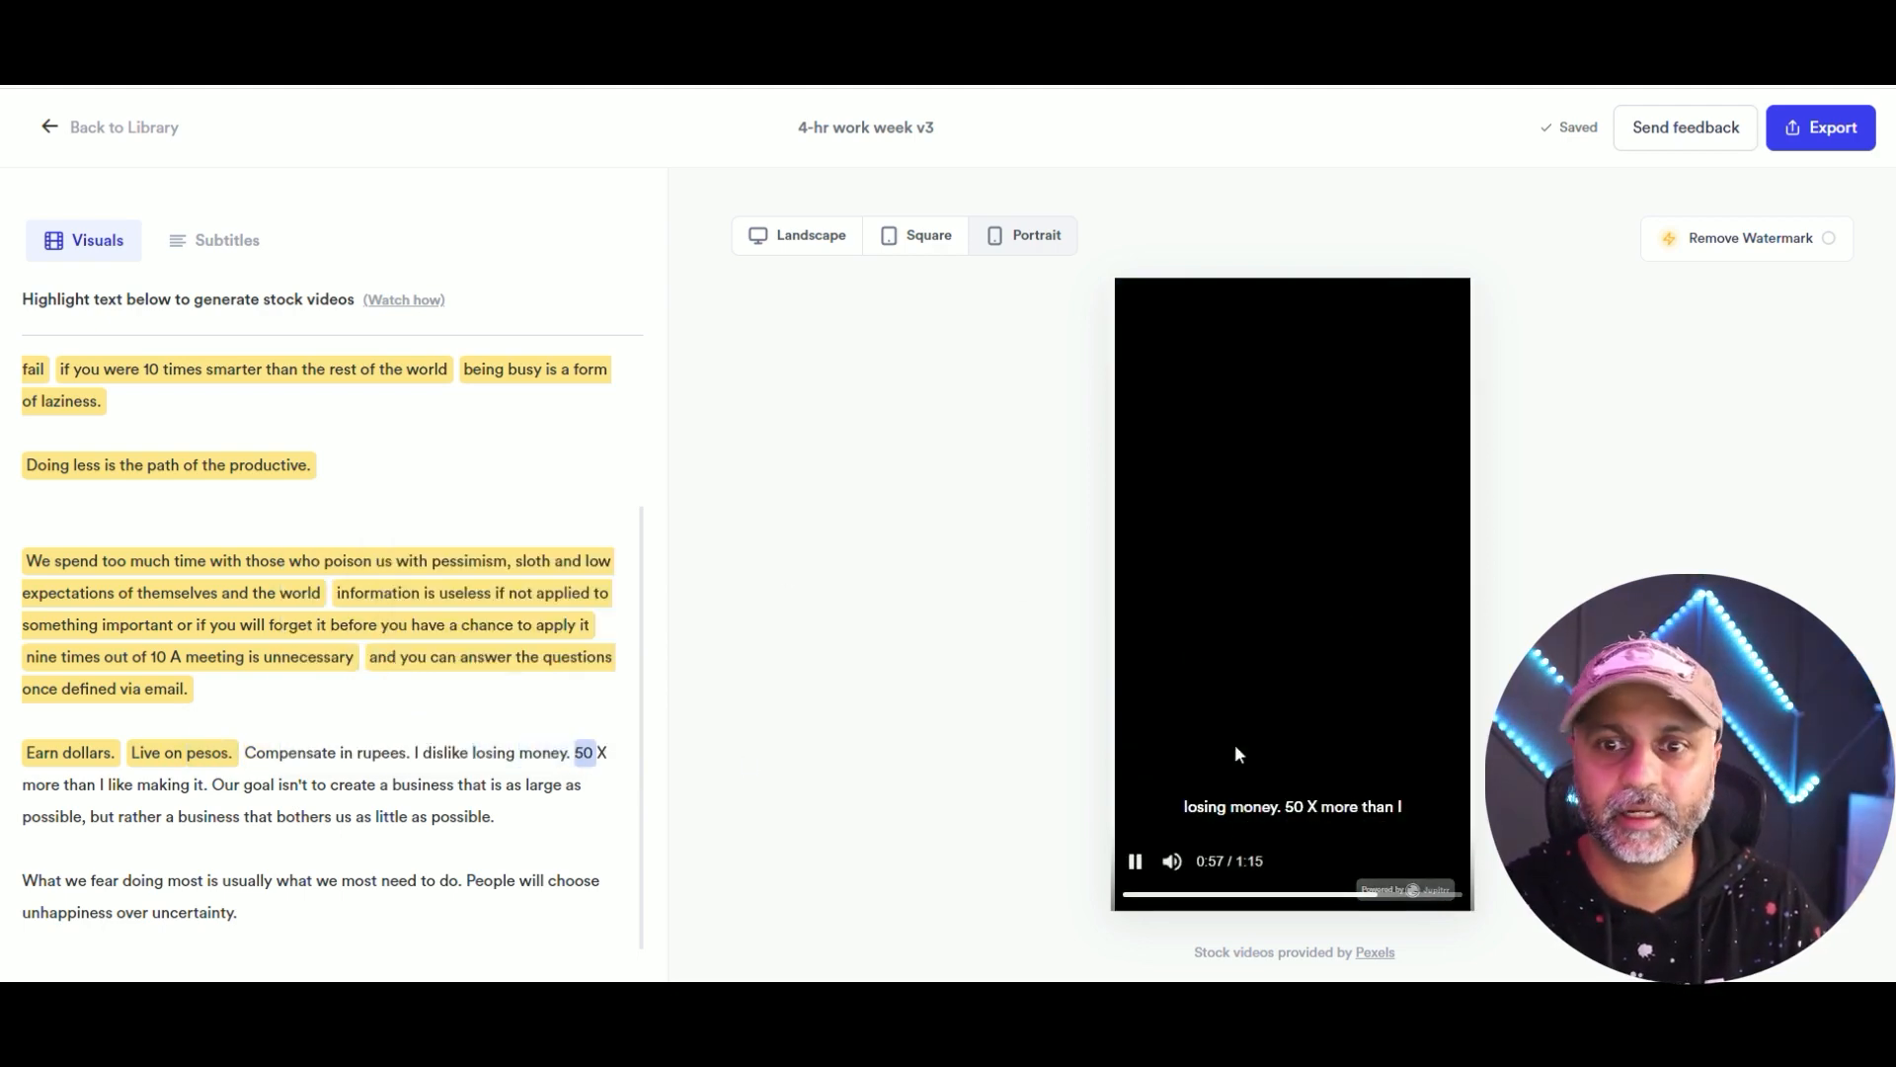
pyautogui.click(1134, 862)
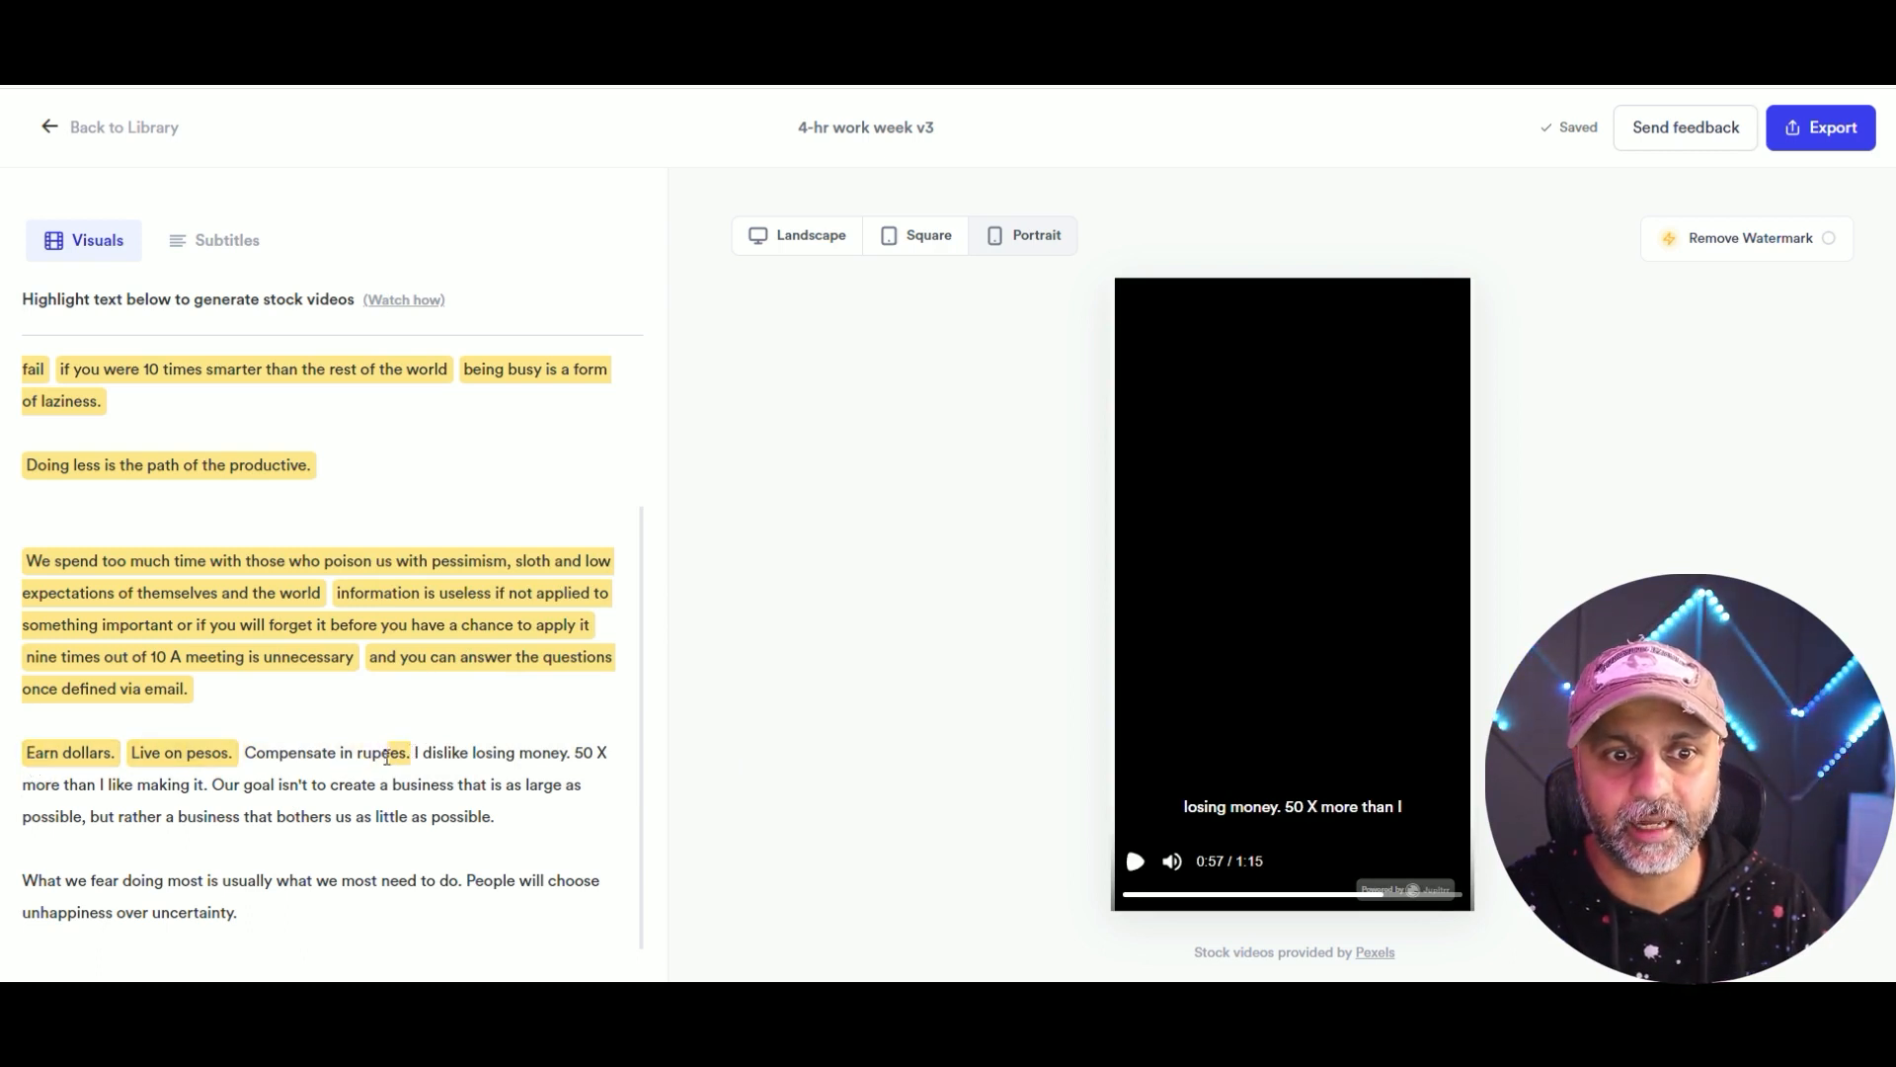
# Generate stock clips for 'Compensate in rupees.' and 'Live on pesos.', then stop preview playback.
pyautogui.doubleClick(324, 750)
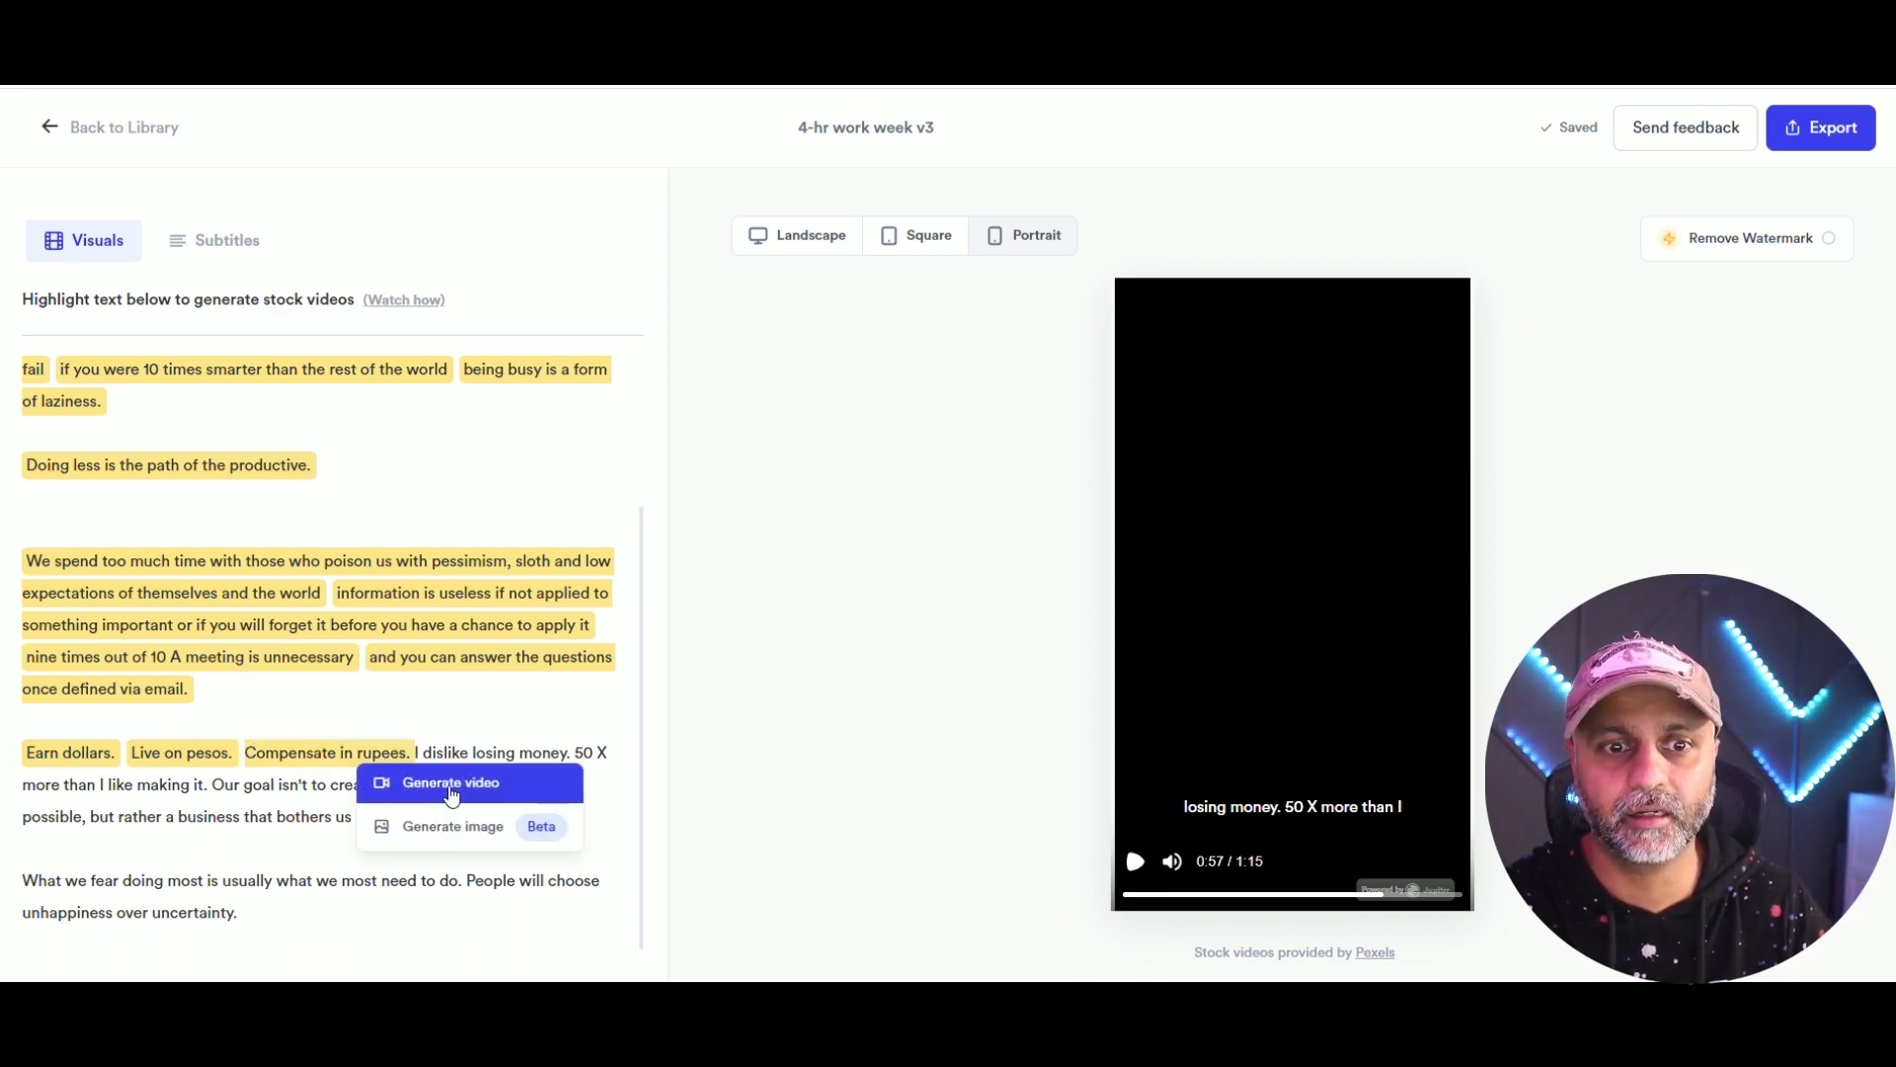
pyautogui.click(449, 782)
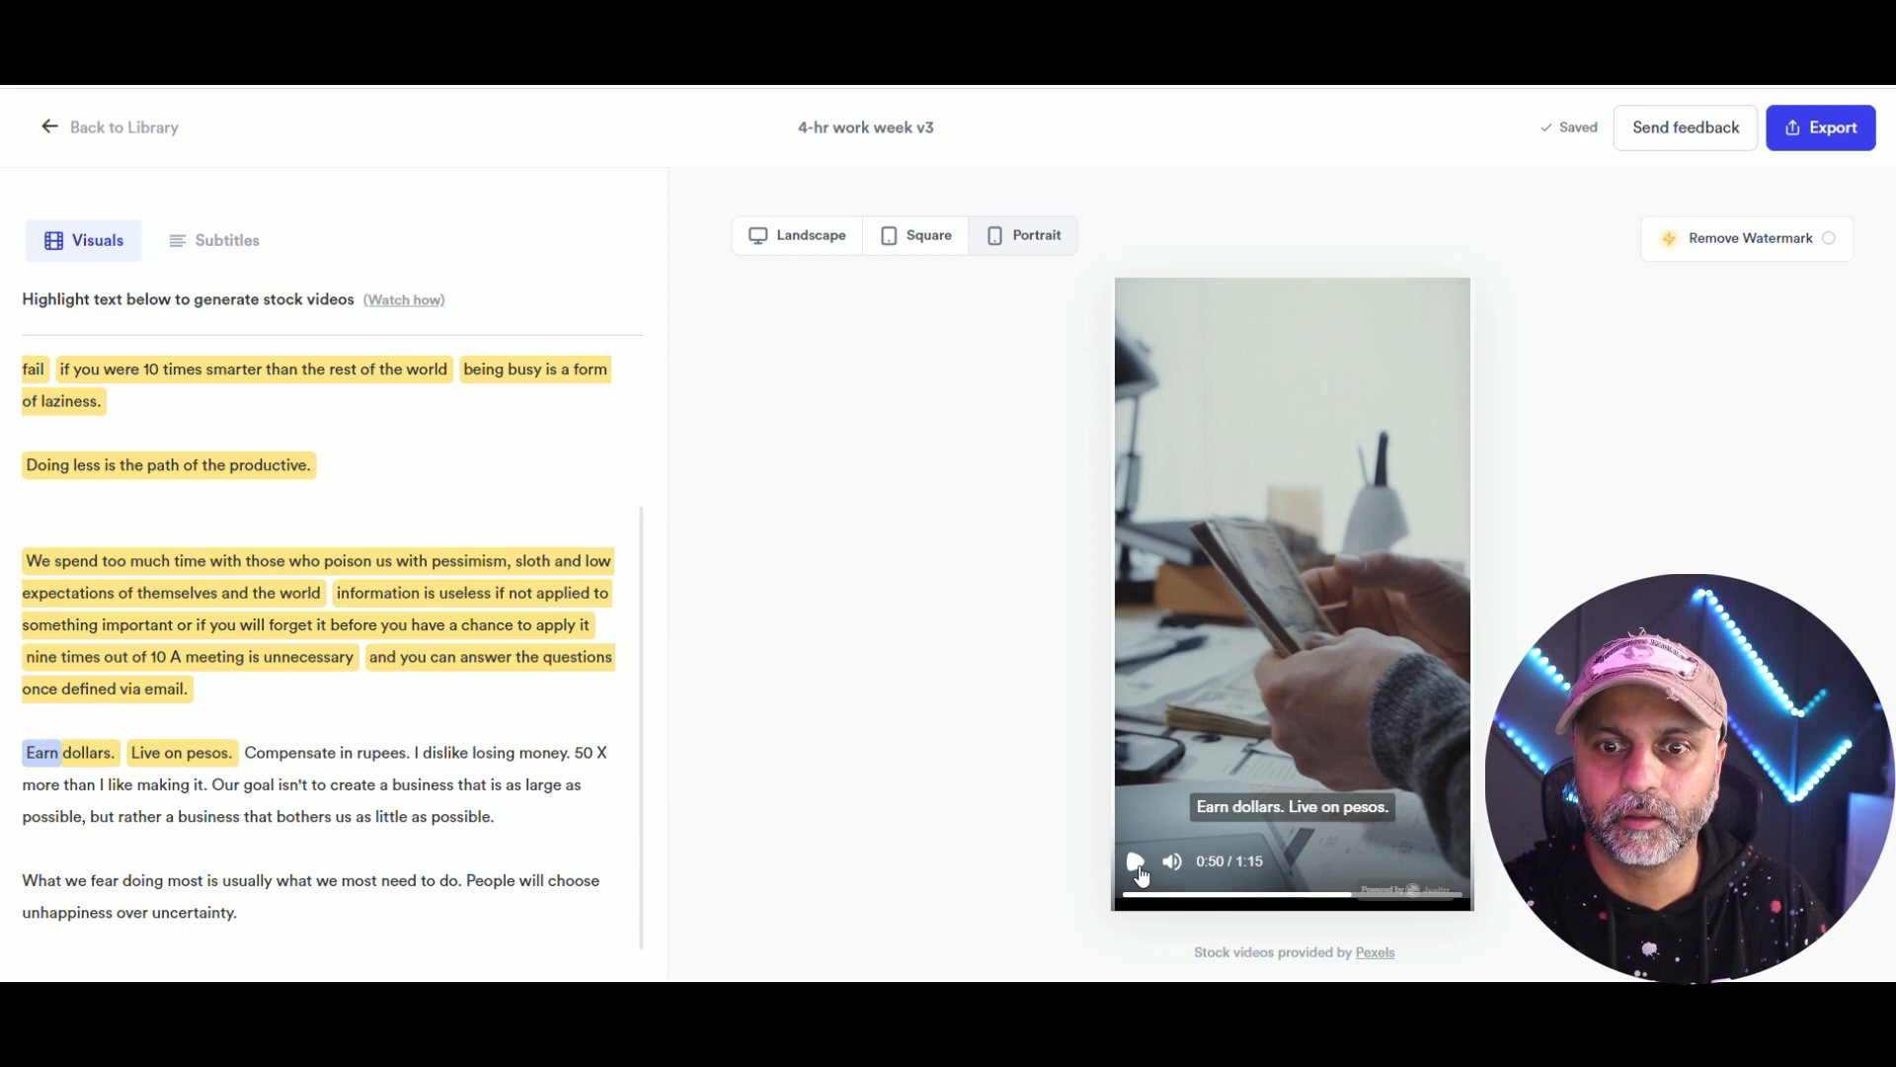
pyautogui.click(1134, 860)
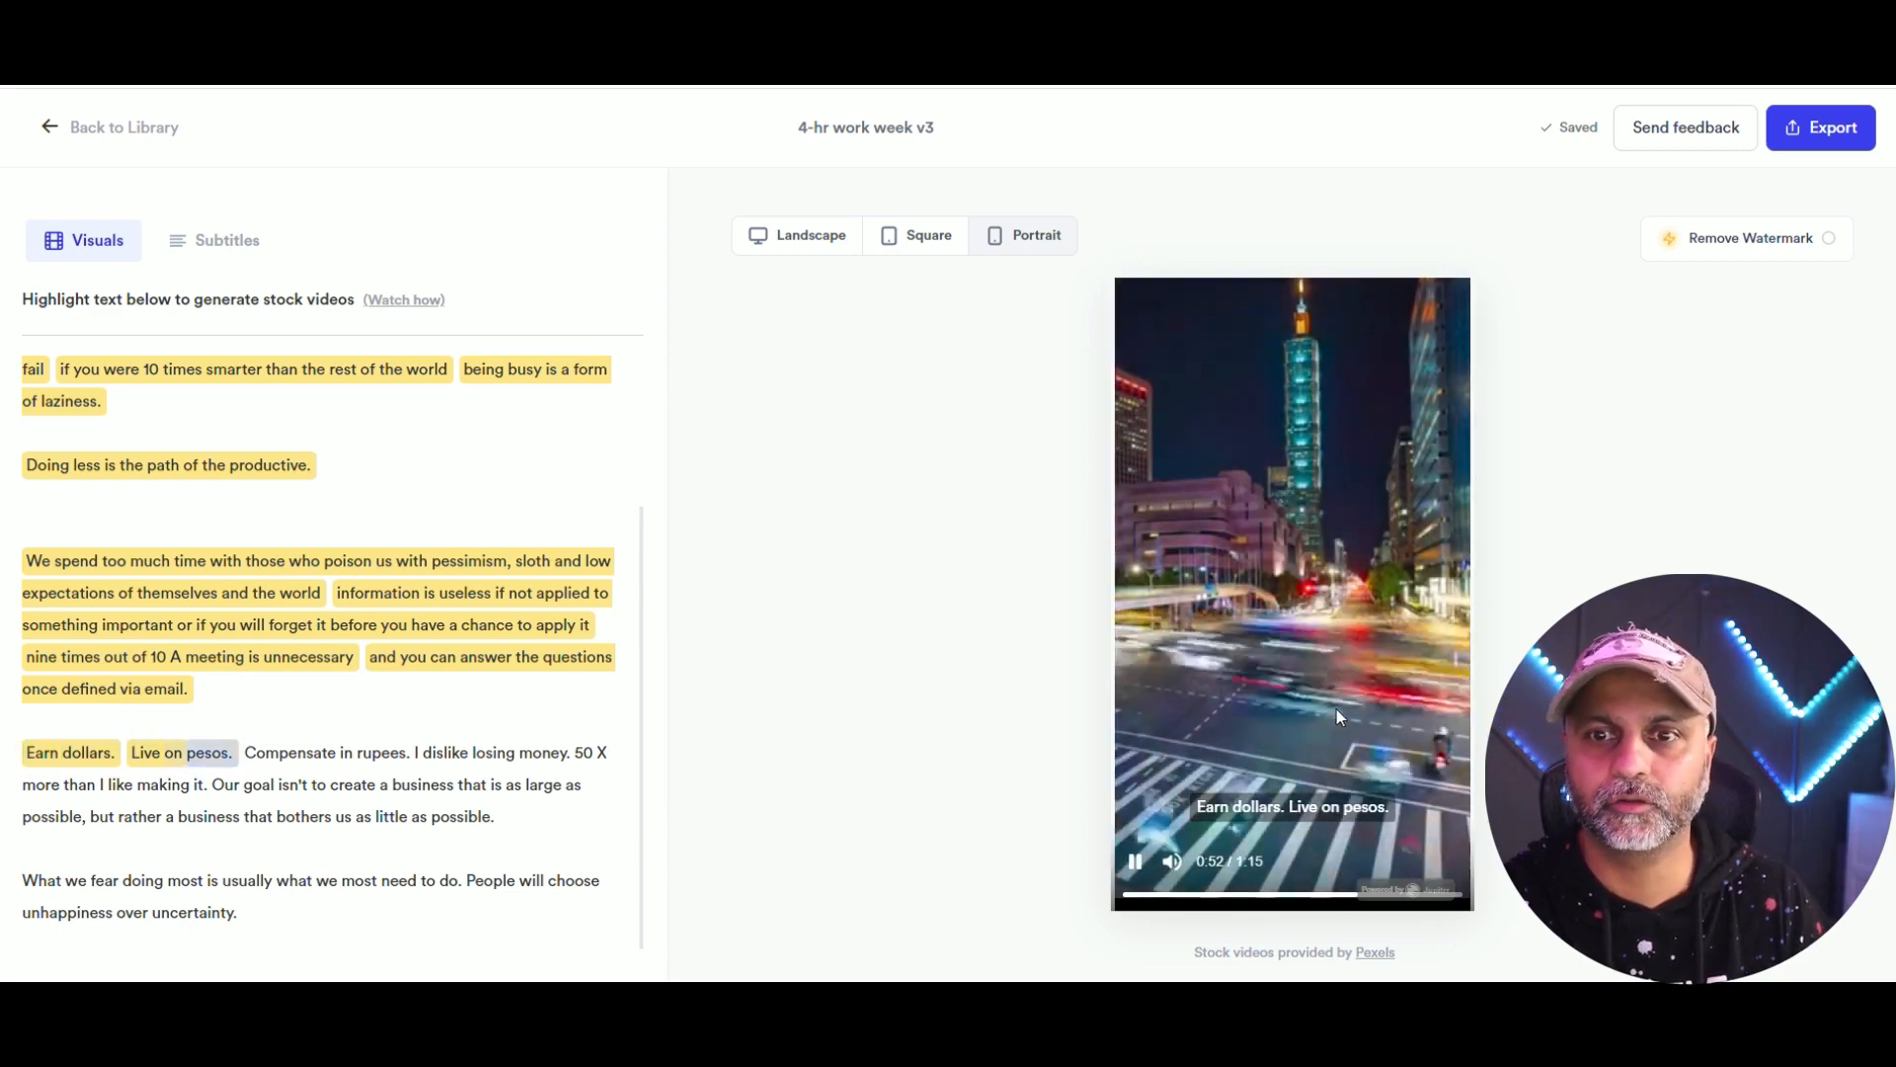
pyautogui.click(1134, 861)
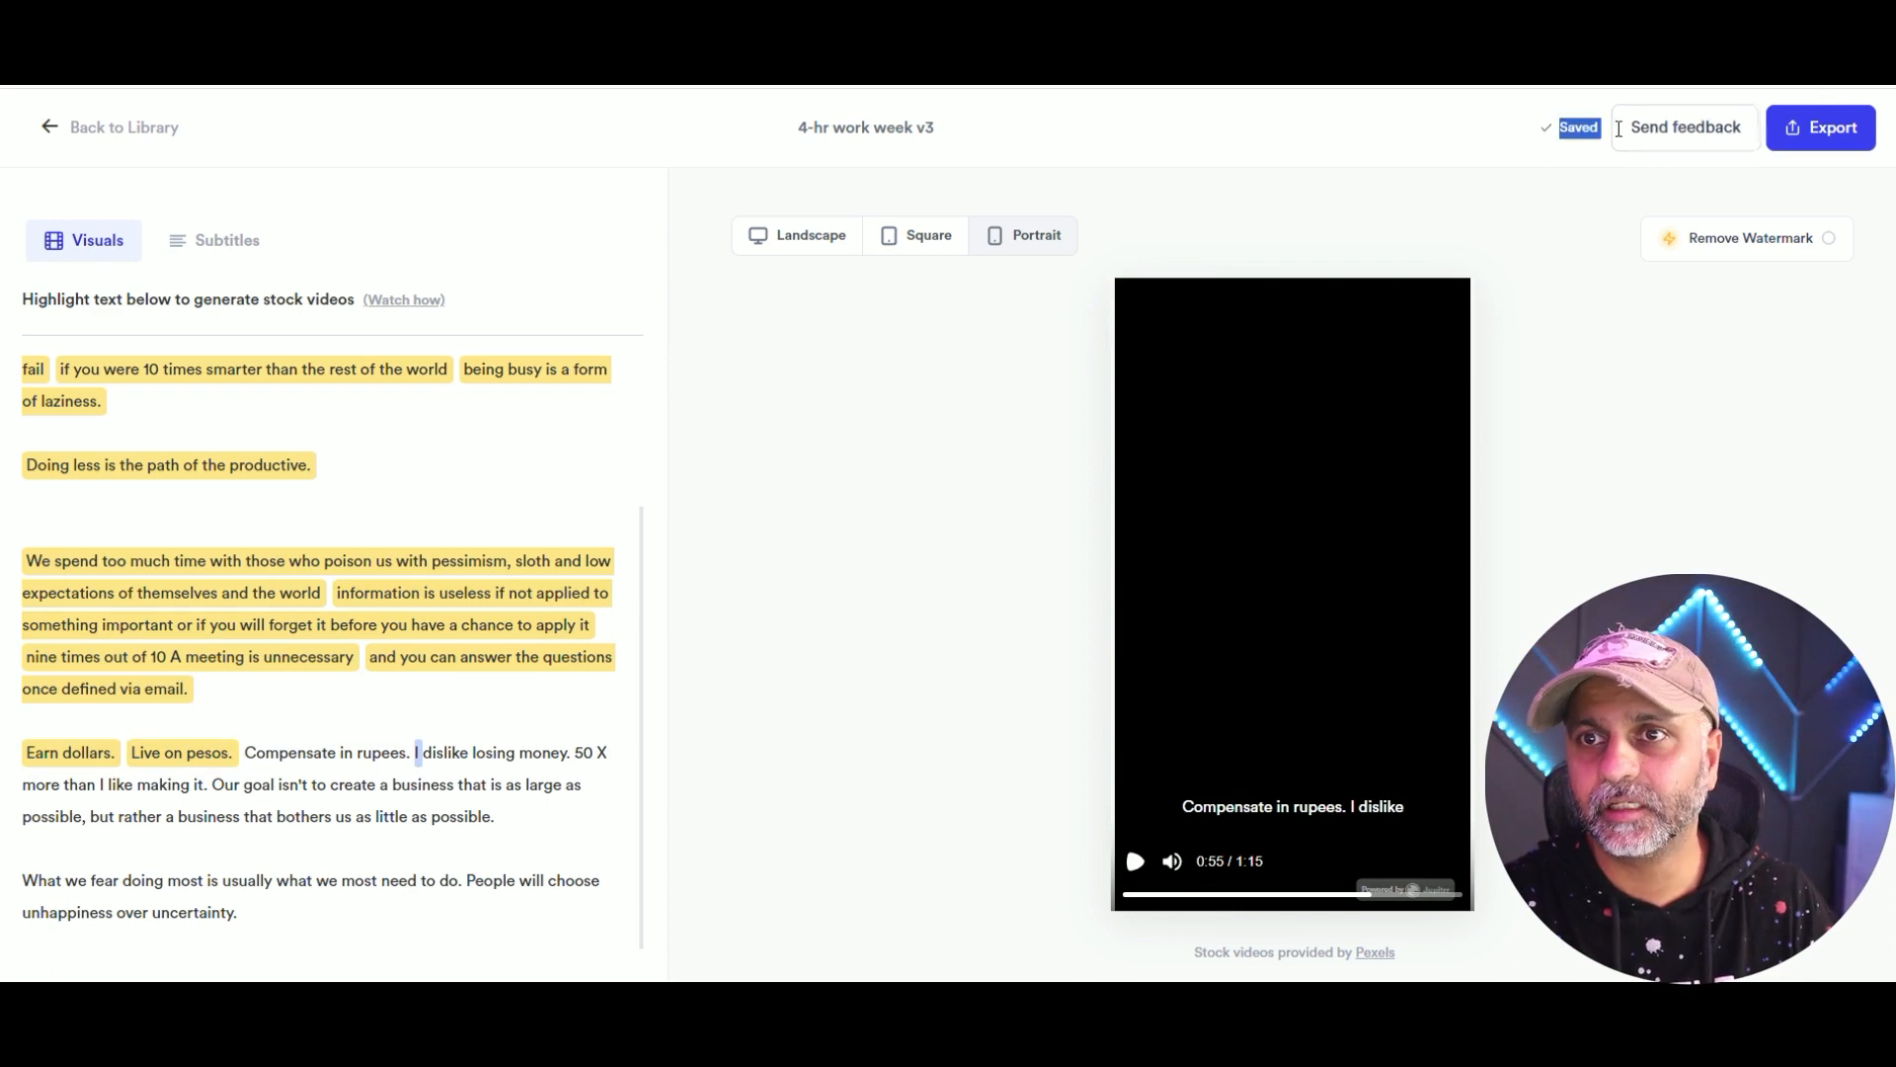
pyautogui.moveTo(429, 824)
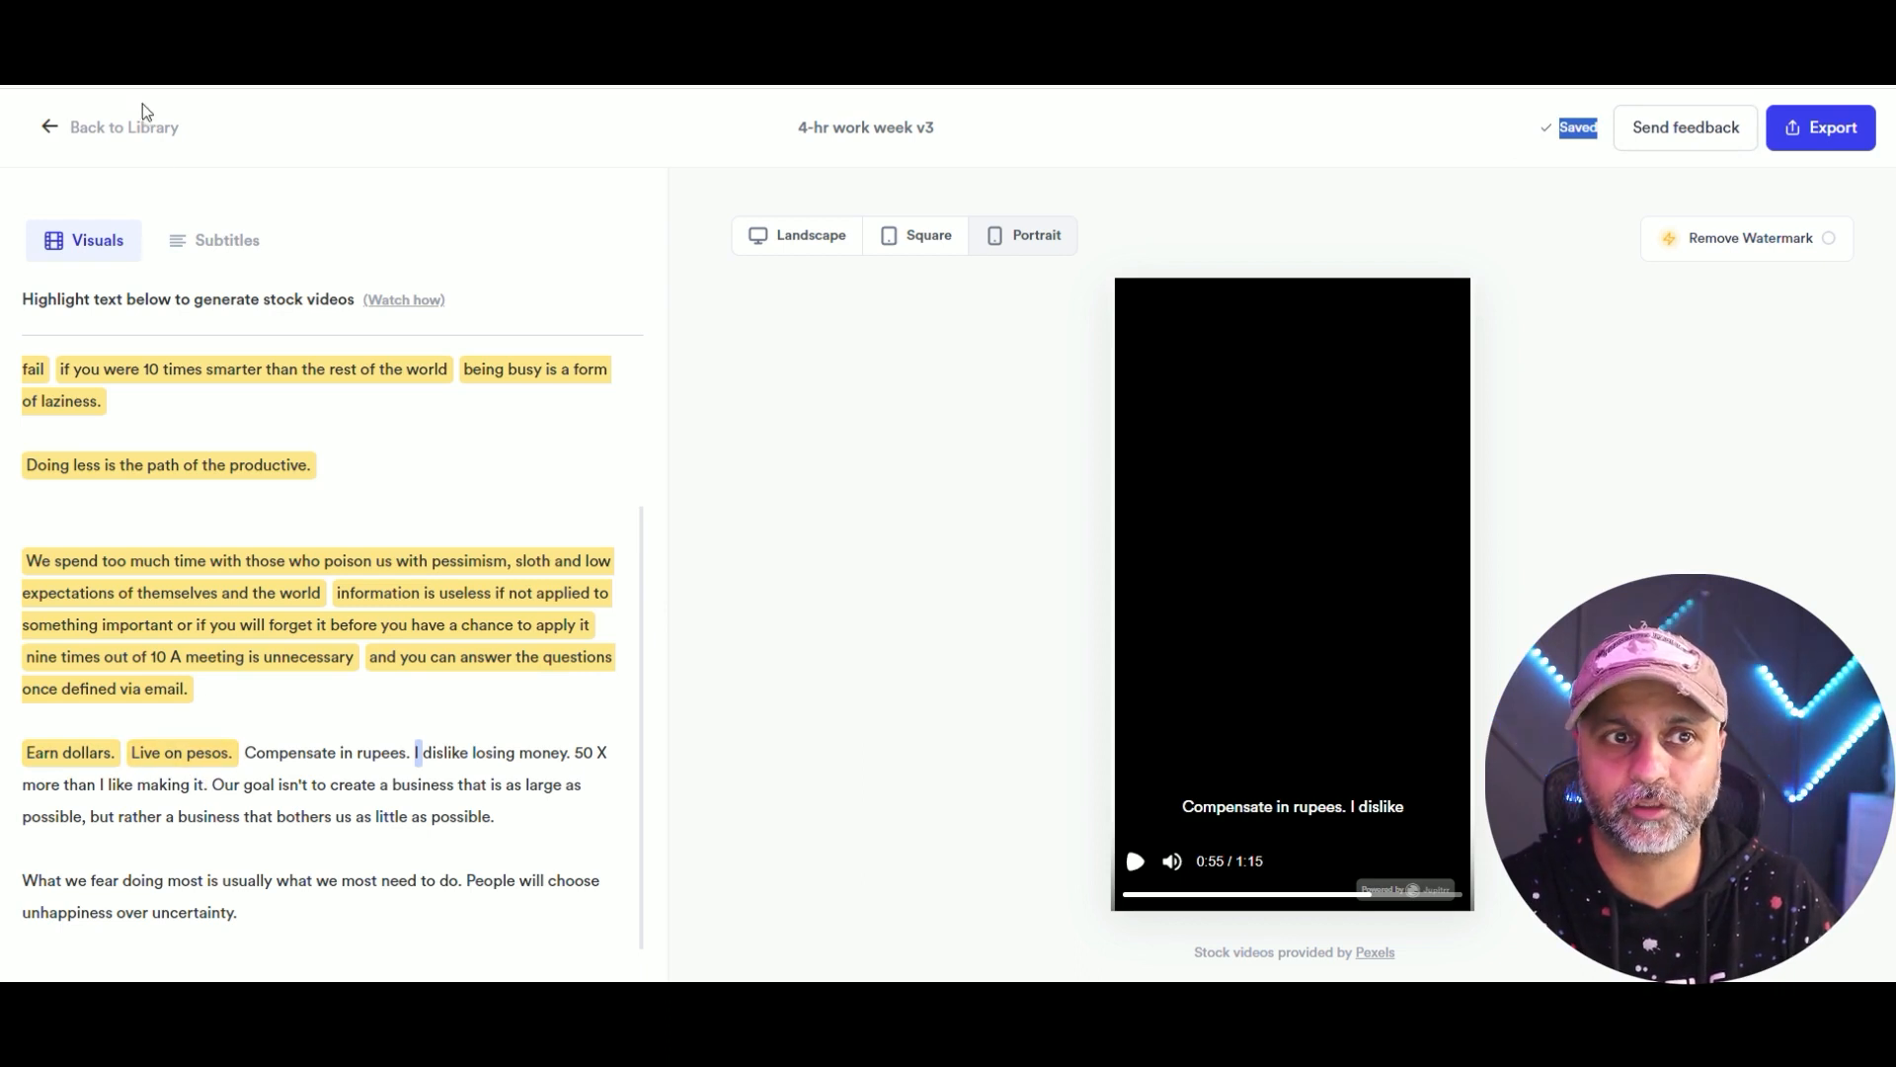
# Leave the 4-hr work week v3 editor for the library, reopening the project once and leaving again.
pyautogui.click(108, 126)
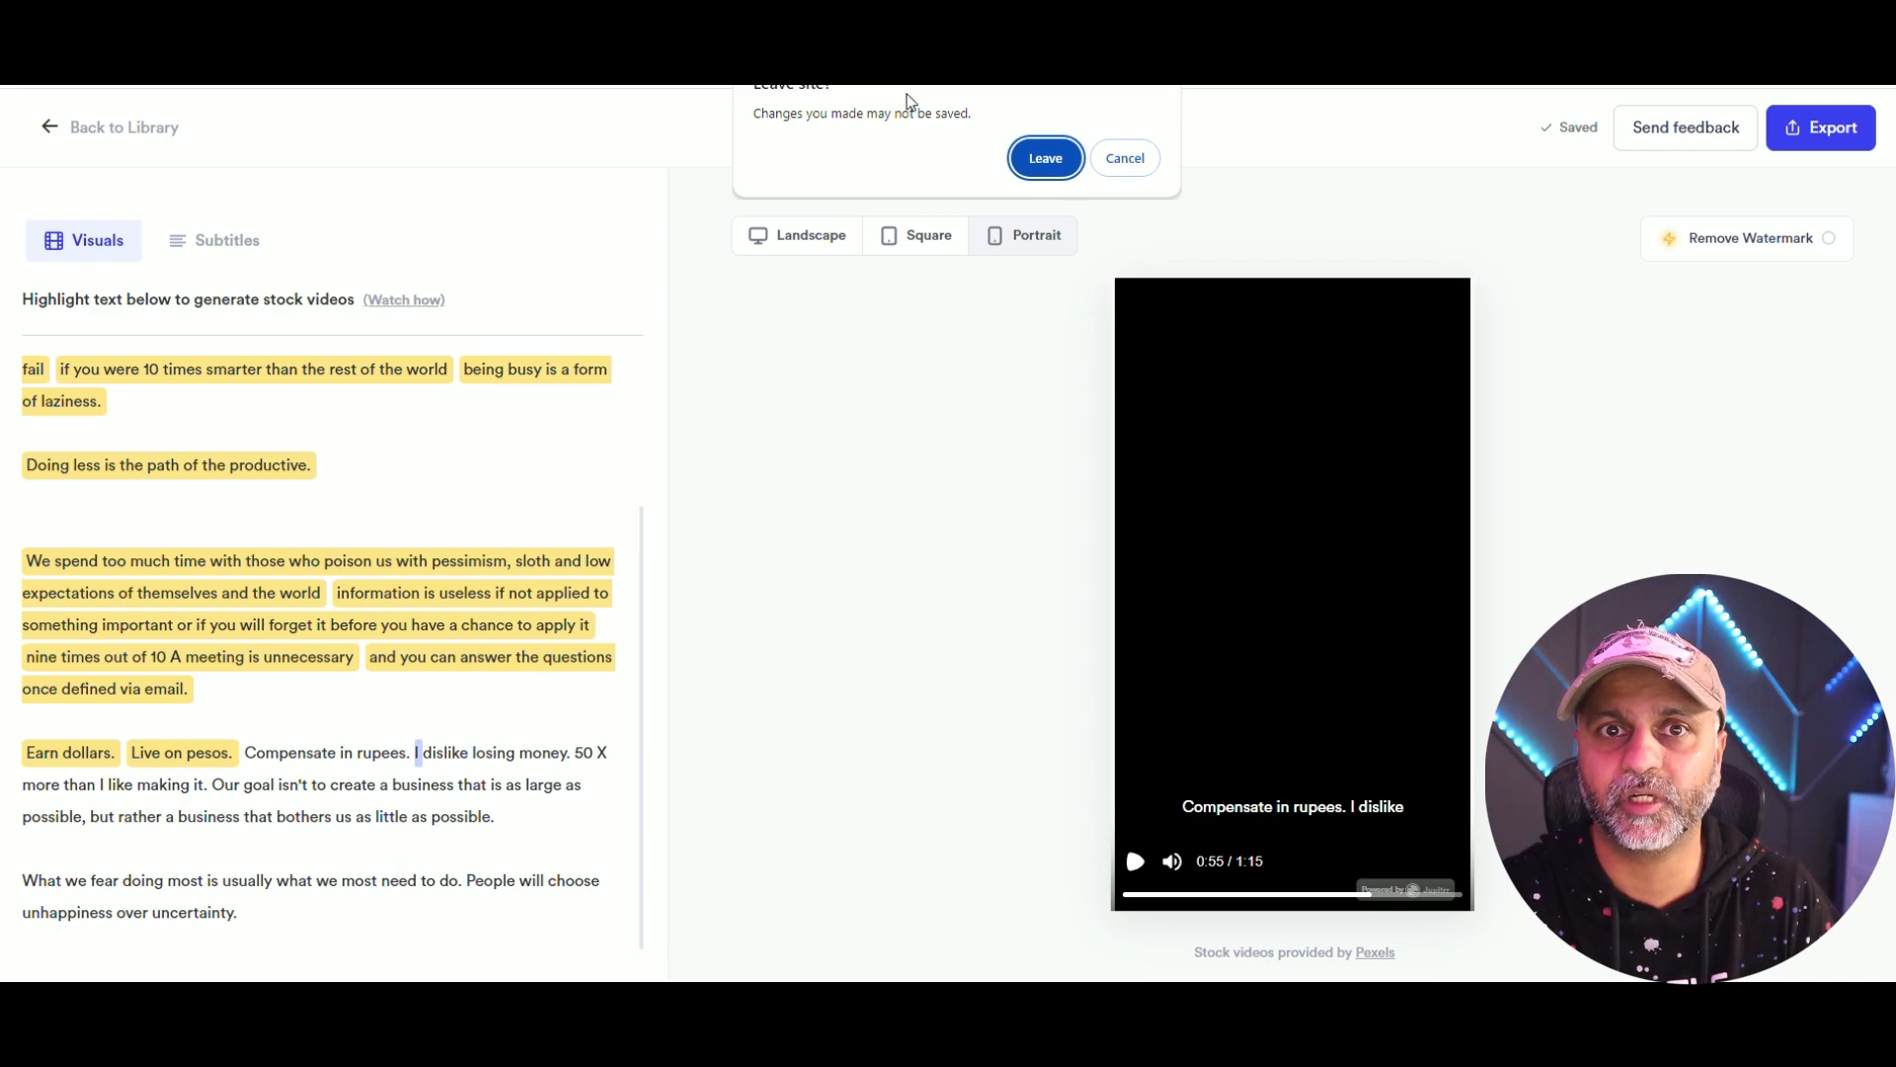
pyautogui.click(1122, 158)
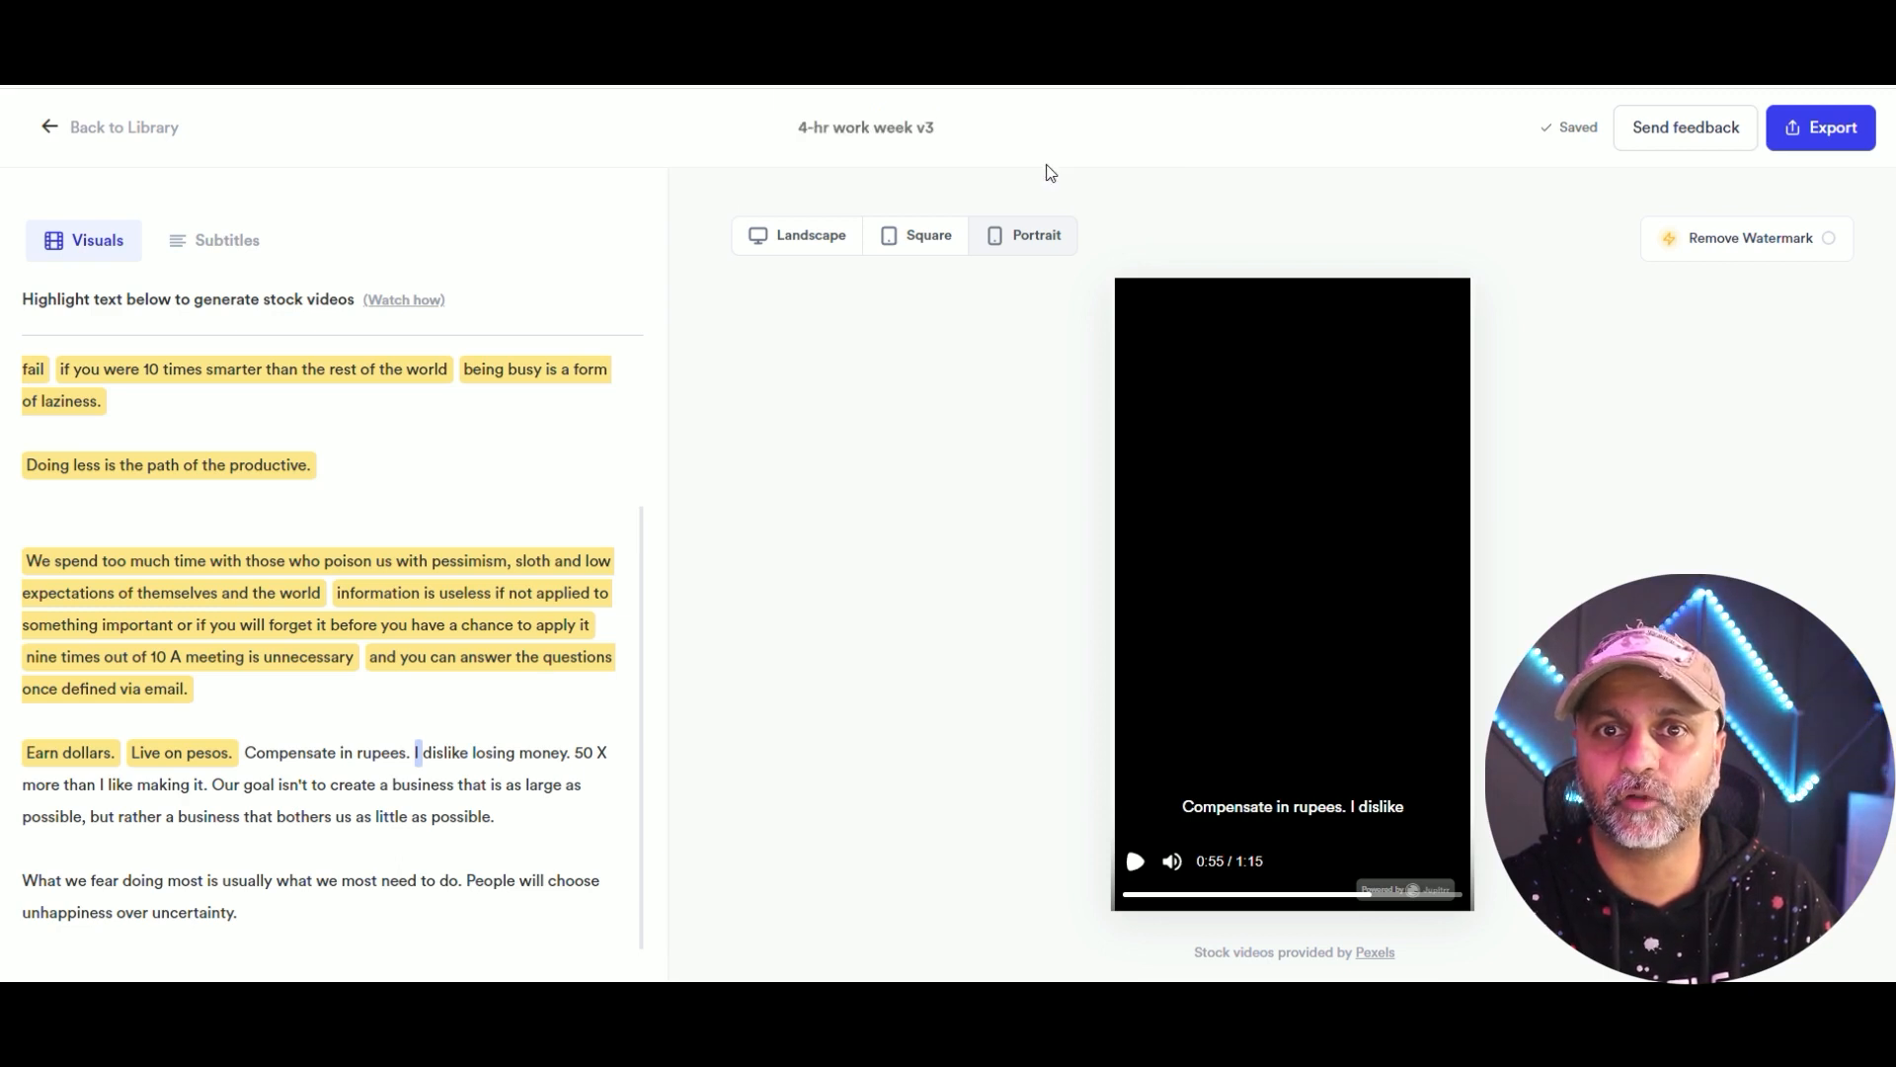
pyautogui.click(108, 126)
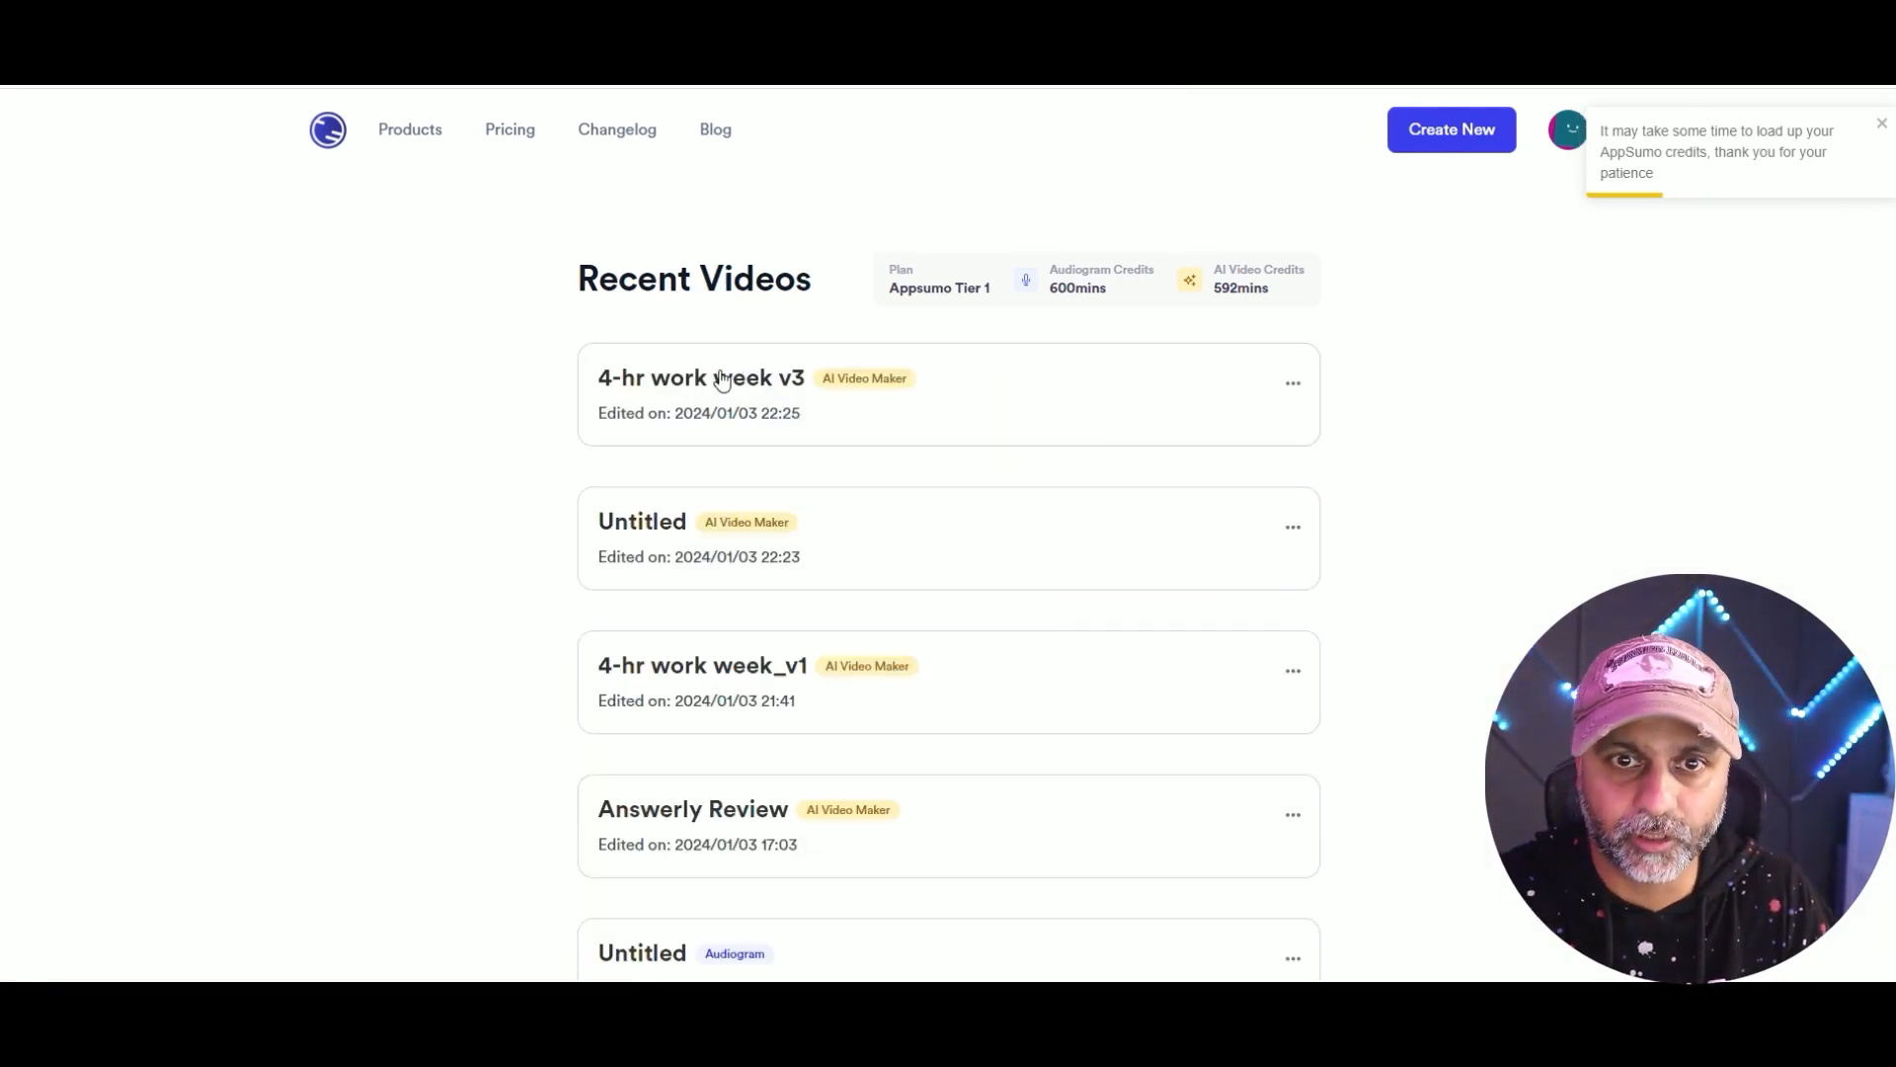
pyautogui.click(699, 377)
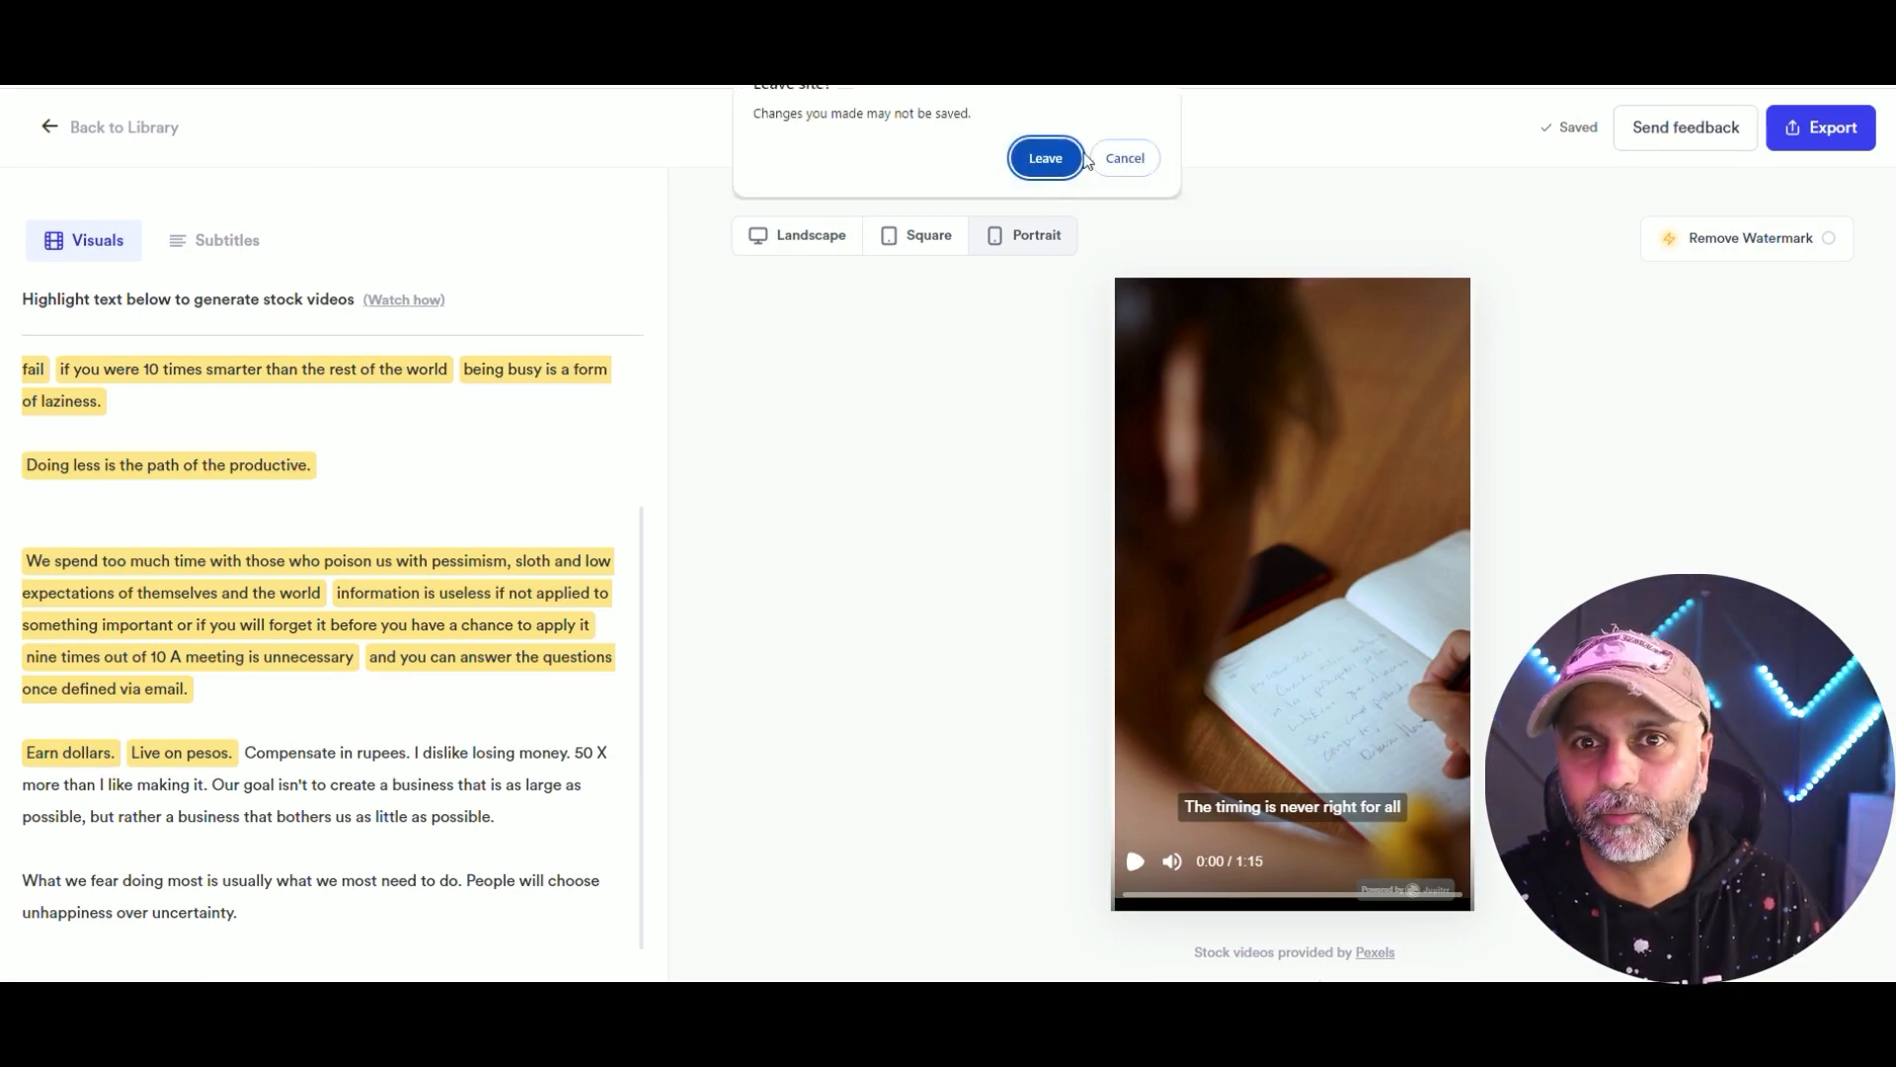
pyautogui.click(1043, 158)
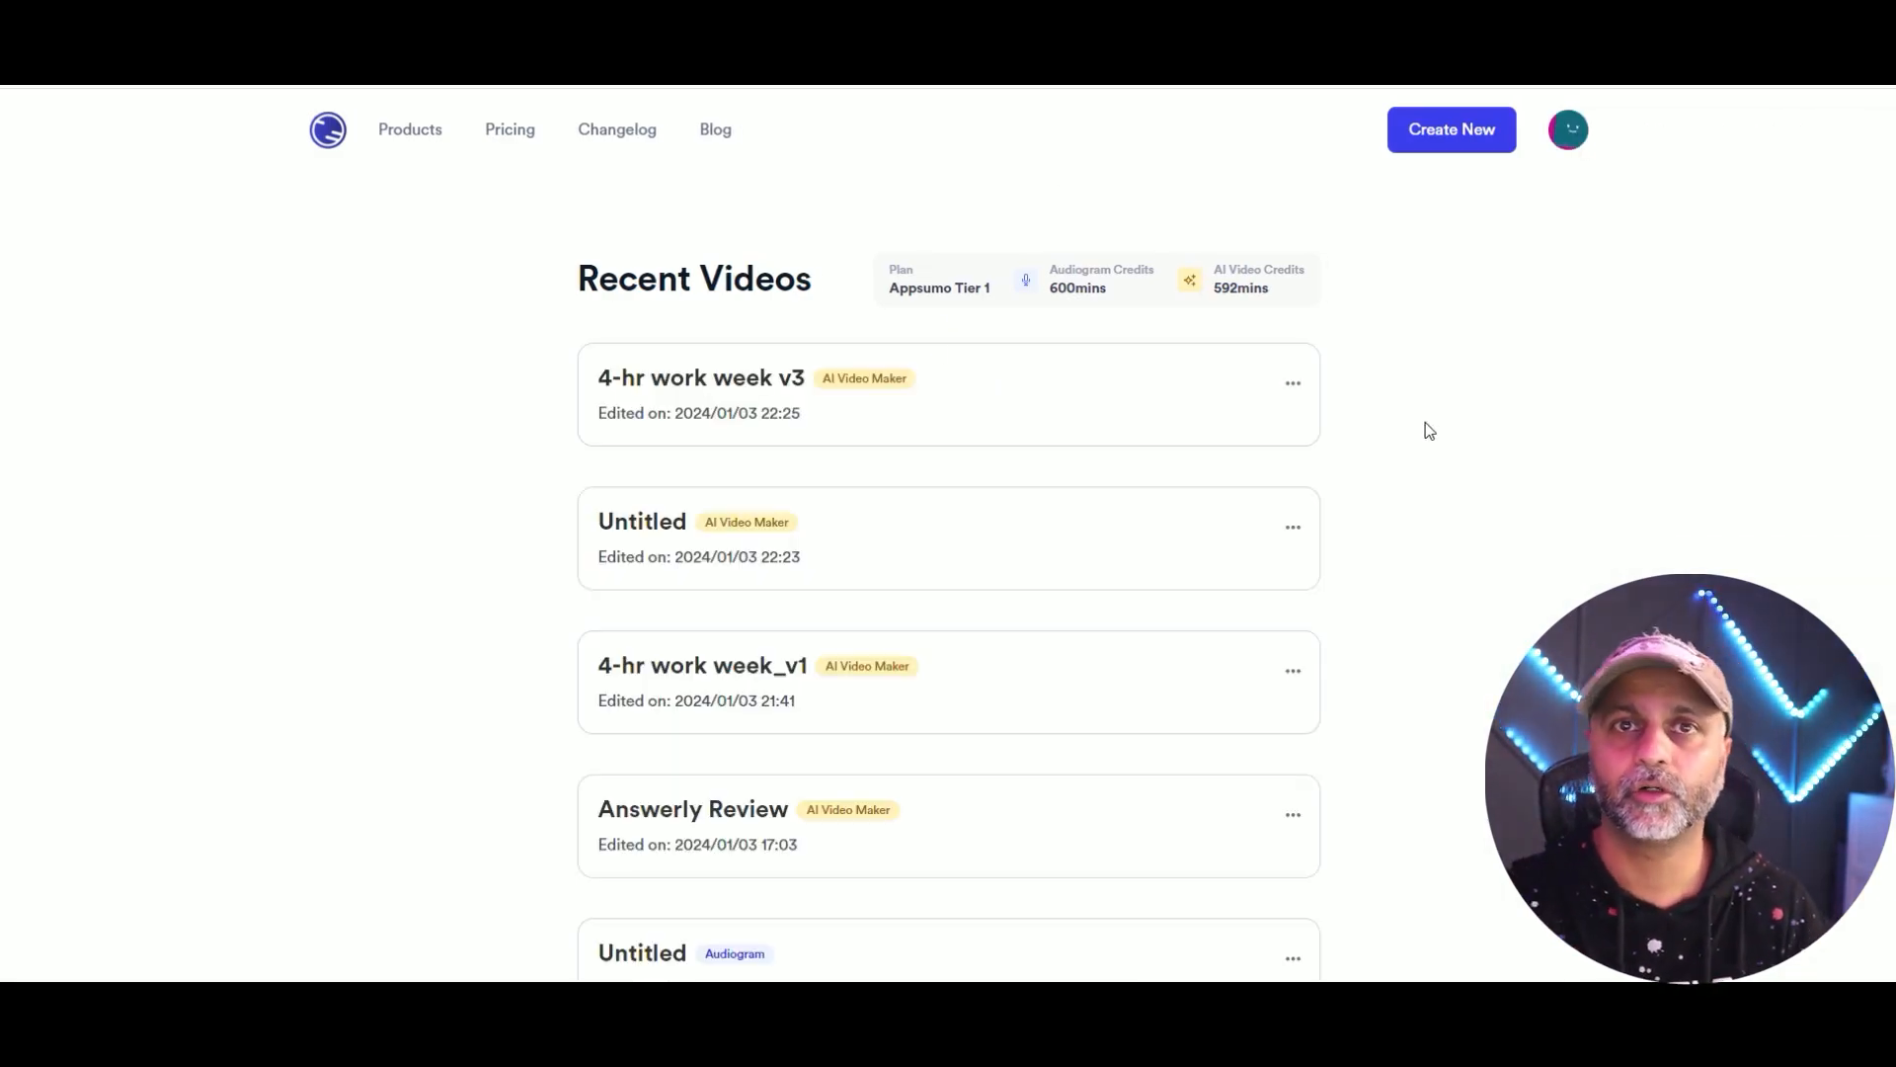
# Create a new project and upload an audio file to start an audiogram.
pyautogui.scroll(-3)
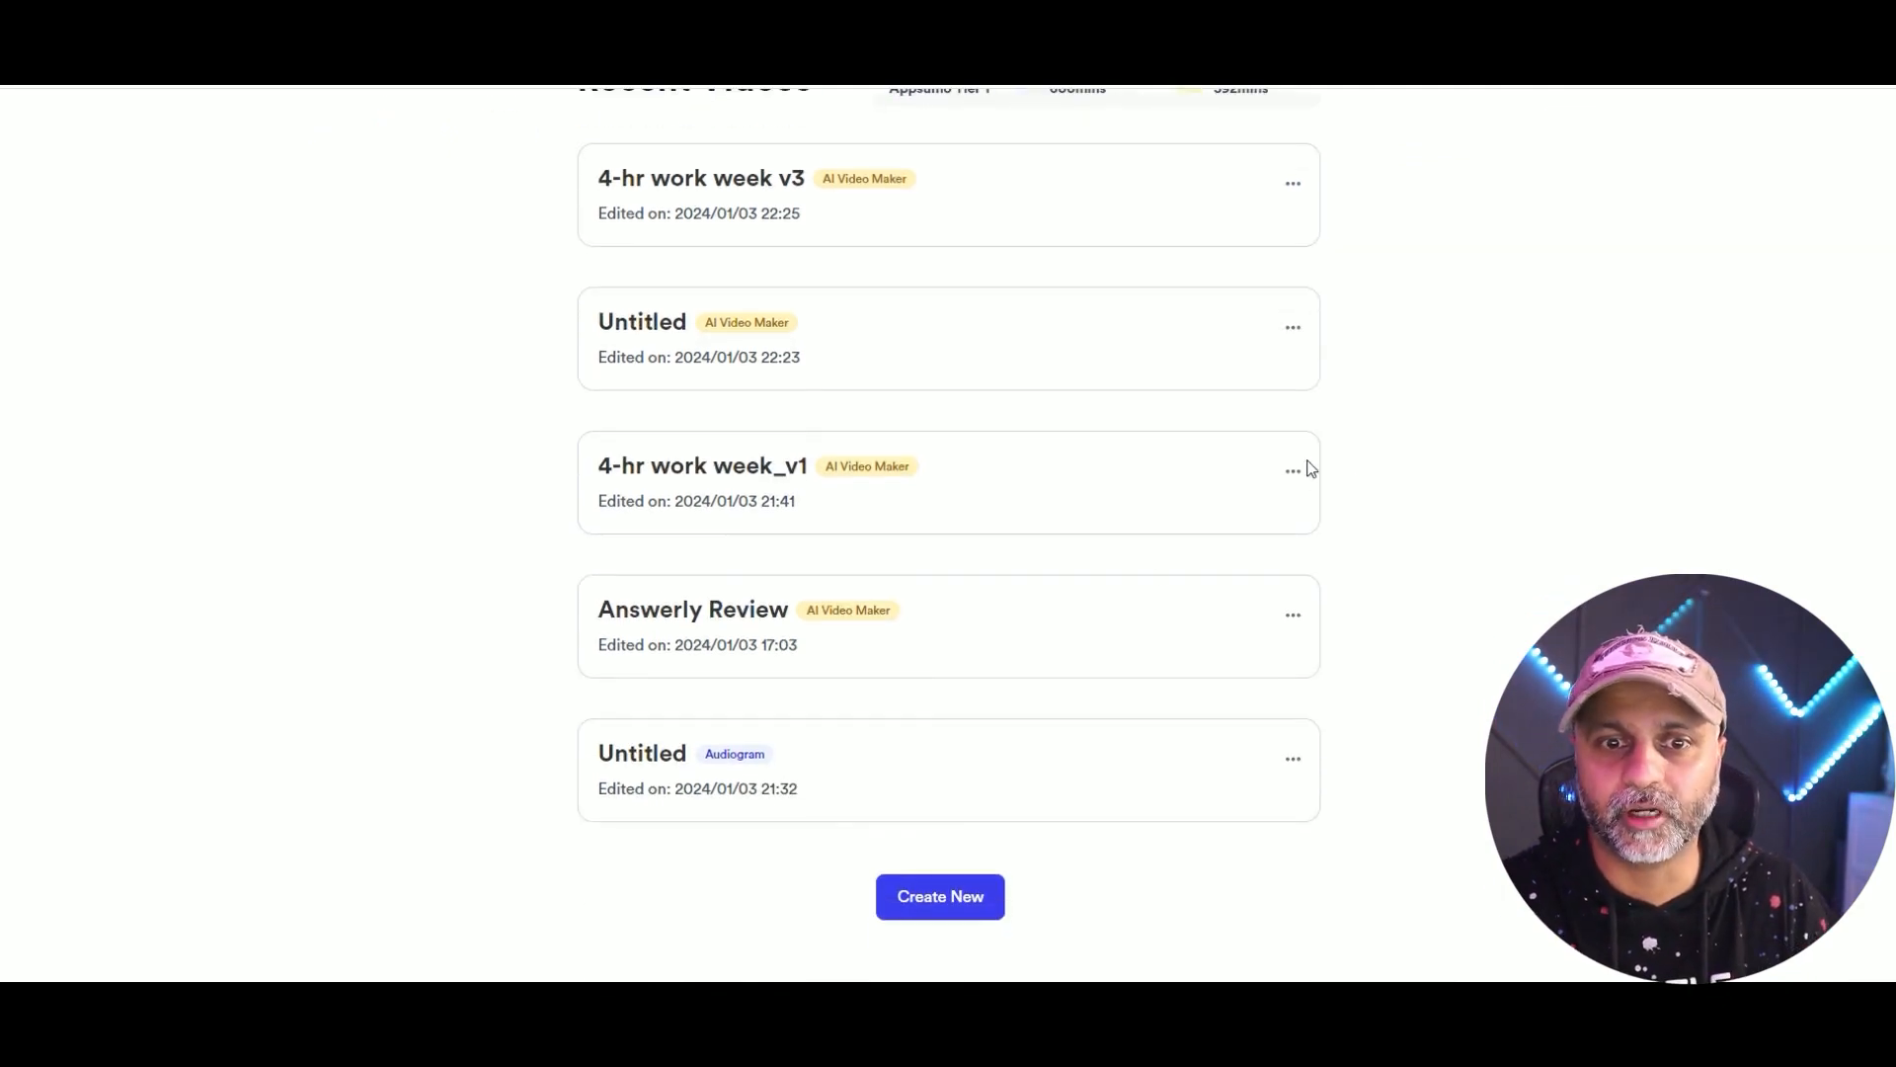
pyautogui.moveTo(885, 774)
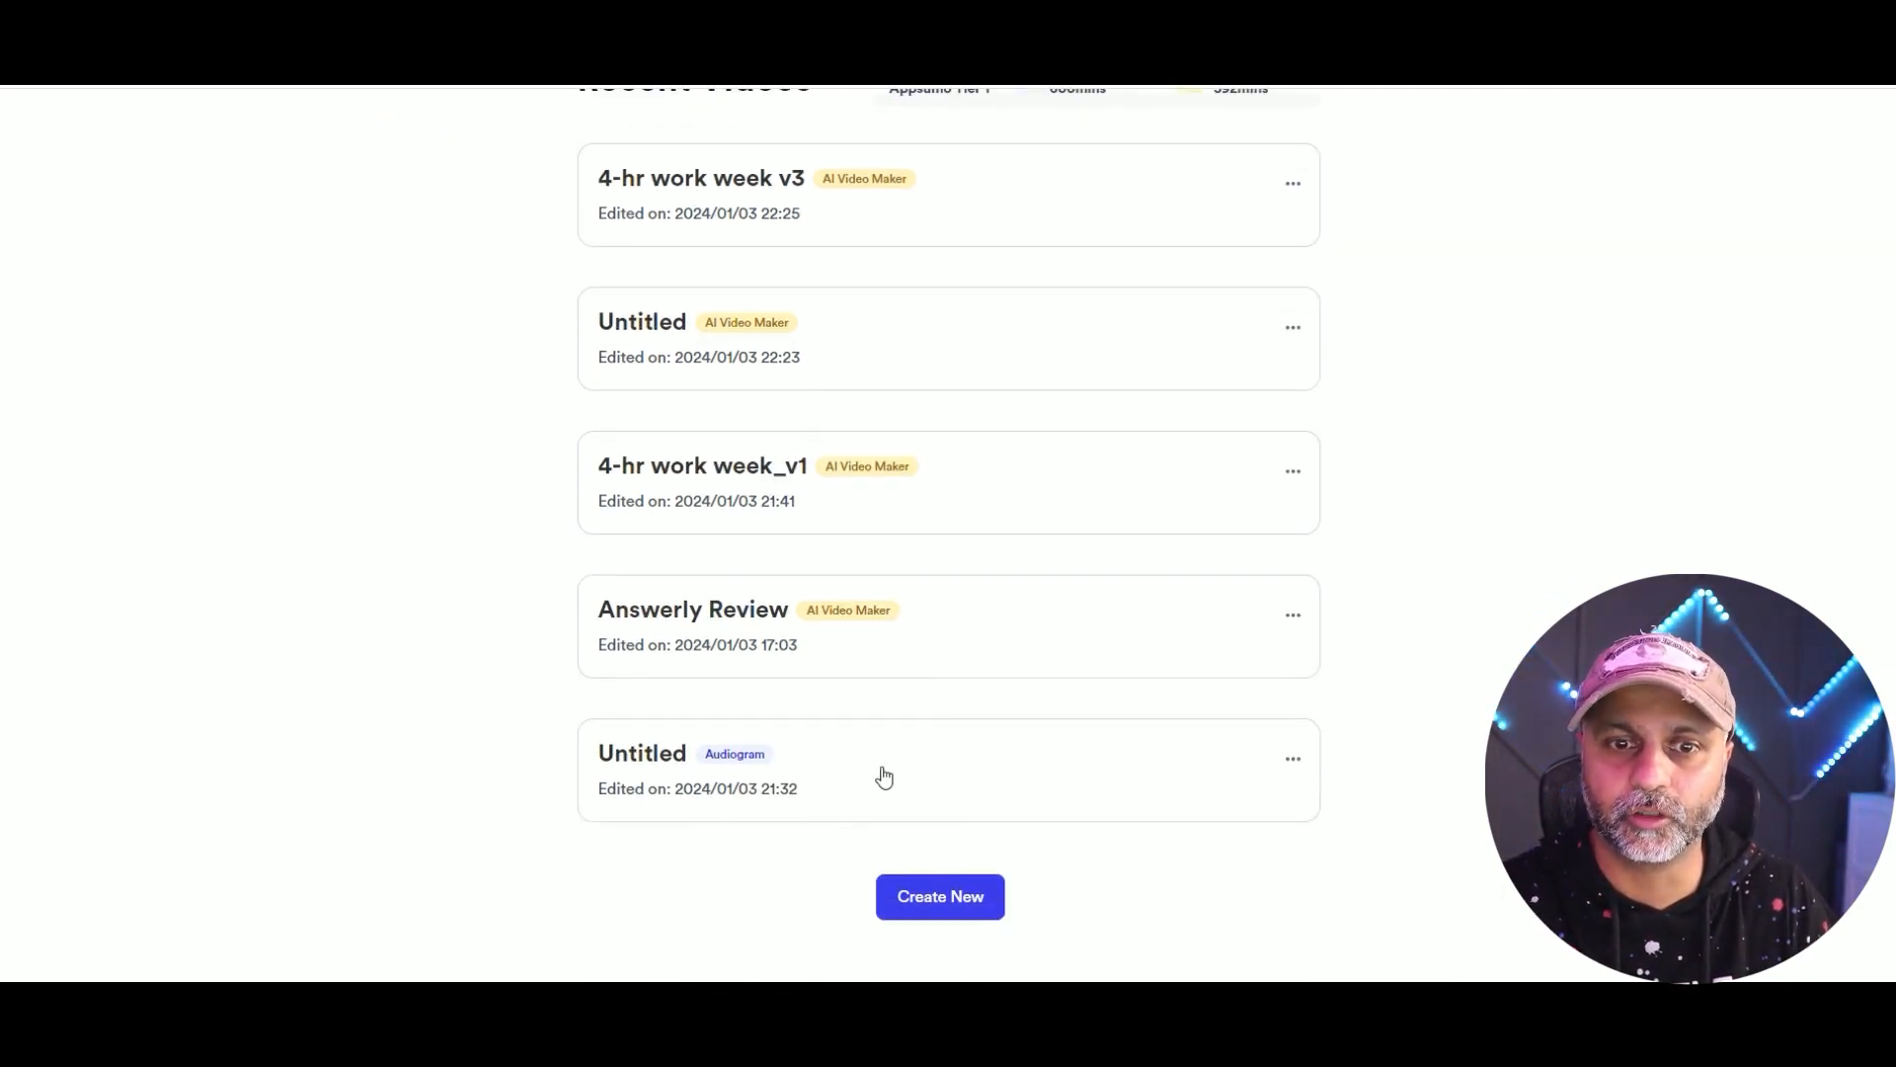
pyautogui.scroll(-3)
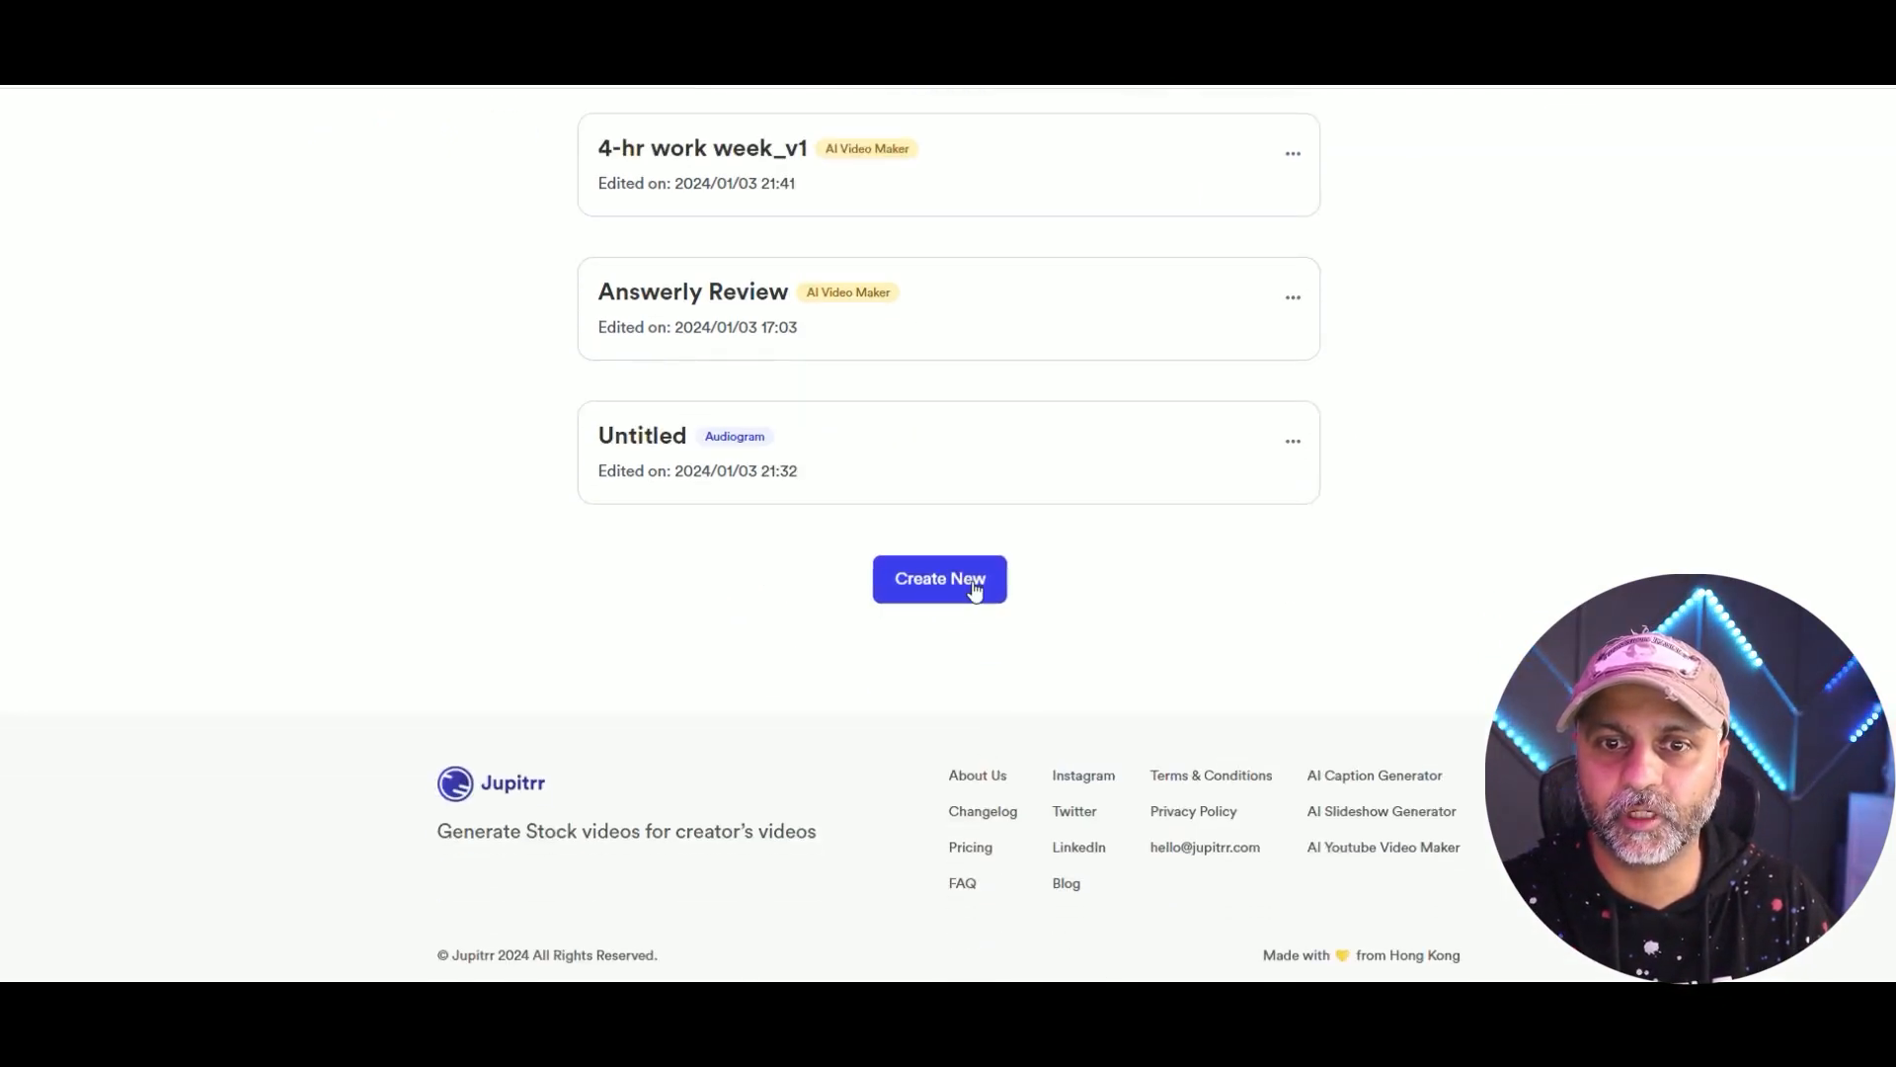
pyautogui.click(940, 579)
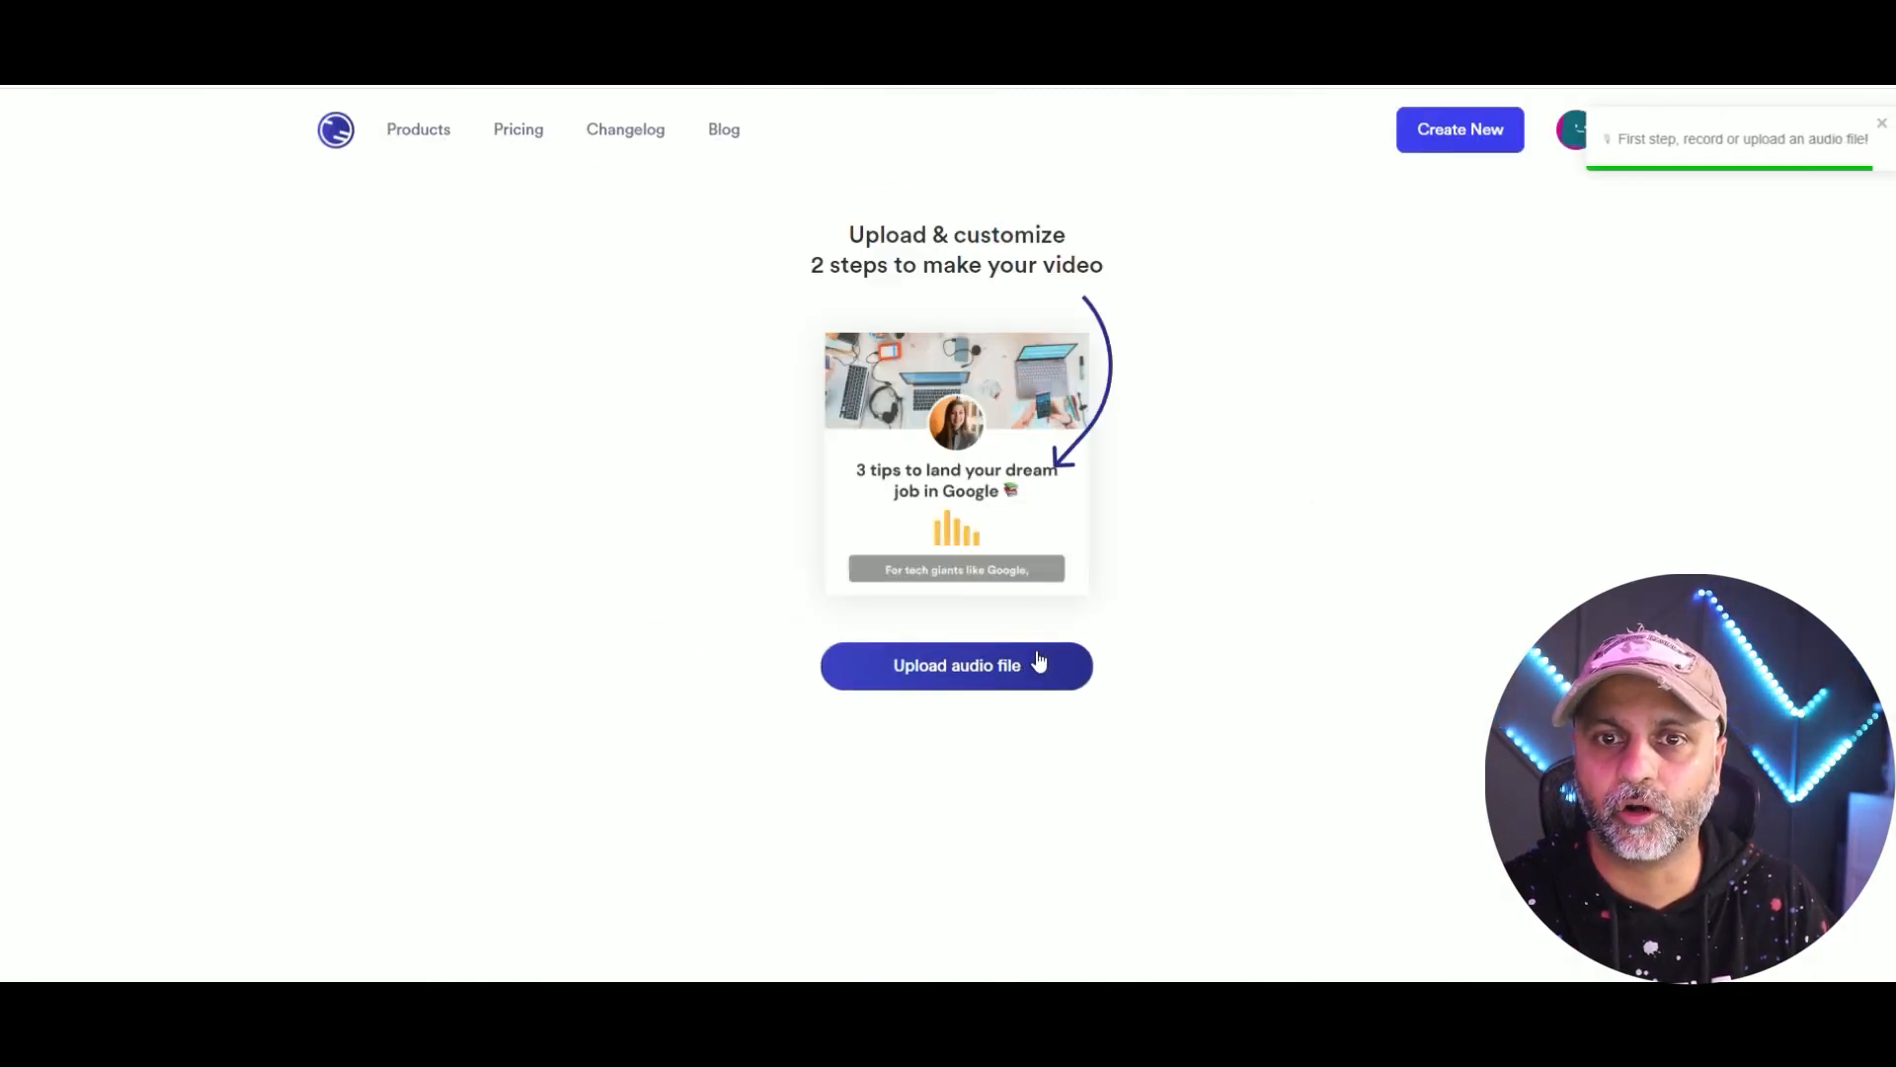
pyautogui.moveTo(1077, 666)
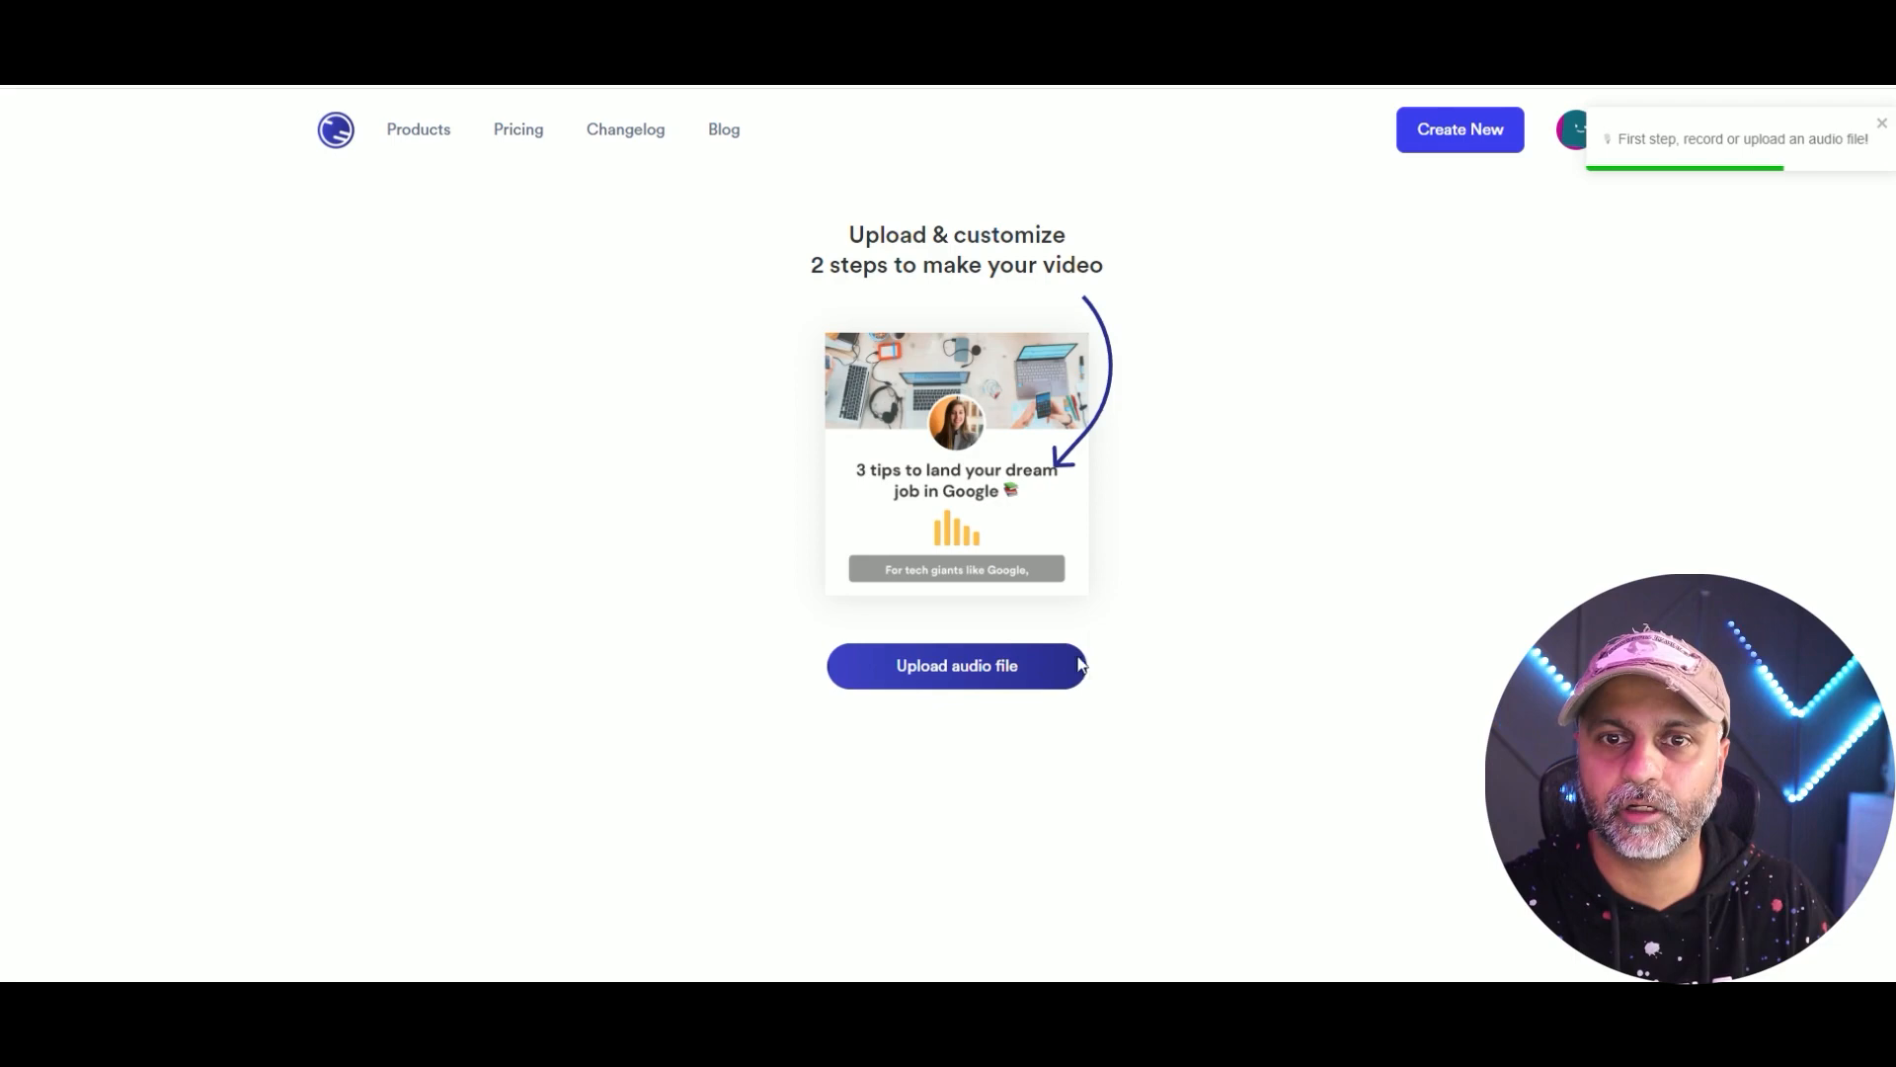
pyautogui.click(956, 666)
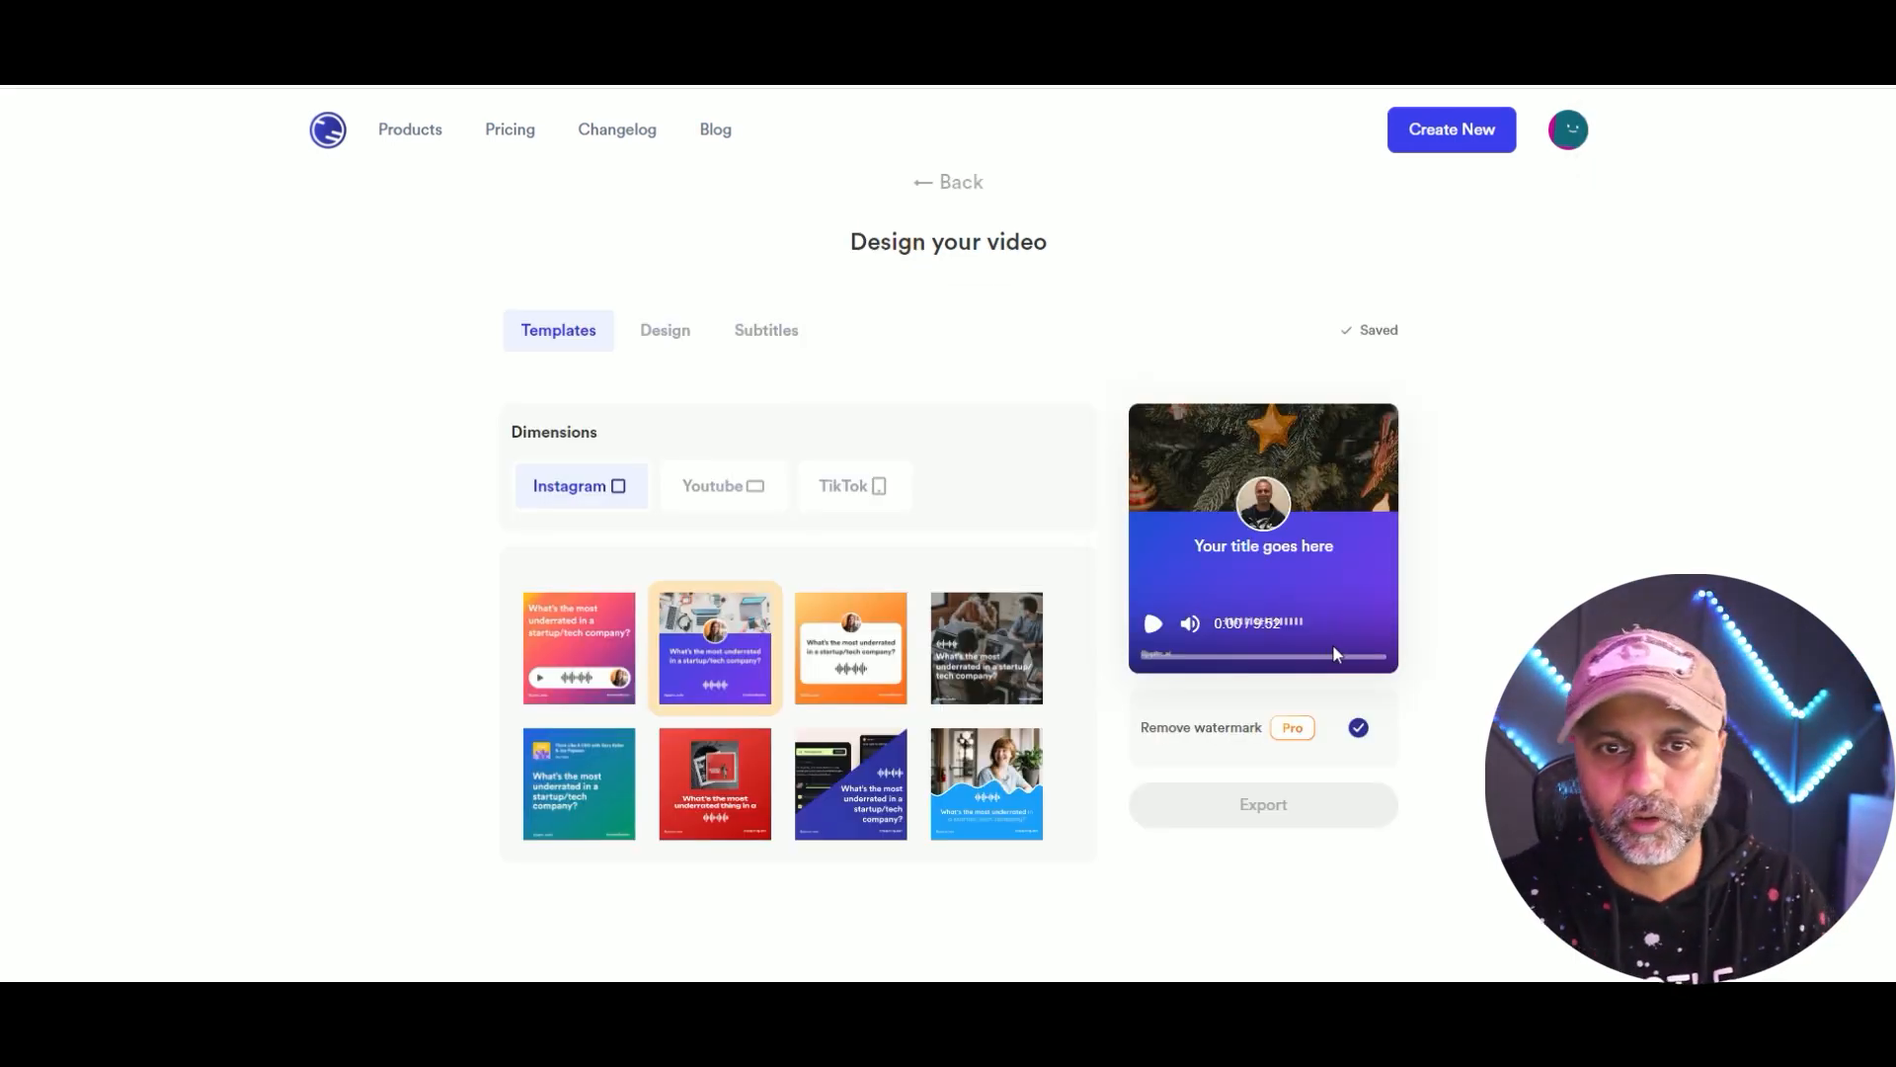
# Review the Subtitles and Design tabs and keep Remove watermark switched on.
pyautogui.click(766, 330)
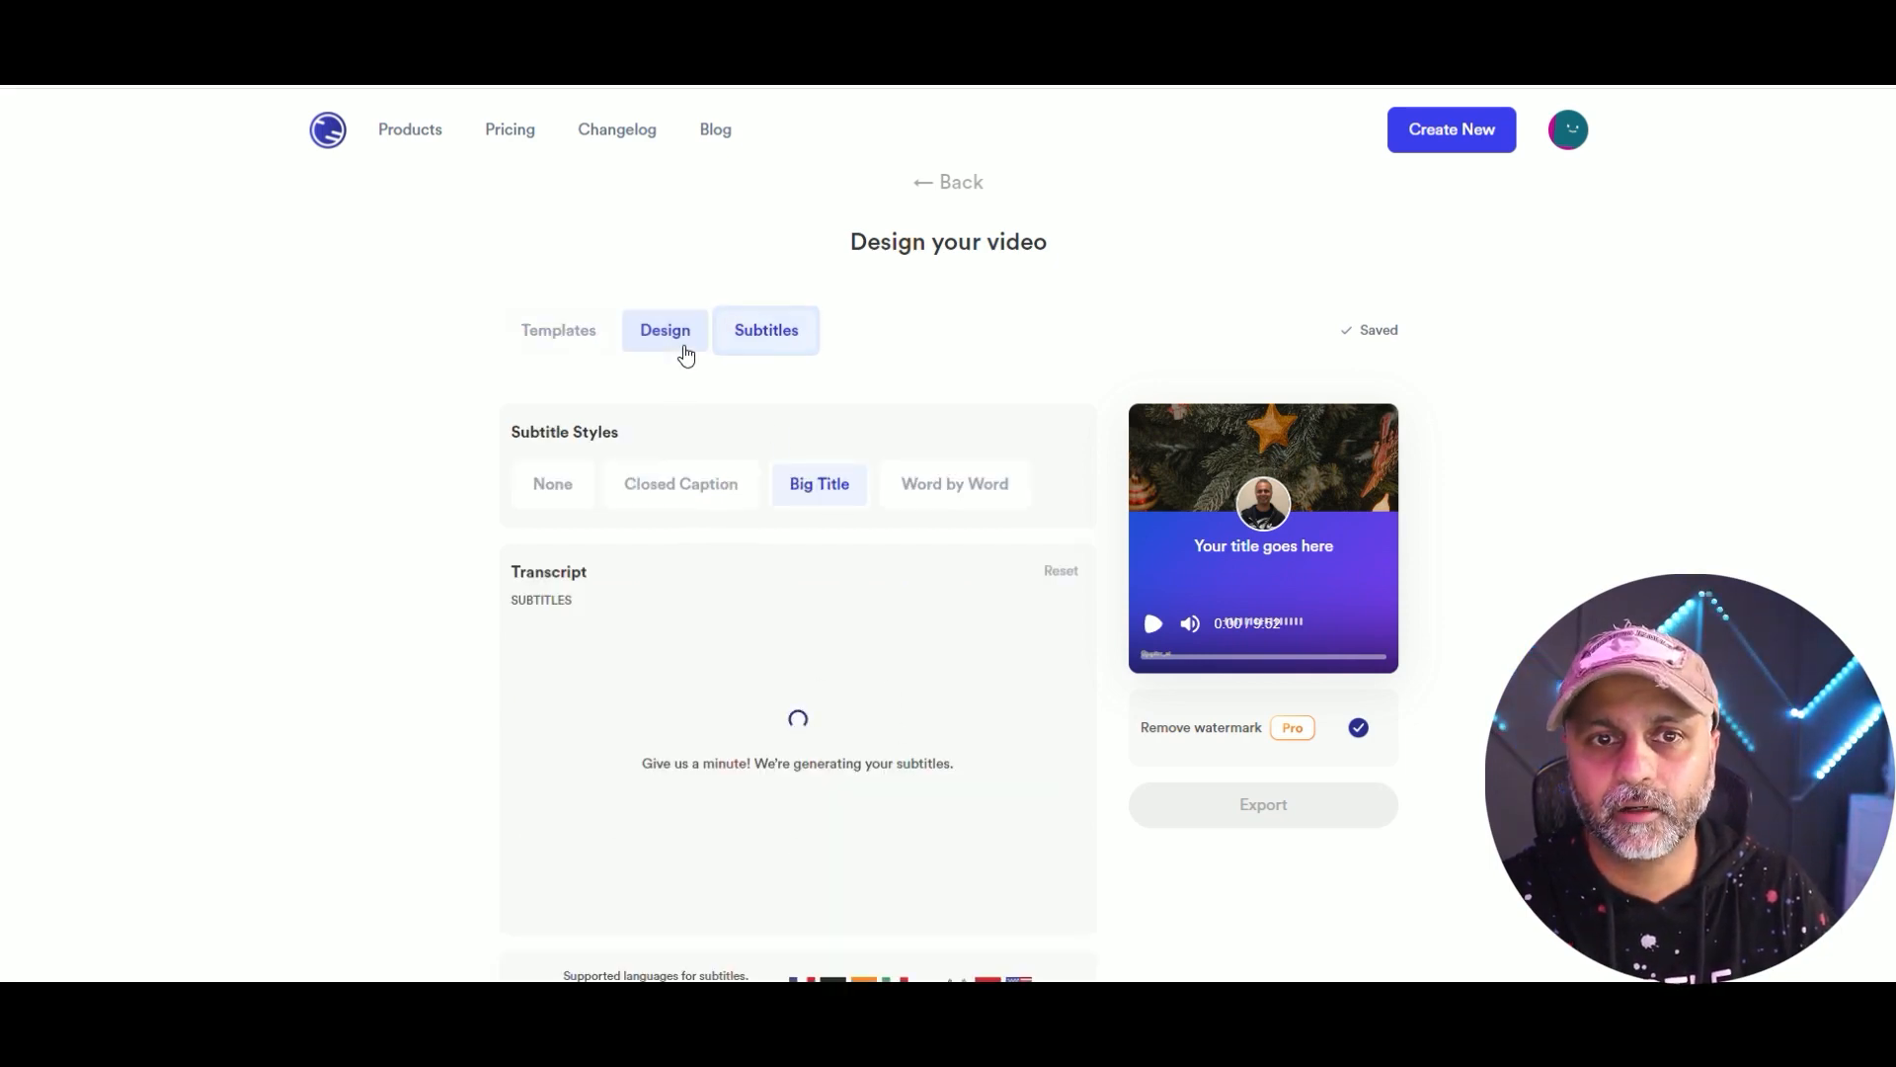
pyautogui.click(663, 330)
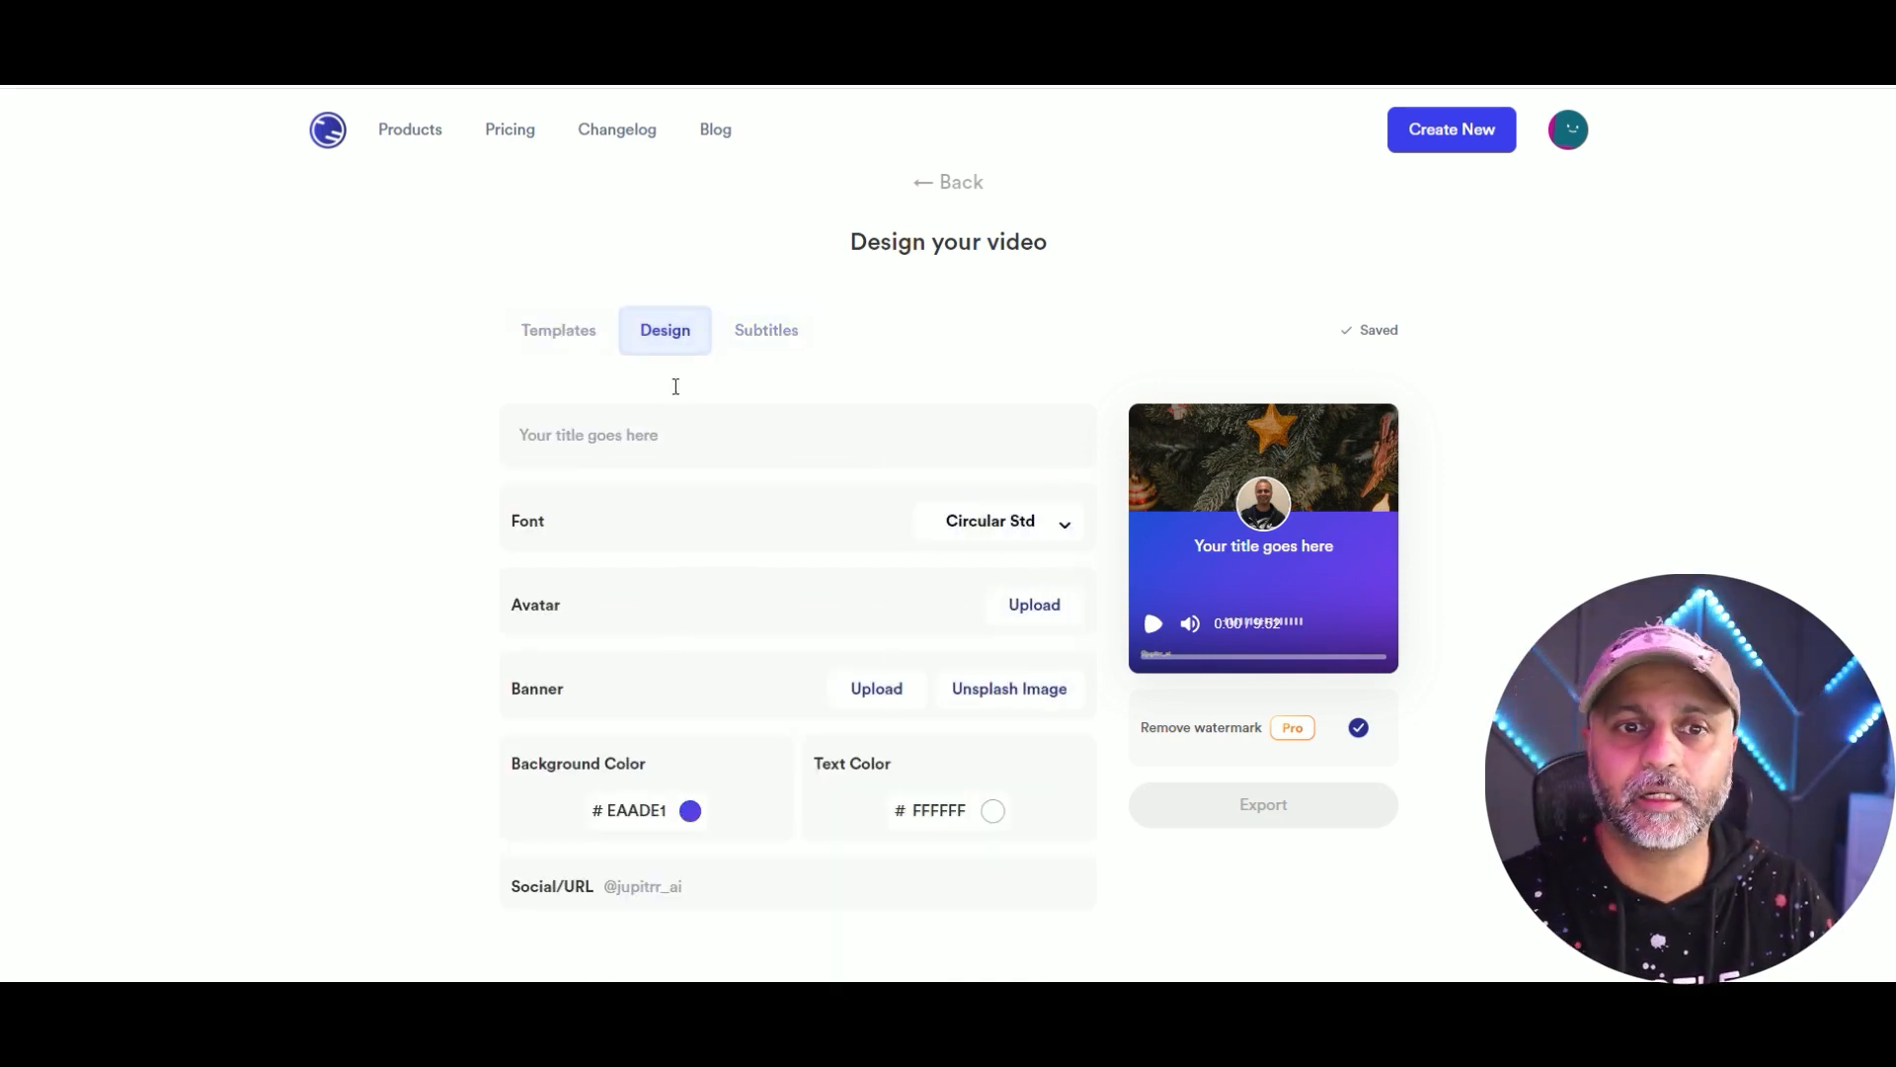
pyautogui.click(557, 330)
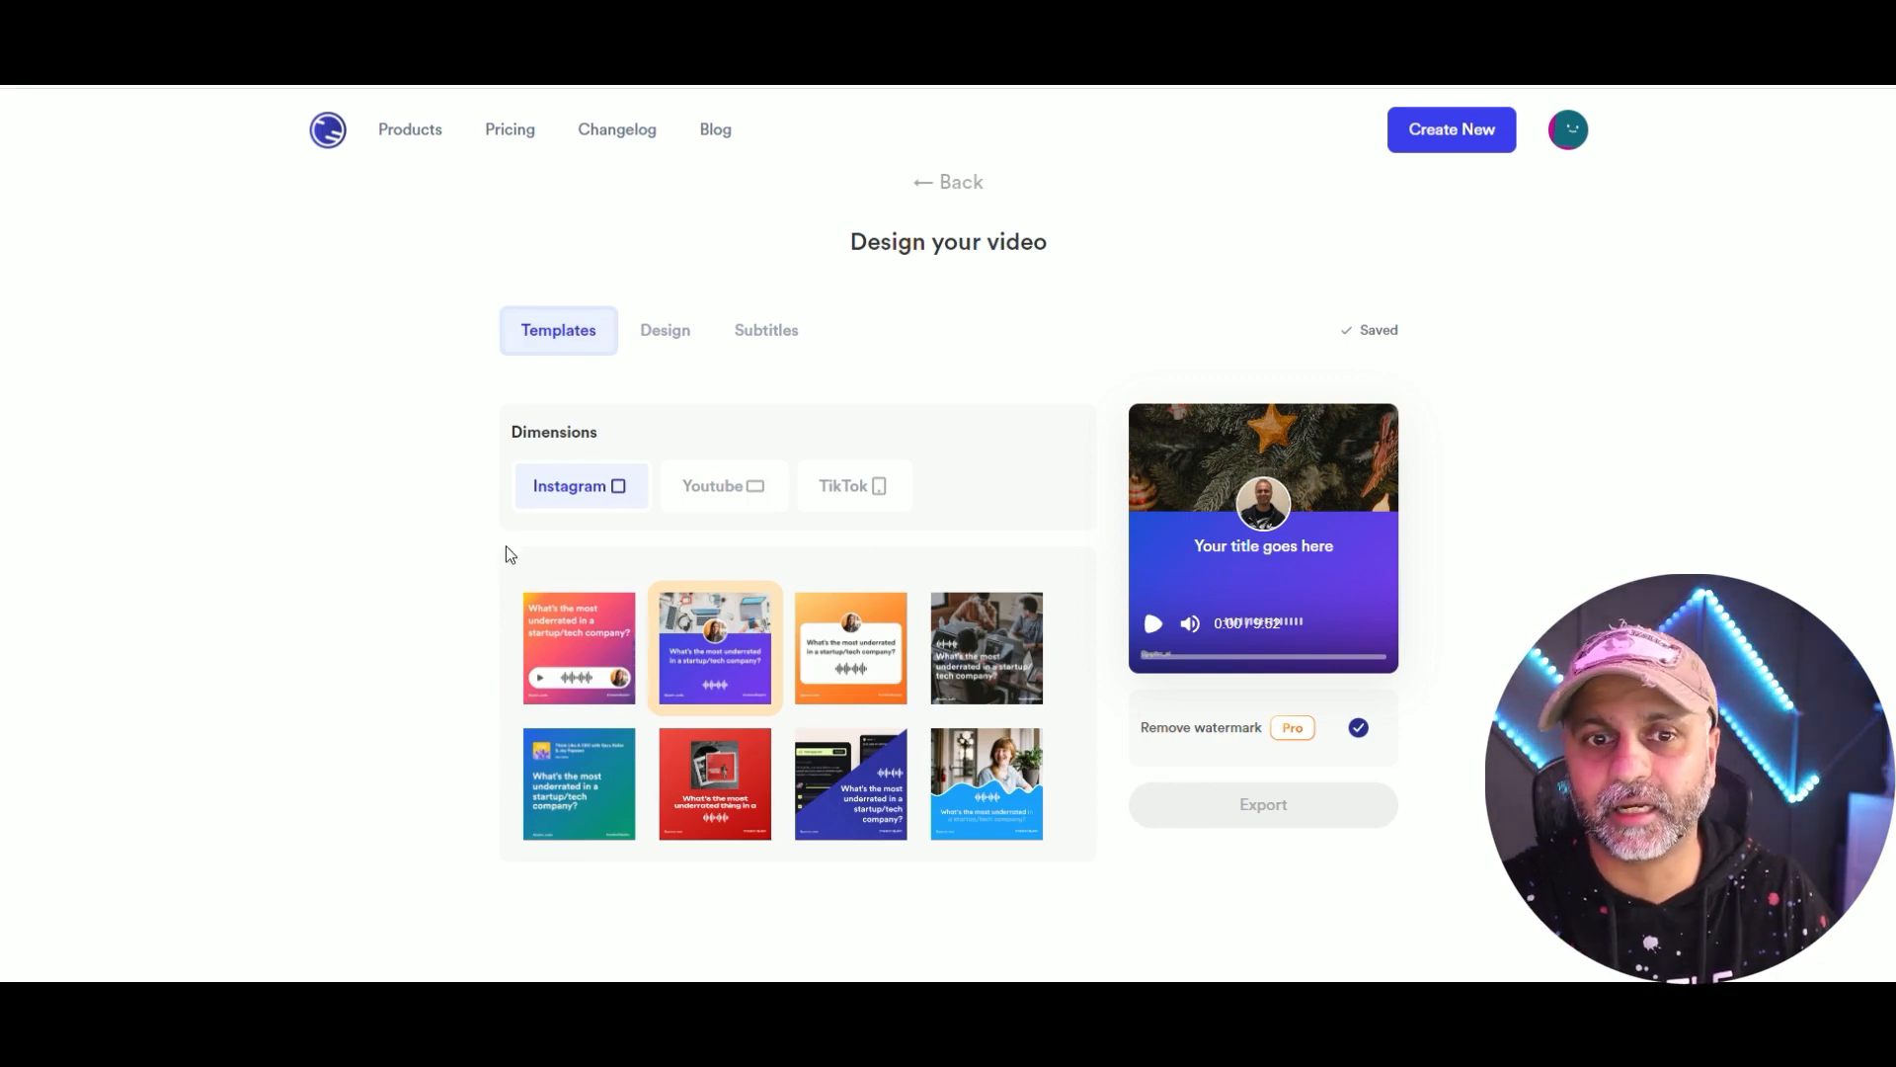
pyautogui.moveTo(1326, 466)
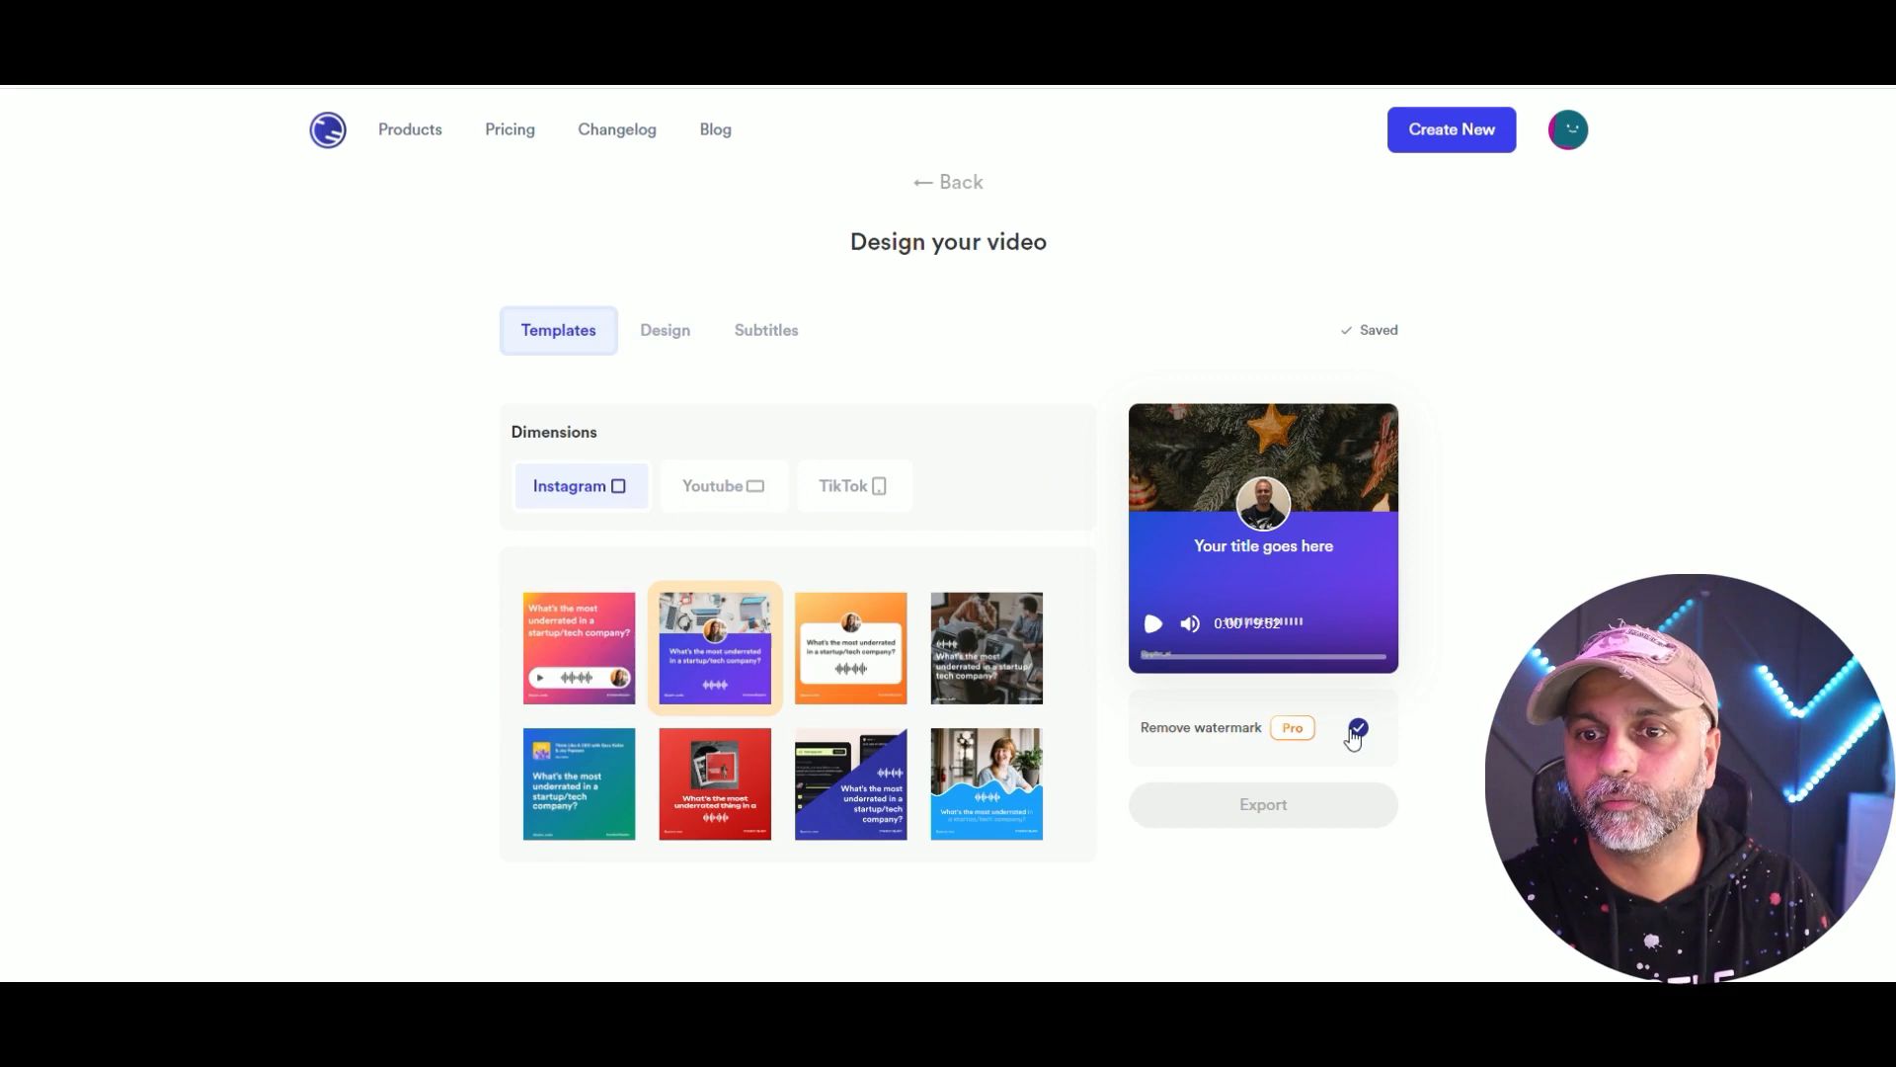
pyautogui.click(1355, 731)
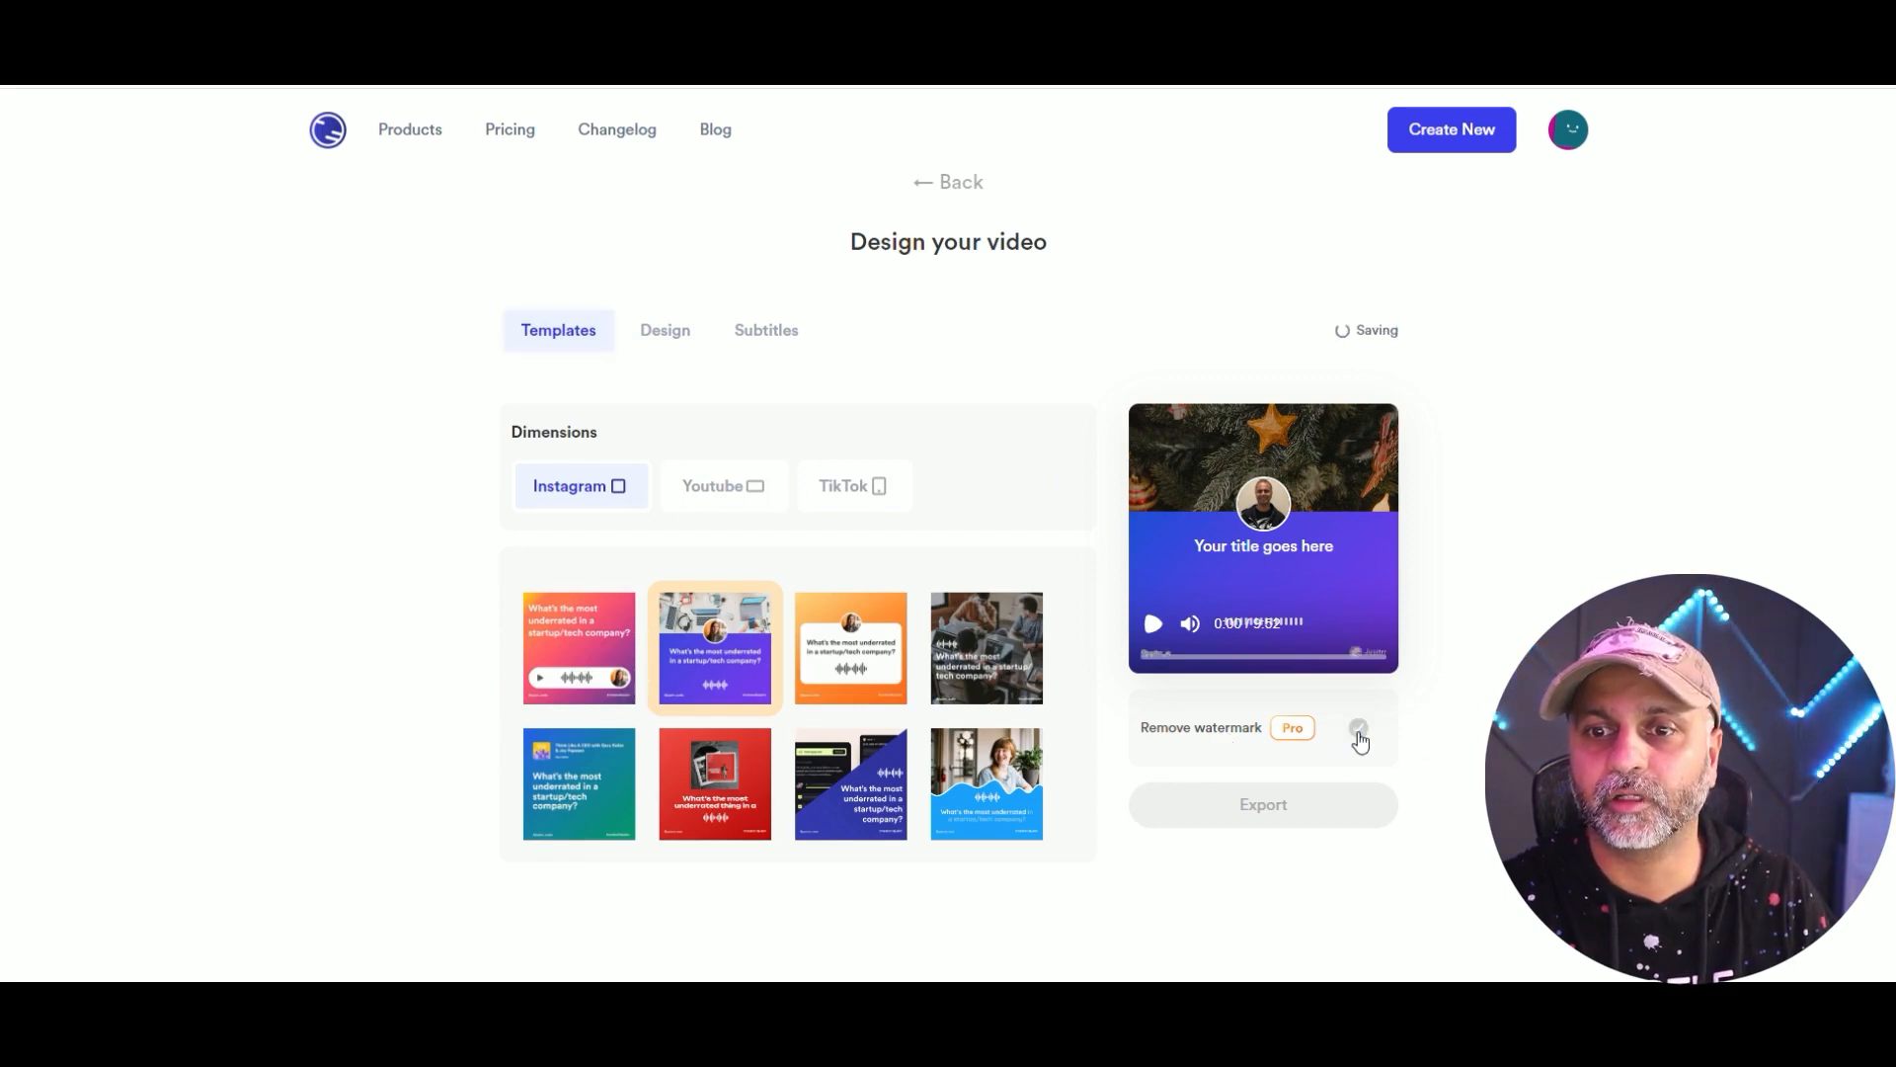
pyautogui.click(1358, 735)
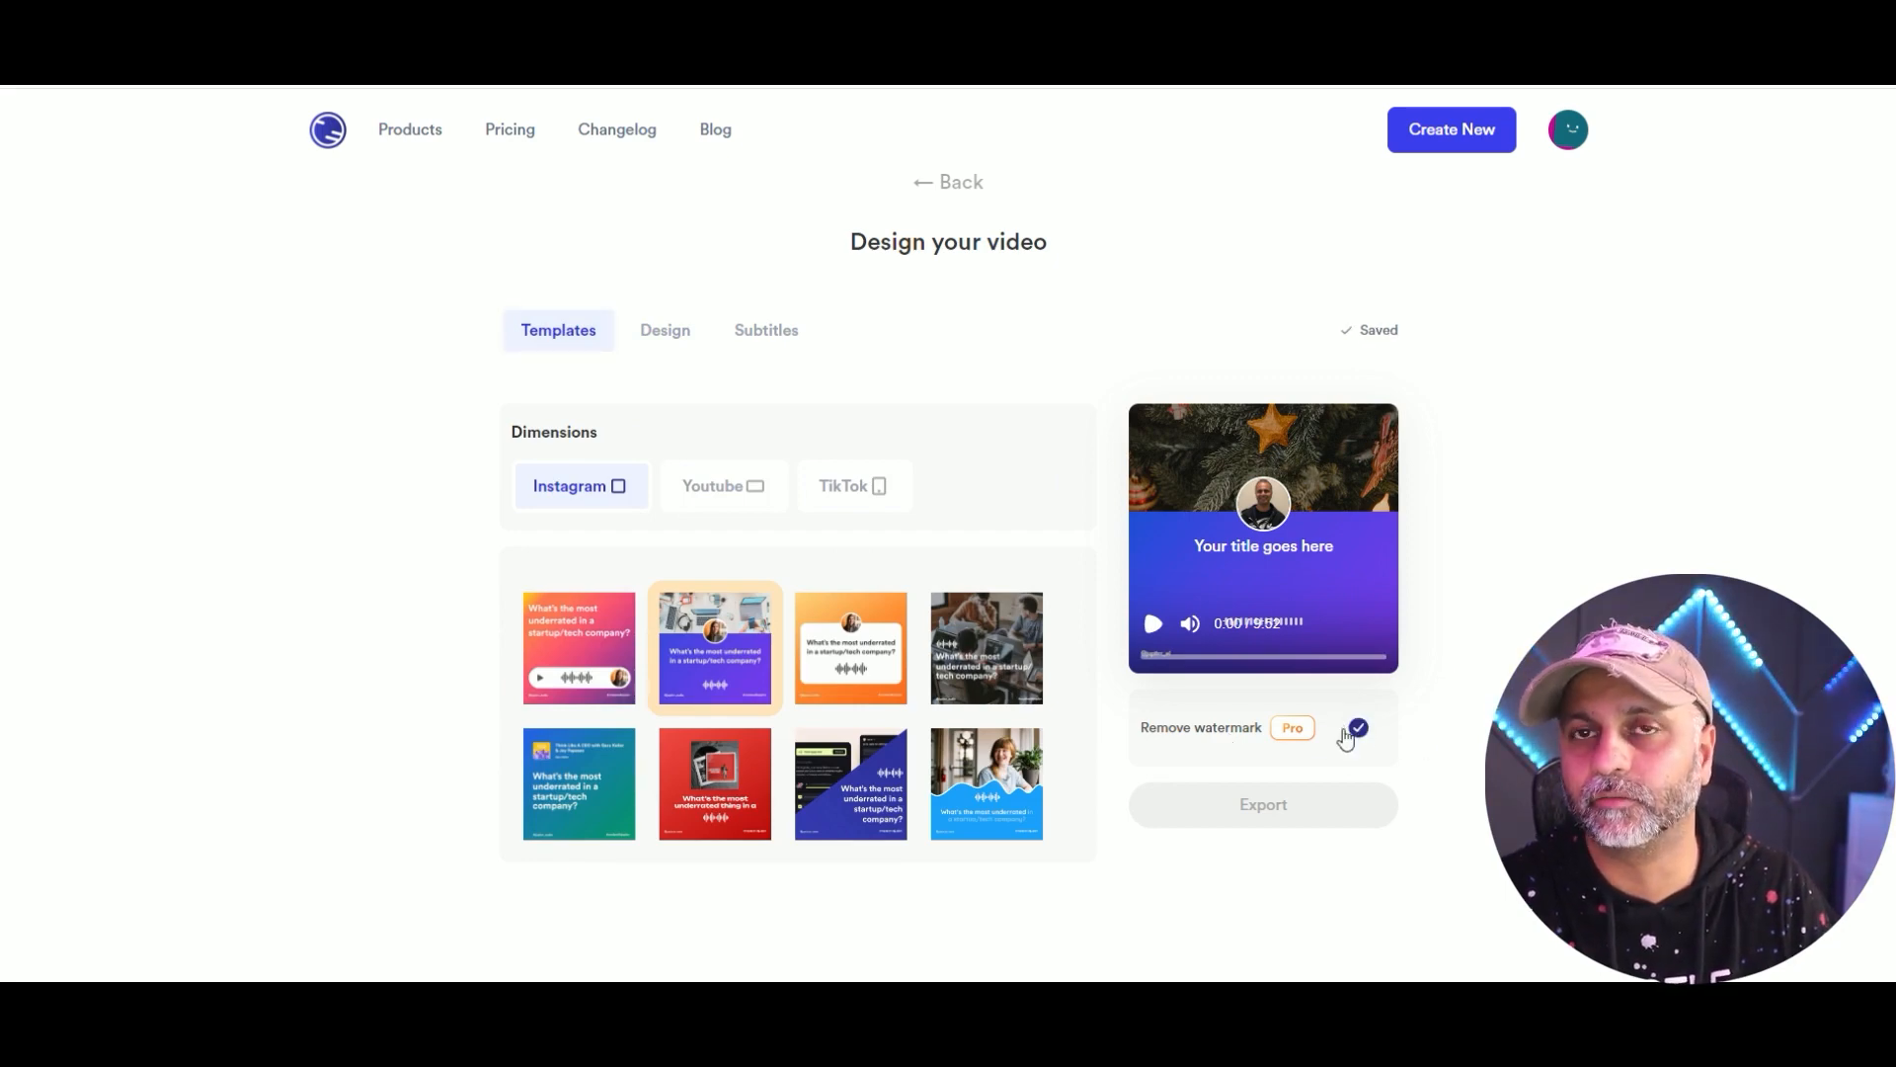
pyautogui.moveTo(1553, 158)
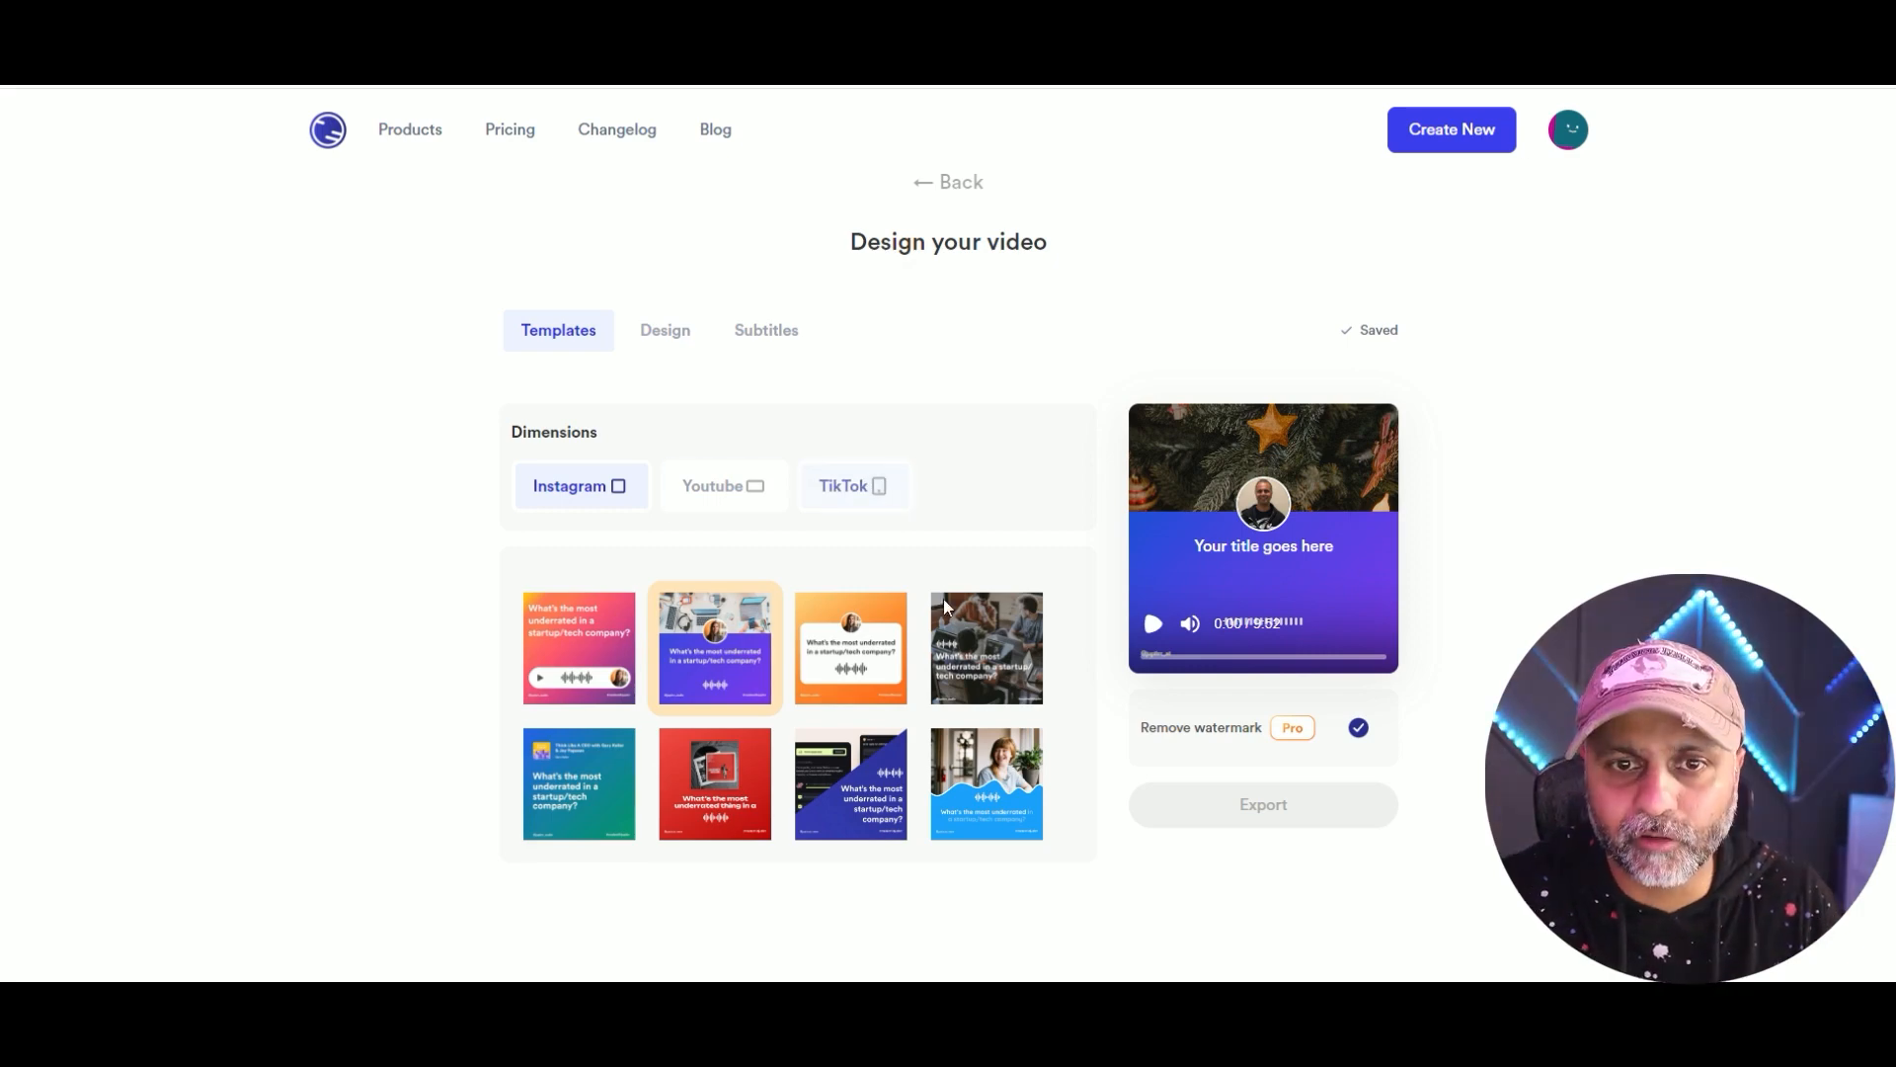
pyautogui.moveTo(617, 816)
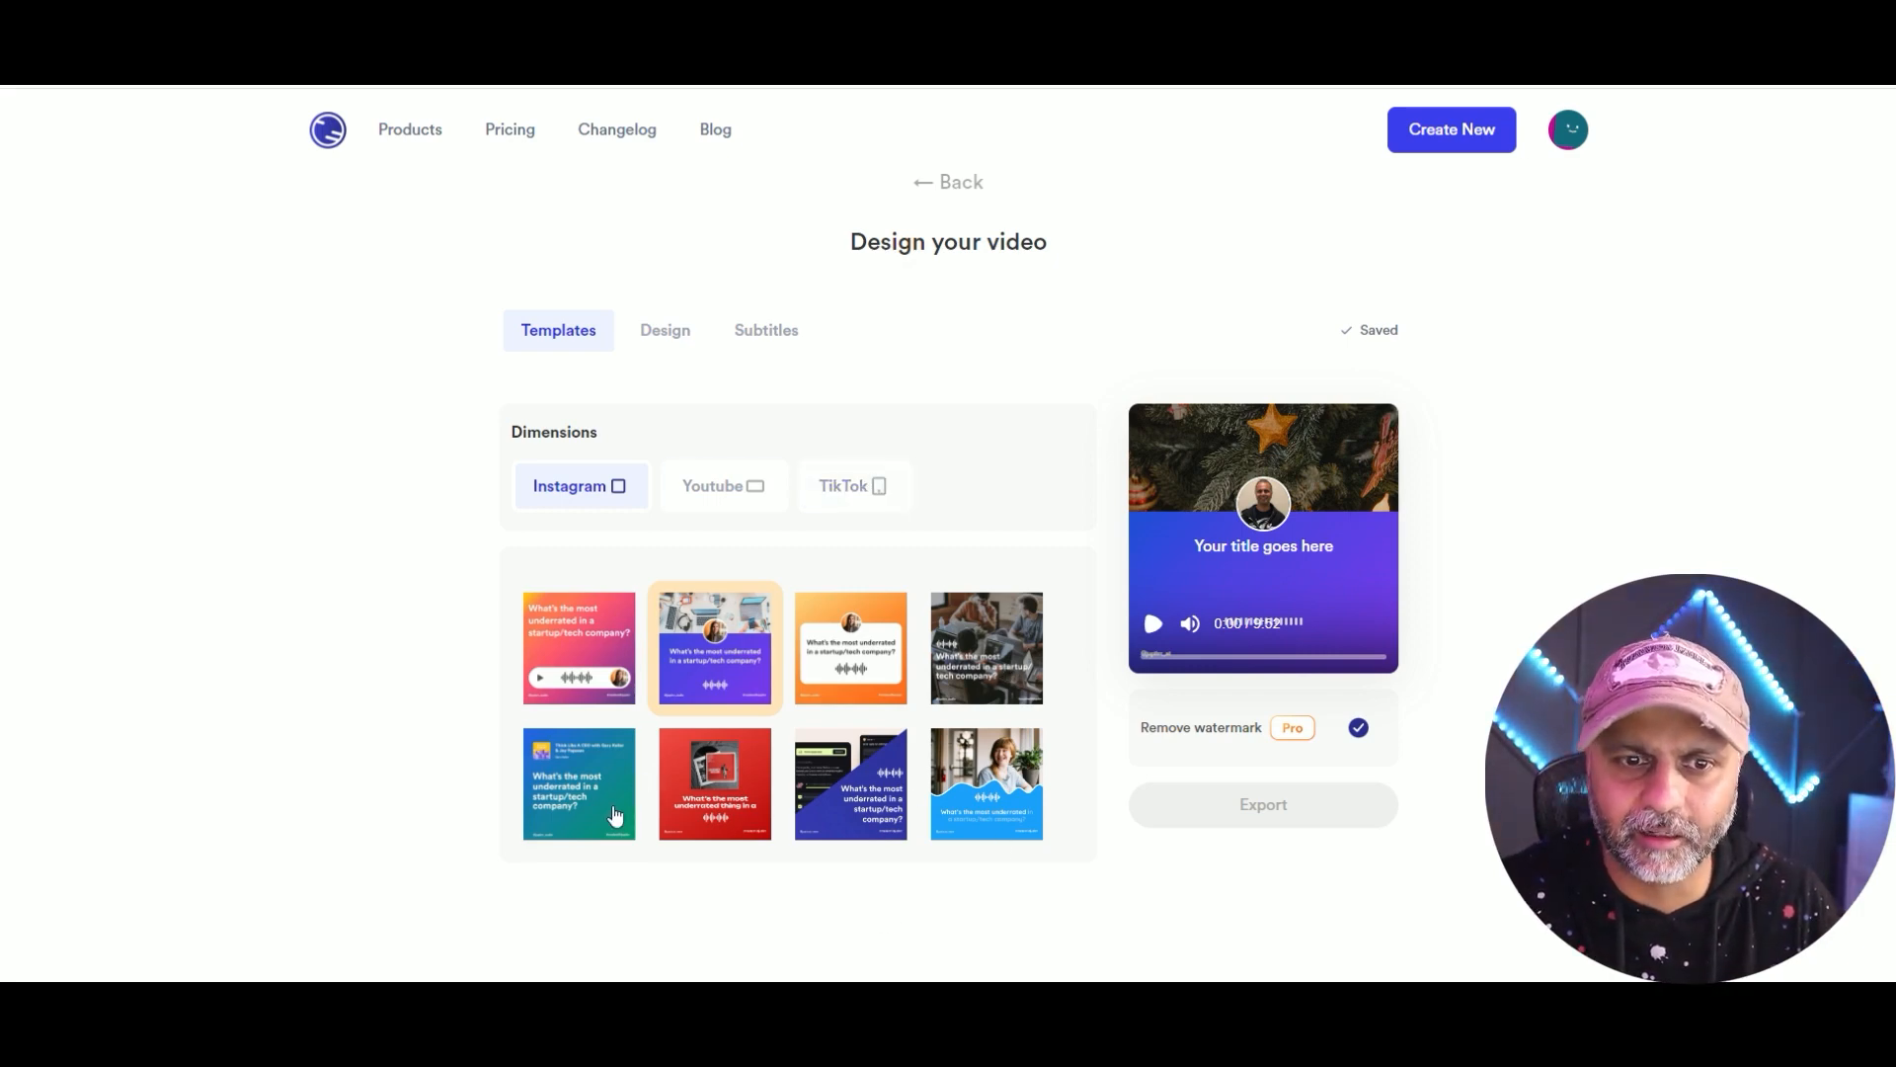
pyautogui.moveTo(628, 655)
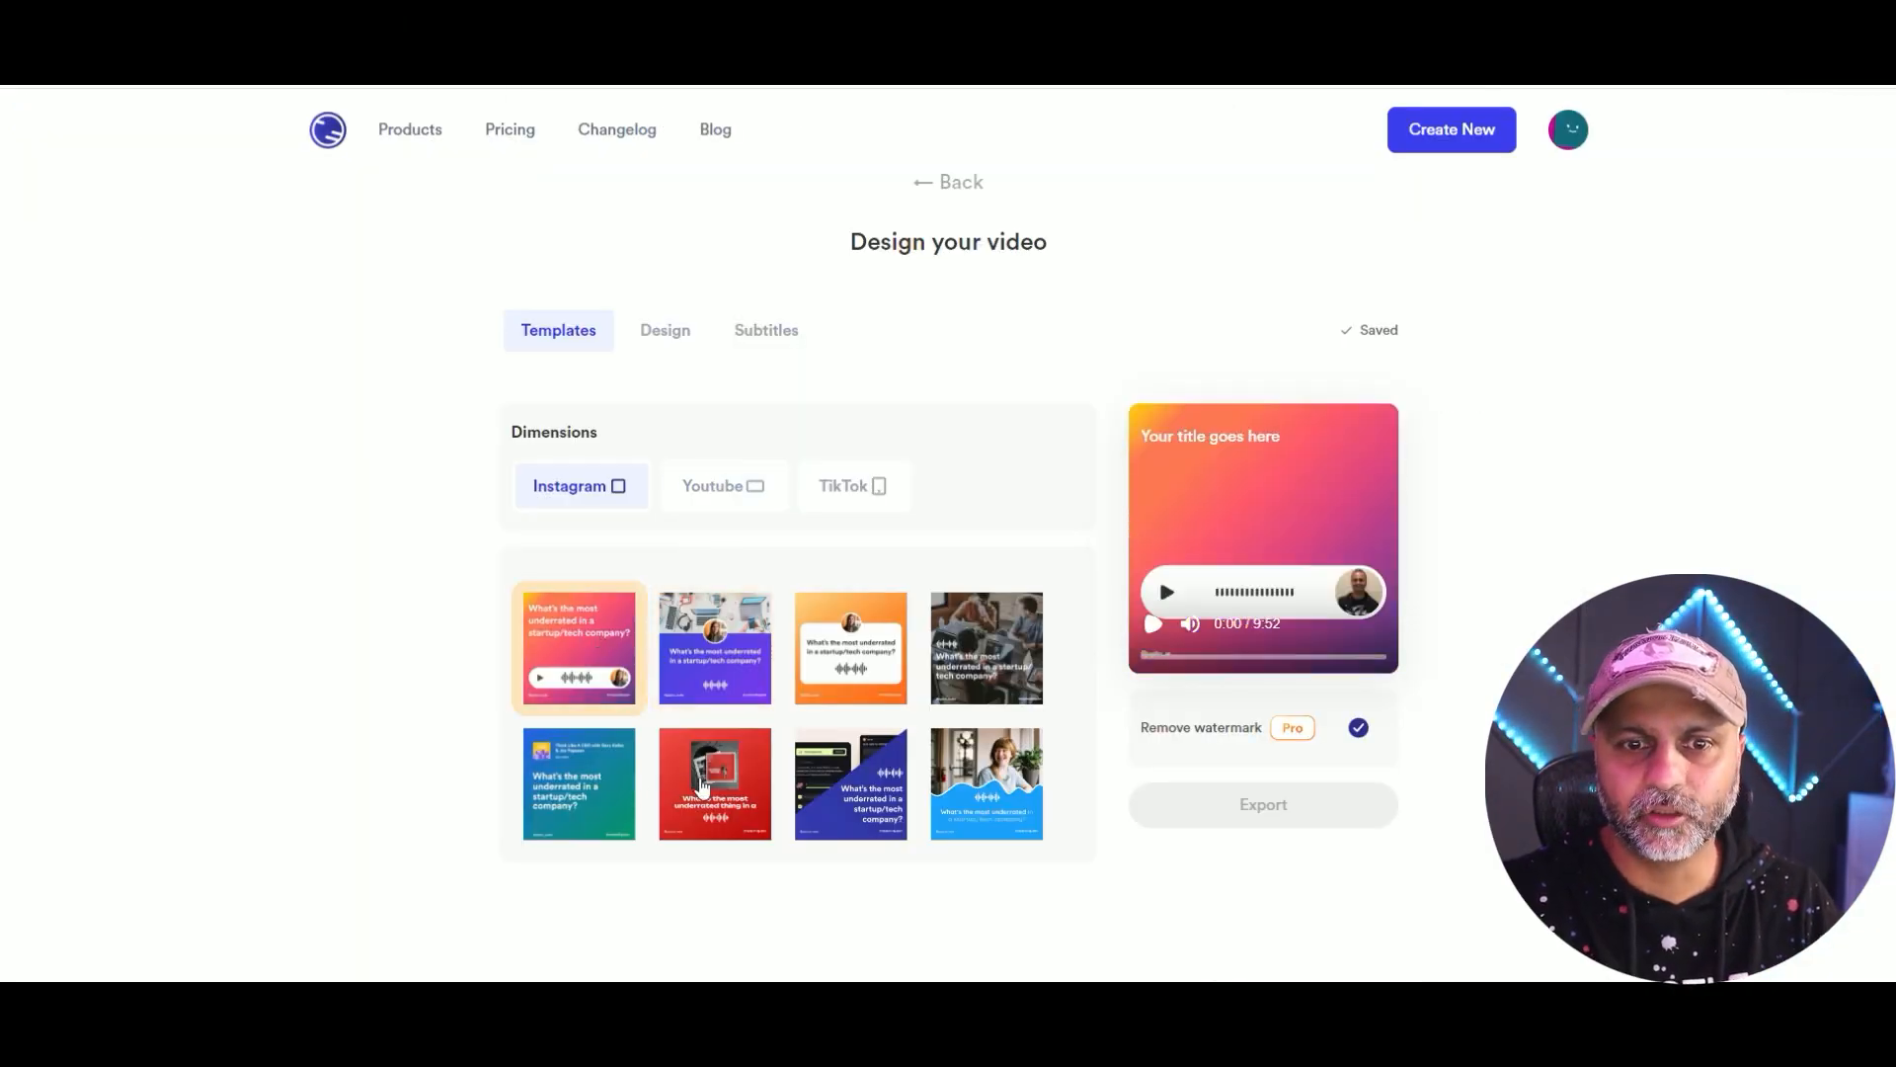
# Try the red template, then apply the blue-green gradient template to the audiogram.
pyautogui.click(713, 784)
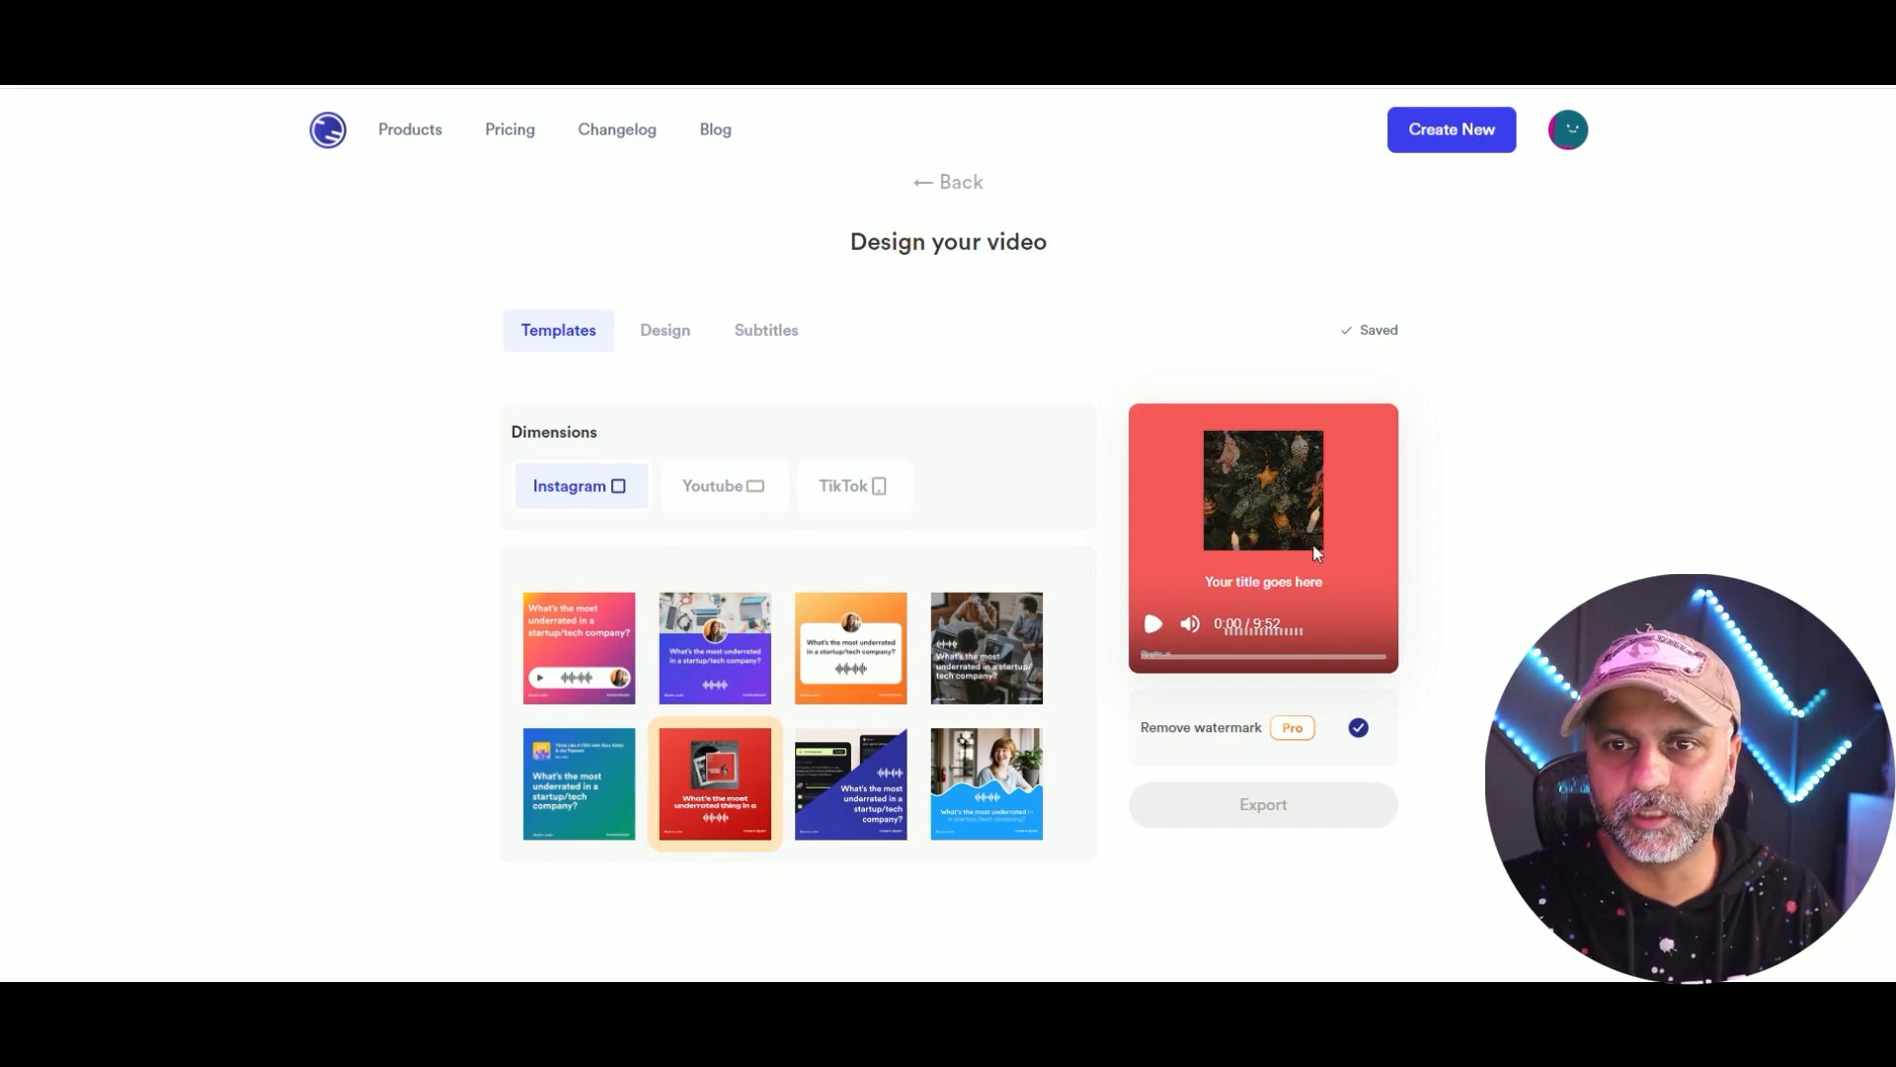
pyautogui.click(579, 783)
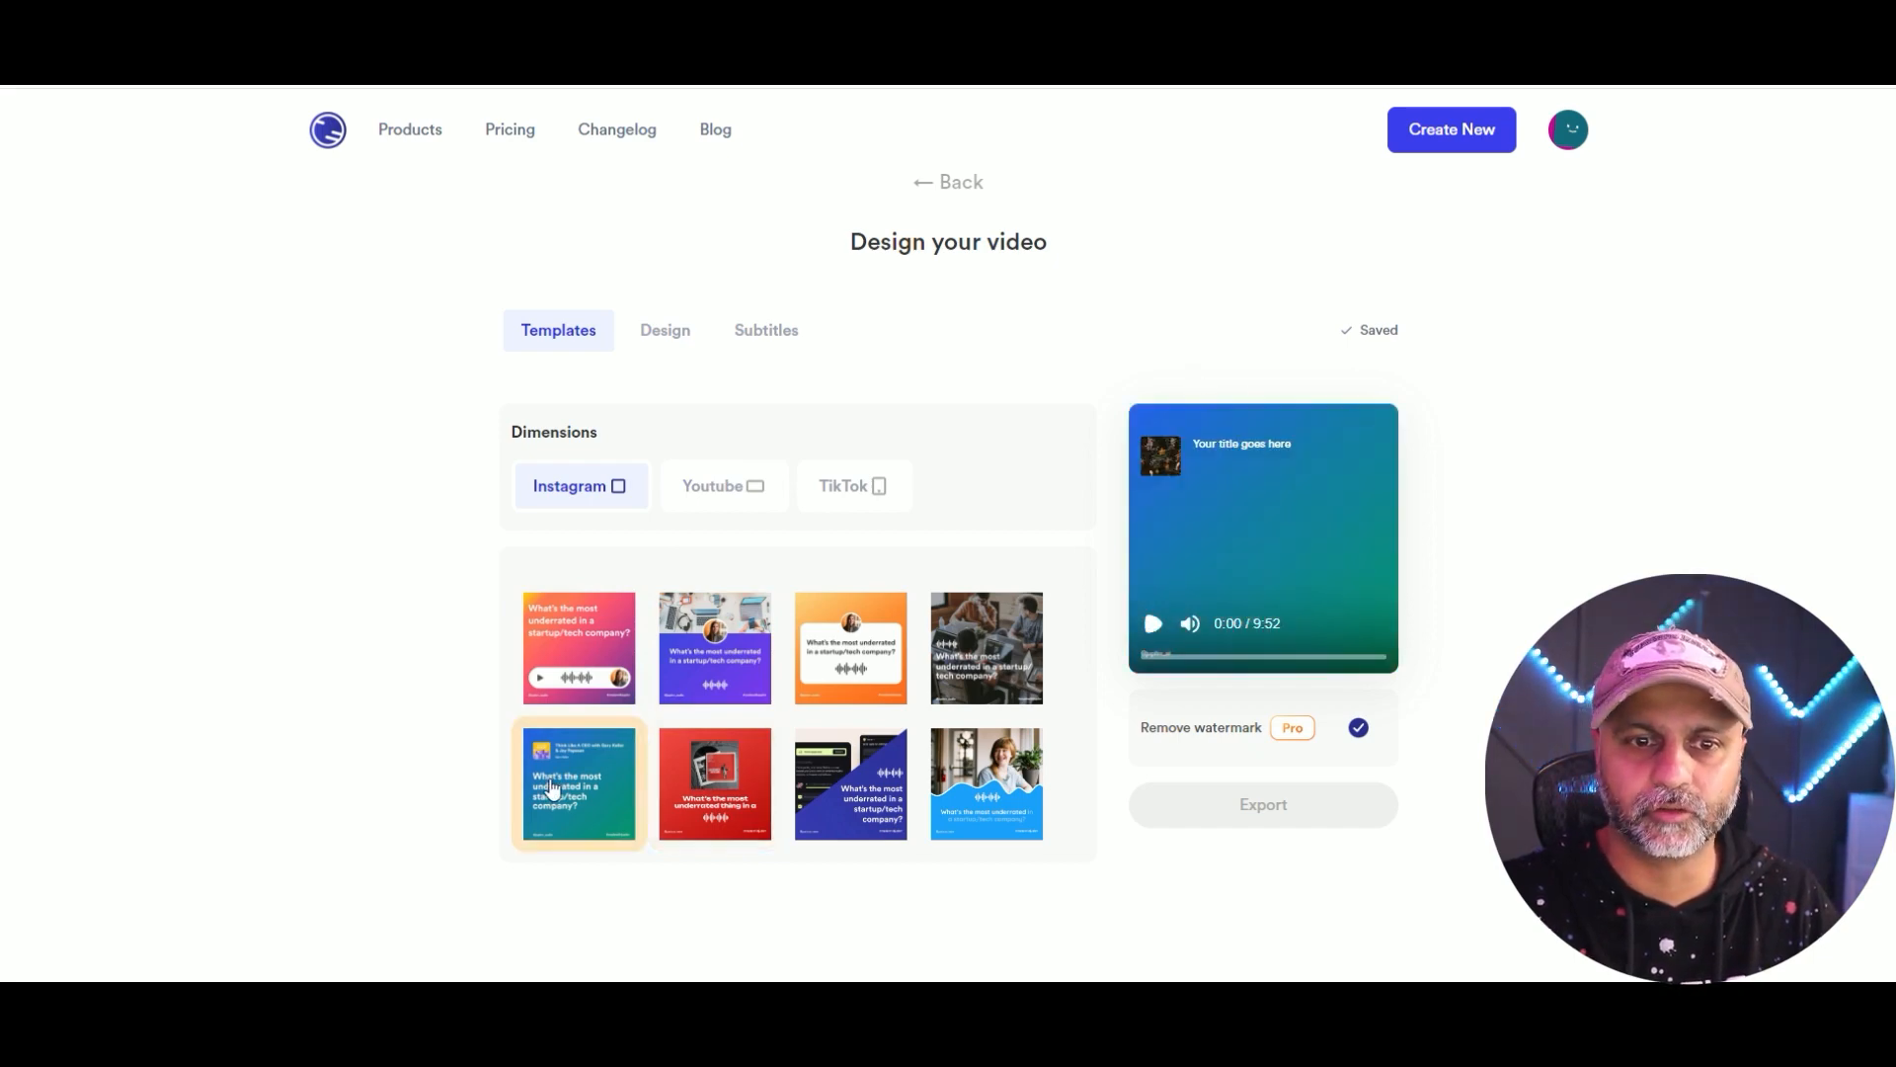
pyautogui.click(664, 330)
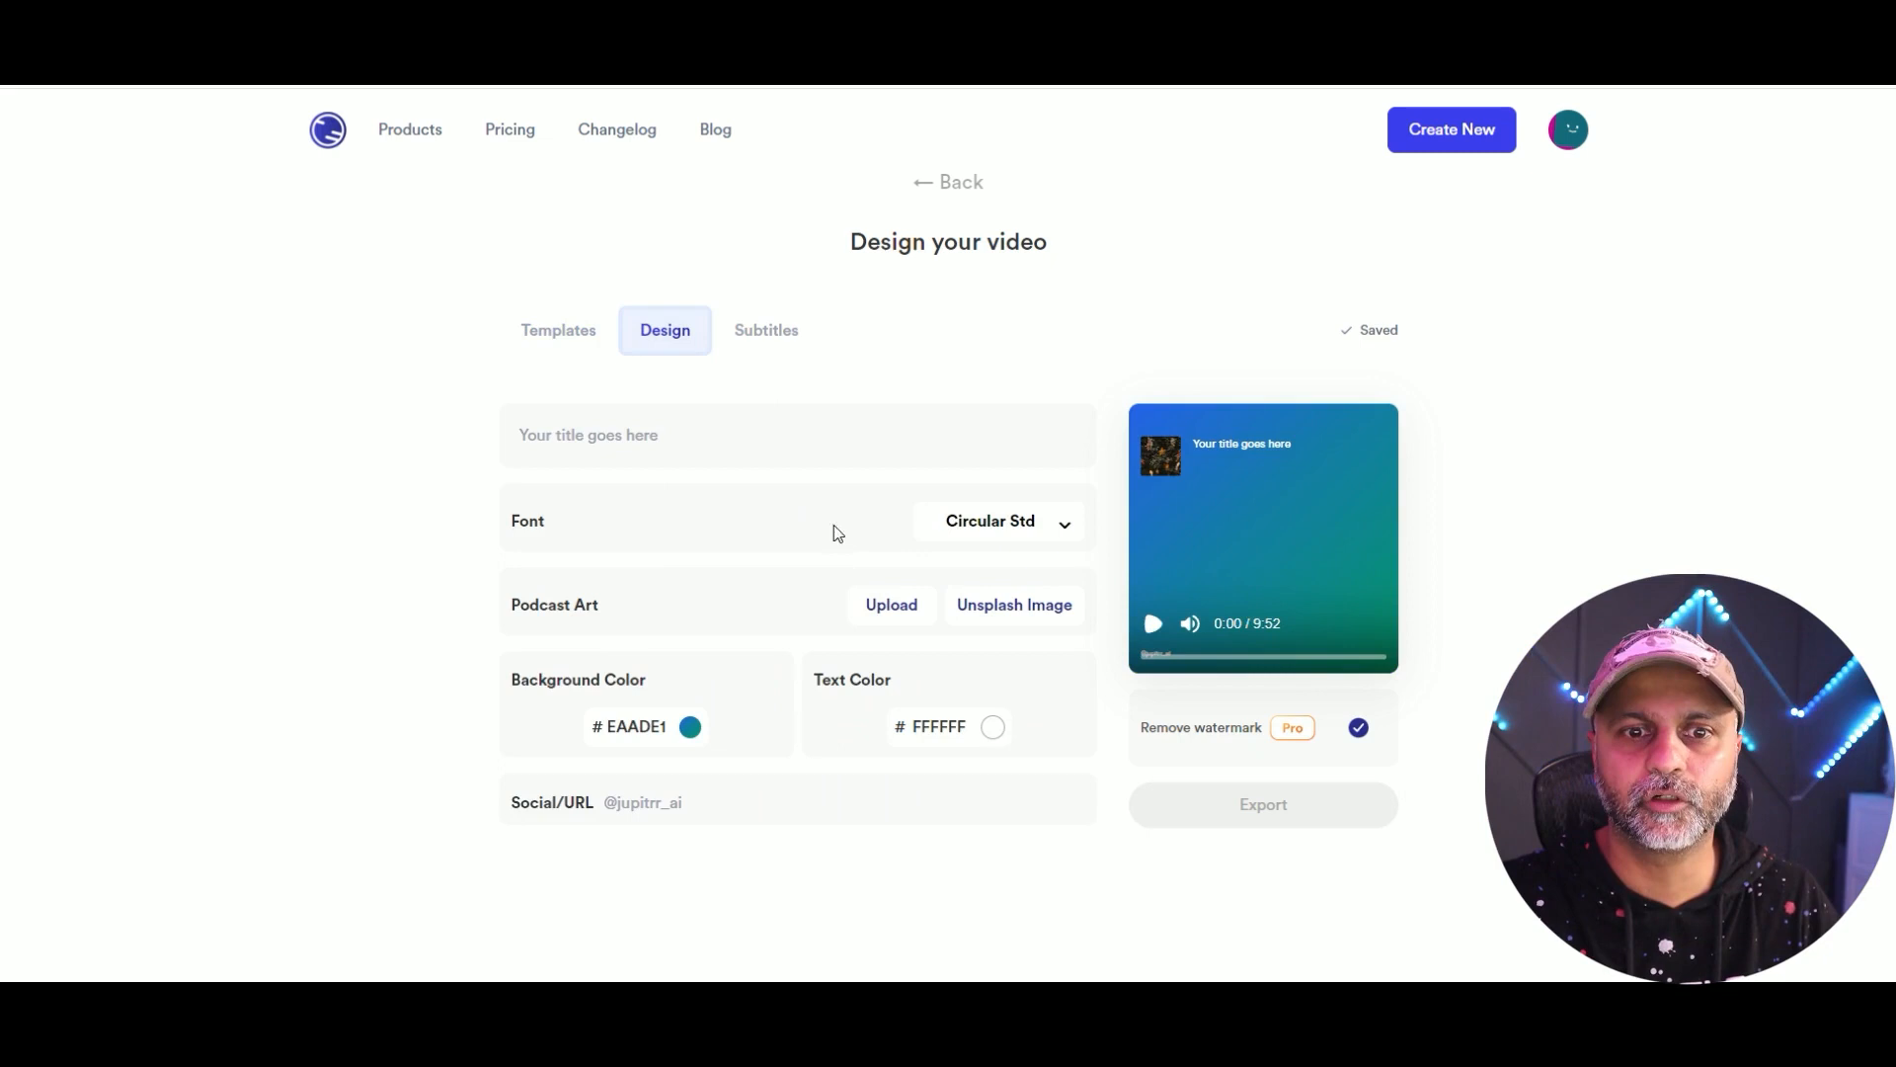
# Give the audiogram an orange-pink gradient background and headphones podcast art from Unsplash.
pyautogui.click(691, 725)
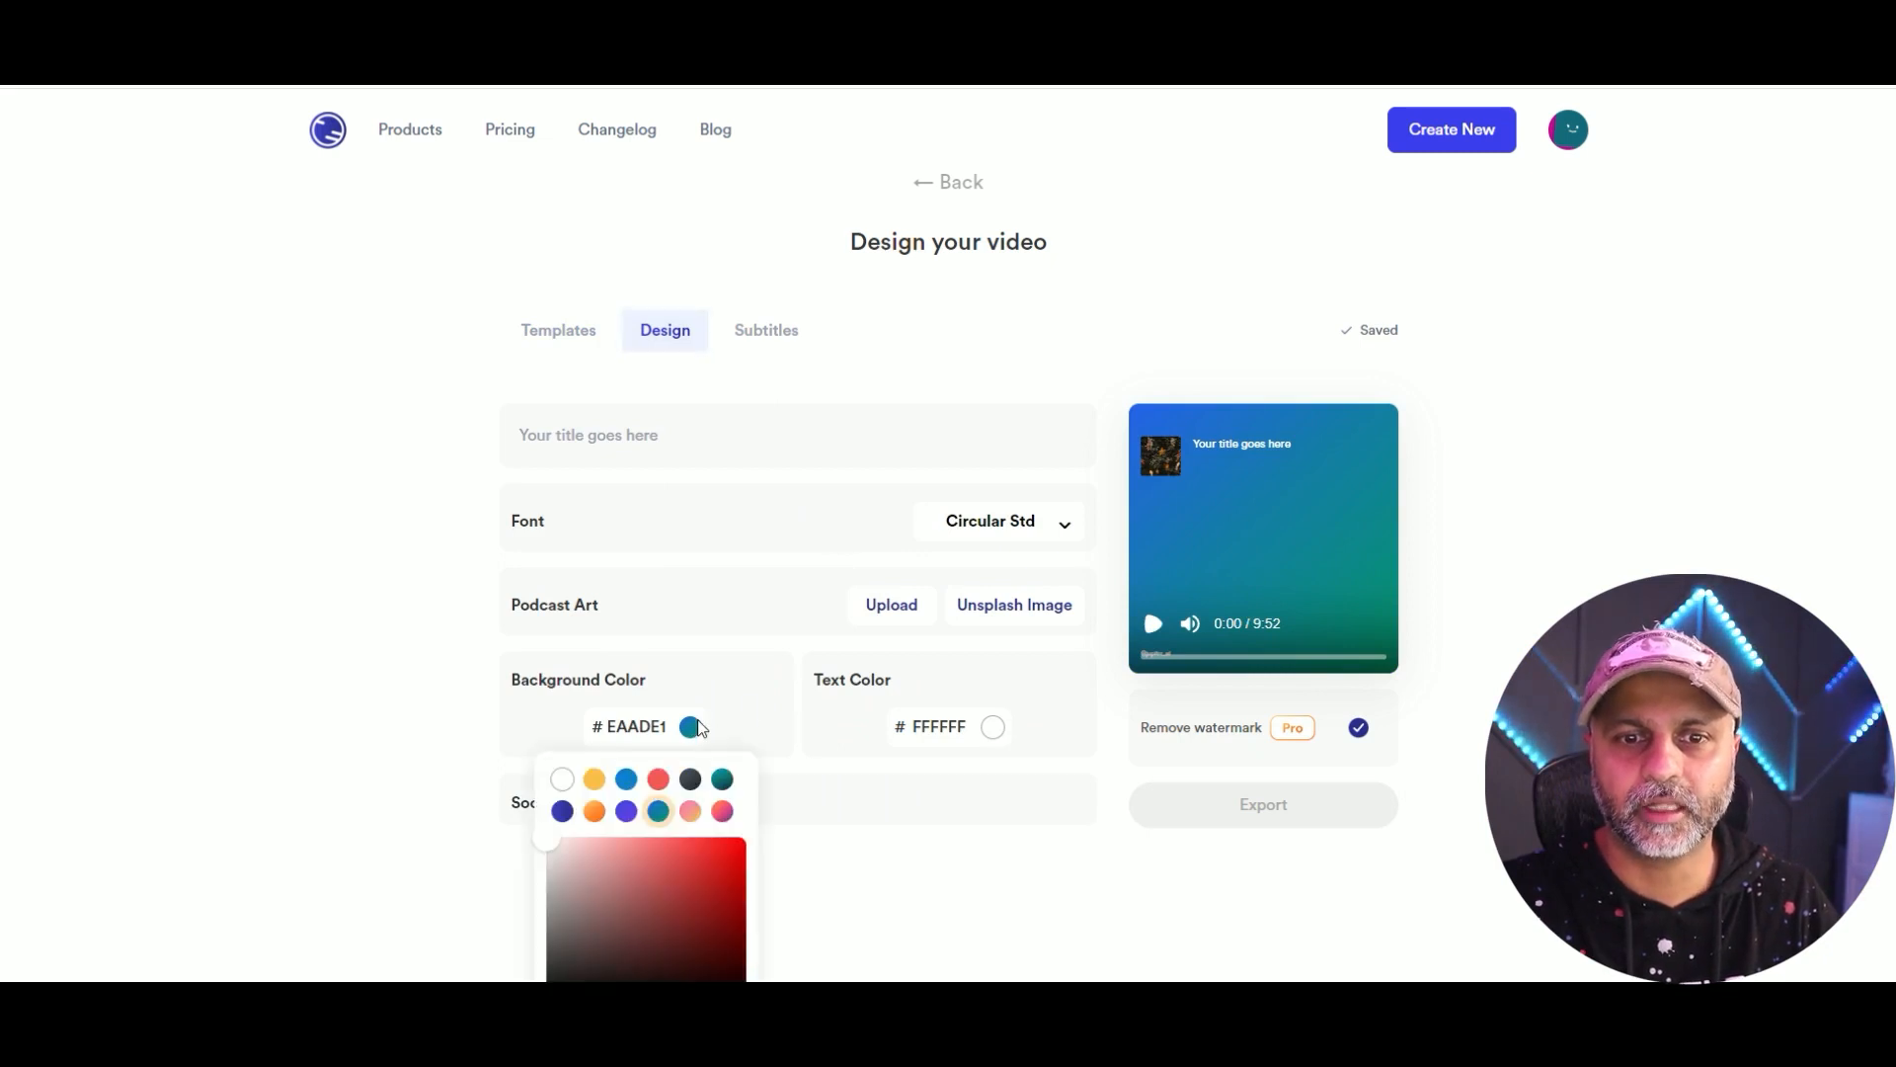
pyautogui.click(723, 810)
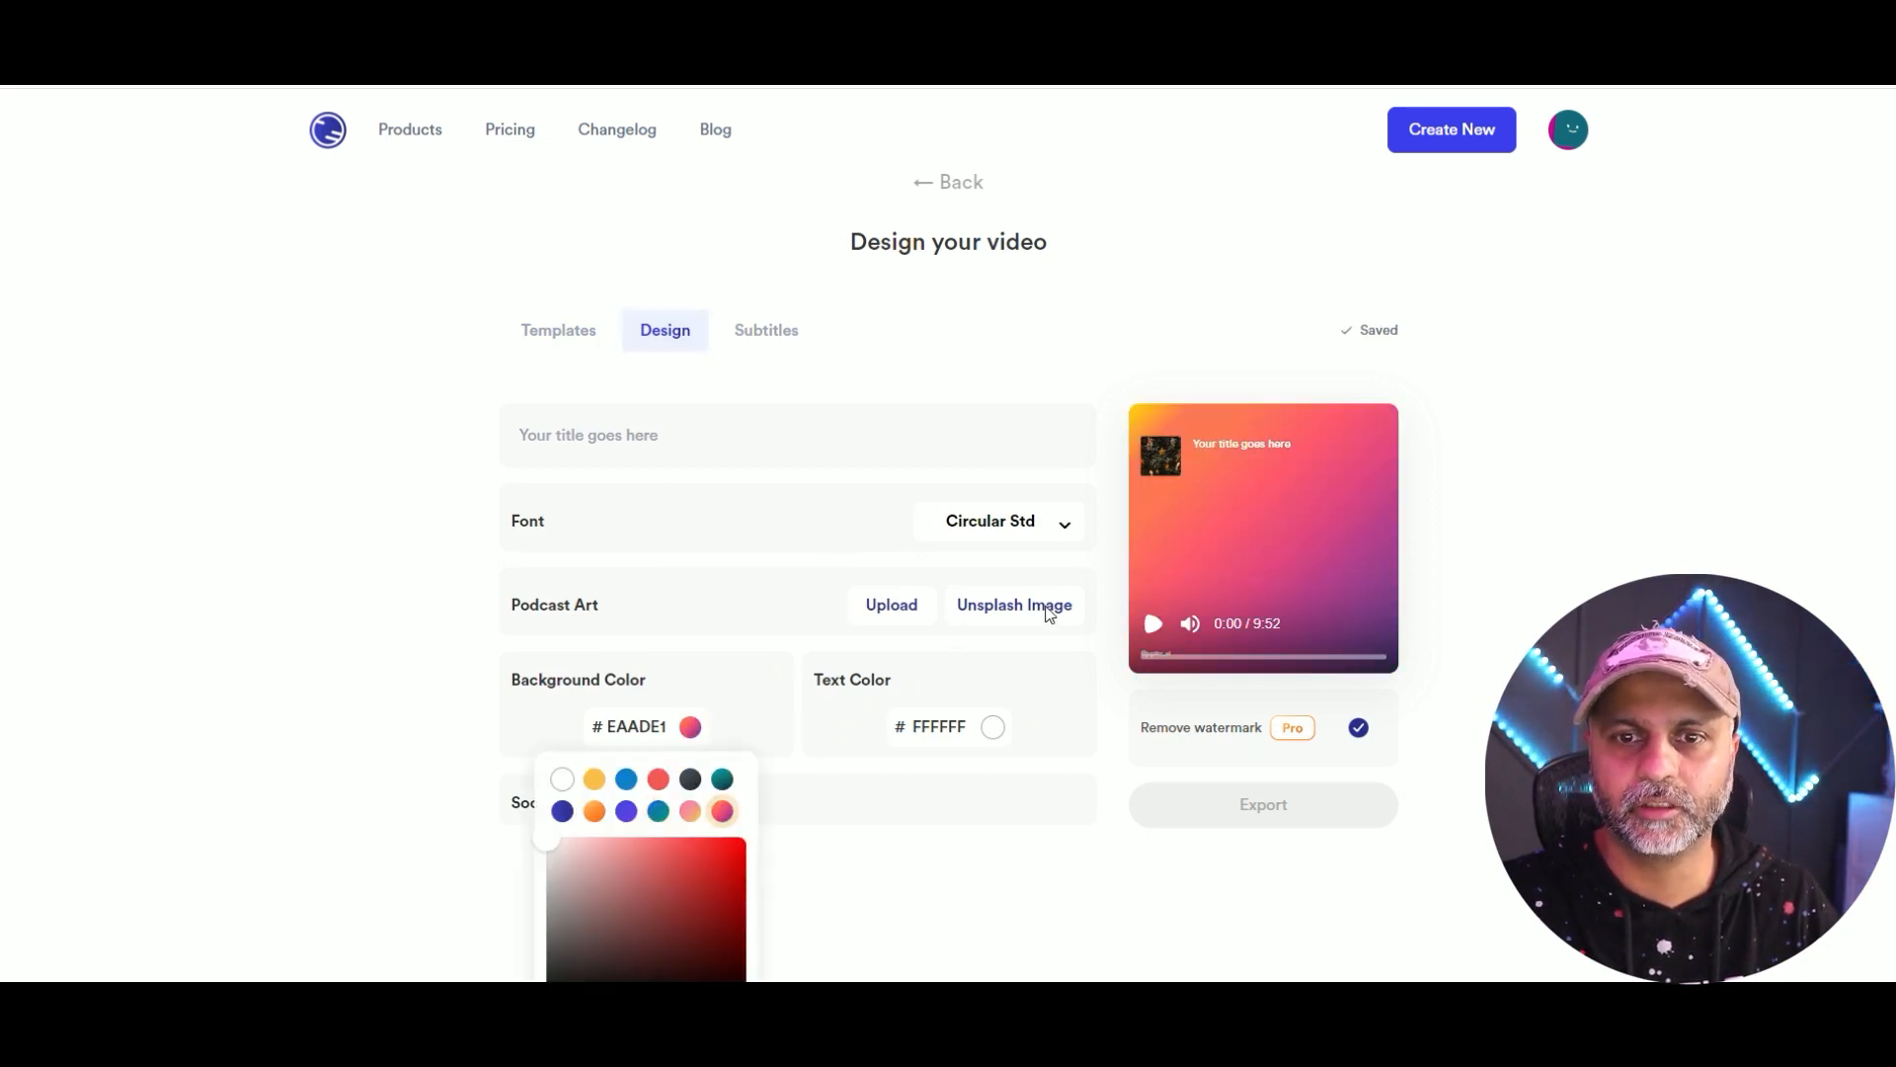
pyautogui.moveTo(1047, 614)
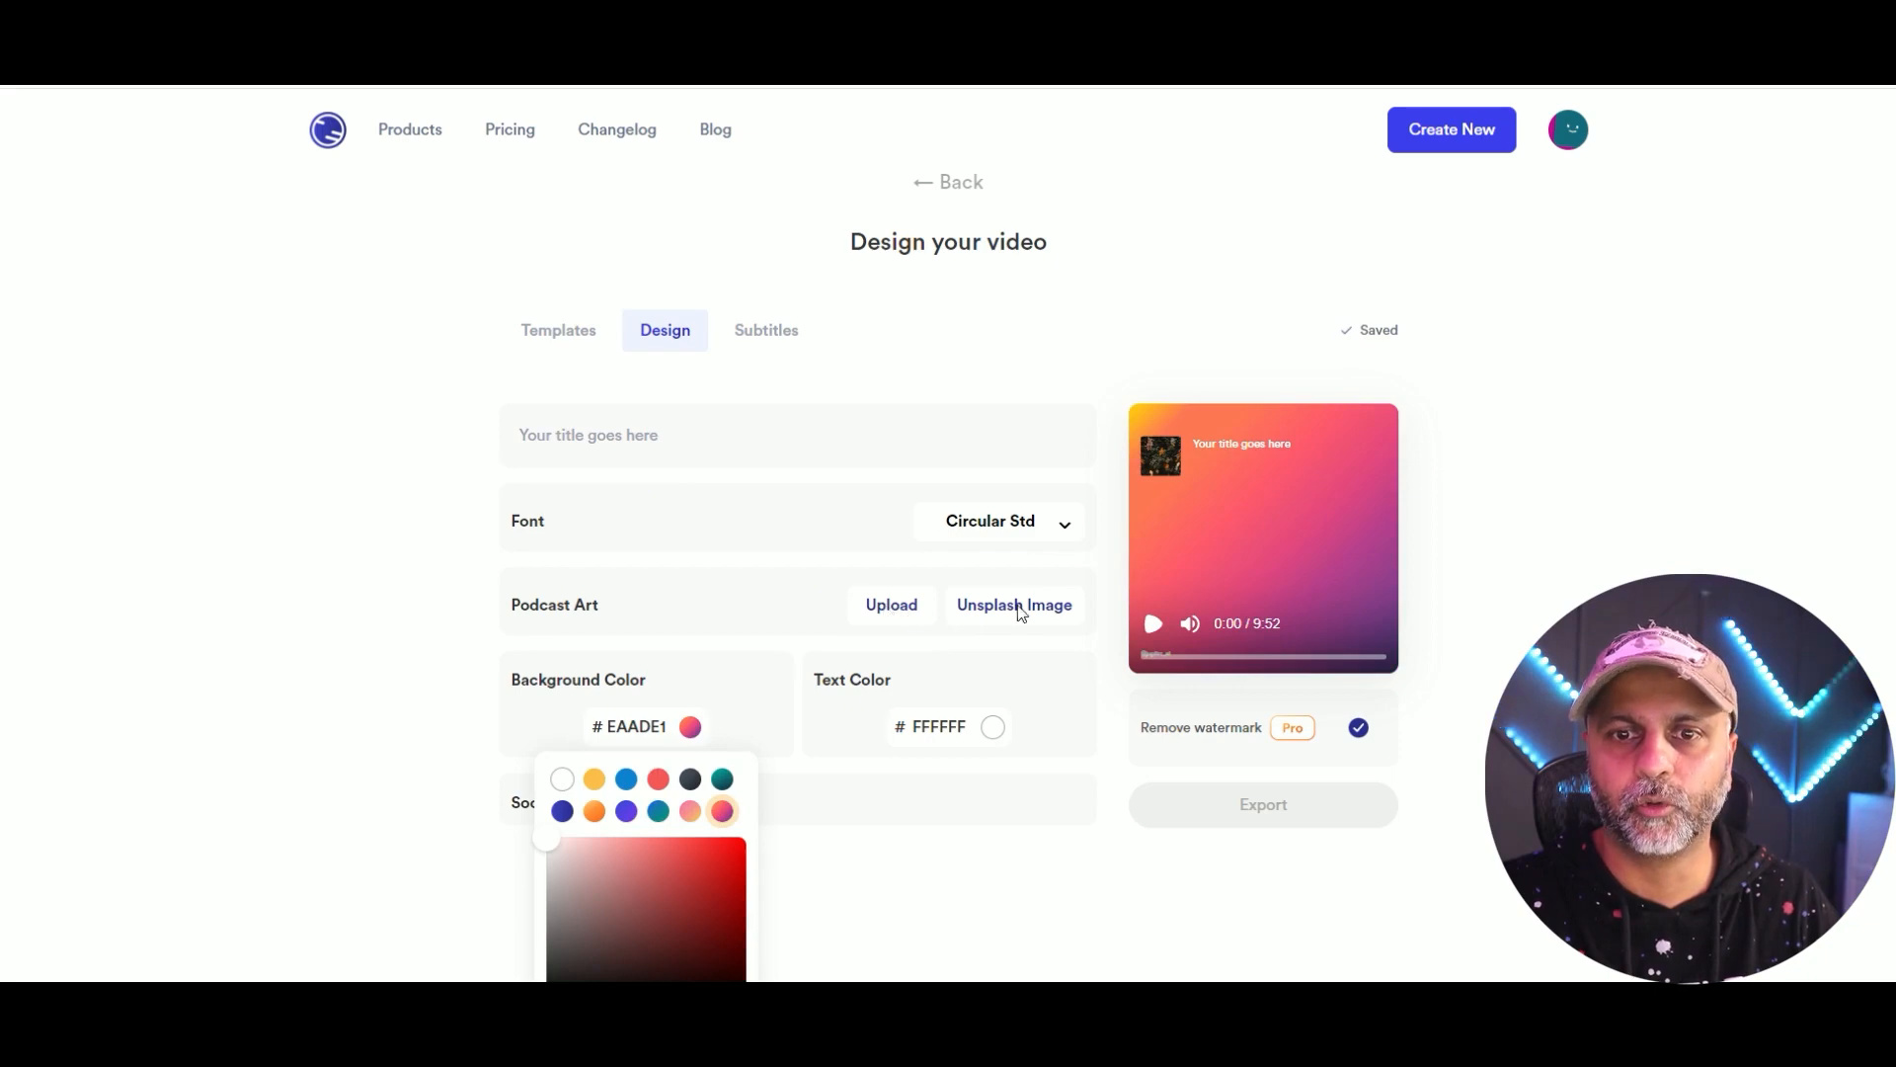
pyautogui.click(1013, 604)
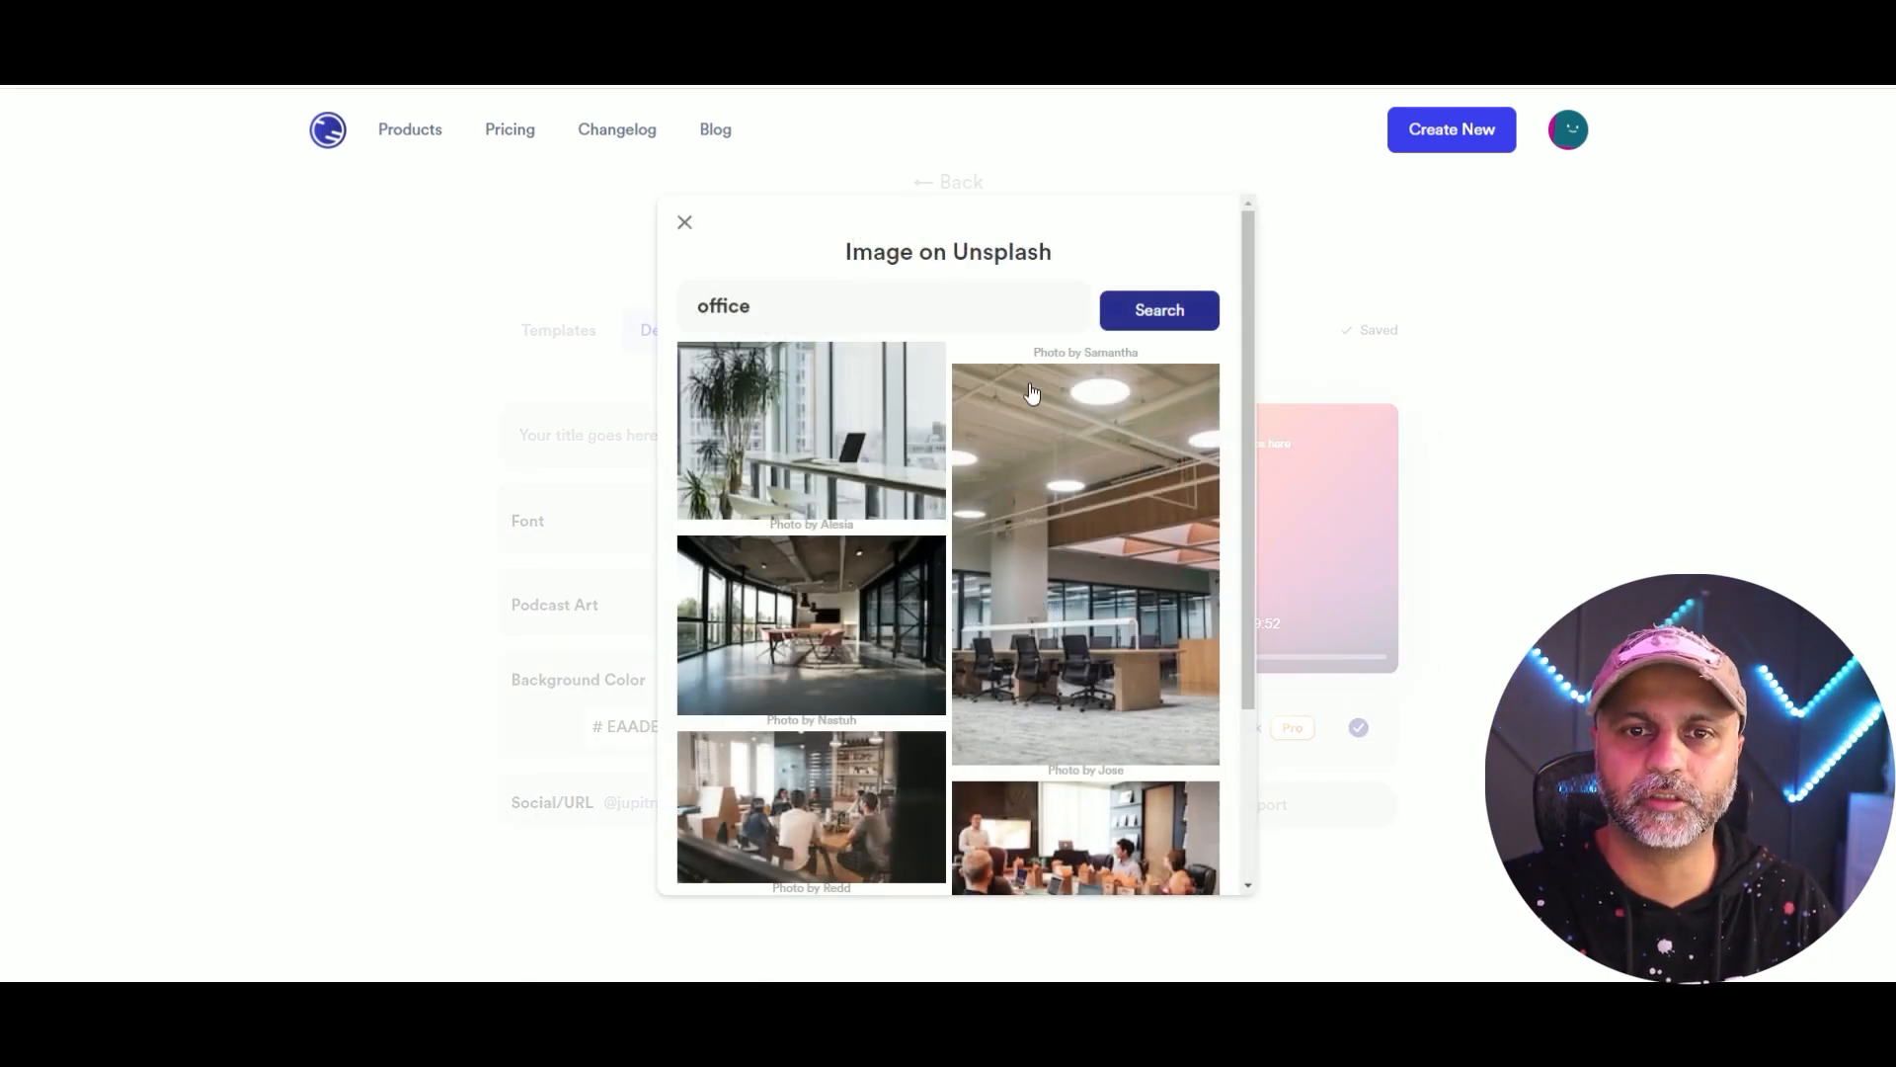
pyautogui.click(685, 224)
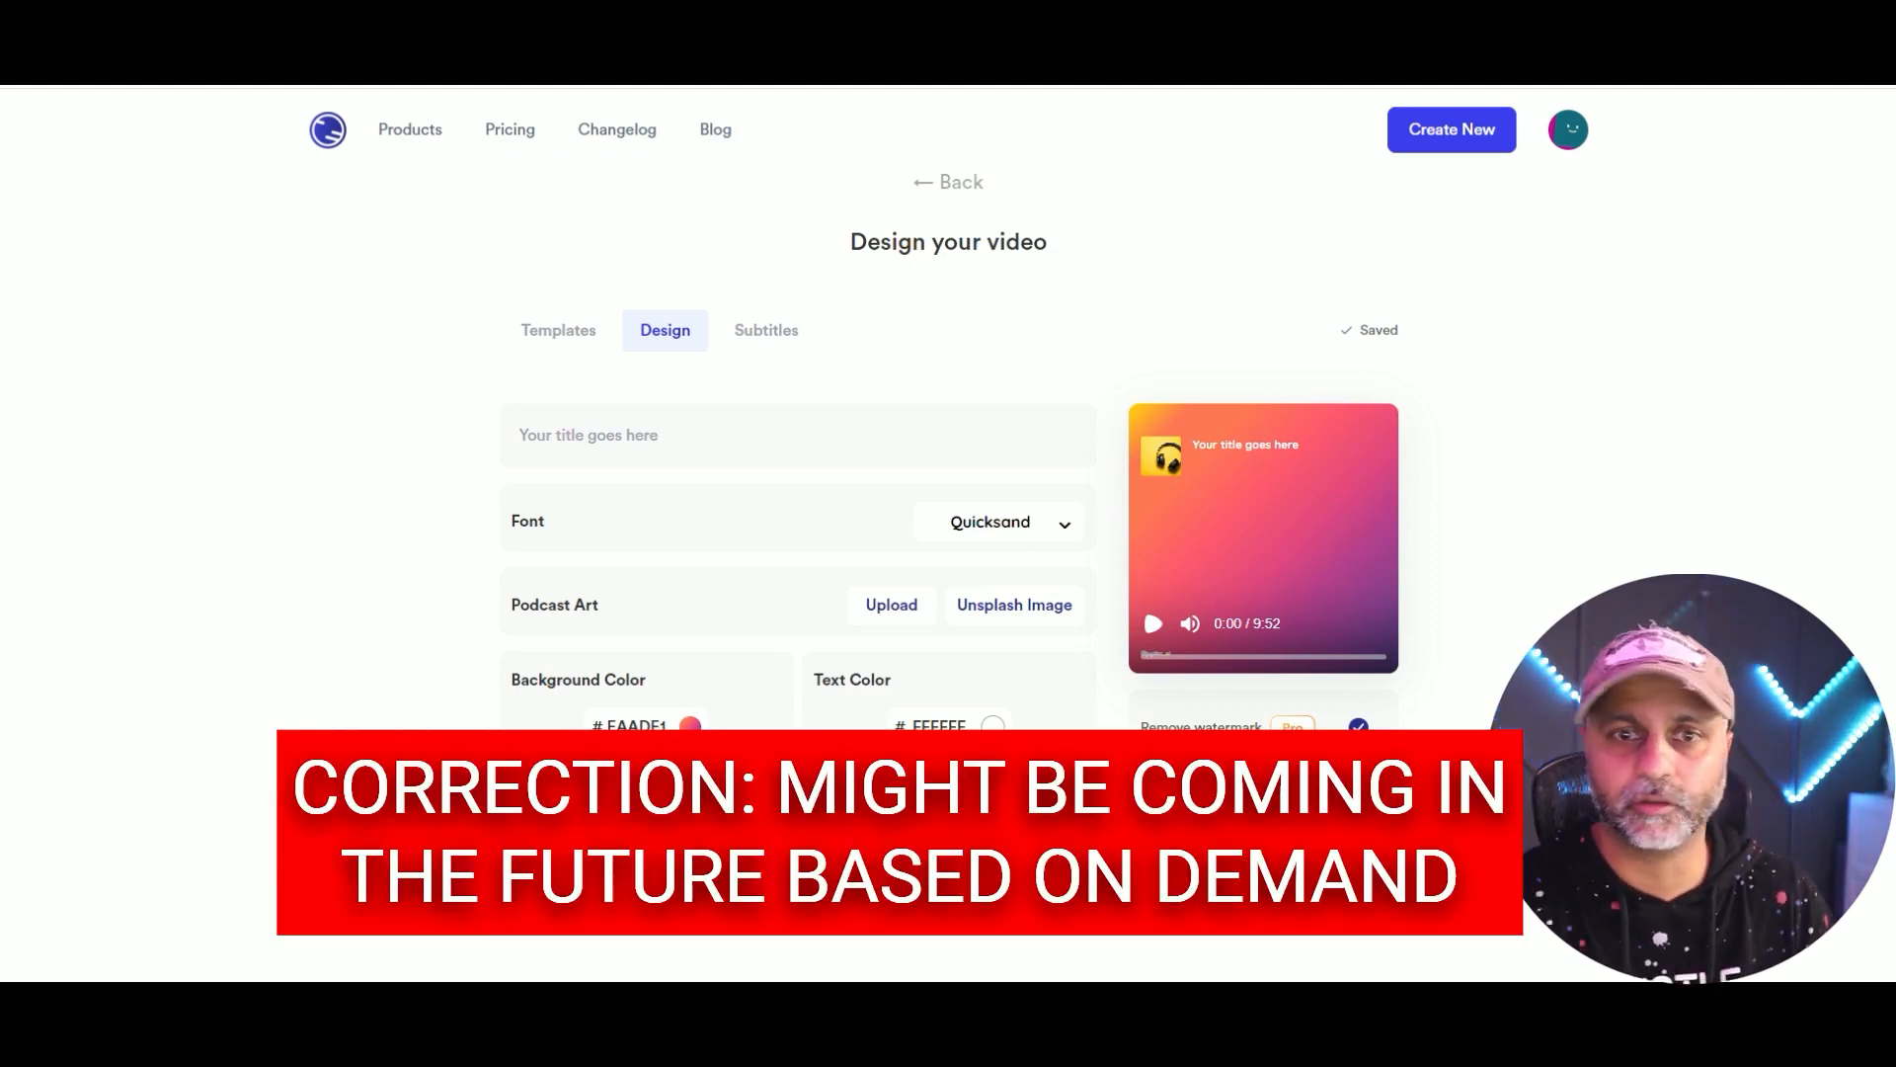
pyautogui.click(767, 330)
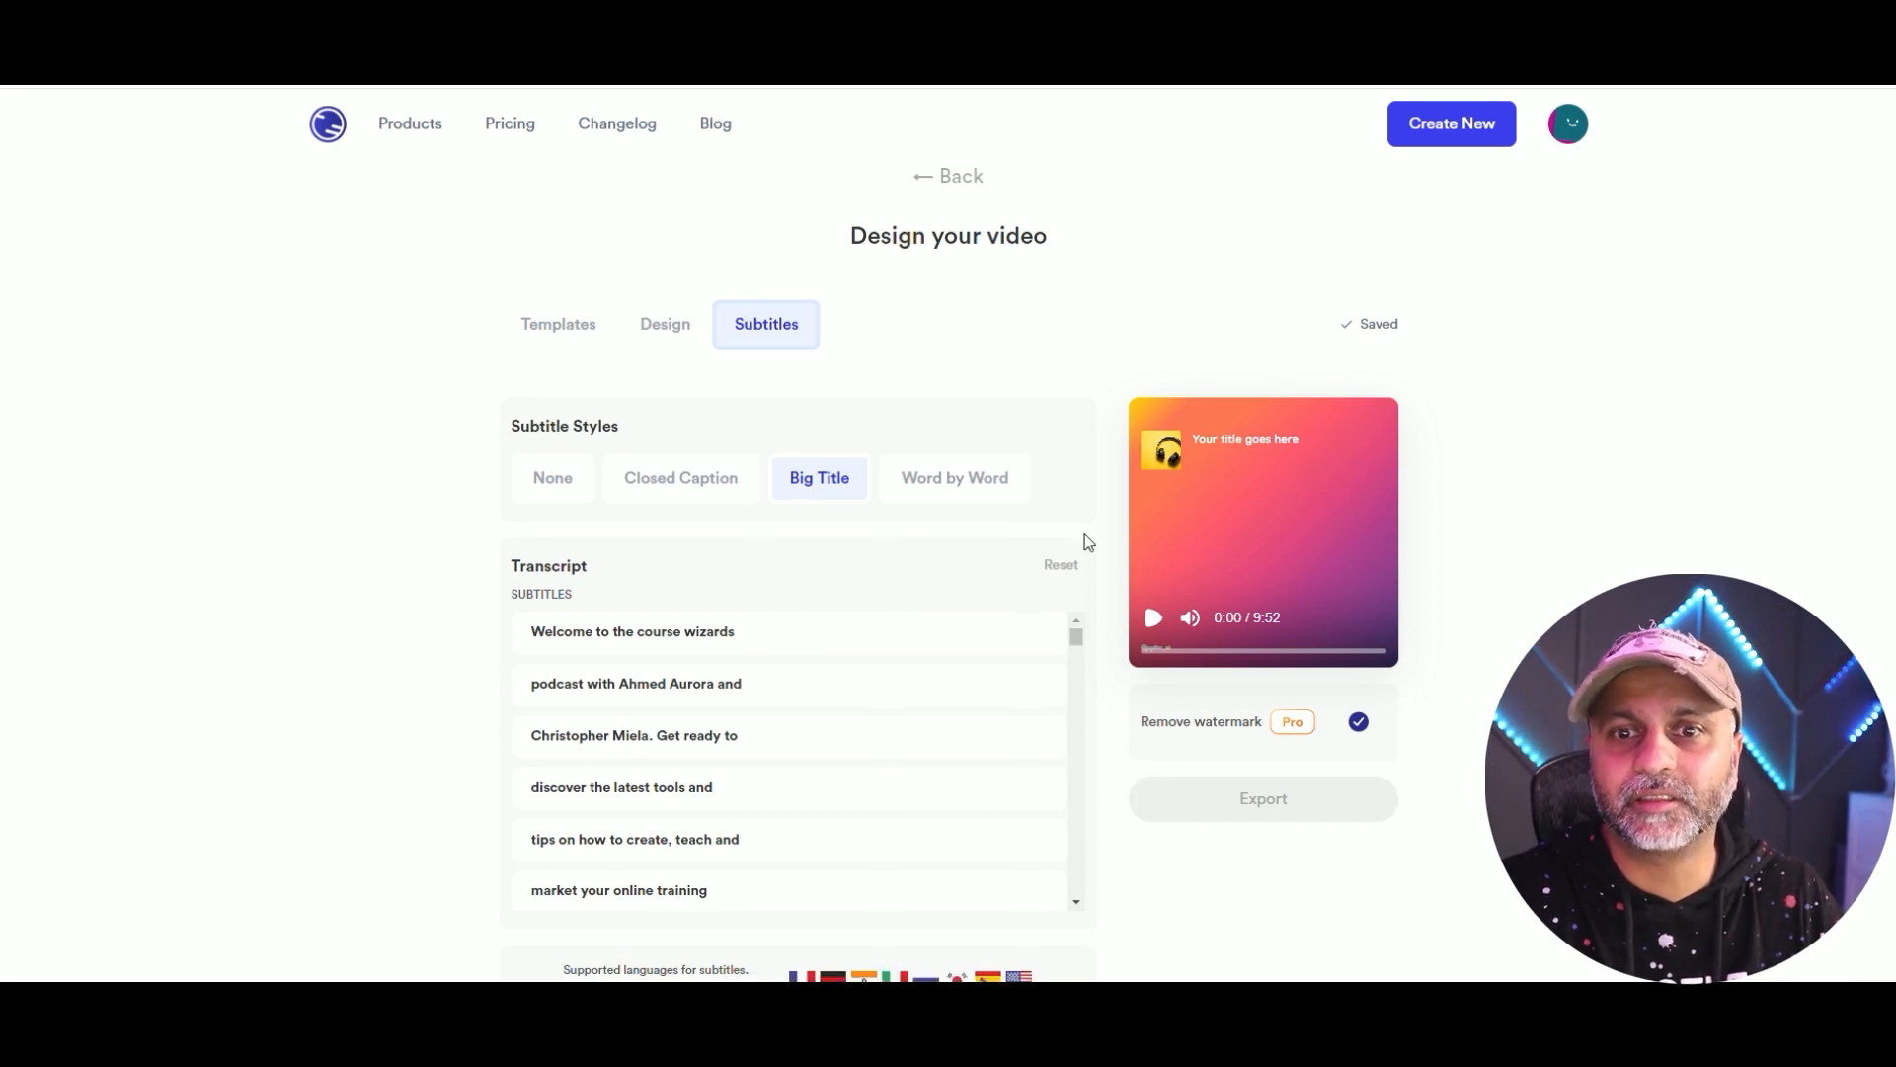
# Play the preview and try the None and Closed Caption subtitle styles.
pyautogui.scroll(-3)
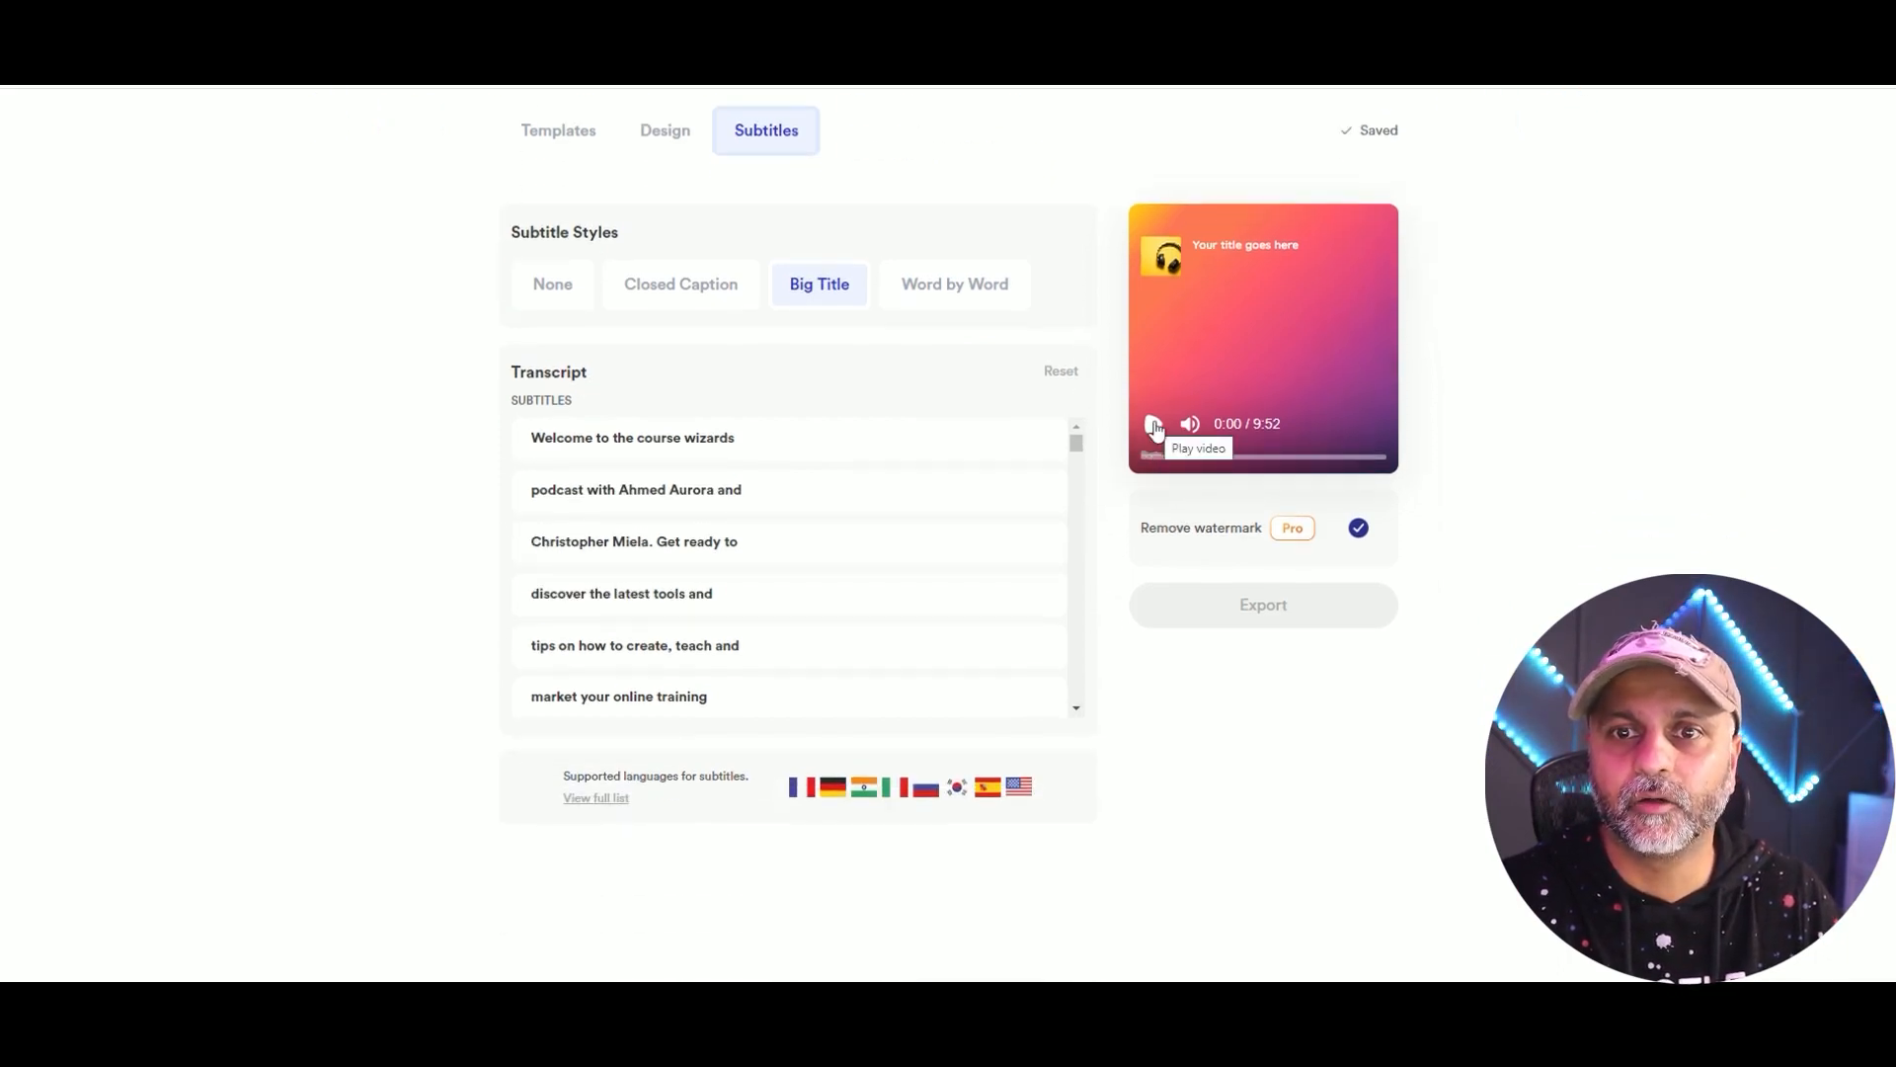
pyautogui.click(1151, 423)
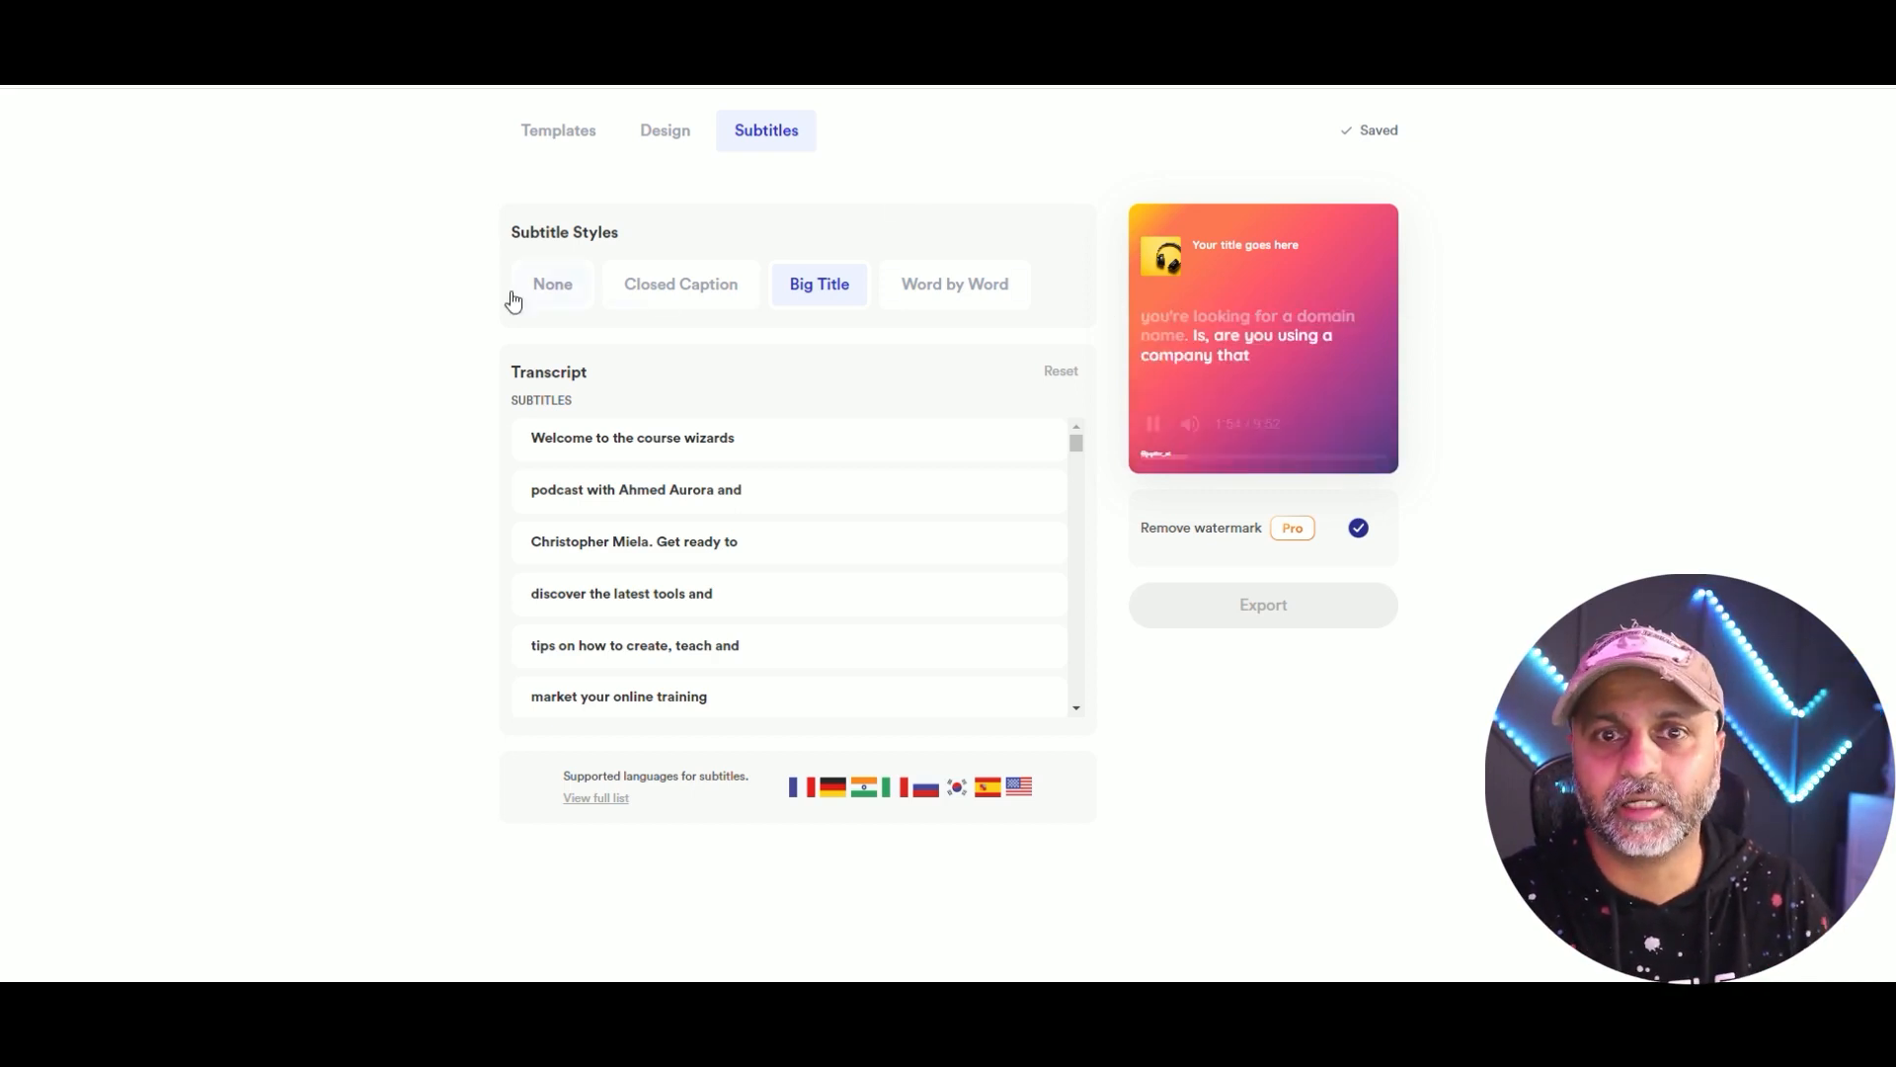
pyautogui.click(551, 283)
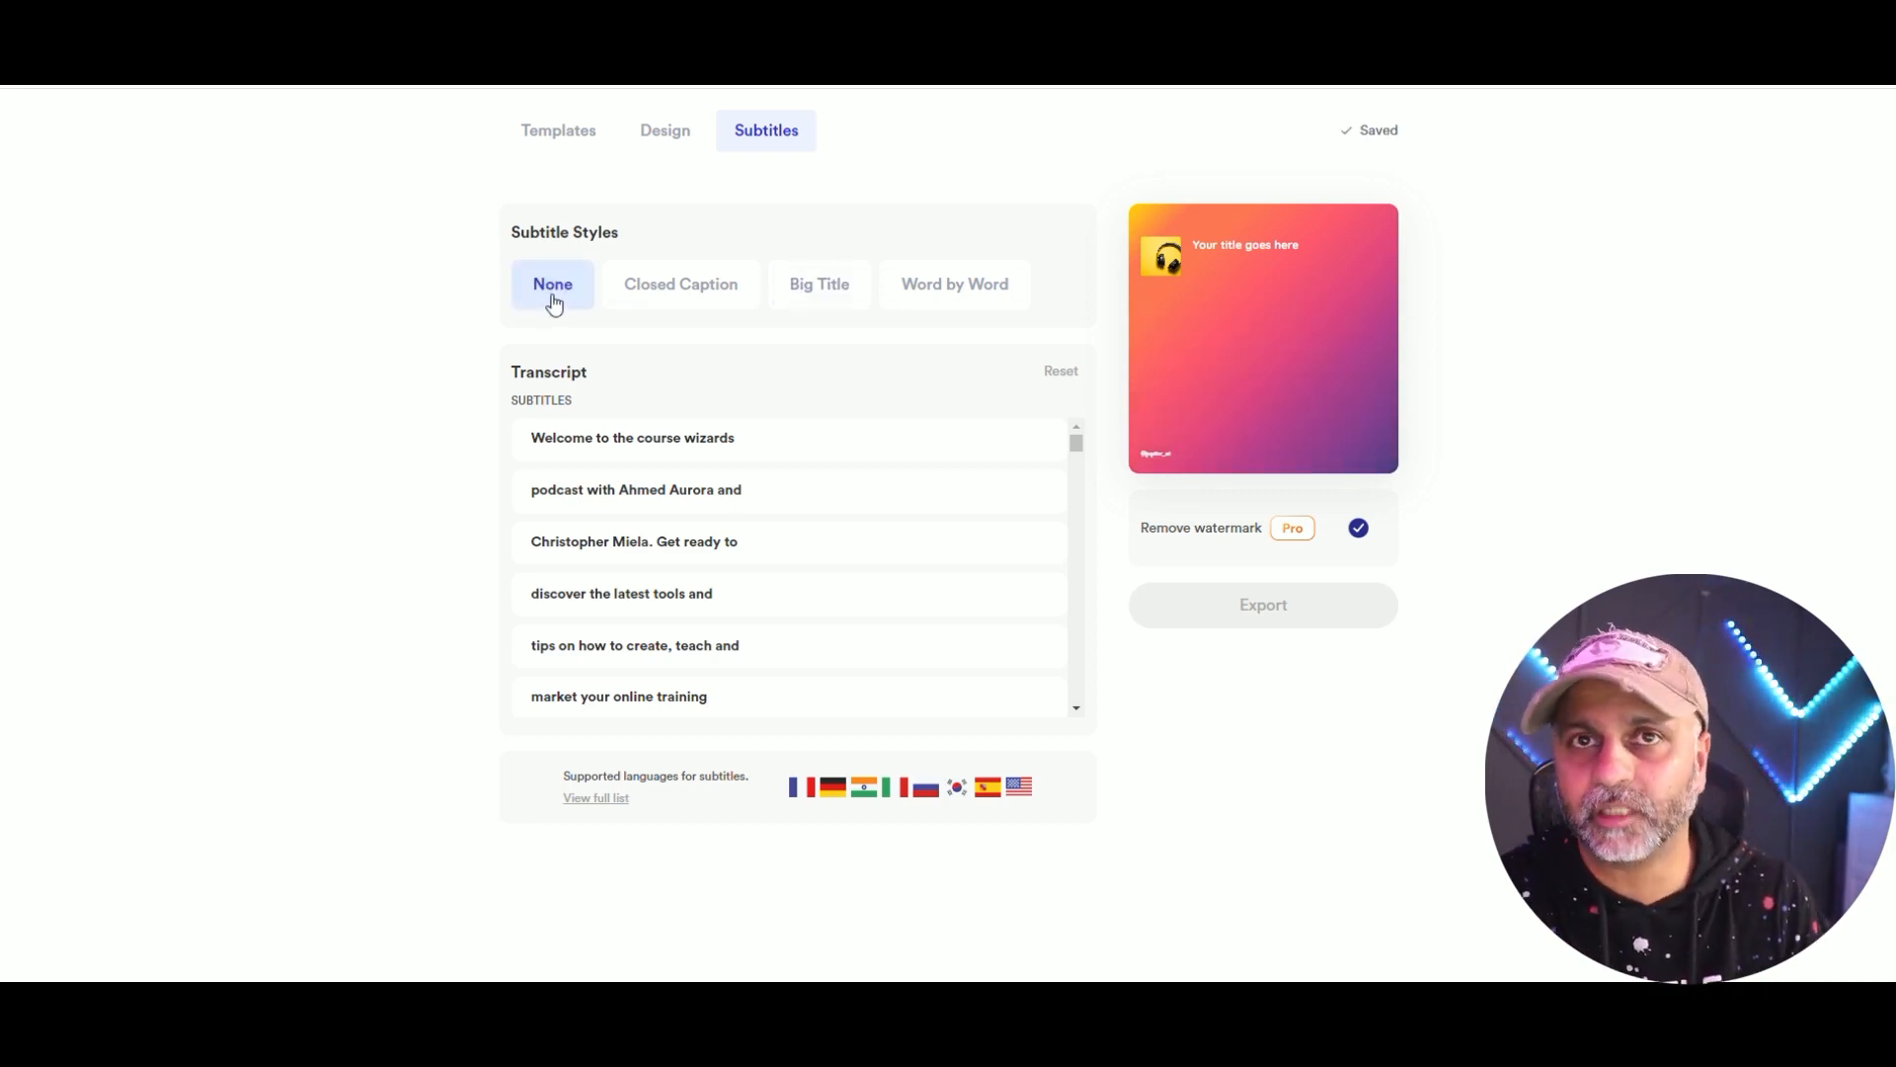
pyautogui.click(680, 284)
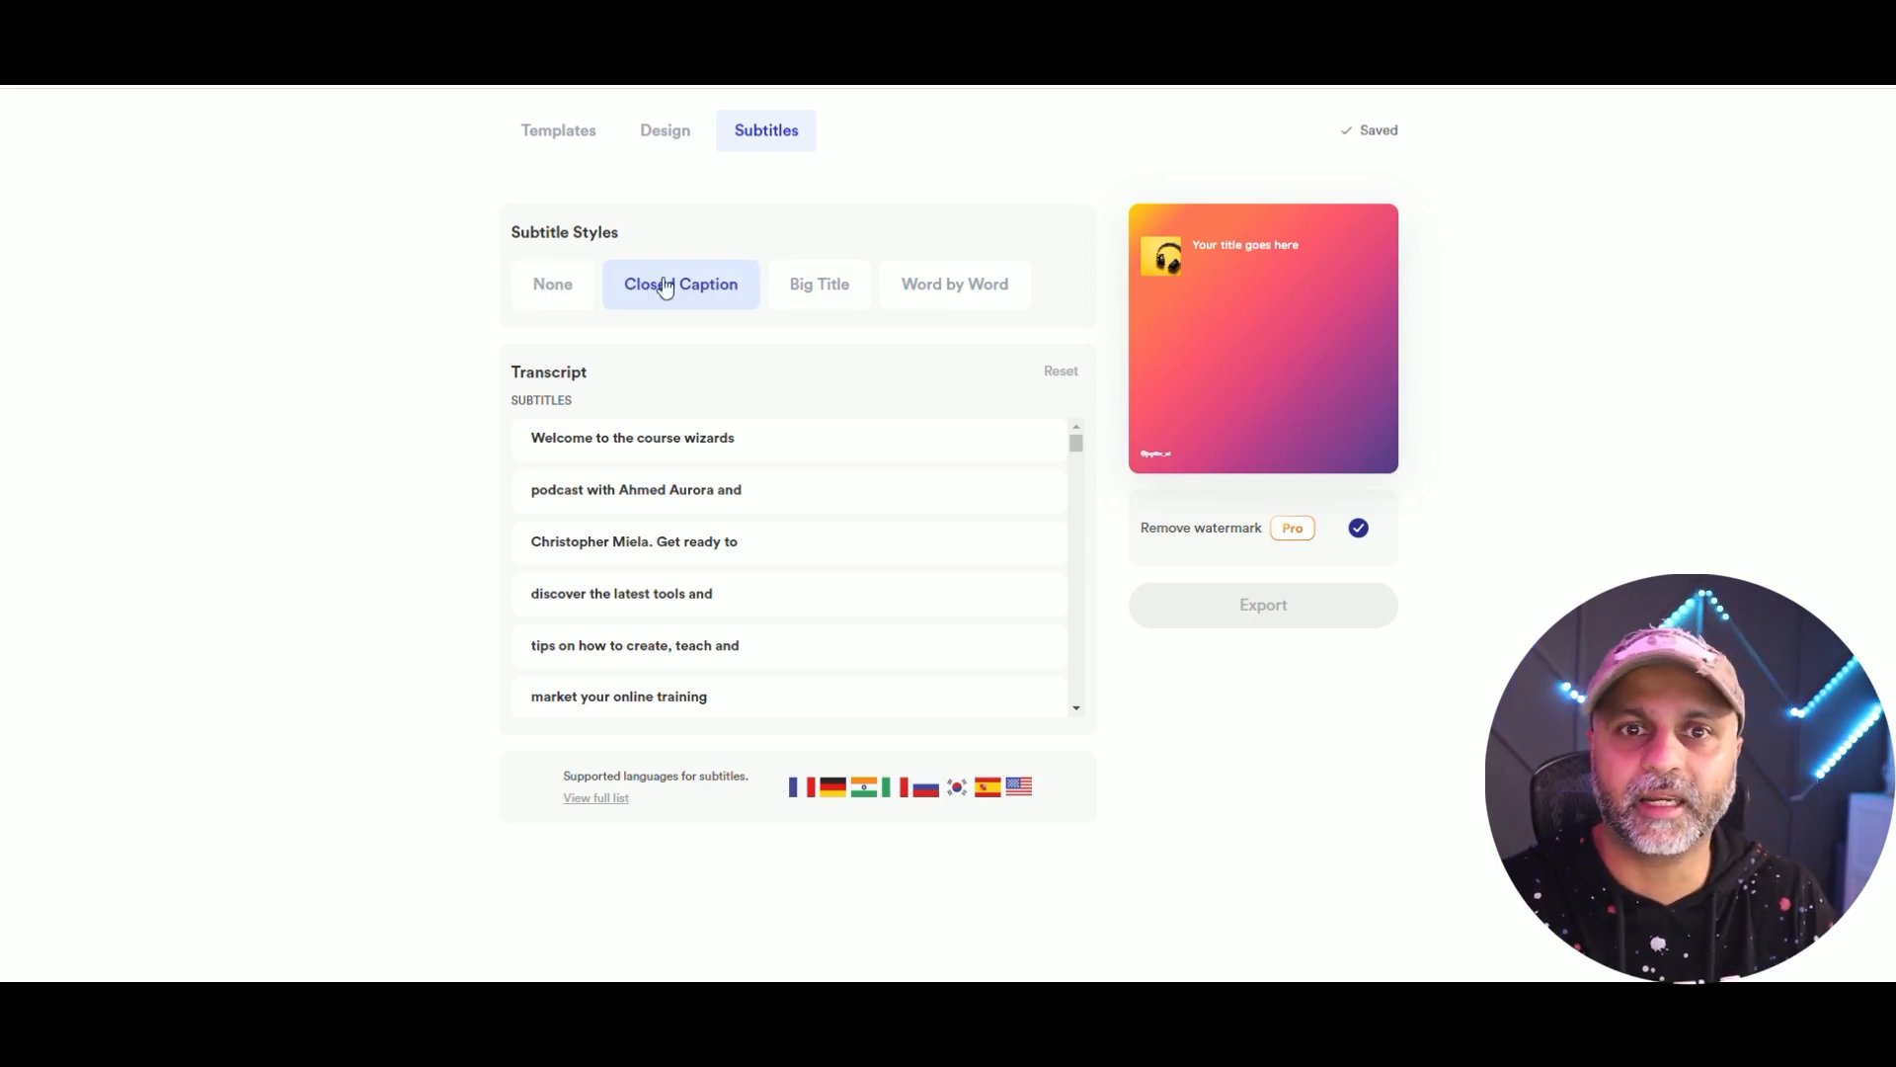
pyautogui.moveTo(715, 305)
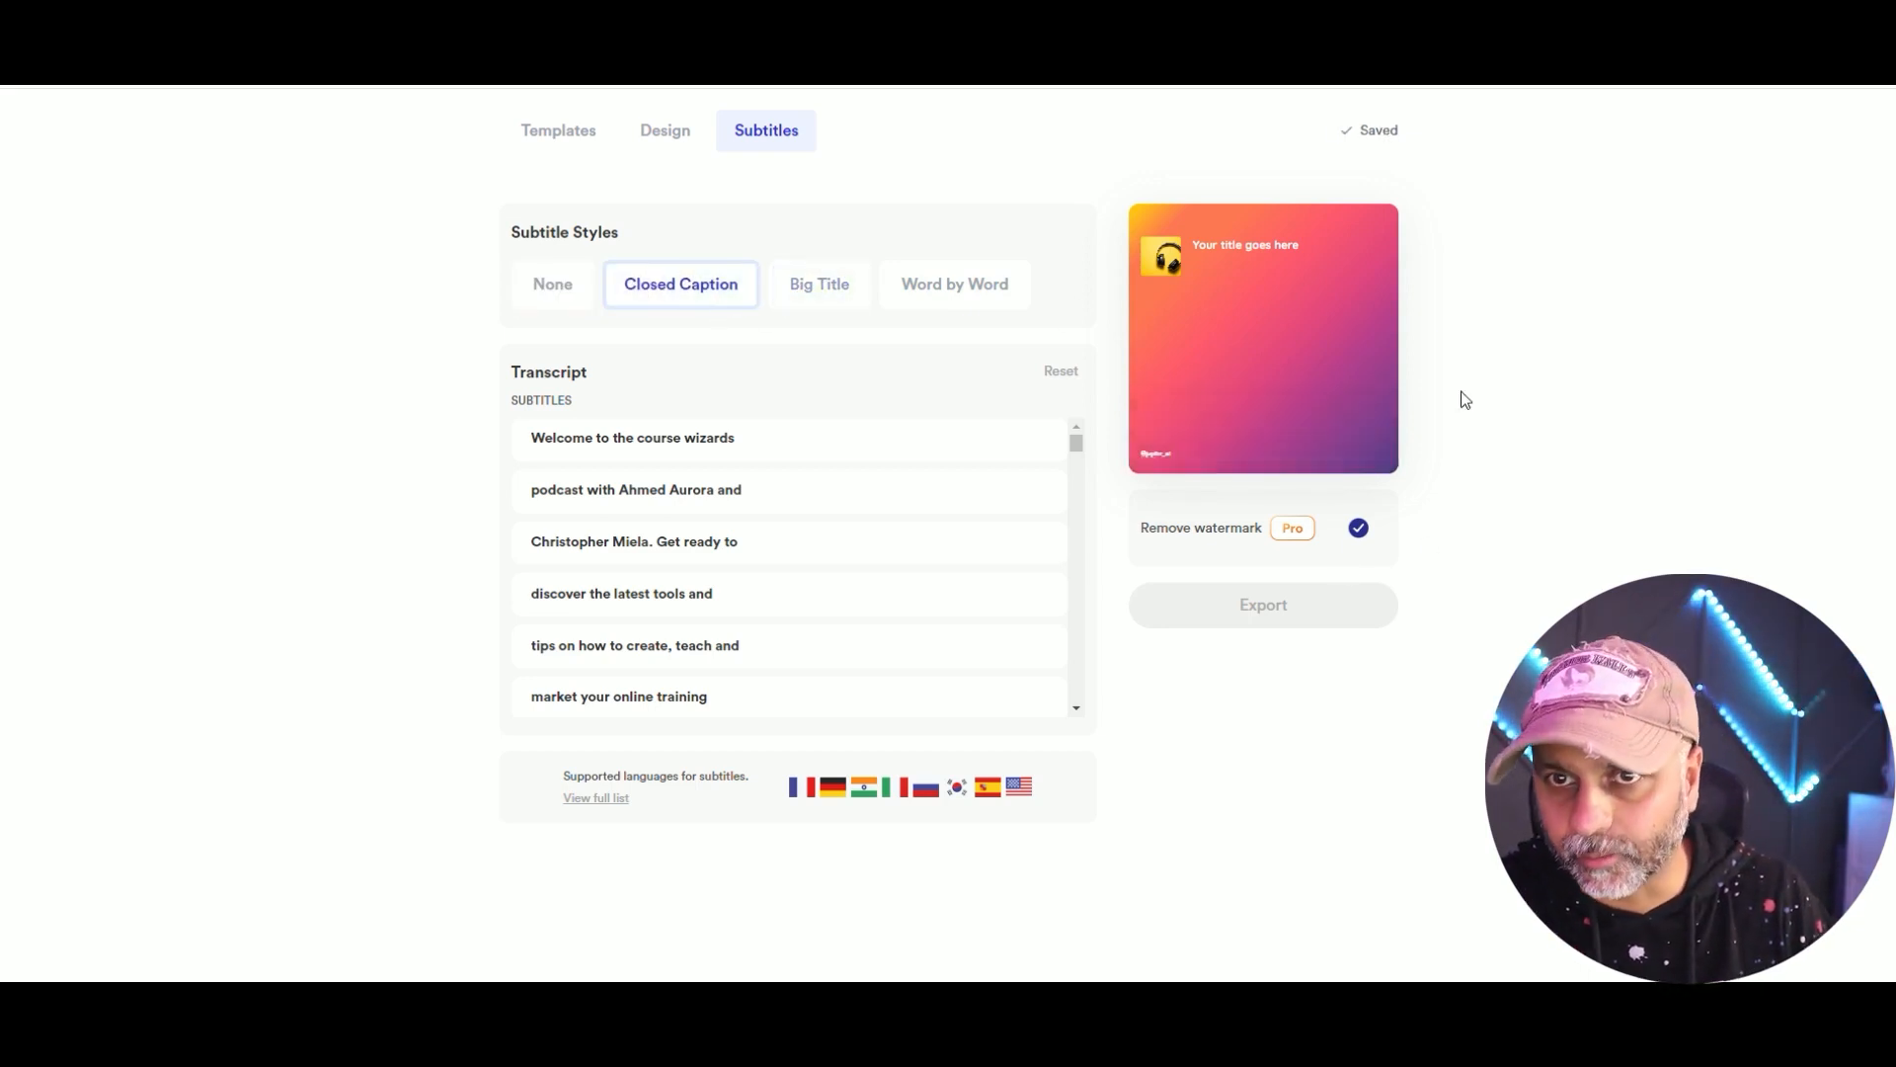
pyautogui.click(1262, 338)
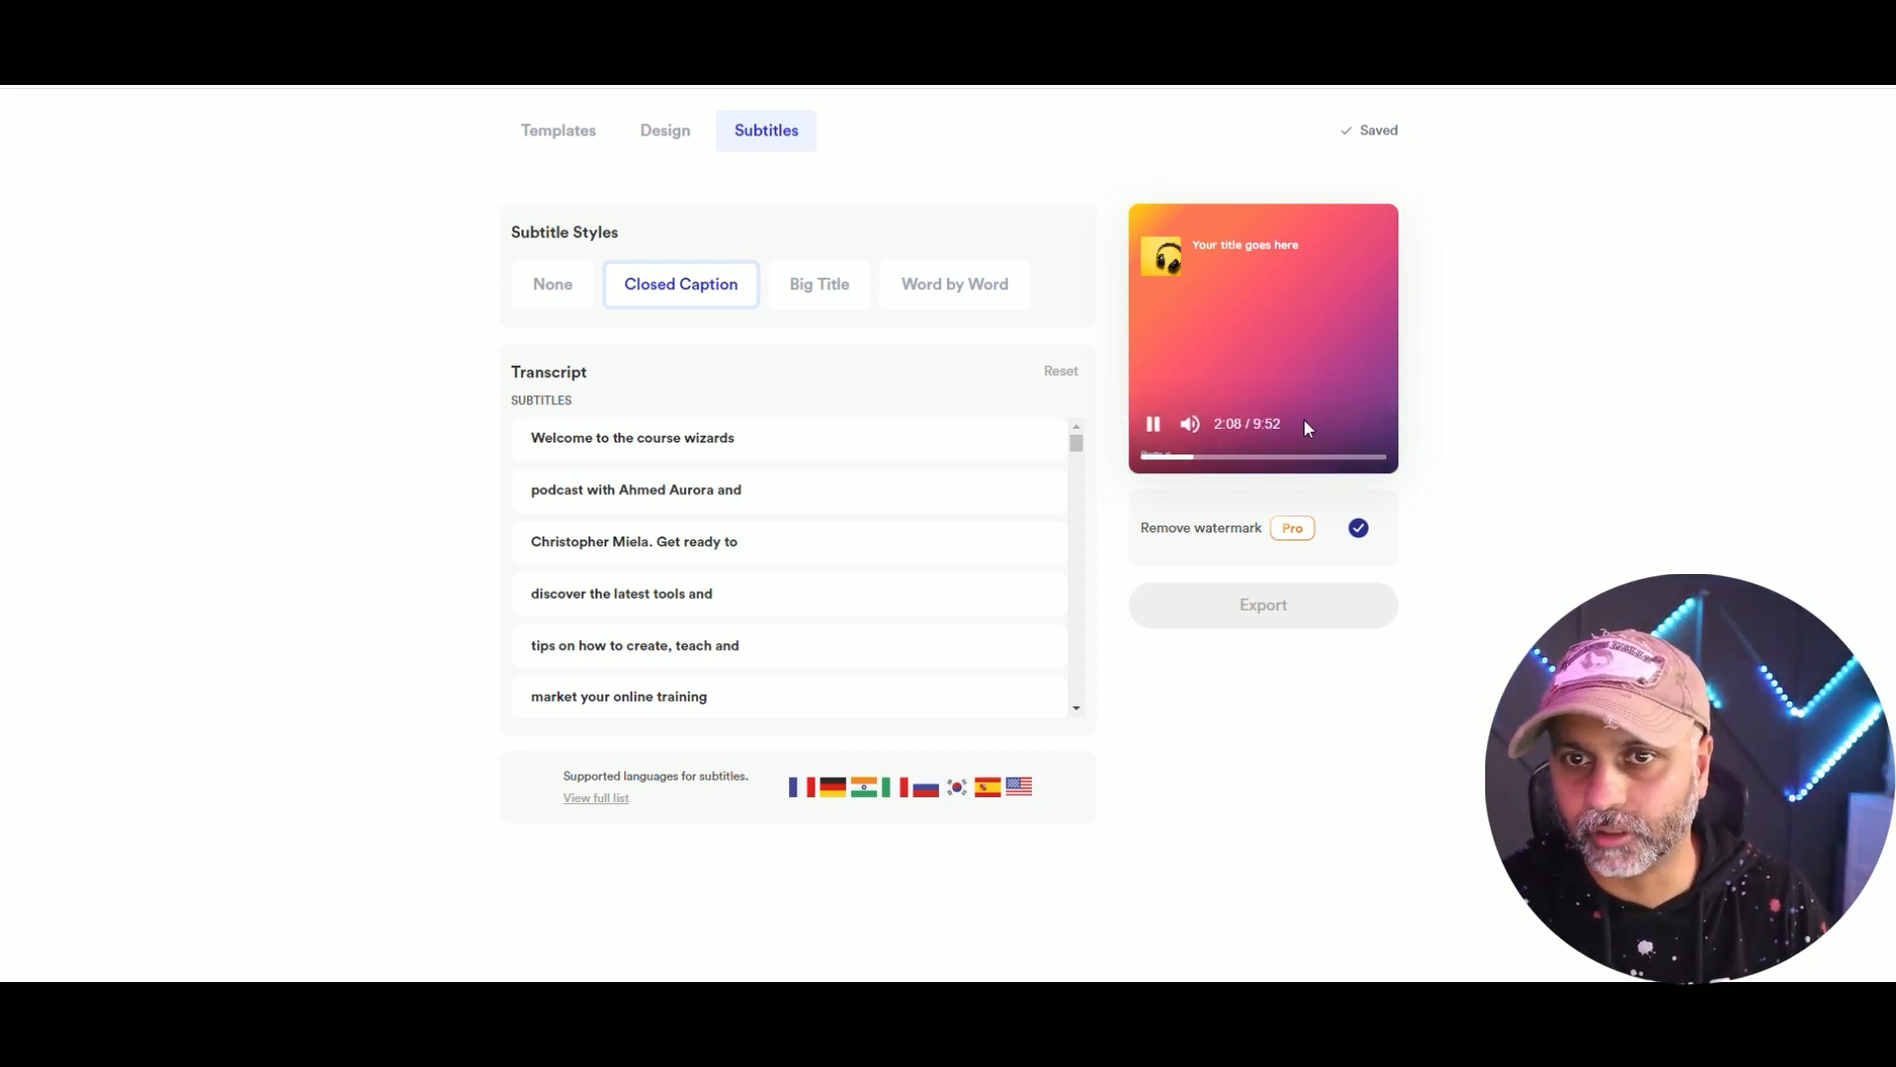
# Try Big Title, settle on Word by Word subtitles, and open the full supported-languages list.
pyautogui.click(818, 282)
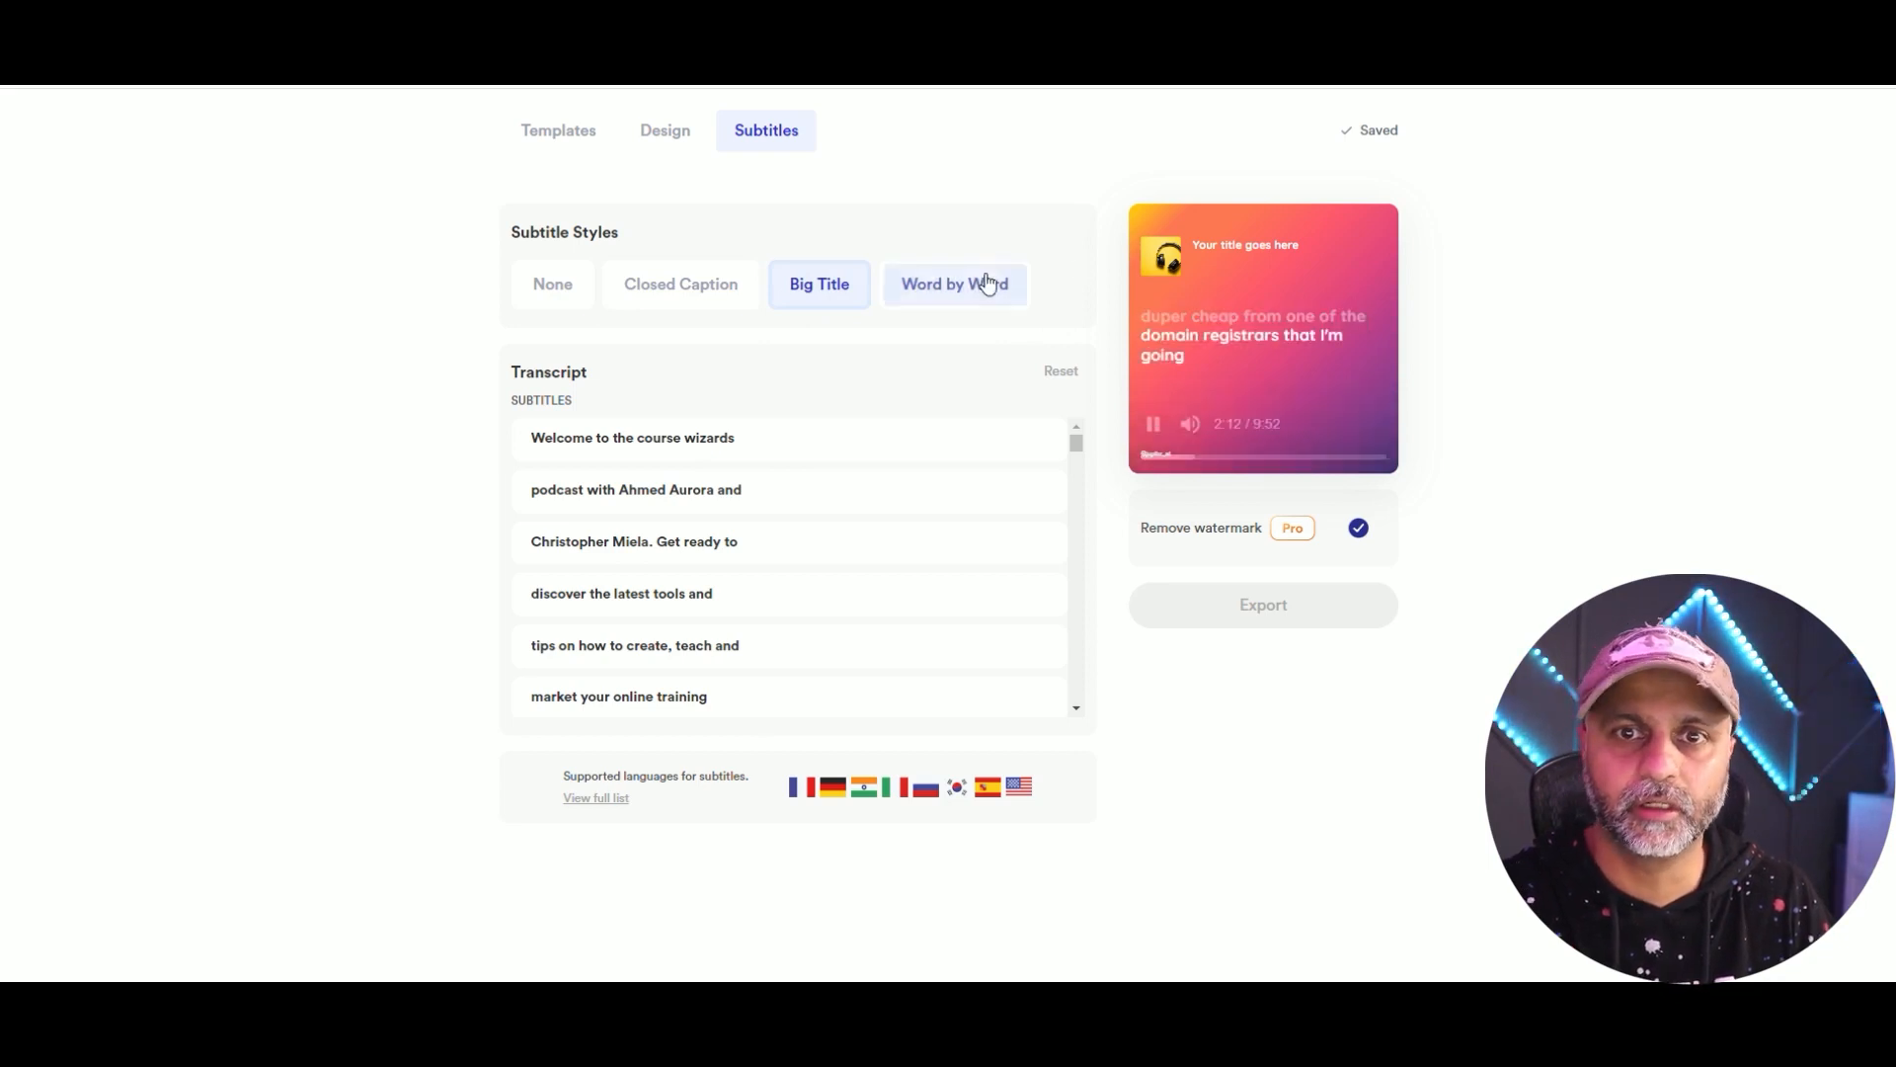
pyautogui.click(954, 283)
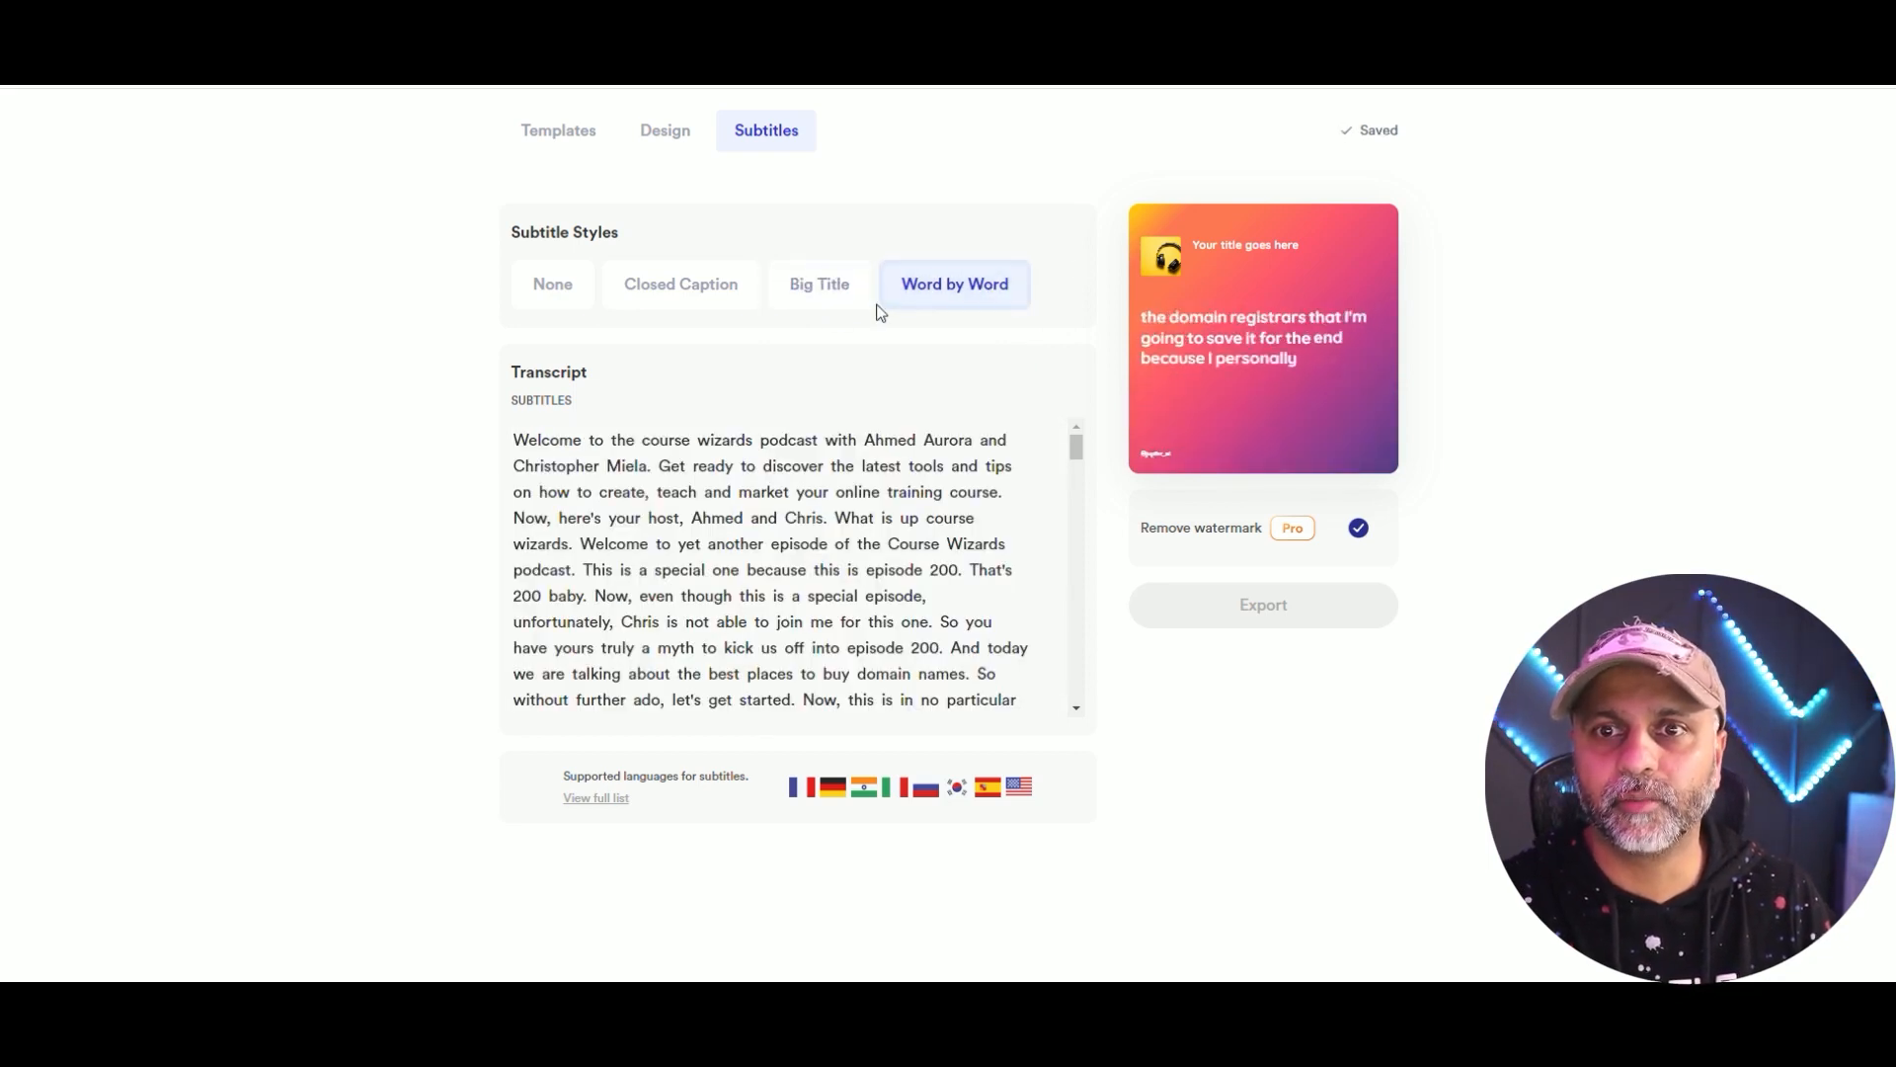
pyautogui.click(1262, 338)
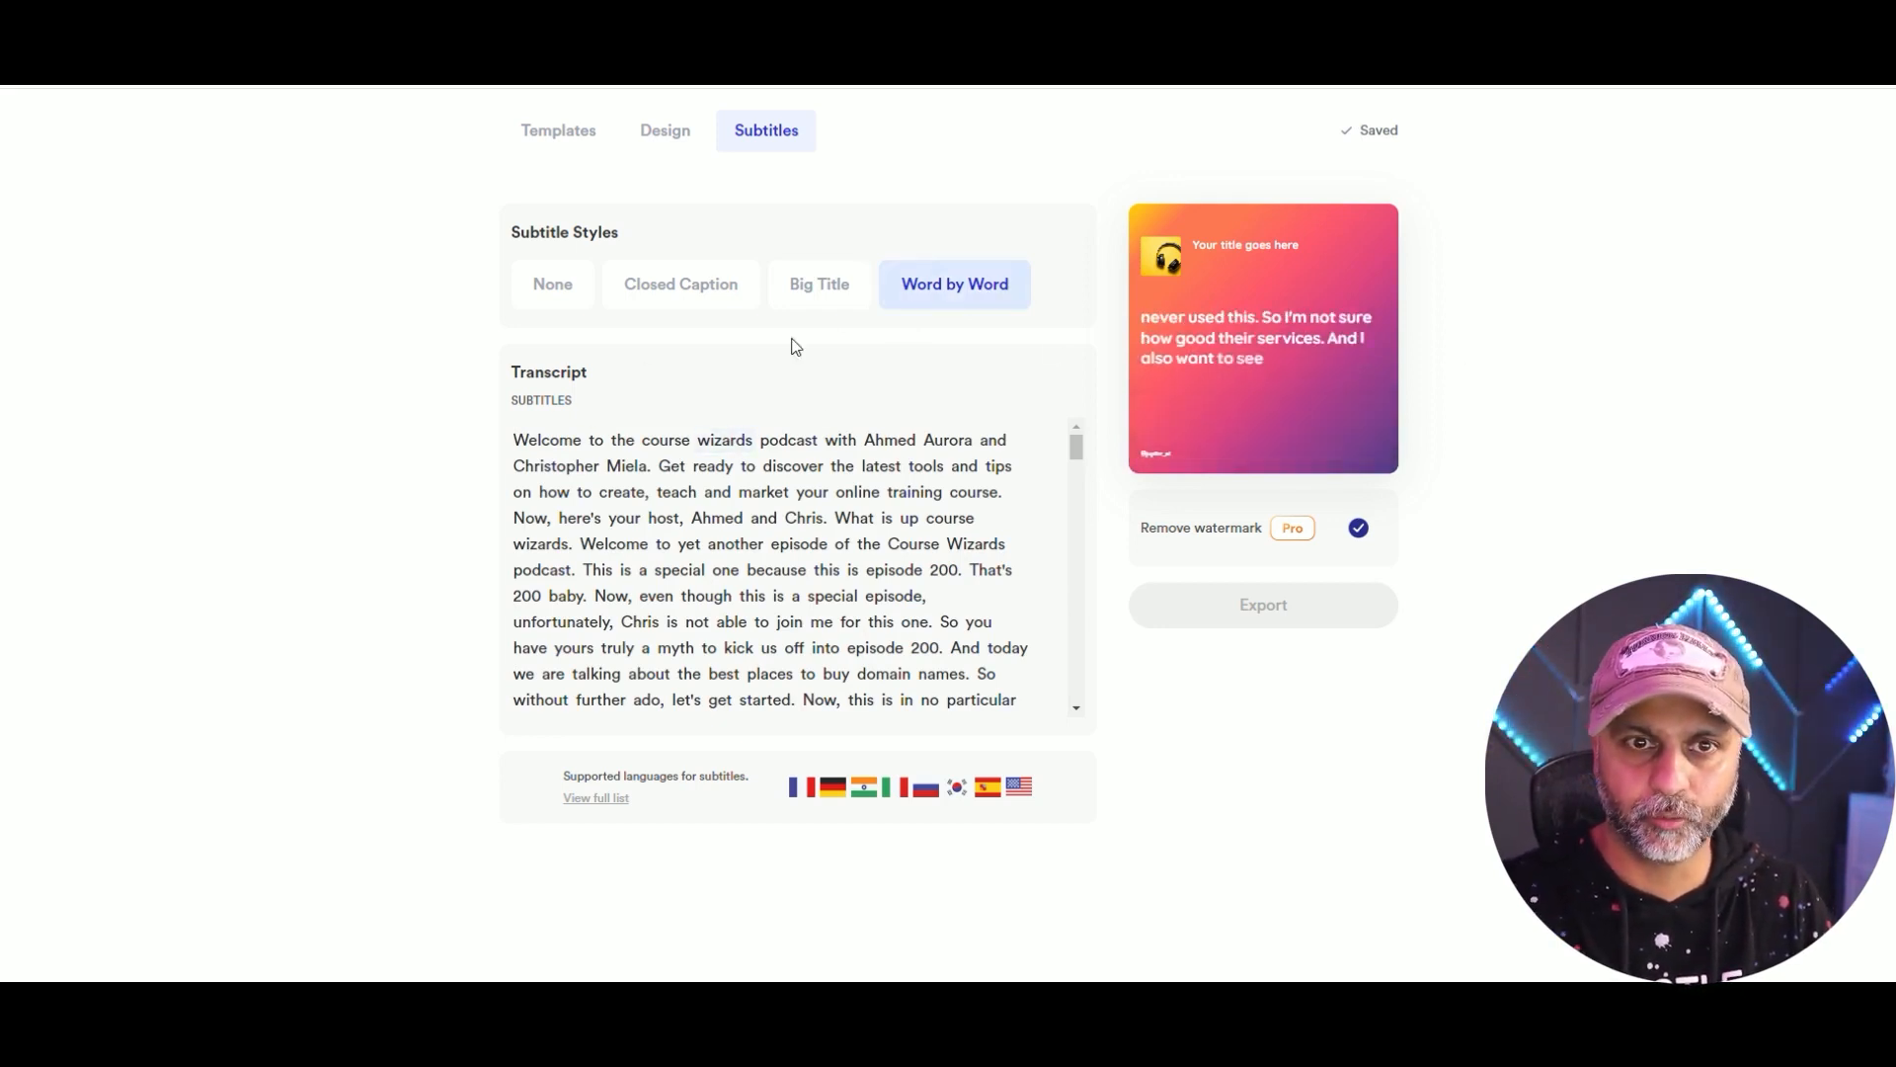
pyautogui.scroll(-3)
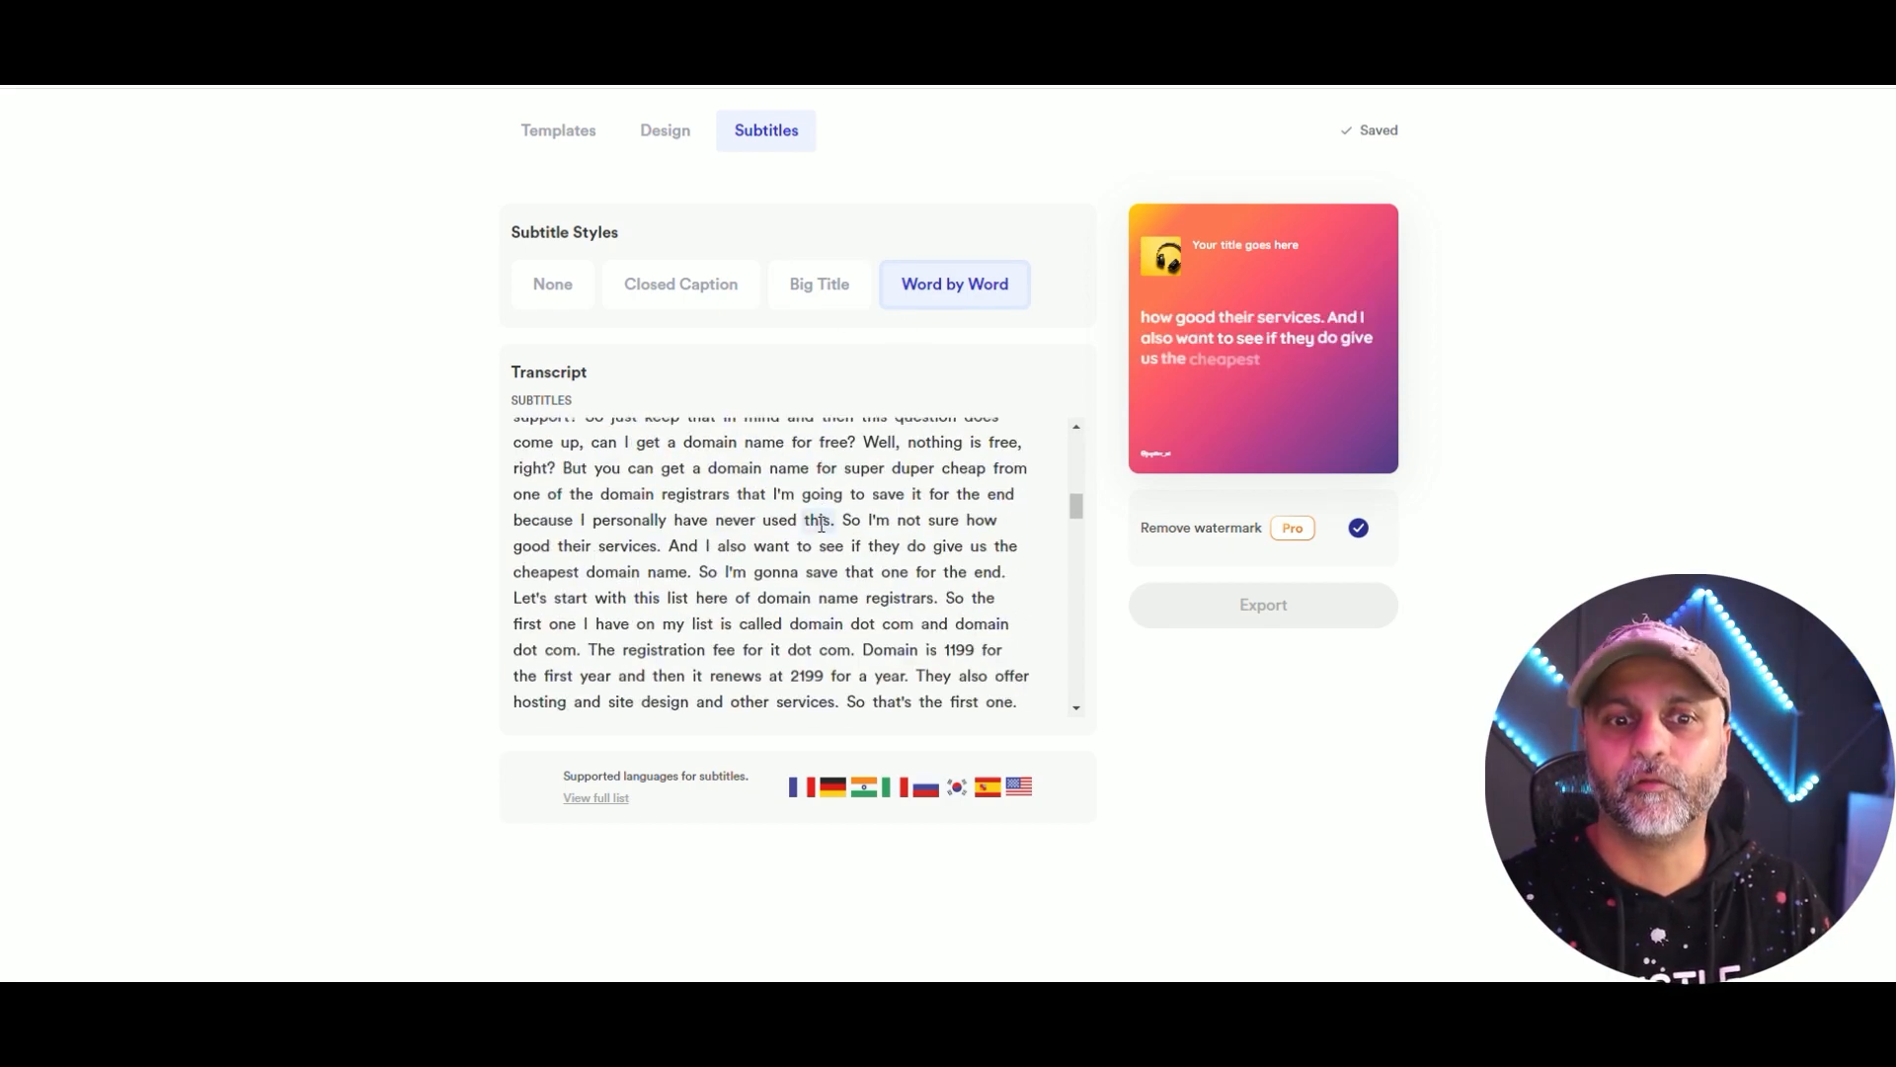
pyautogui.scroll(-3)
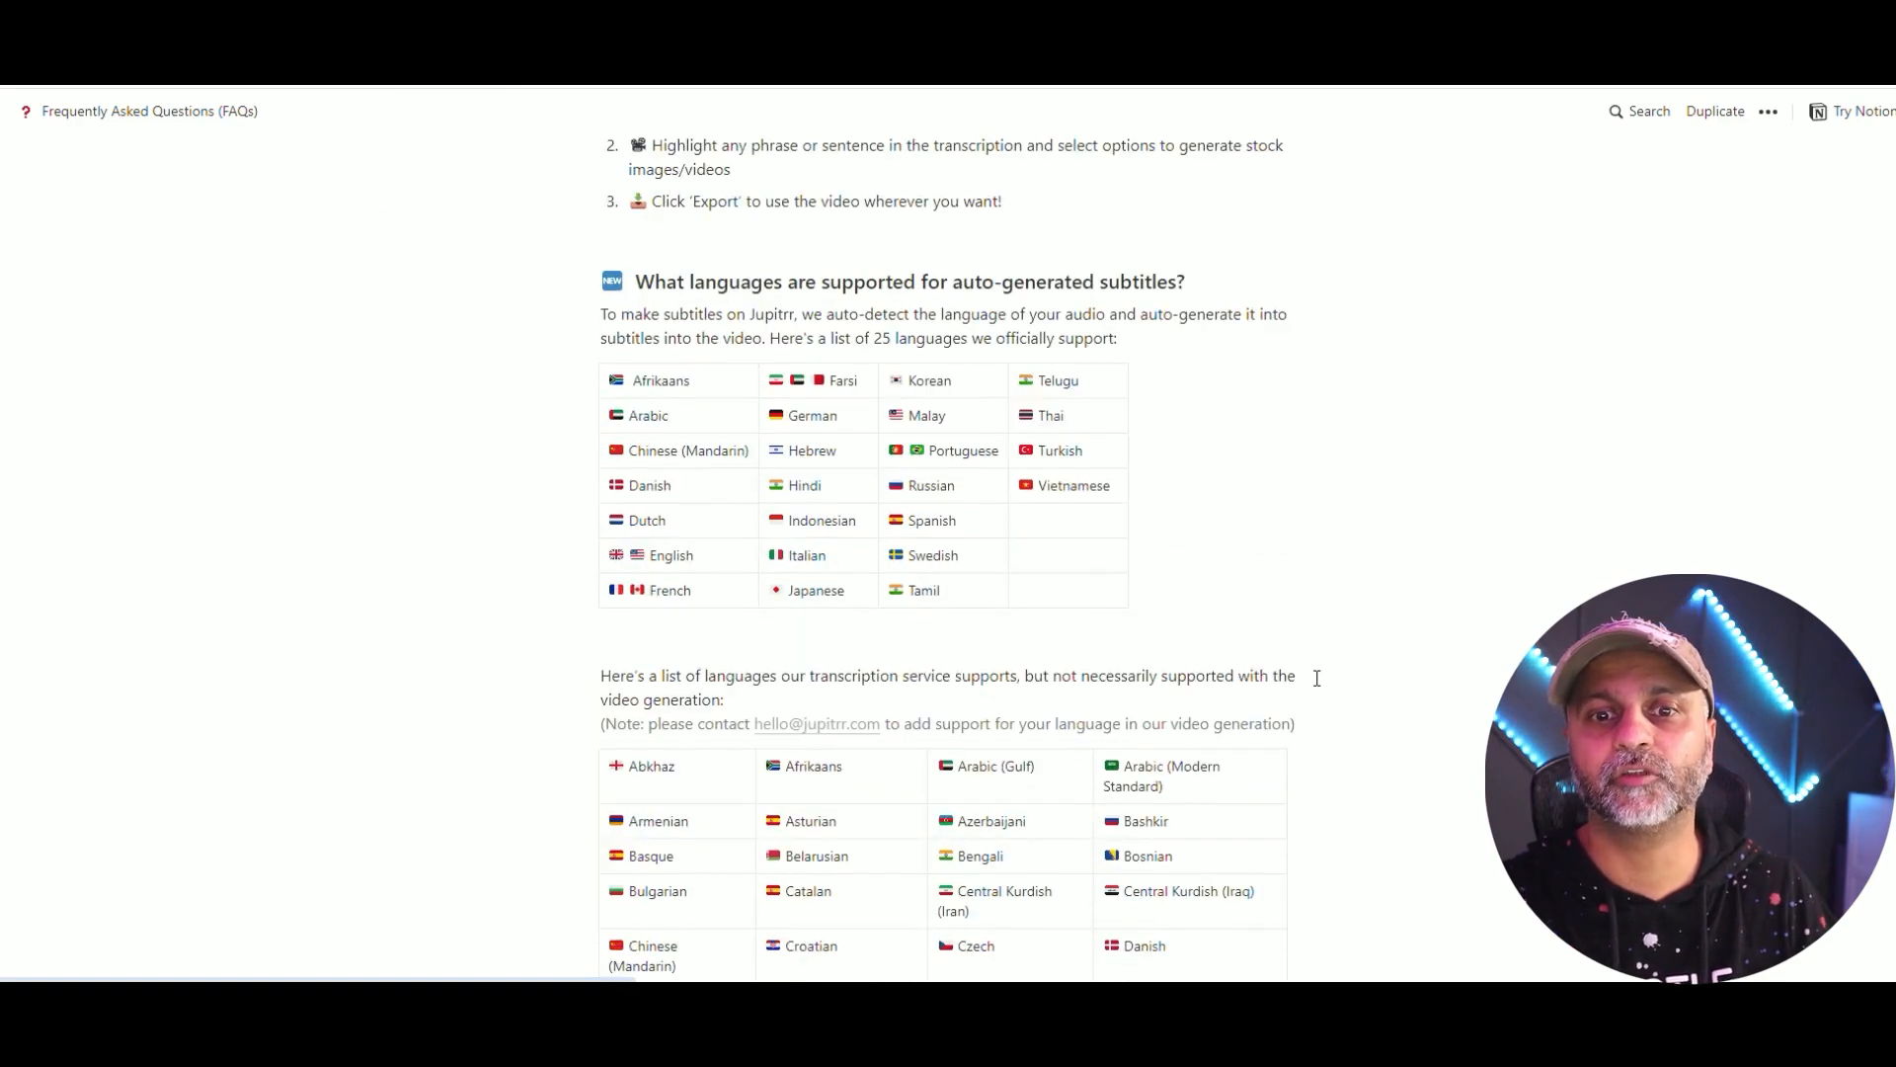
# Scroll through the Notion FAQ's supported subtitle language tables.
pyautogui.scroll(-3)
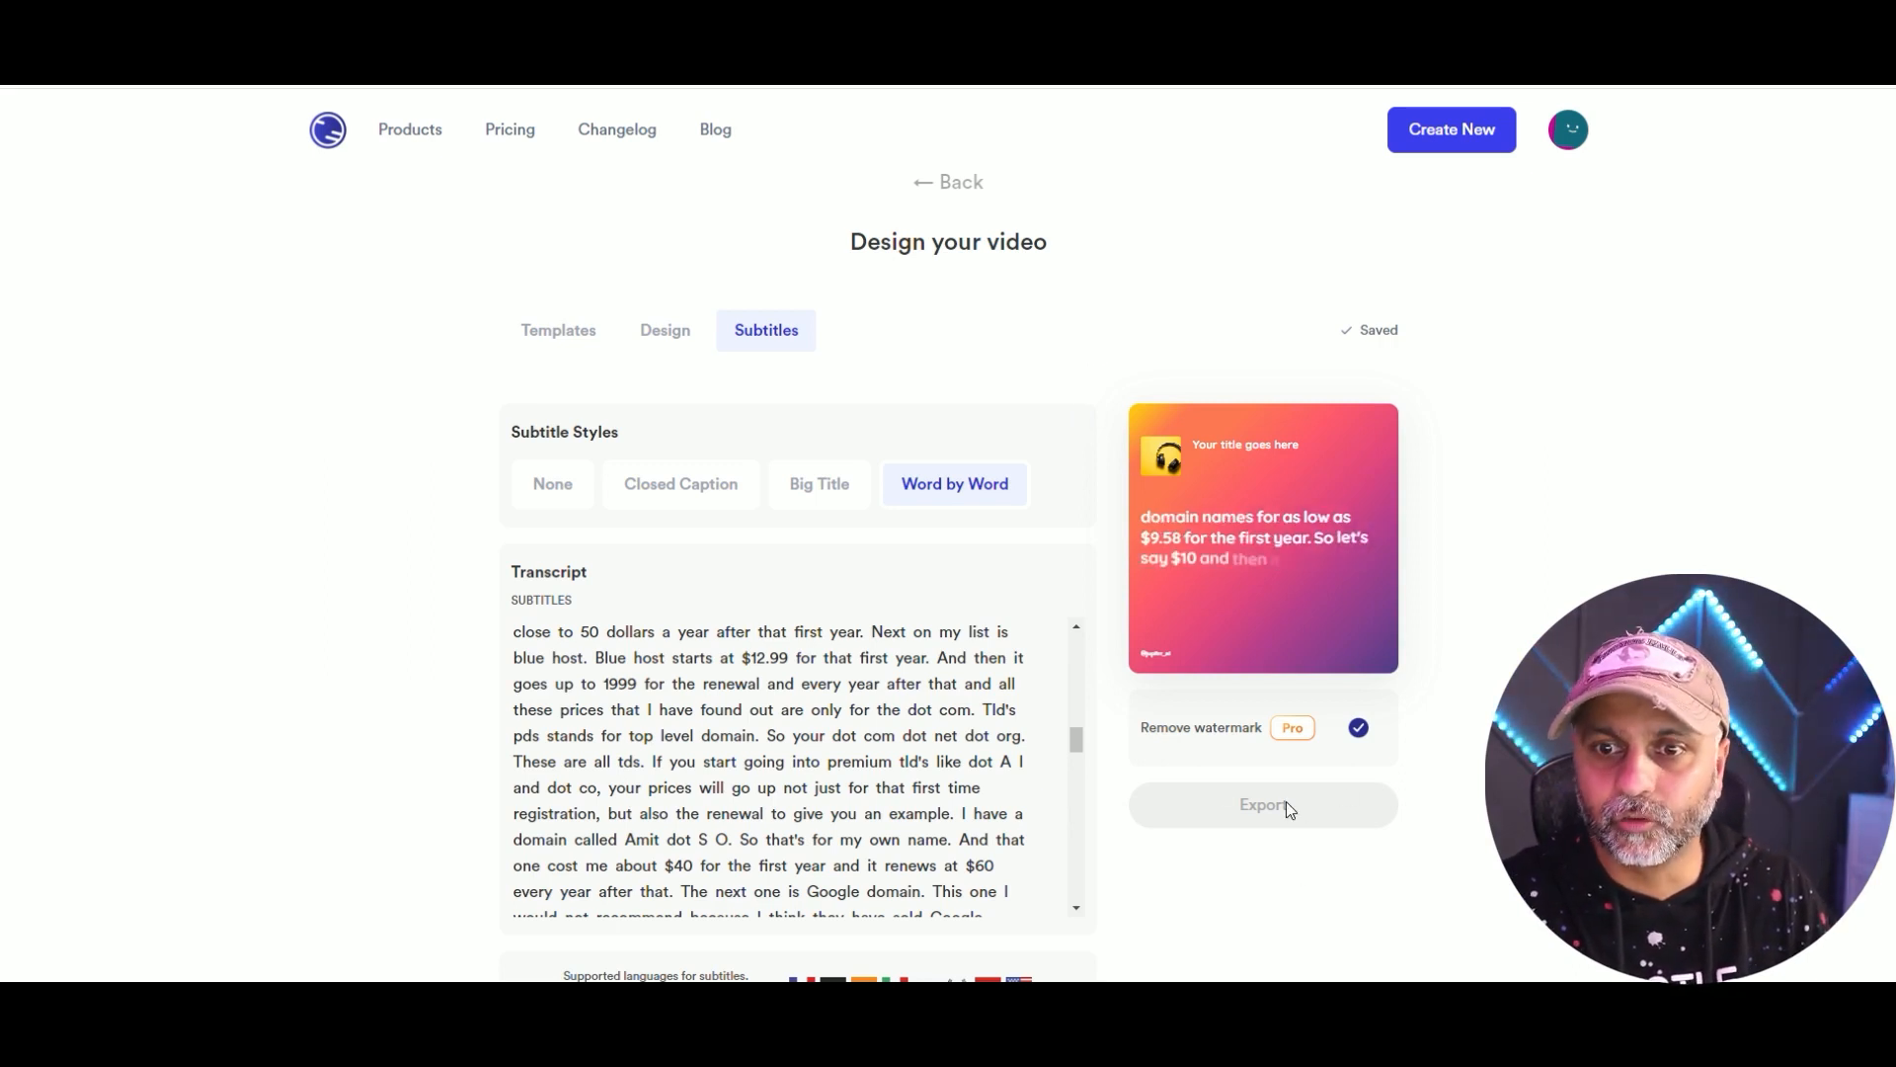
# Enter 'jupitrr_ai' in the Social/URL field and start exporting the Episode 200 audiogram.
pyautogui.scroll(-3)
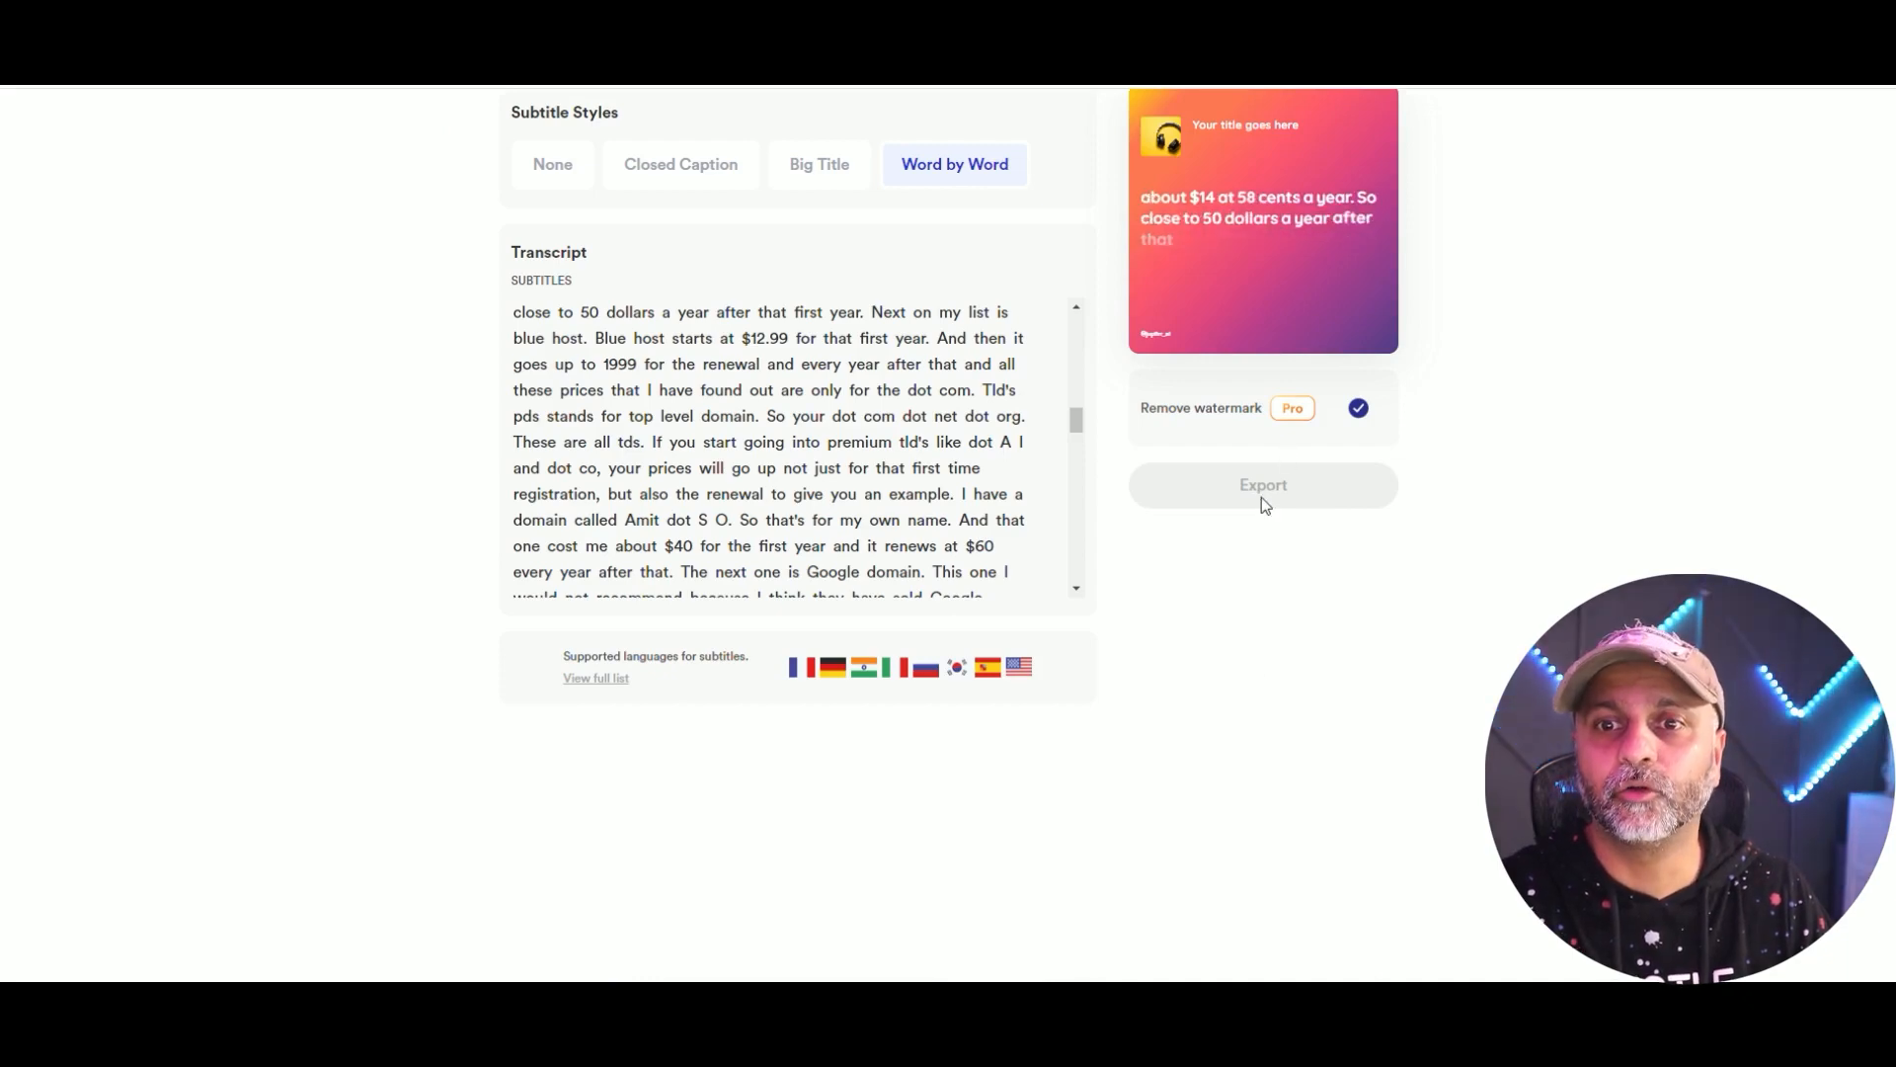
pyautogui.click(1263, 483)
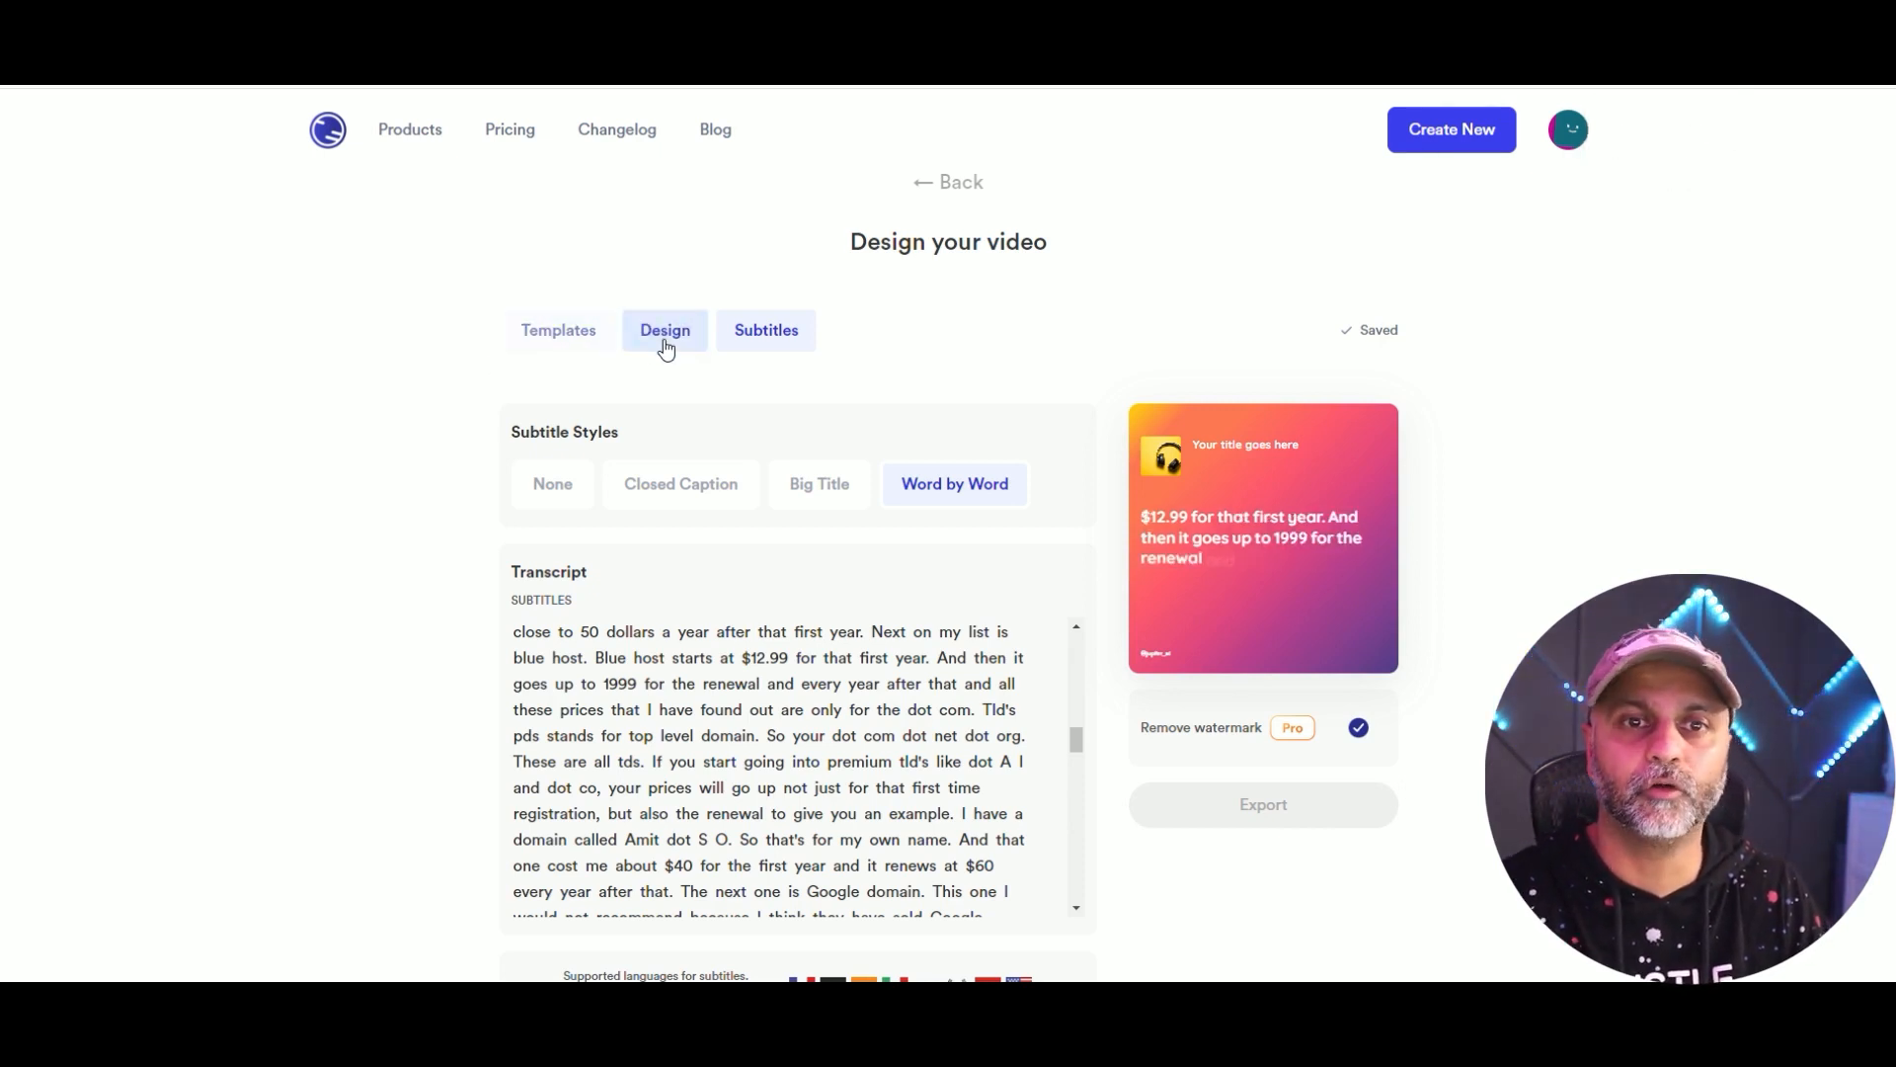
pyautogui.click(663, 330)
pyautogui.write('Episode 200')
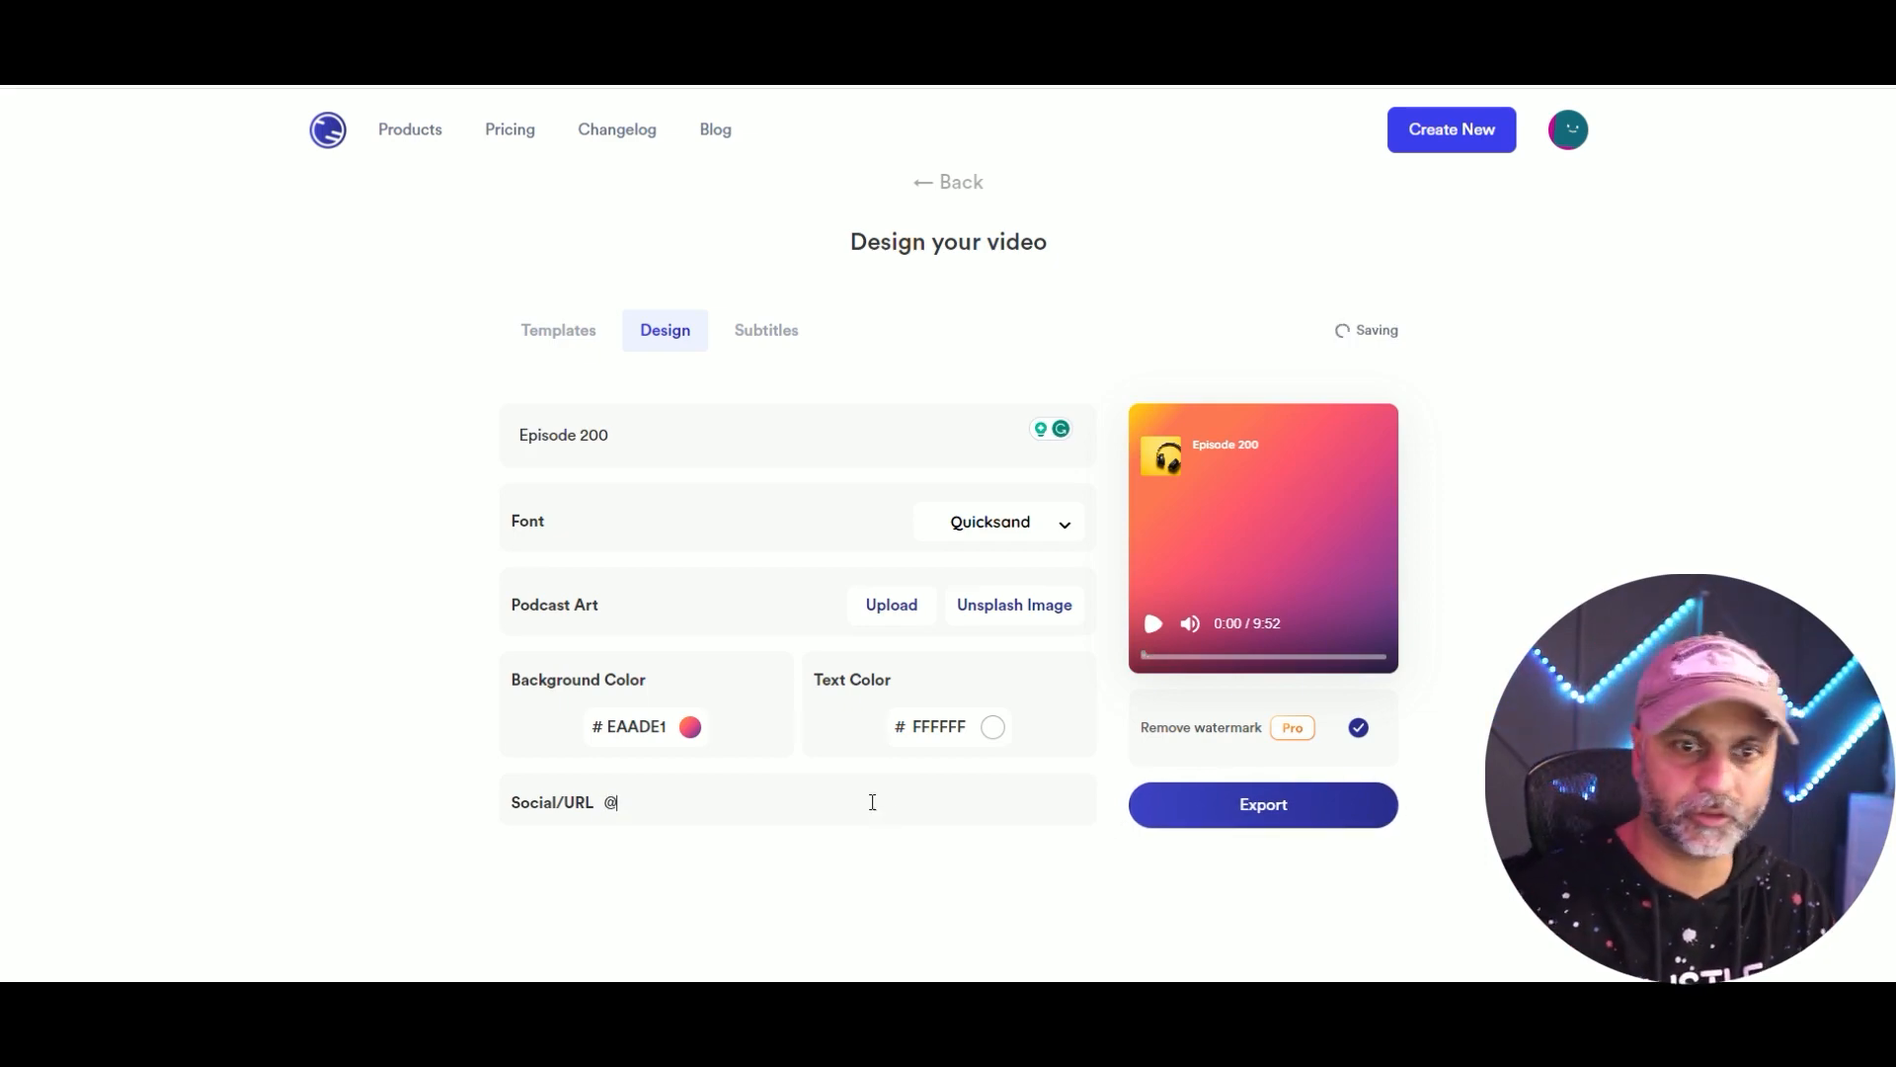
pyautogui.write('jupitrr_ai')
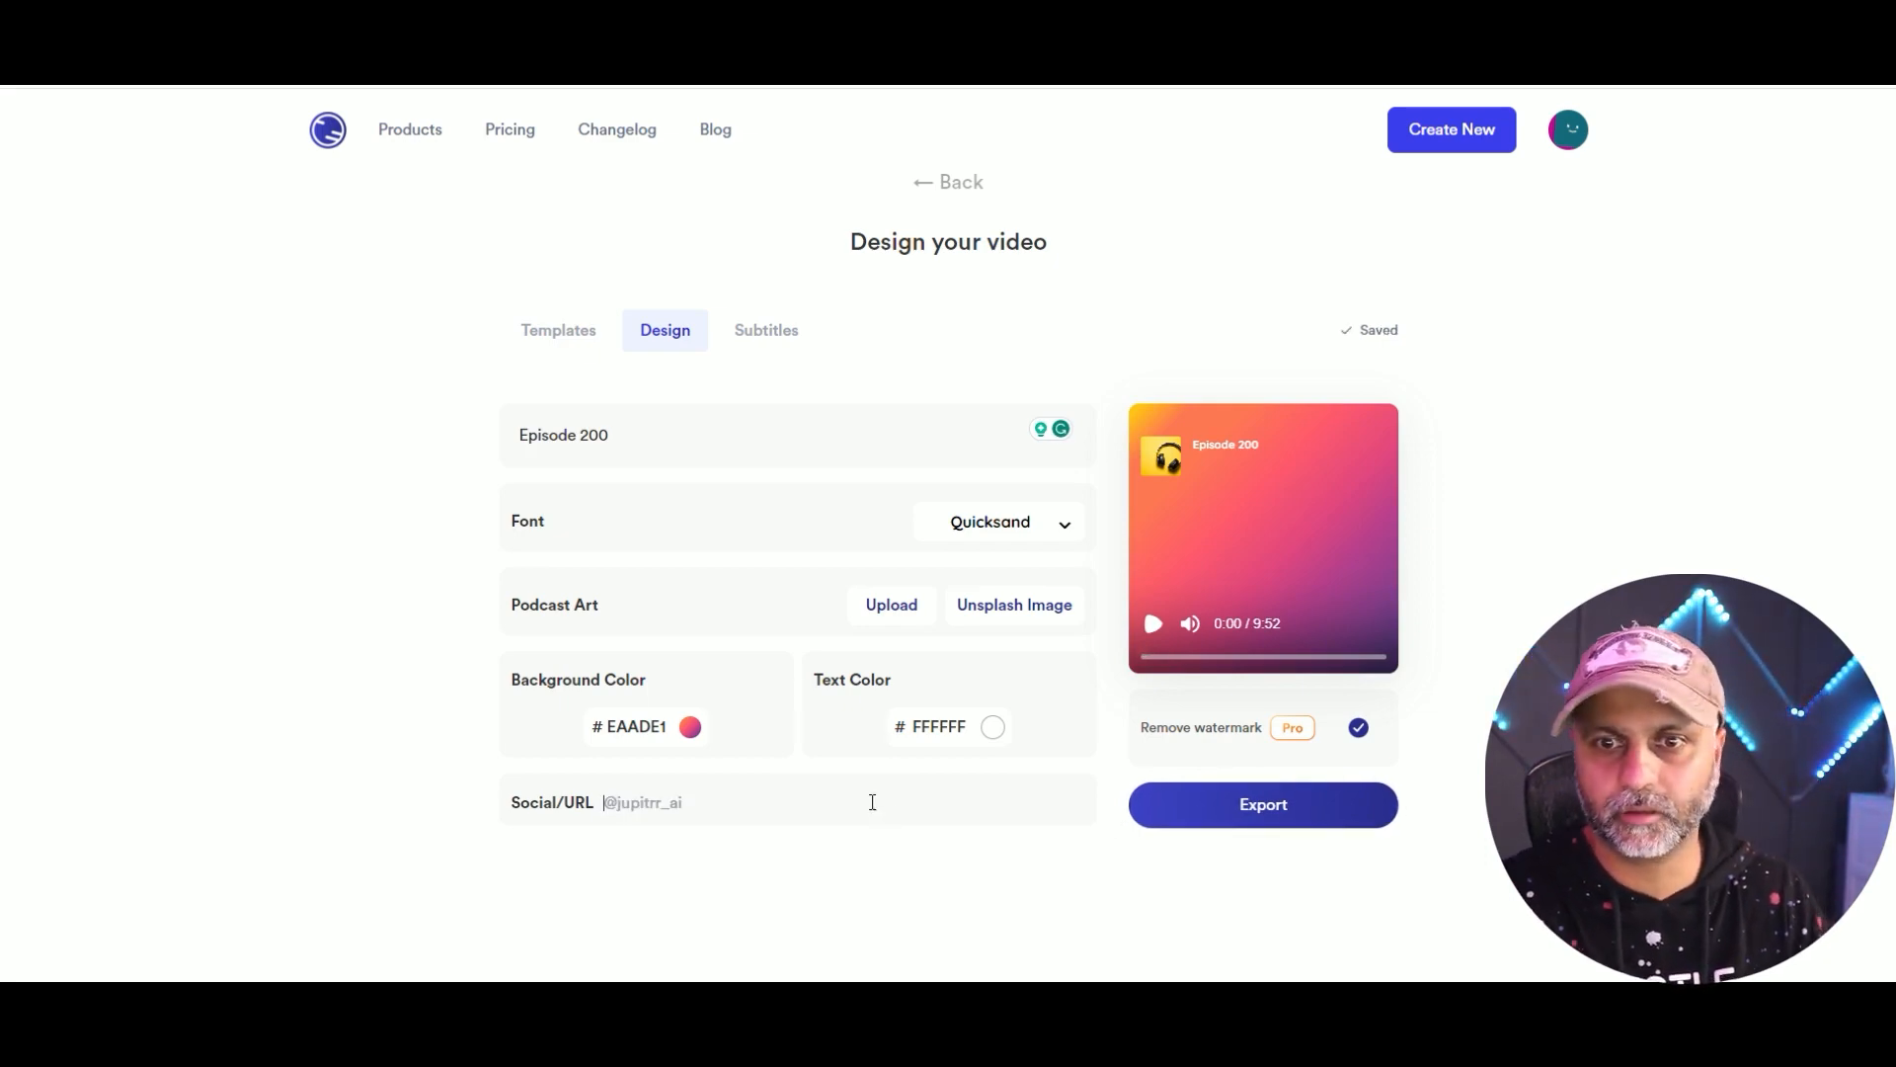
pyautogui.click(1261, 804)
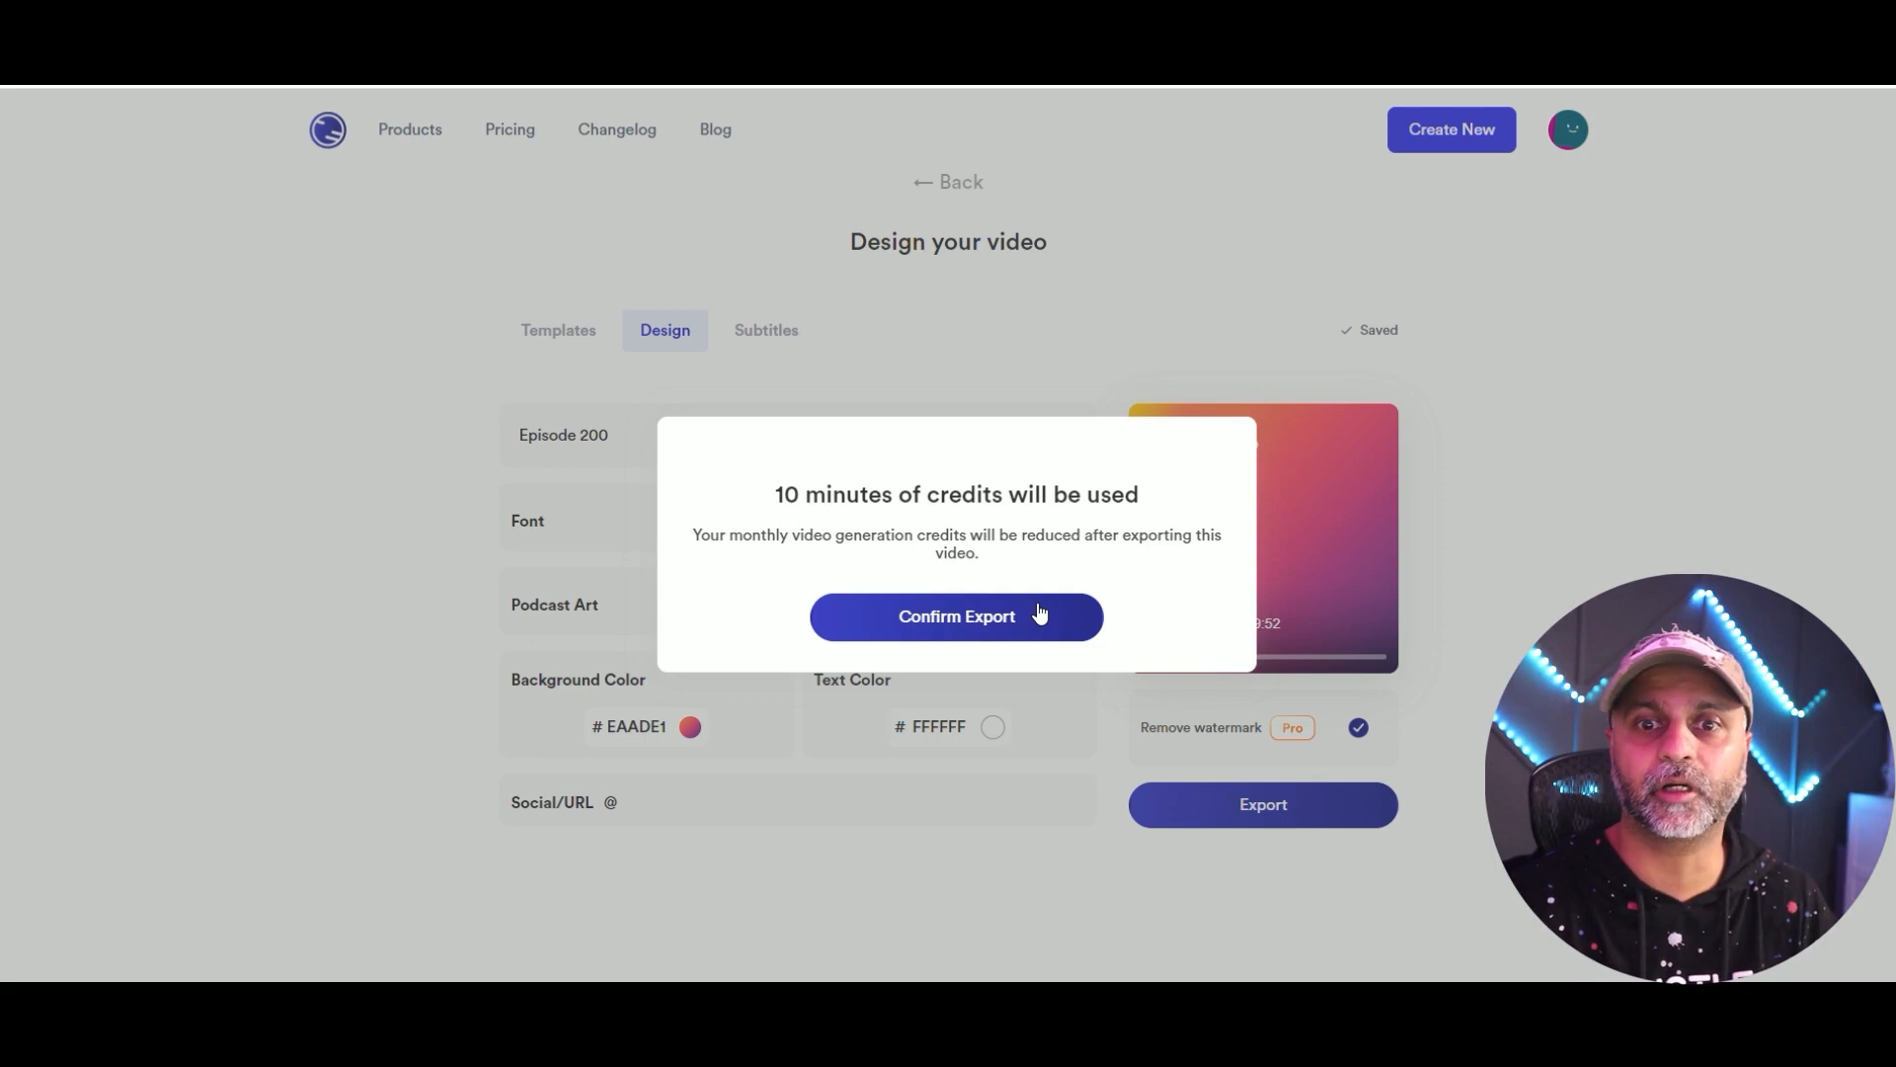
# Confirm the Episode 200 audiogram export, spending the credits, and let it start generating.
pyautogui.click(956, 617)
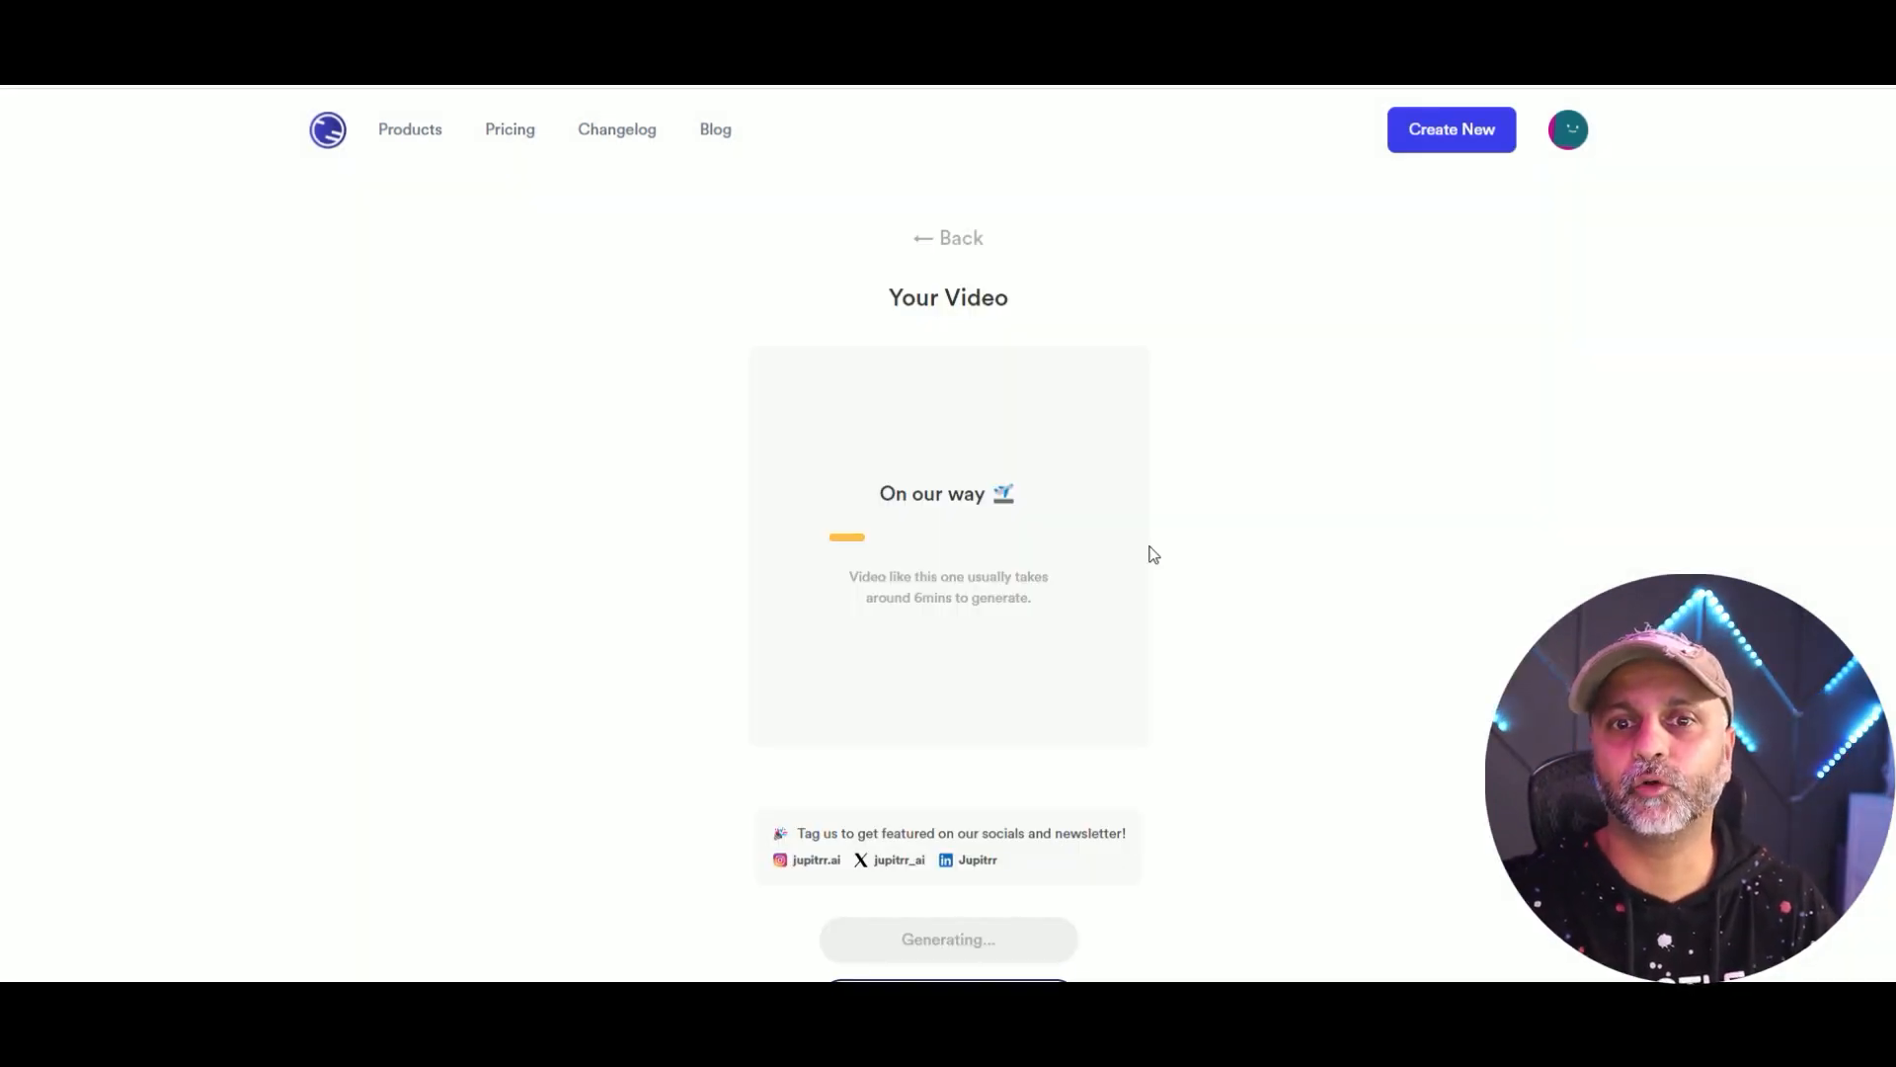
pyautogui.moveTo(1051, 626)
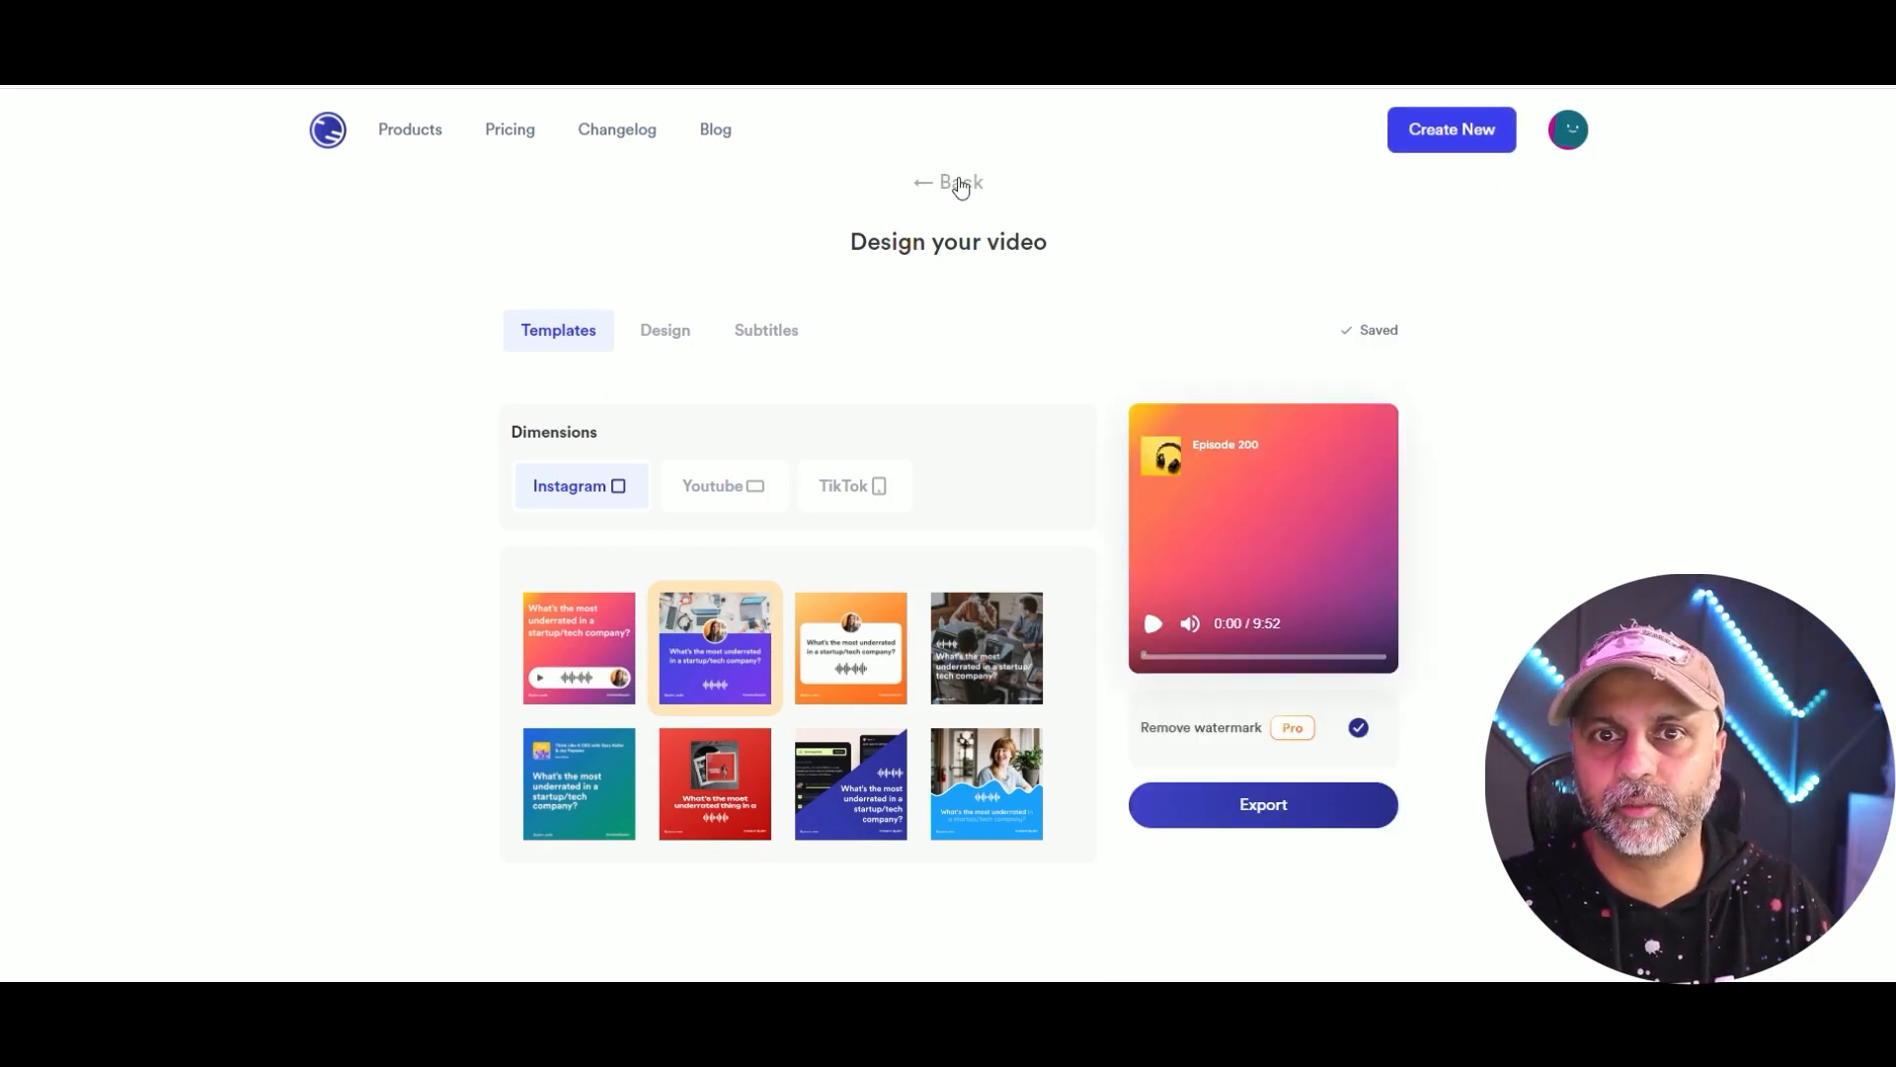
pyautogui.moveTo(1077, 271)
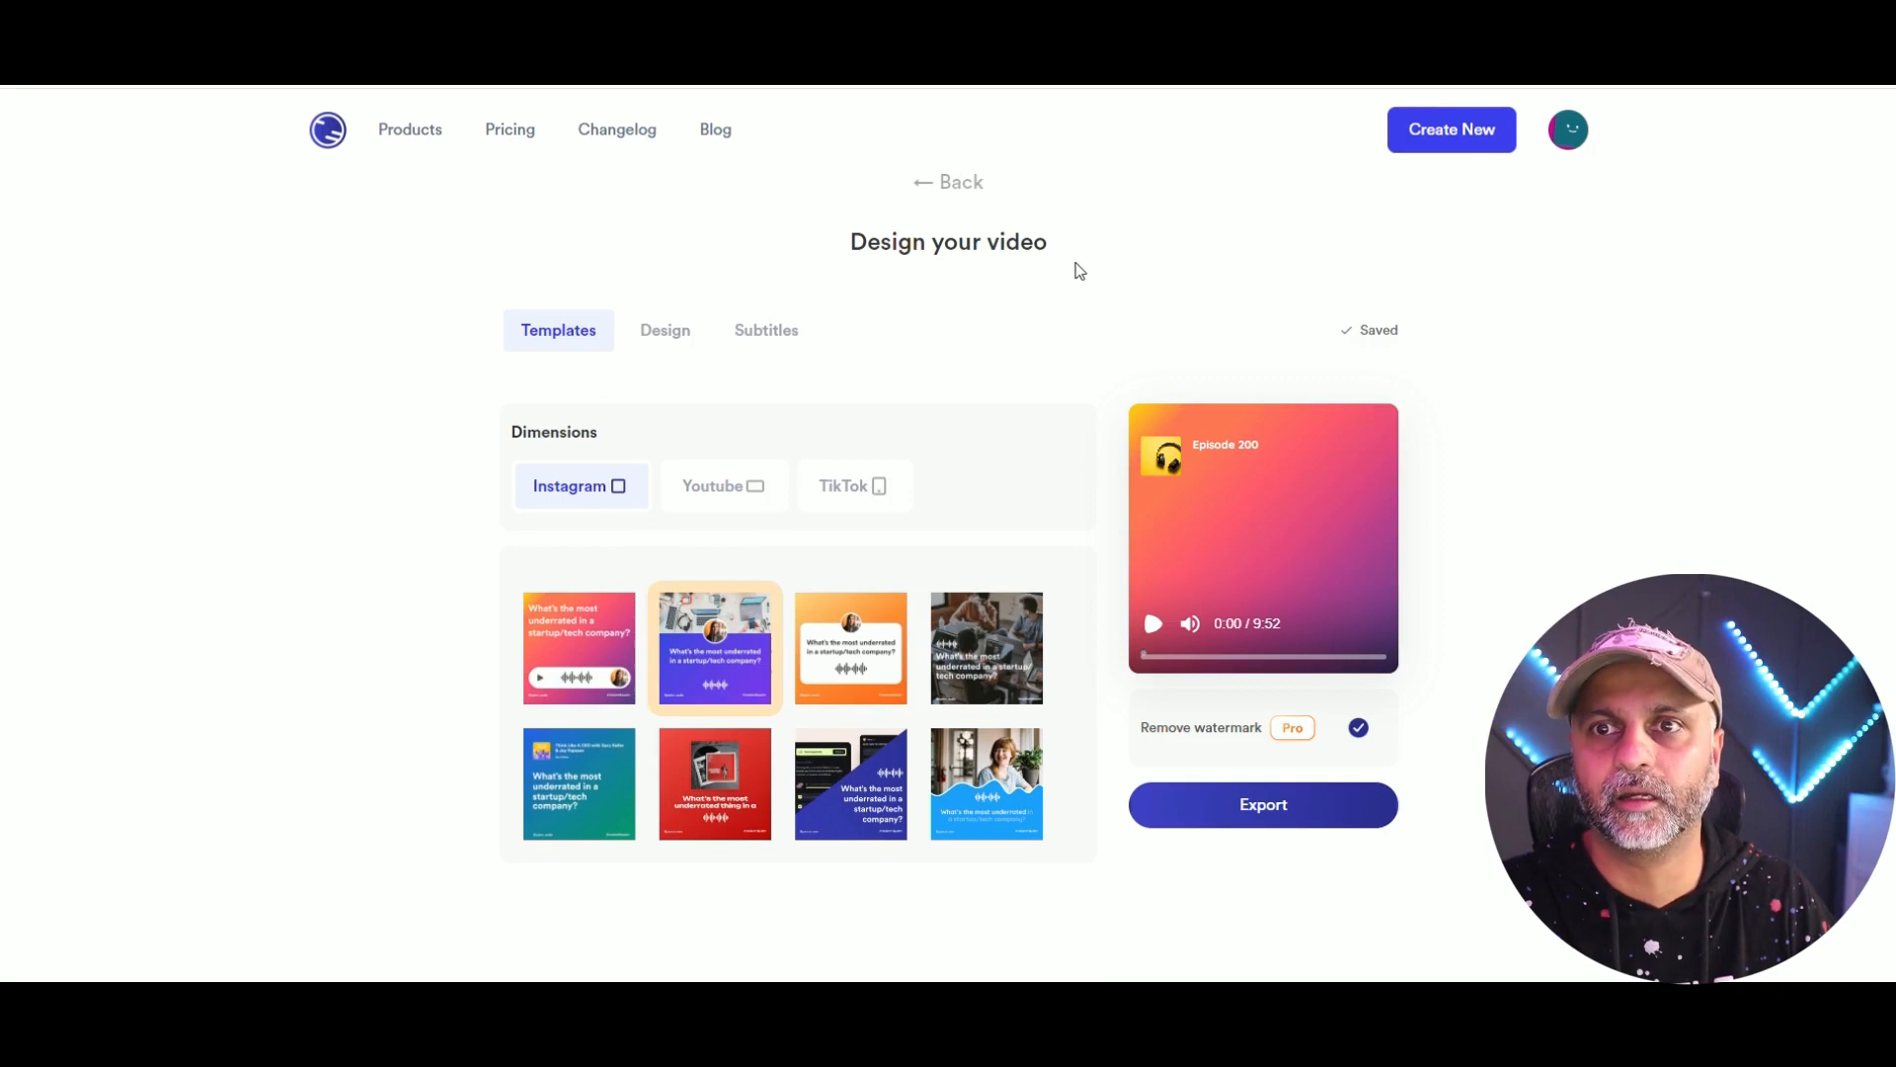
# Return to Recent Videos and start a new AI Video project with an uploaded video file.
pyautogui.click(946, 182)
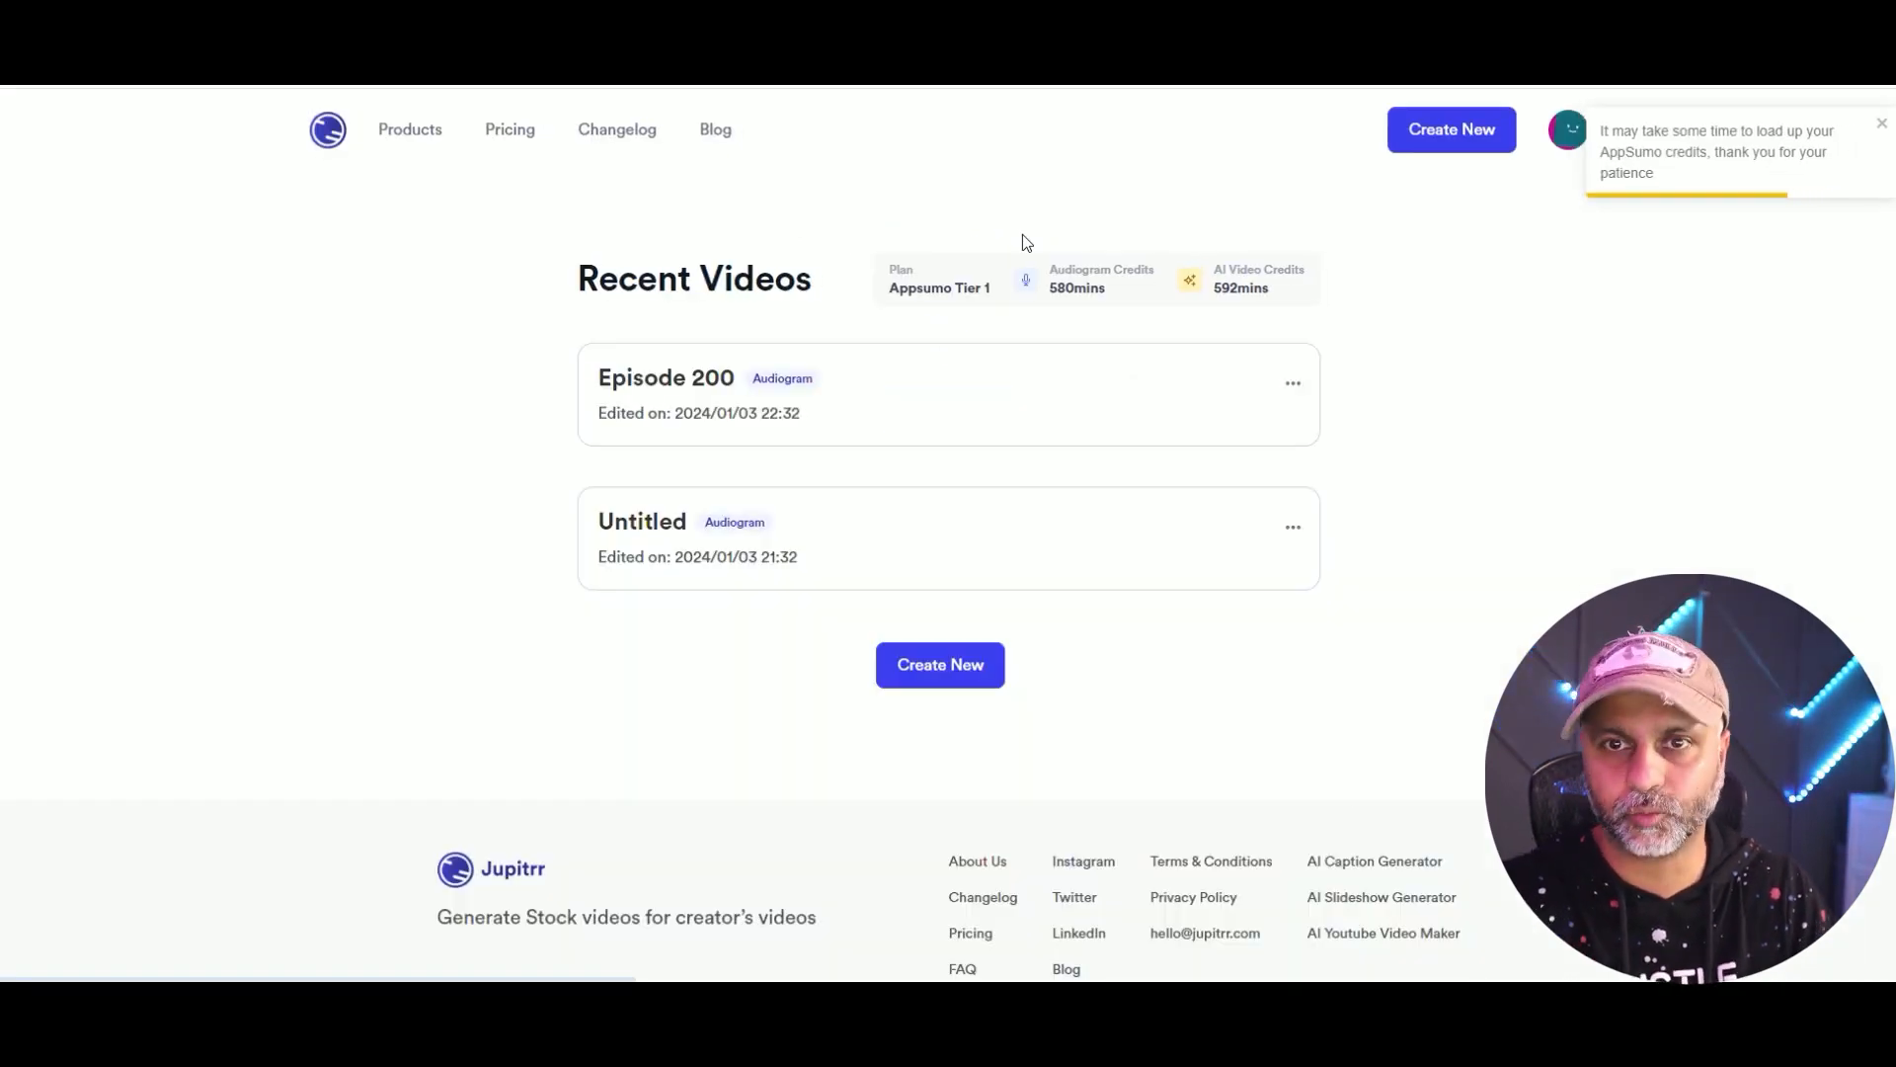
pyautogui.click(940, 664)
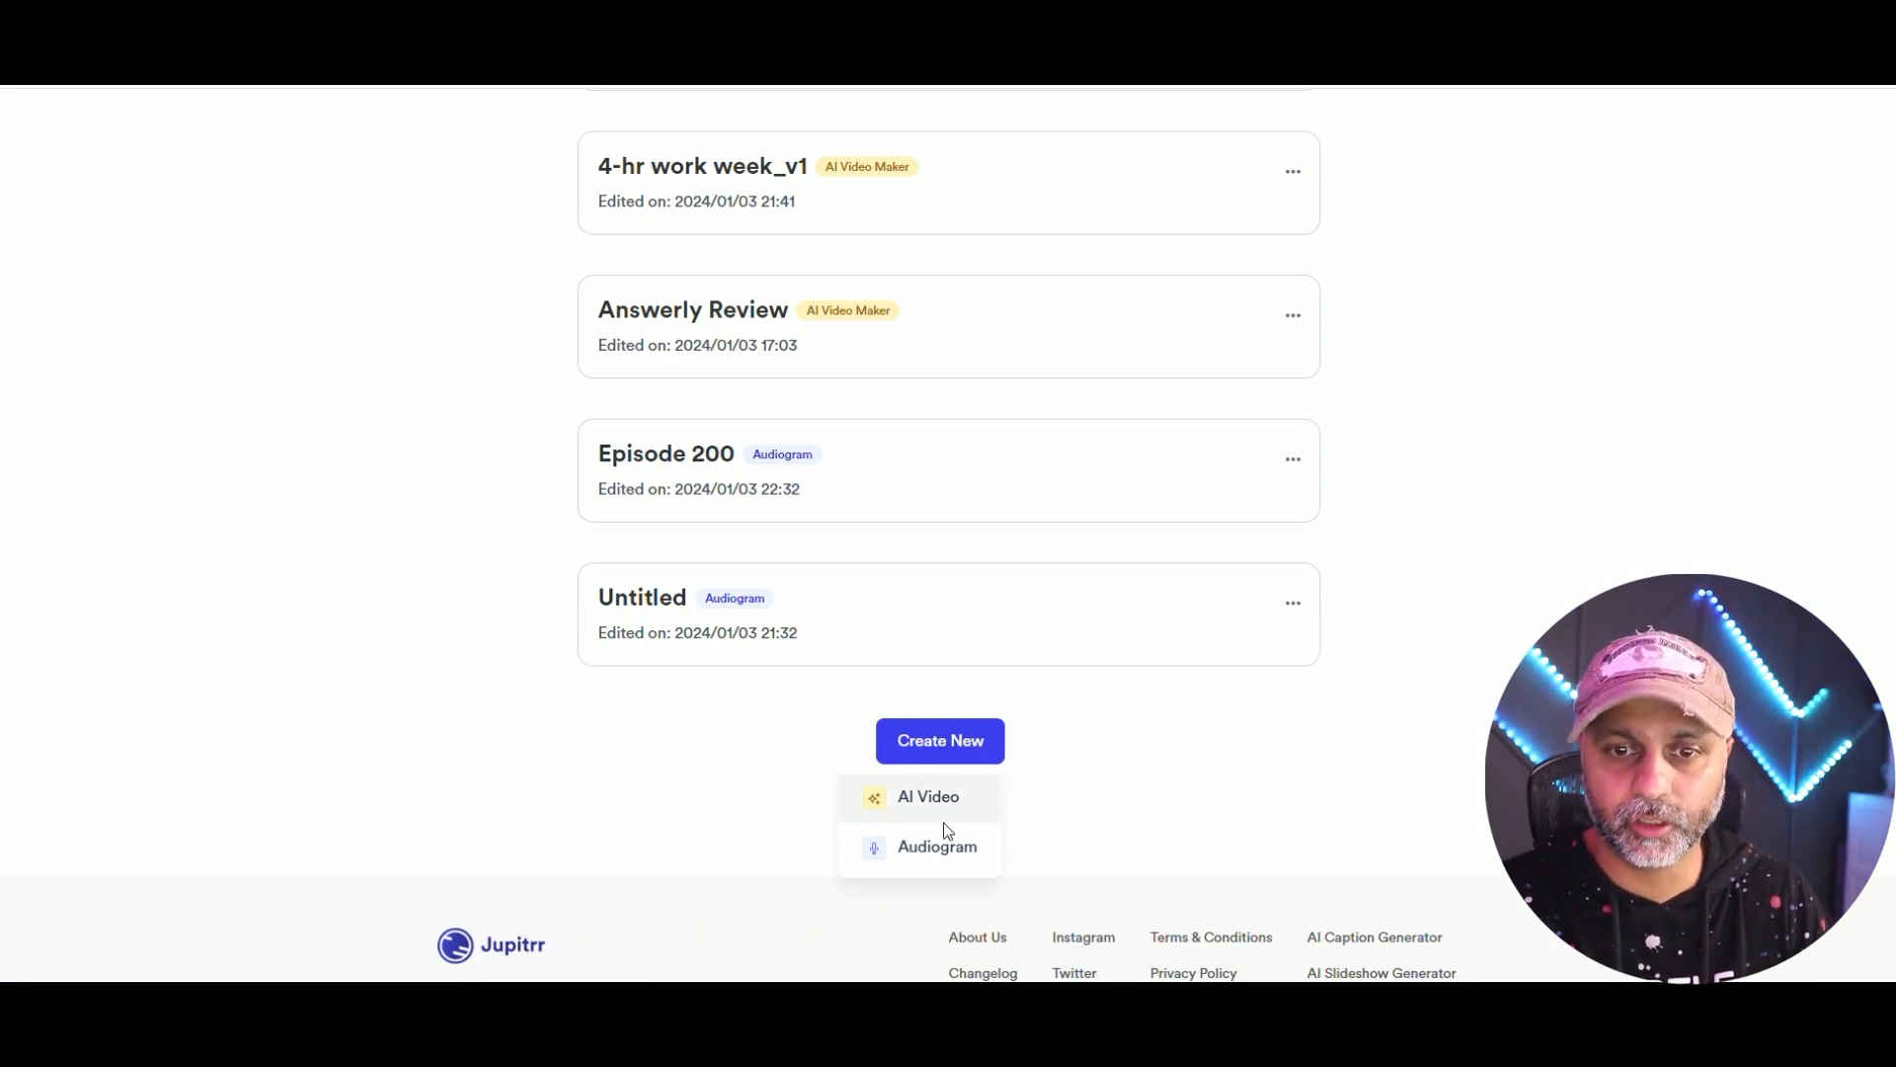
pyautogui.click(926, 796)
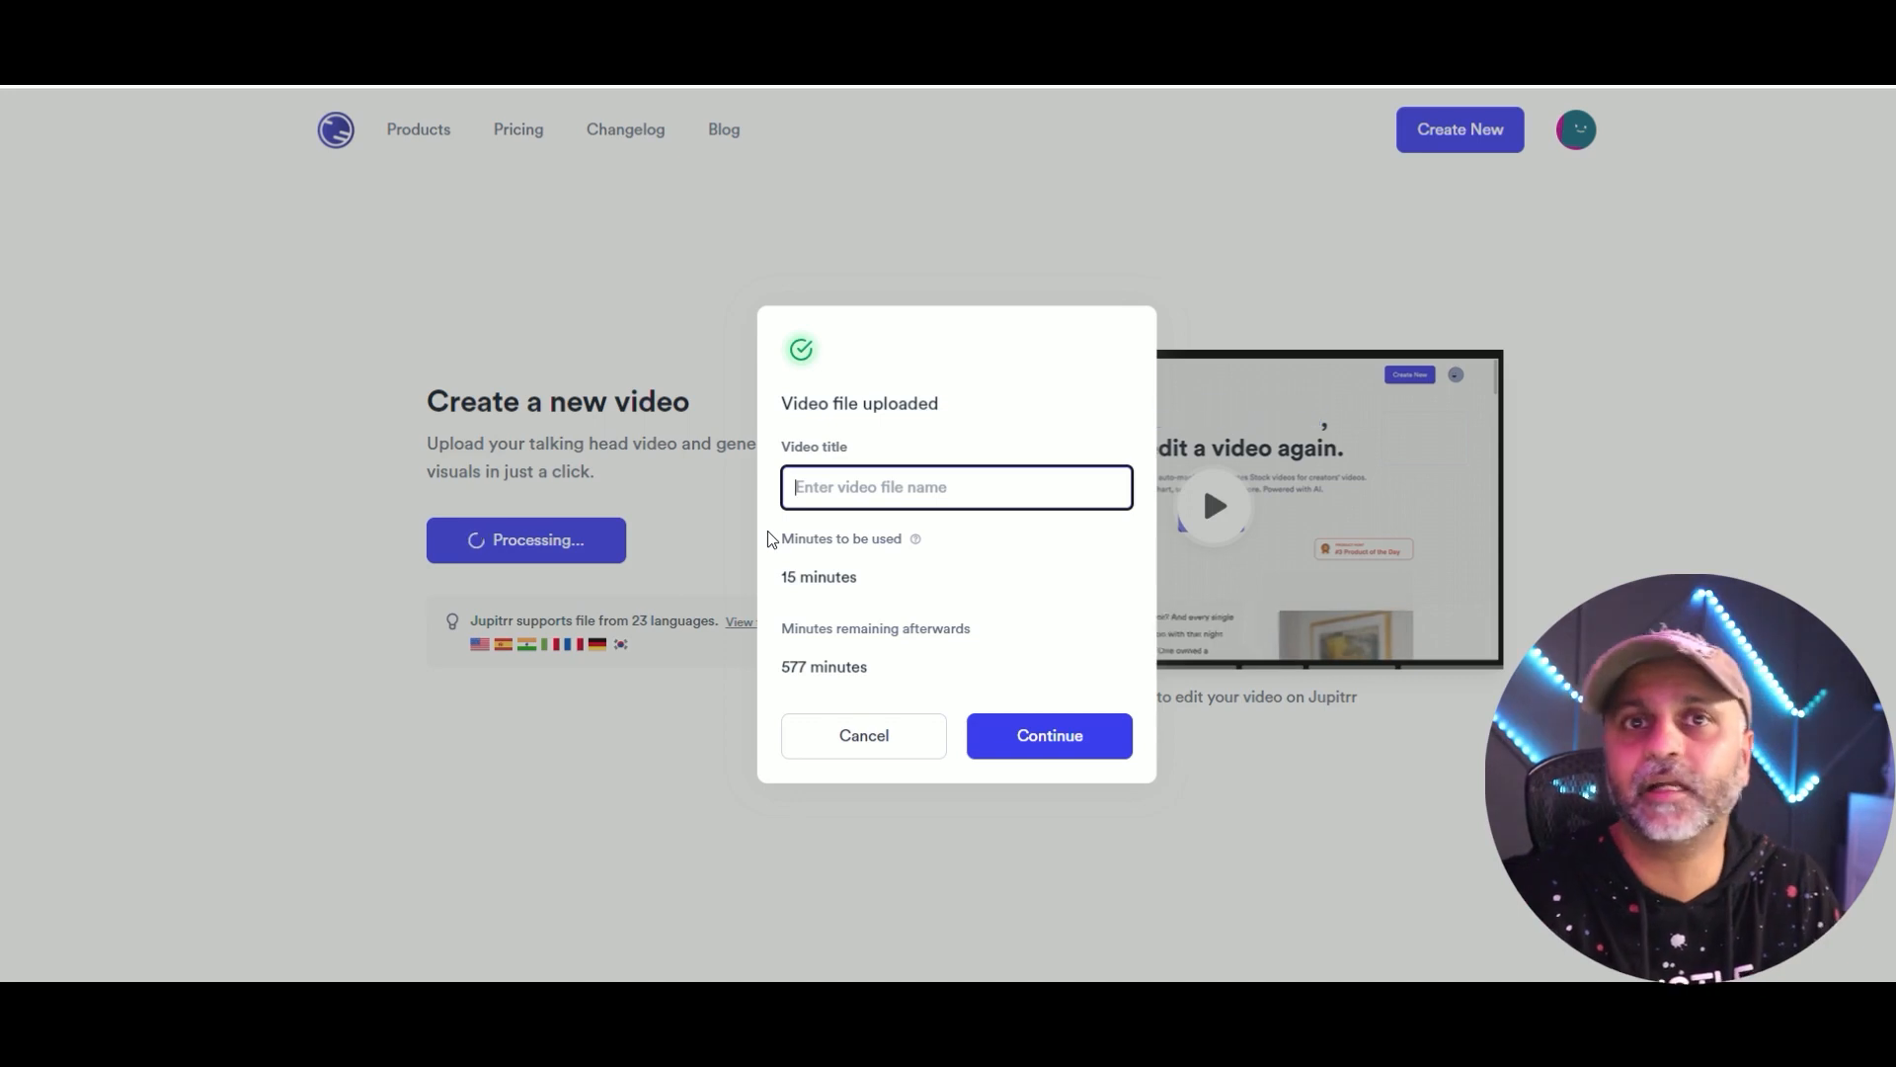
# Title the uploaded video 'Testing 2' and continue into the AI video editor.
pyautogui.click(1047, 735)
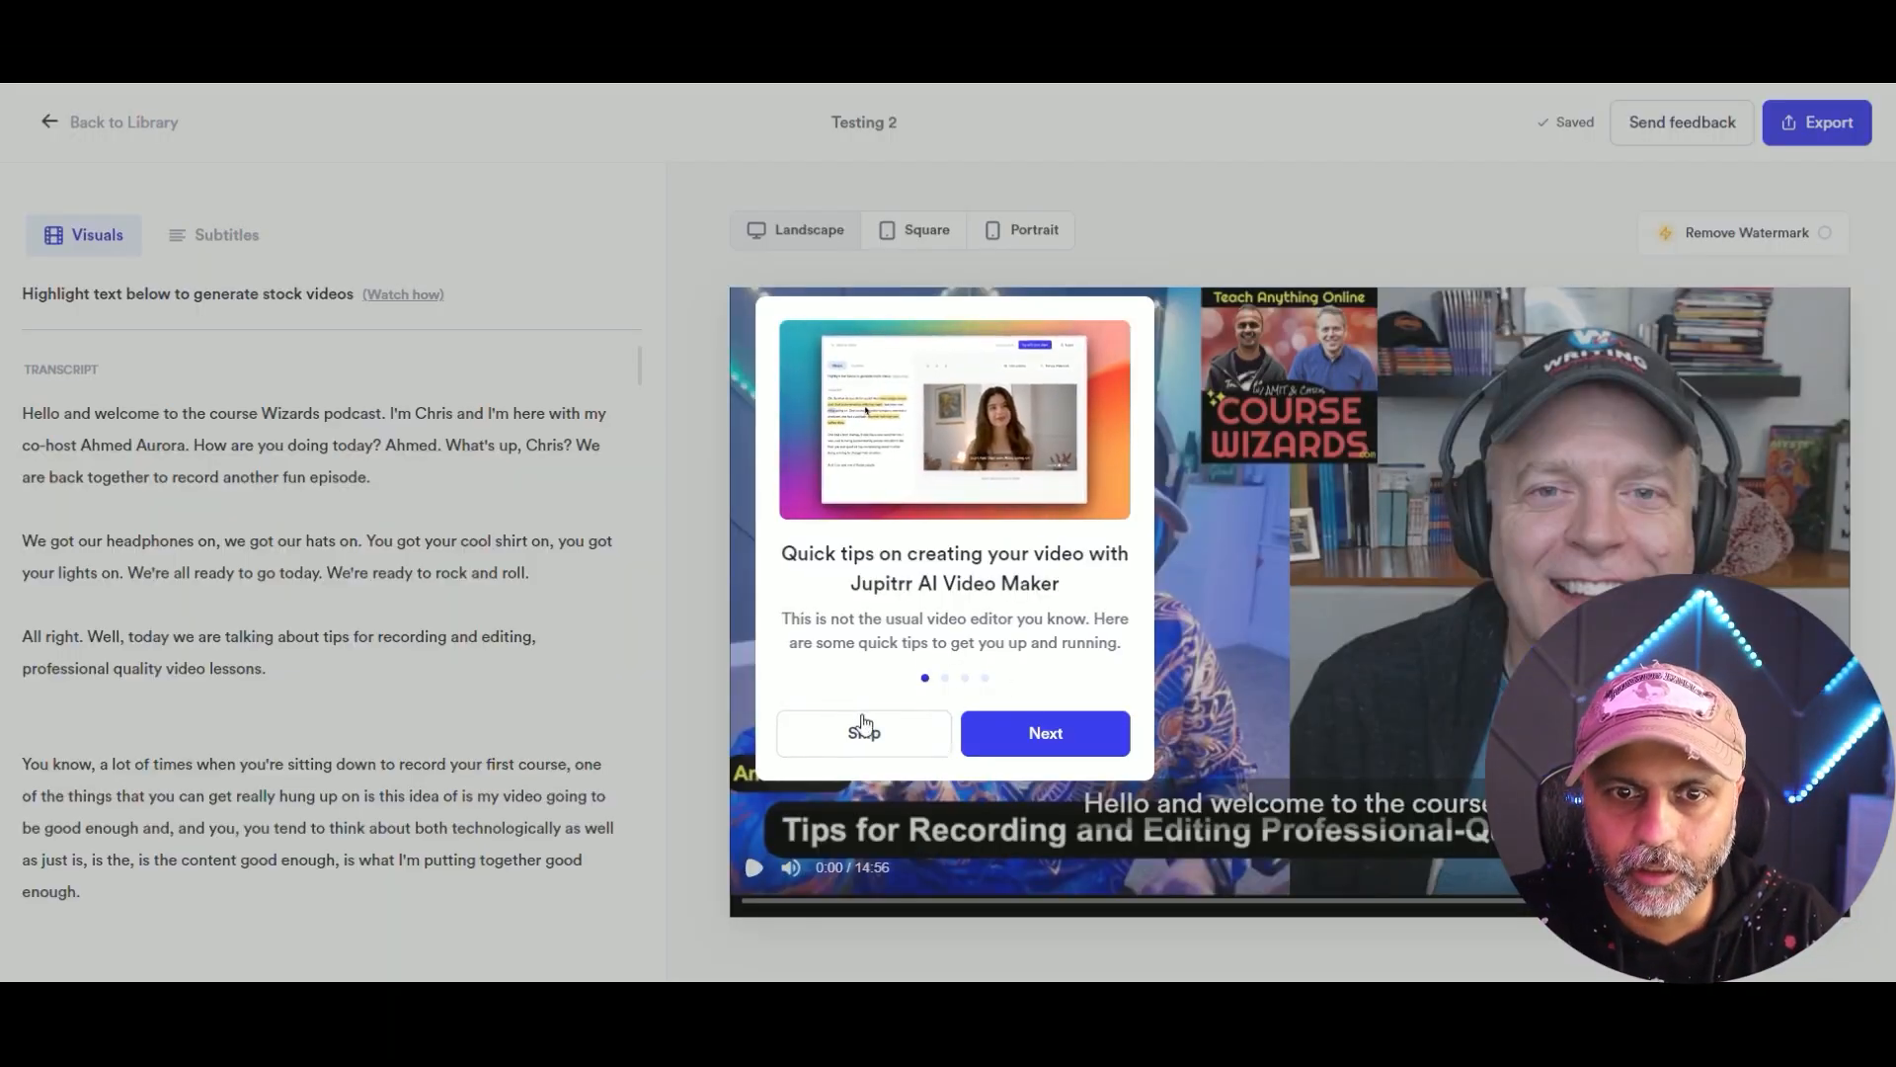
# Skip the quick tips and mark the phrase "that's a cool one using A I." to generate stock video.
pyautogui.click(864, 733)
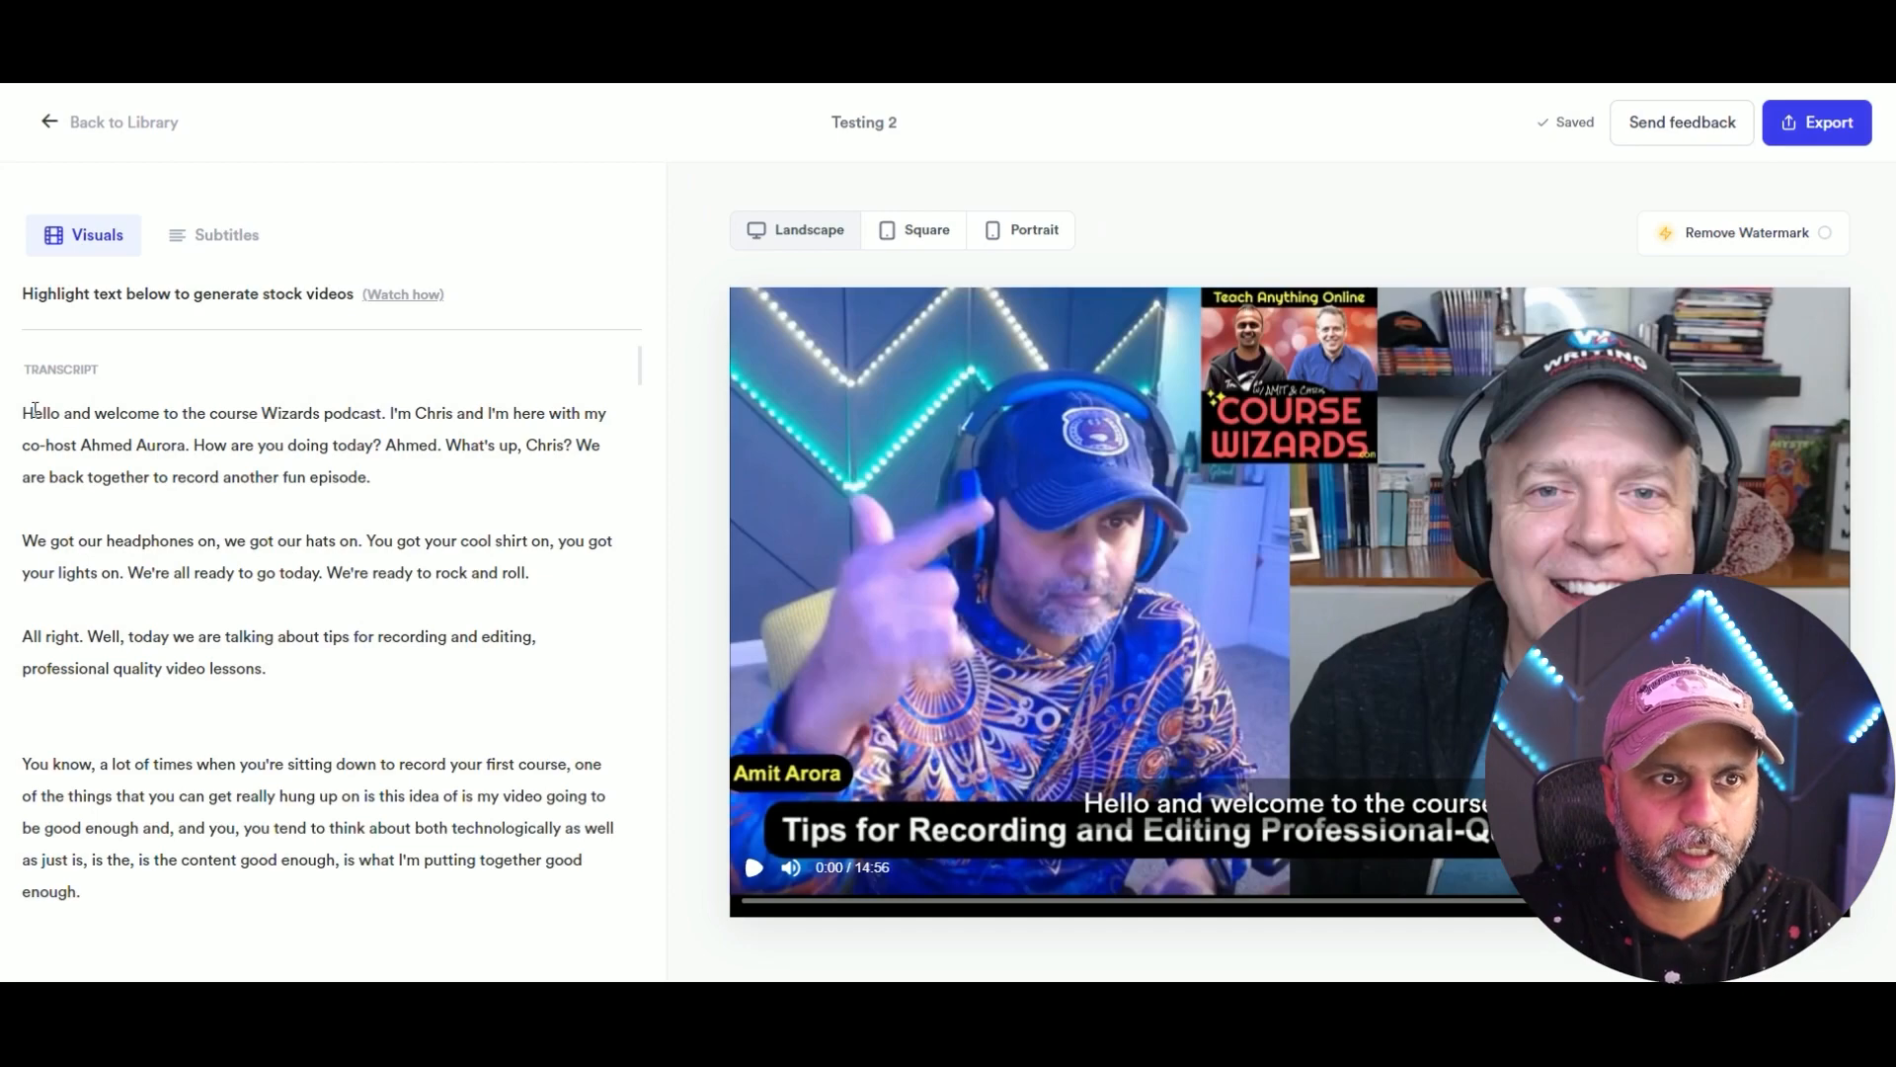
pyautogui.scroll(-3)
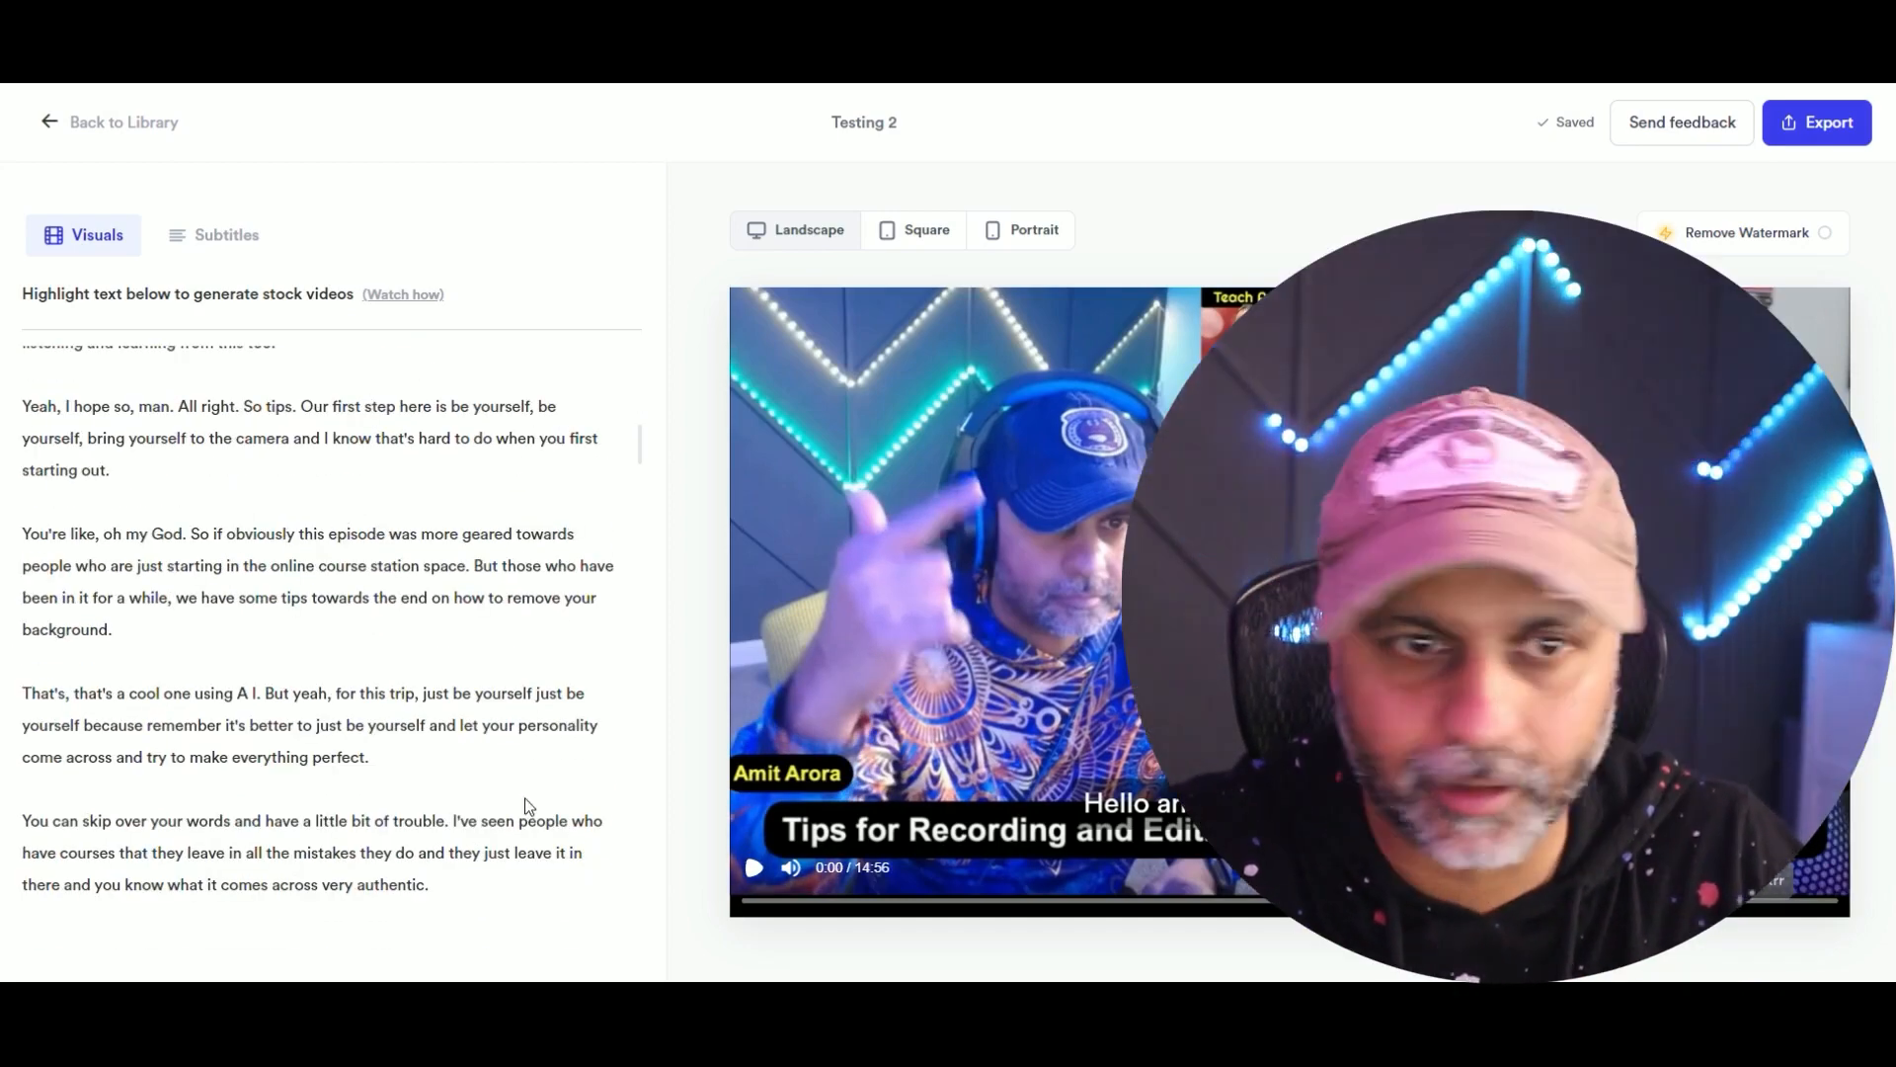
pyautogui.click(753, 867)
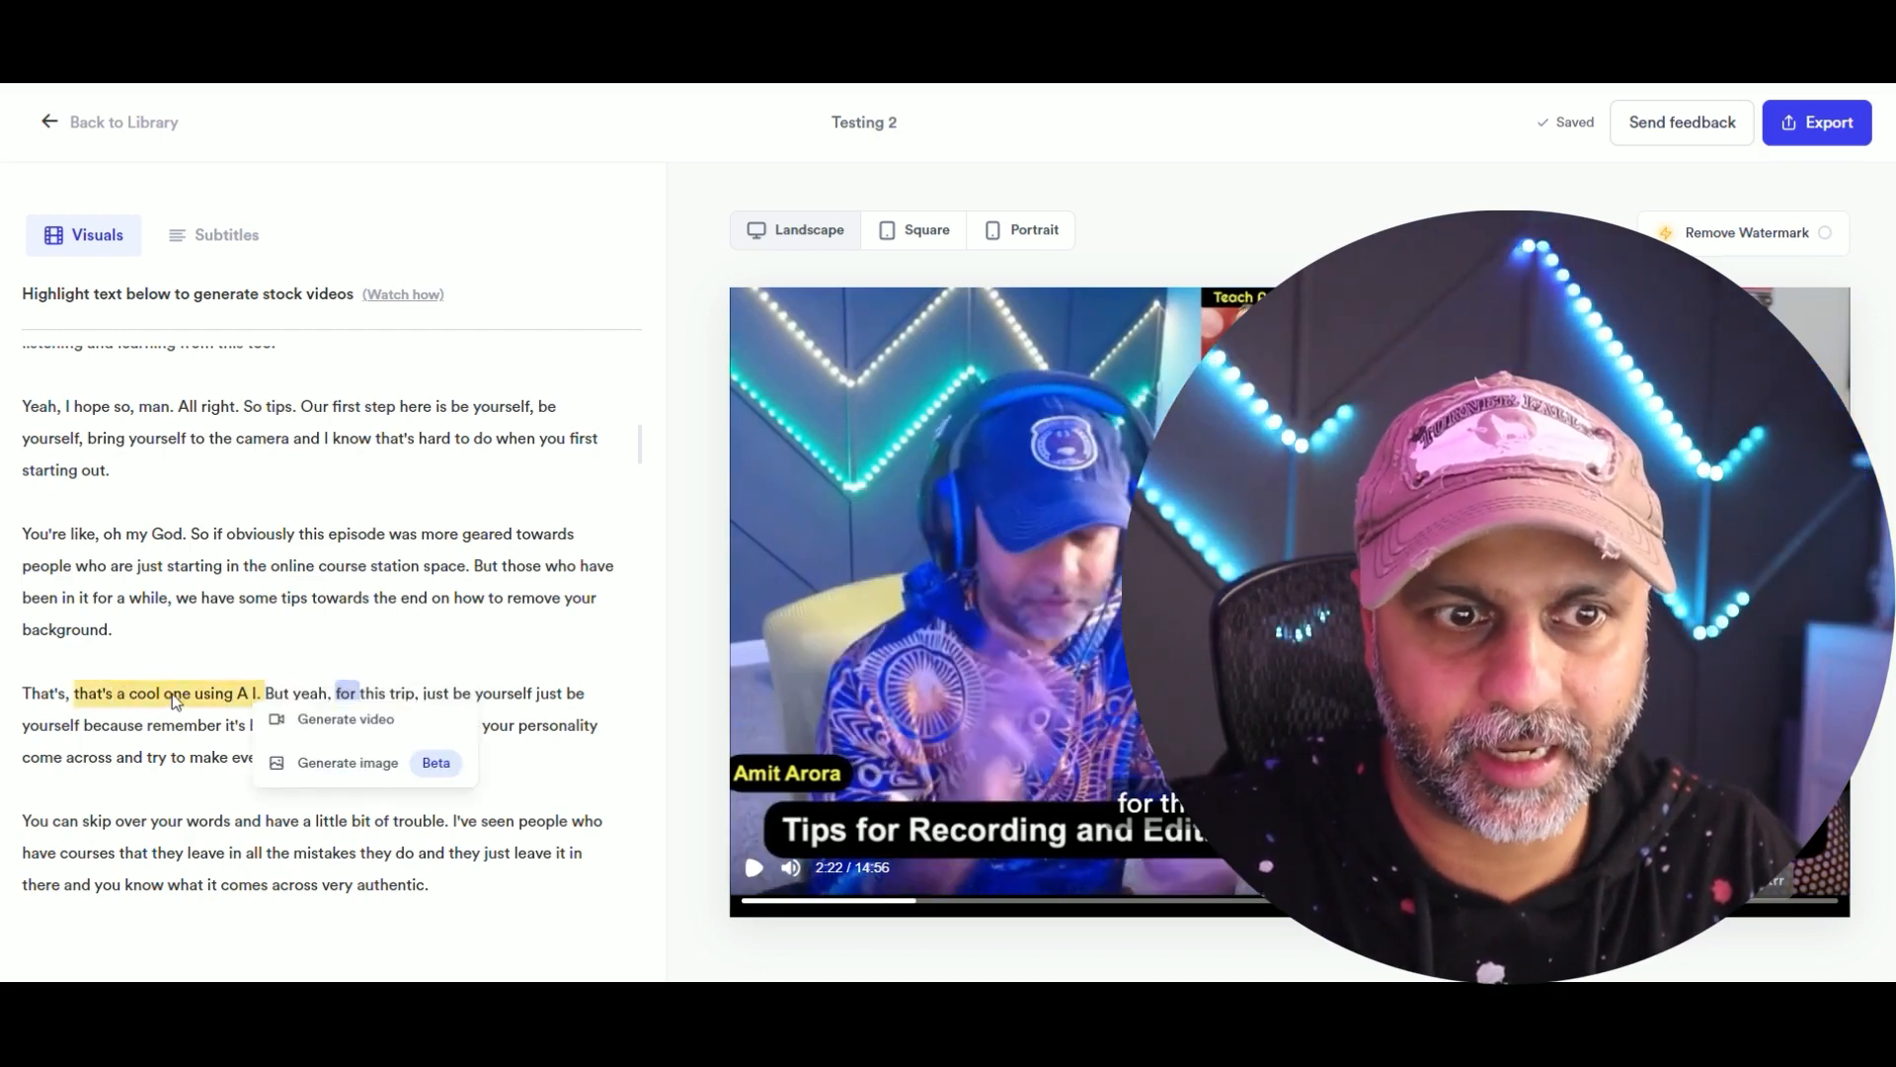
pyautogui.click(344, 719)
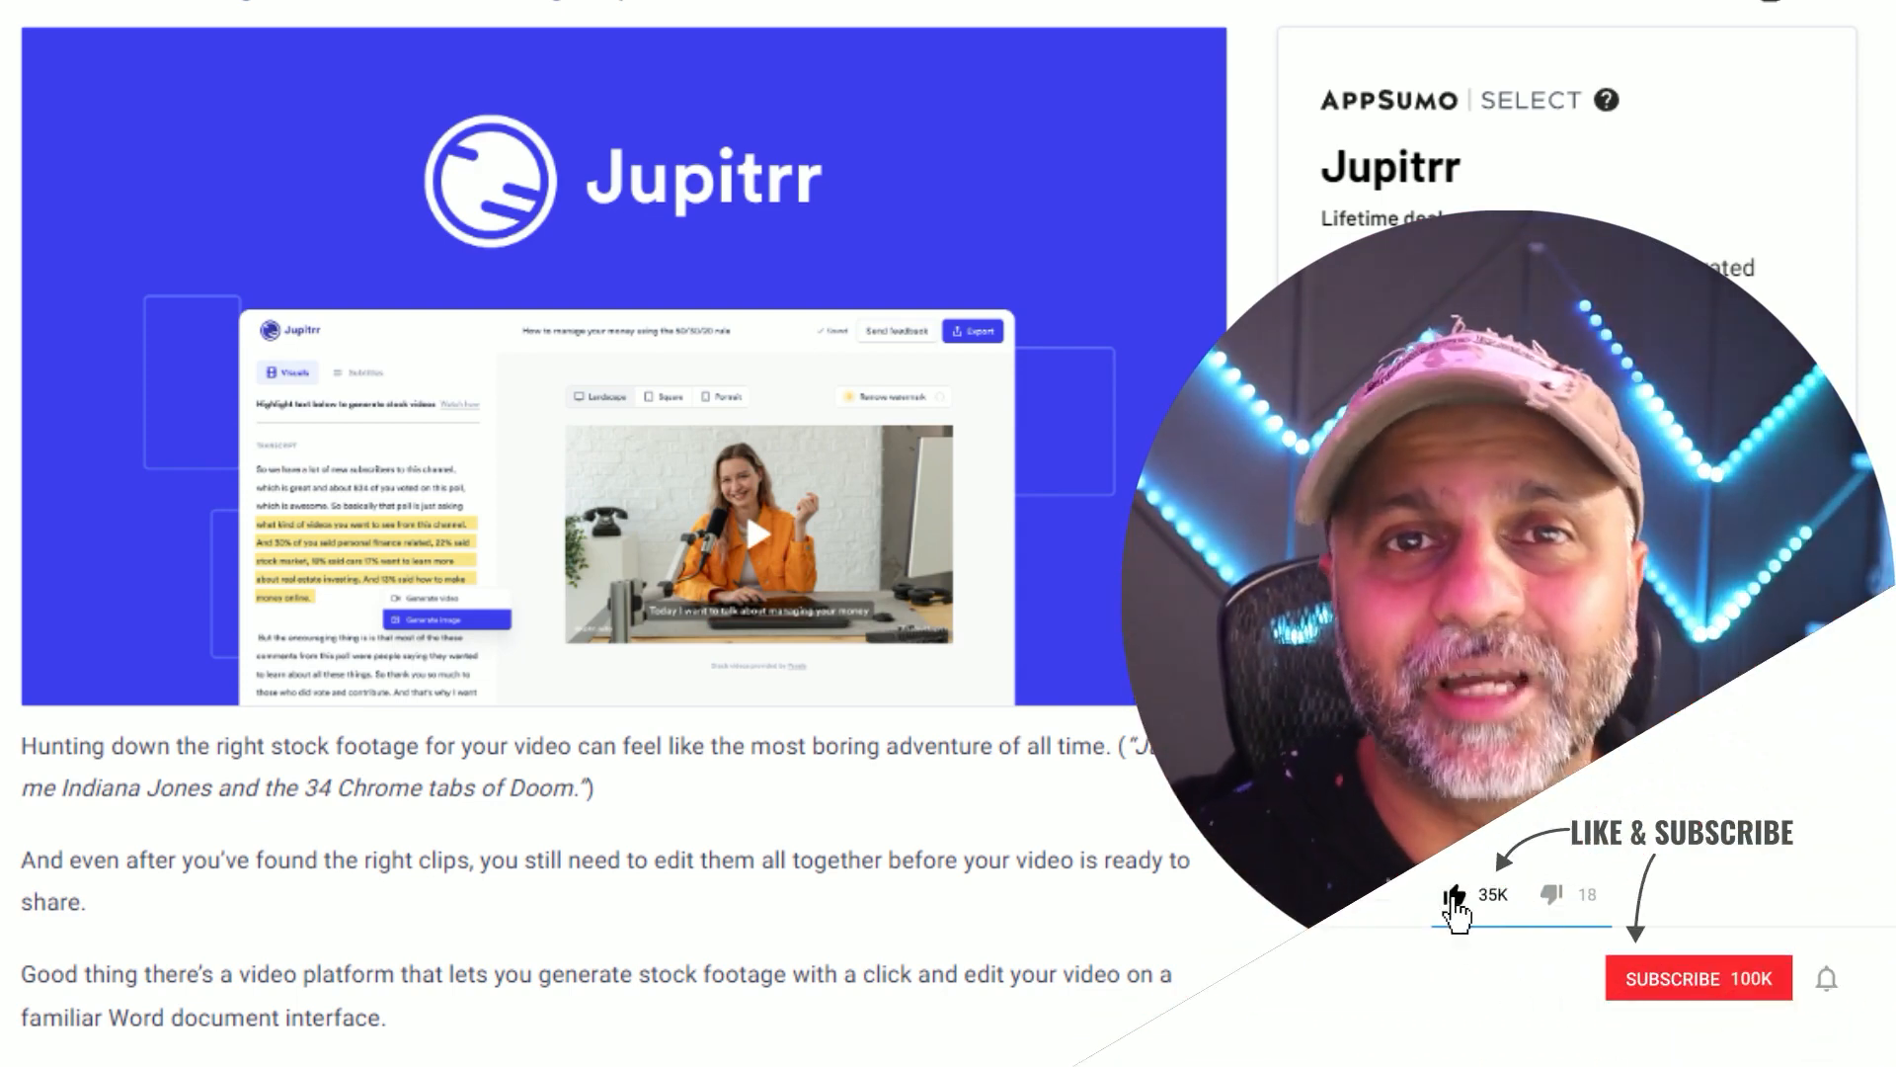
# Switch over to the AppSumo Jupitrr lifetime deal page.
pyautogui.click(1699, 978)
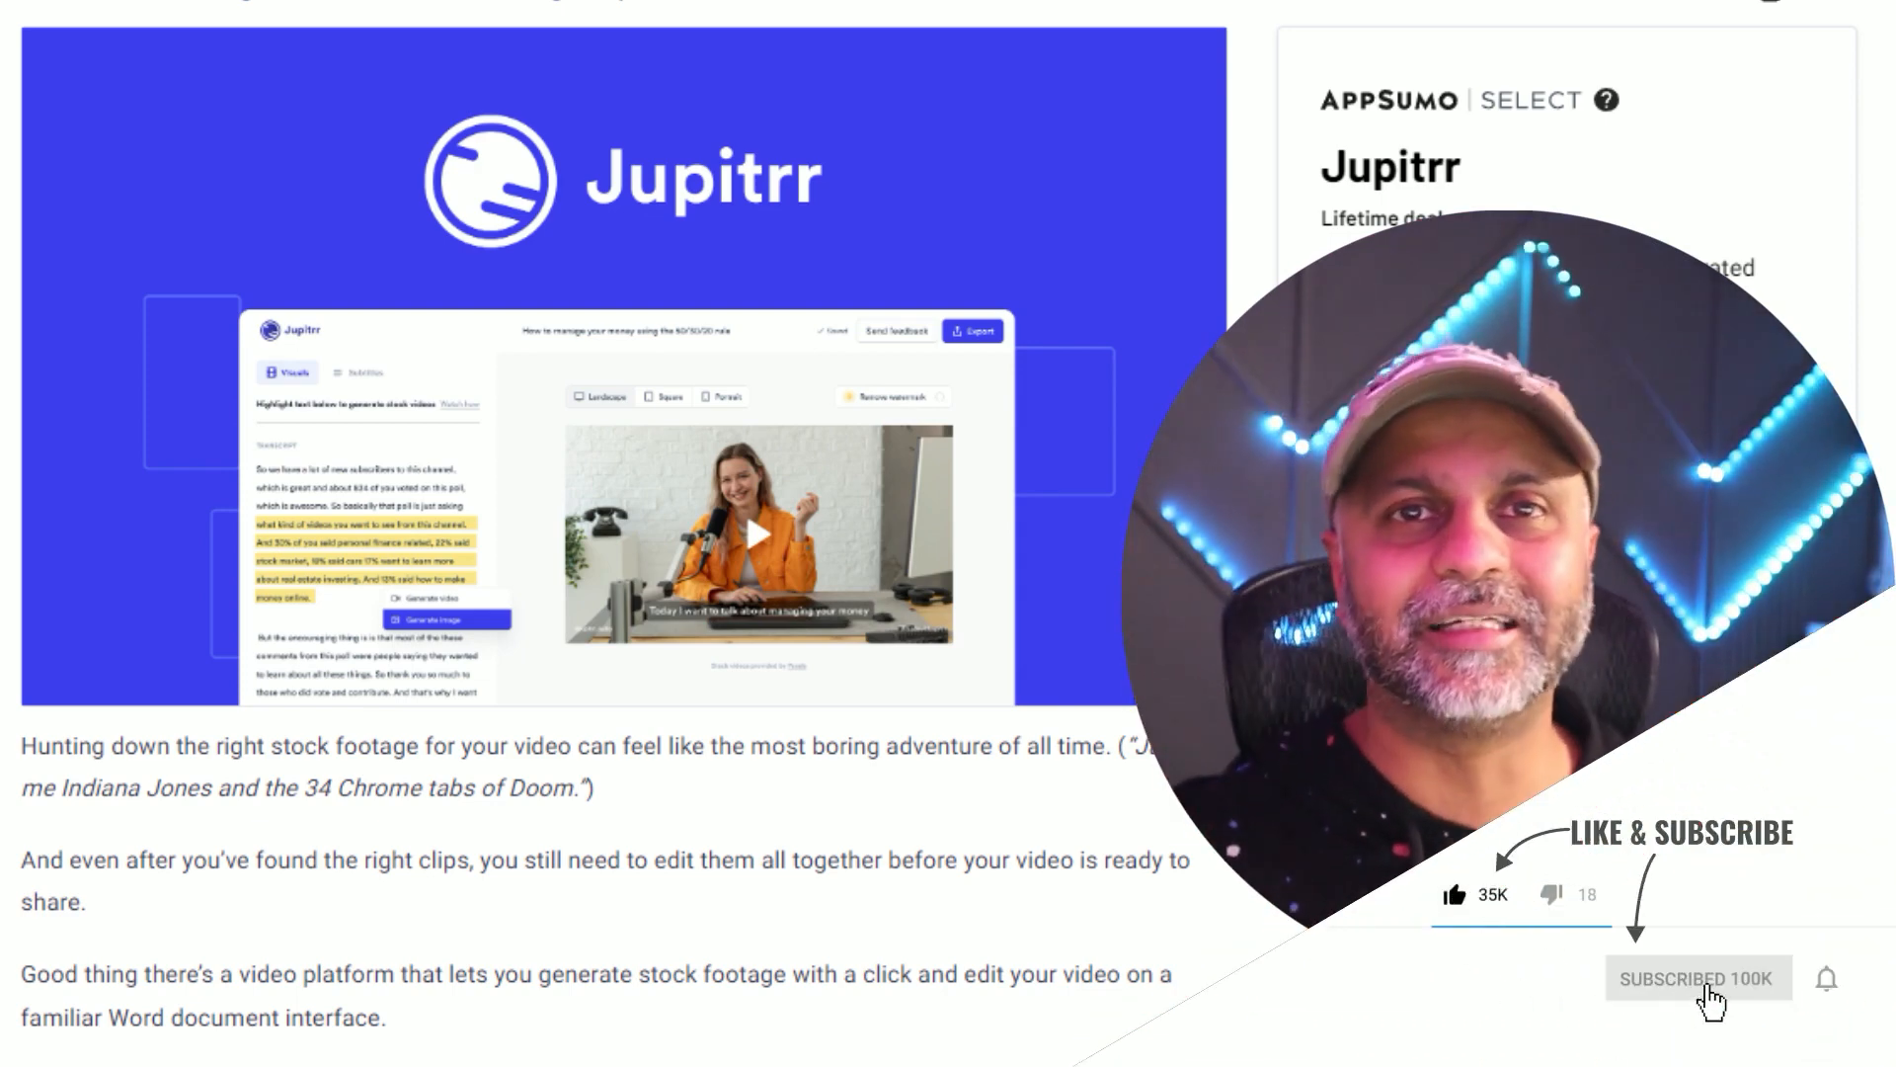